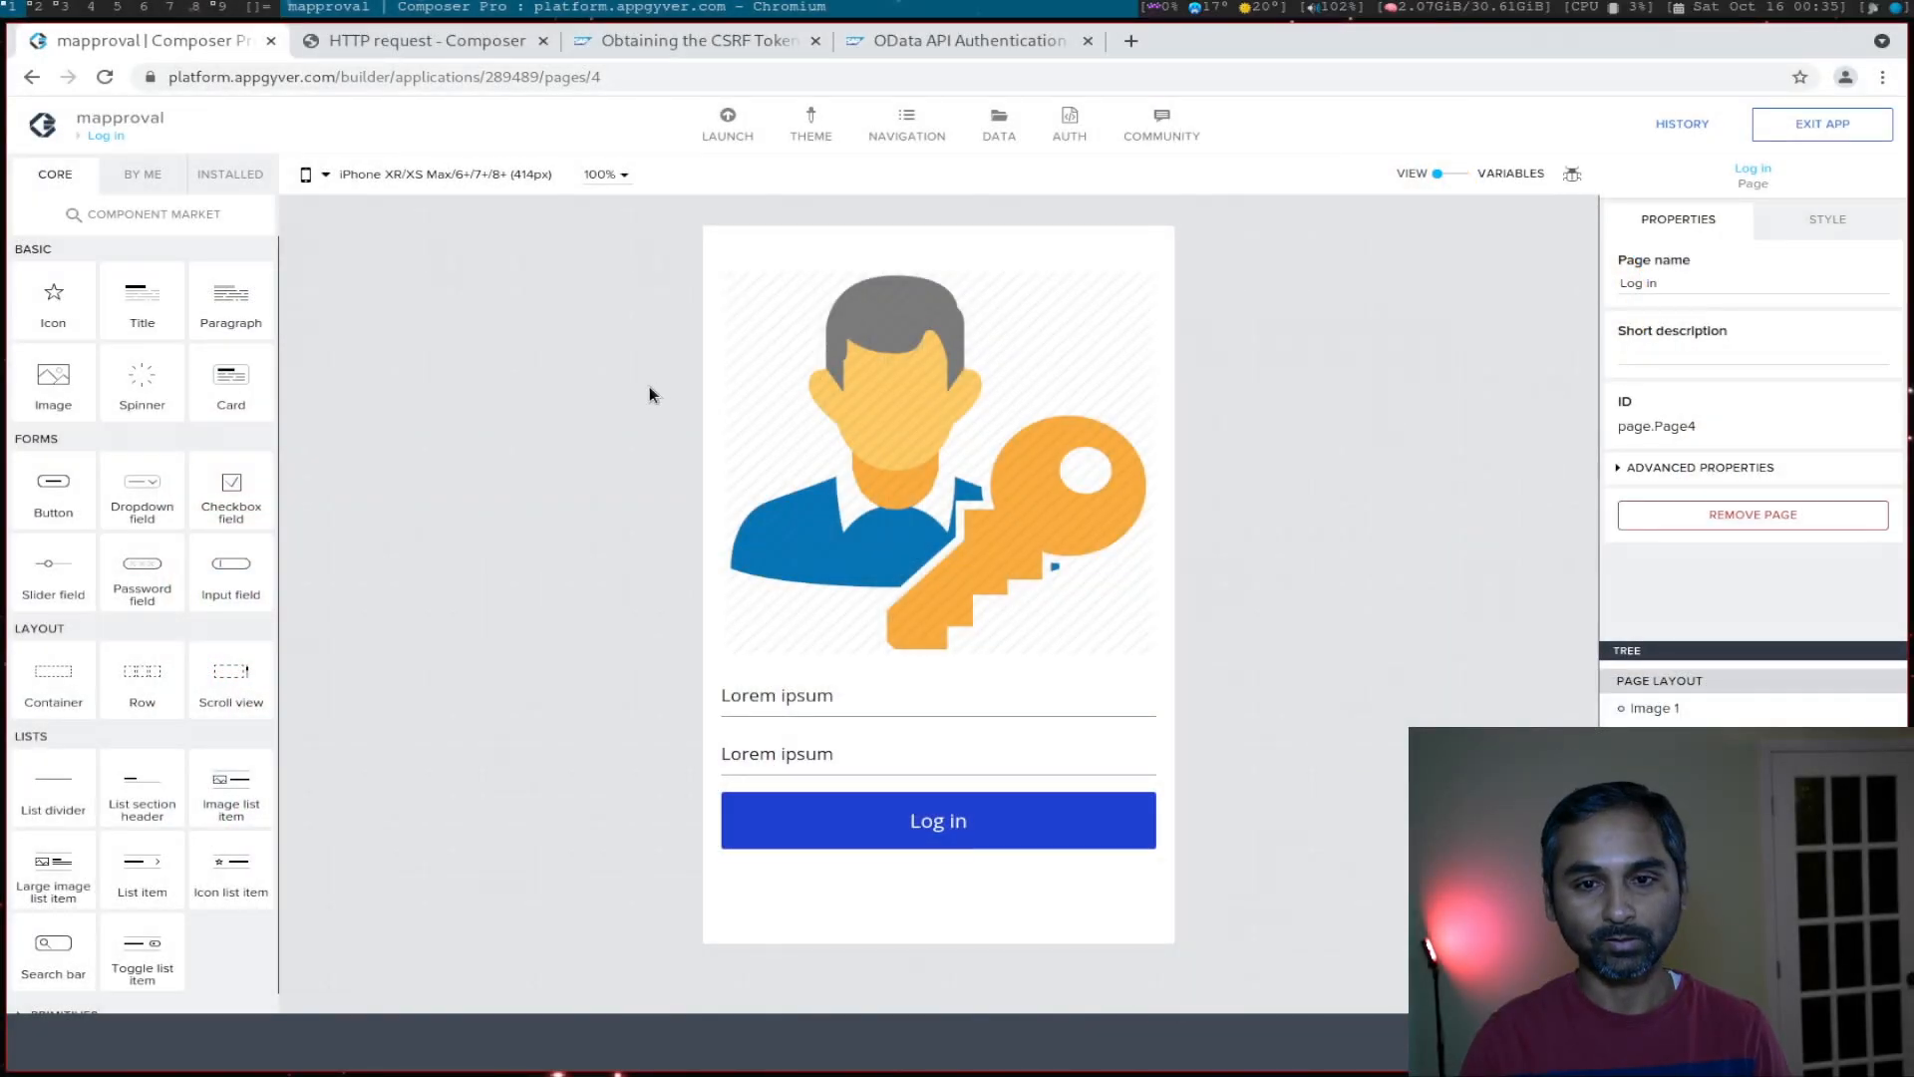
Step: Review the OData API Authentication page and select the base64 username:password placeholder
click(965, 40)
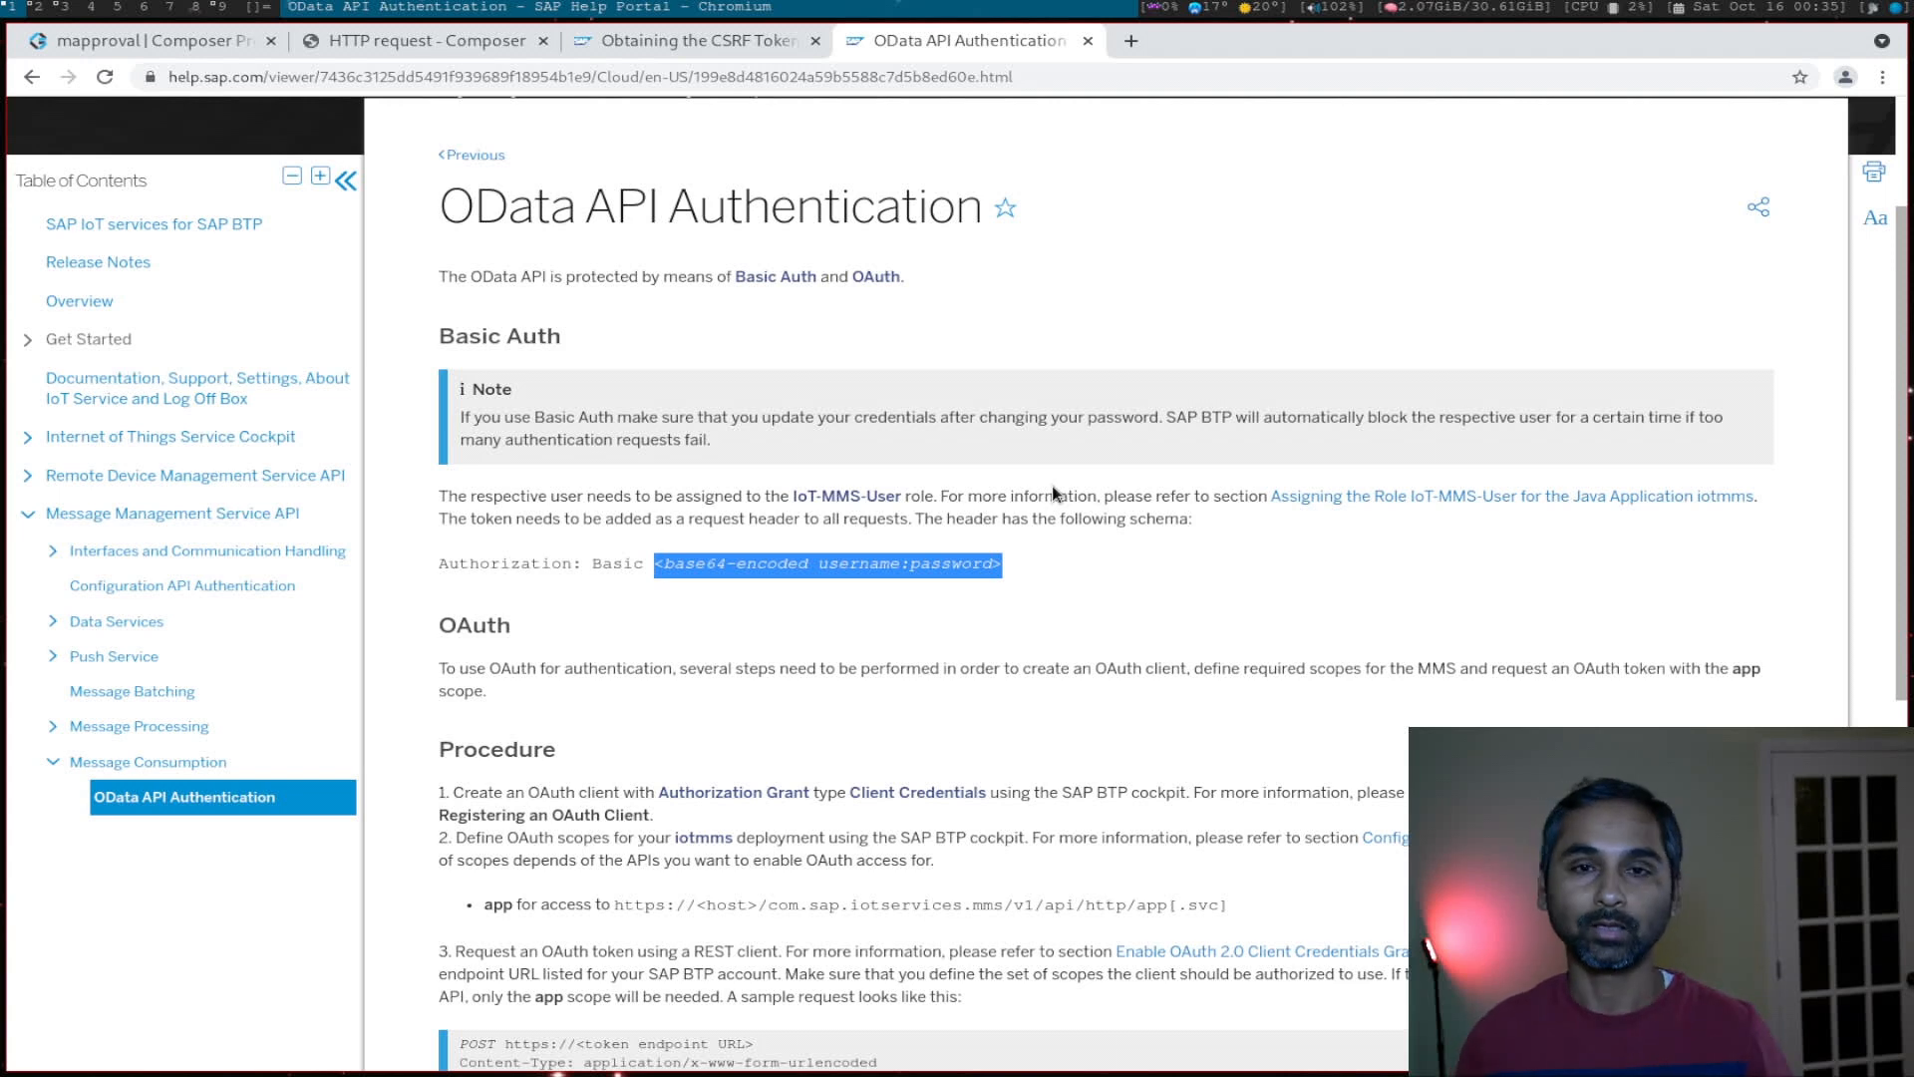
mouse_move(857, 636)
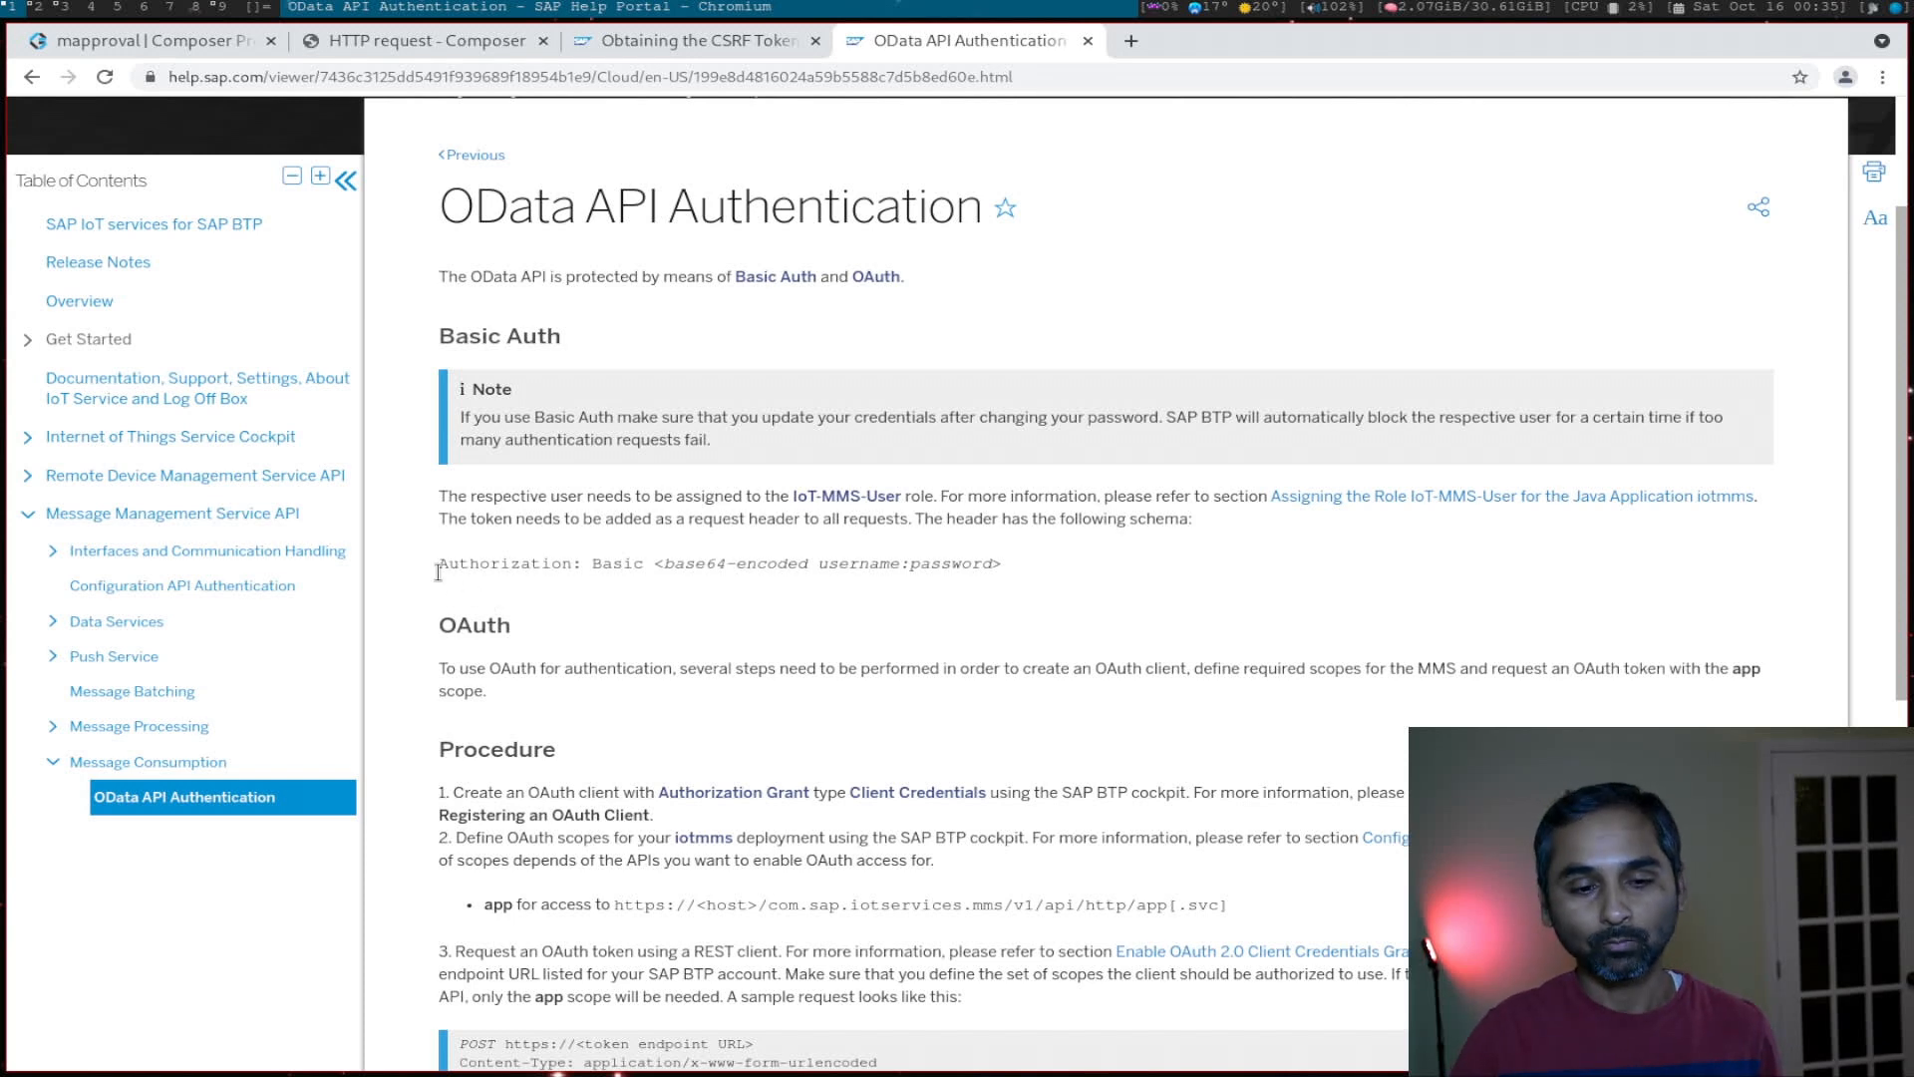
double_click(510, 562)
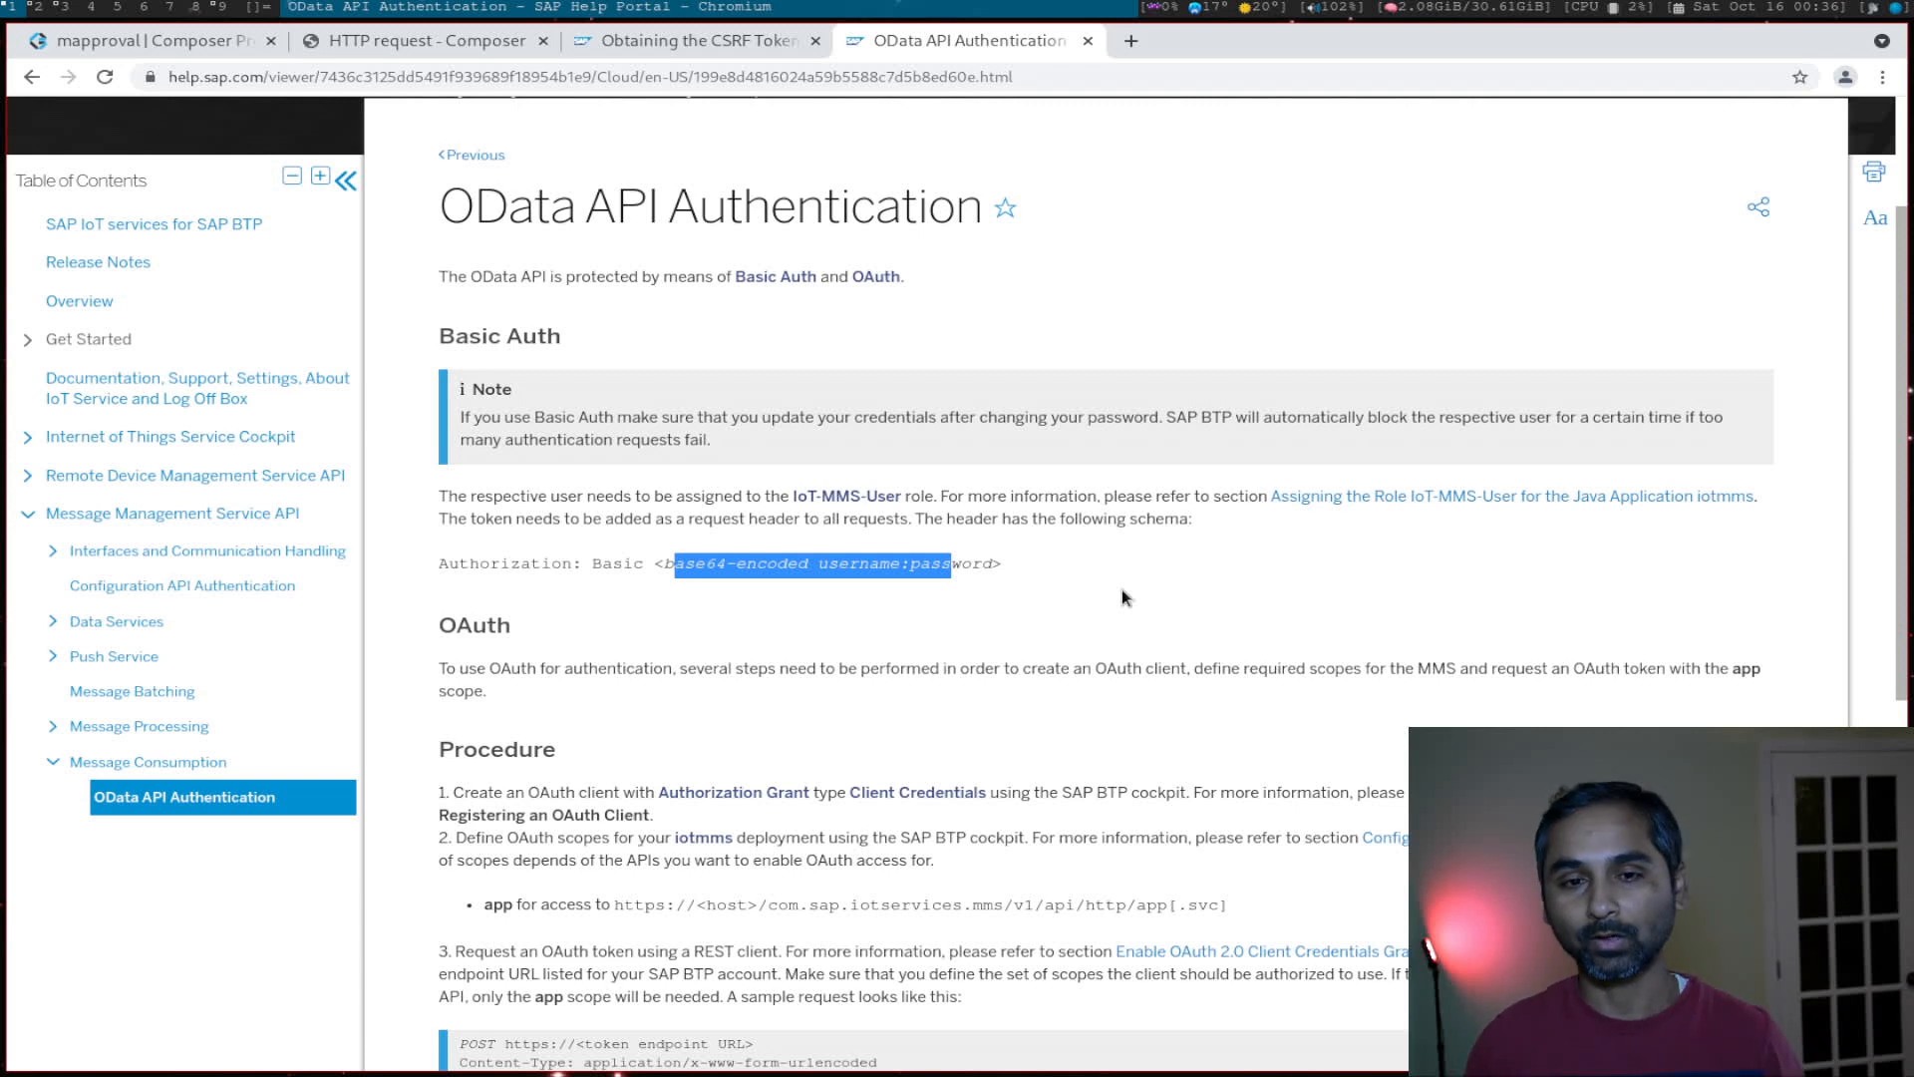
Step: Bring up the Obtaining the CSRF Token page and select the X-CSRF-Token header name
click(696, 40)
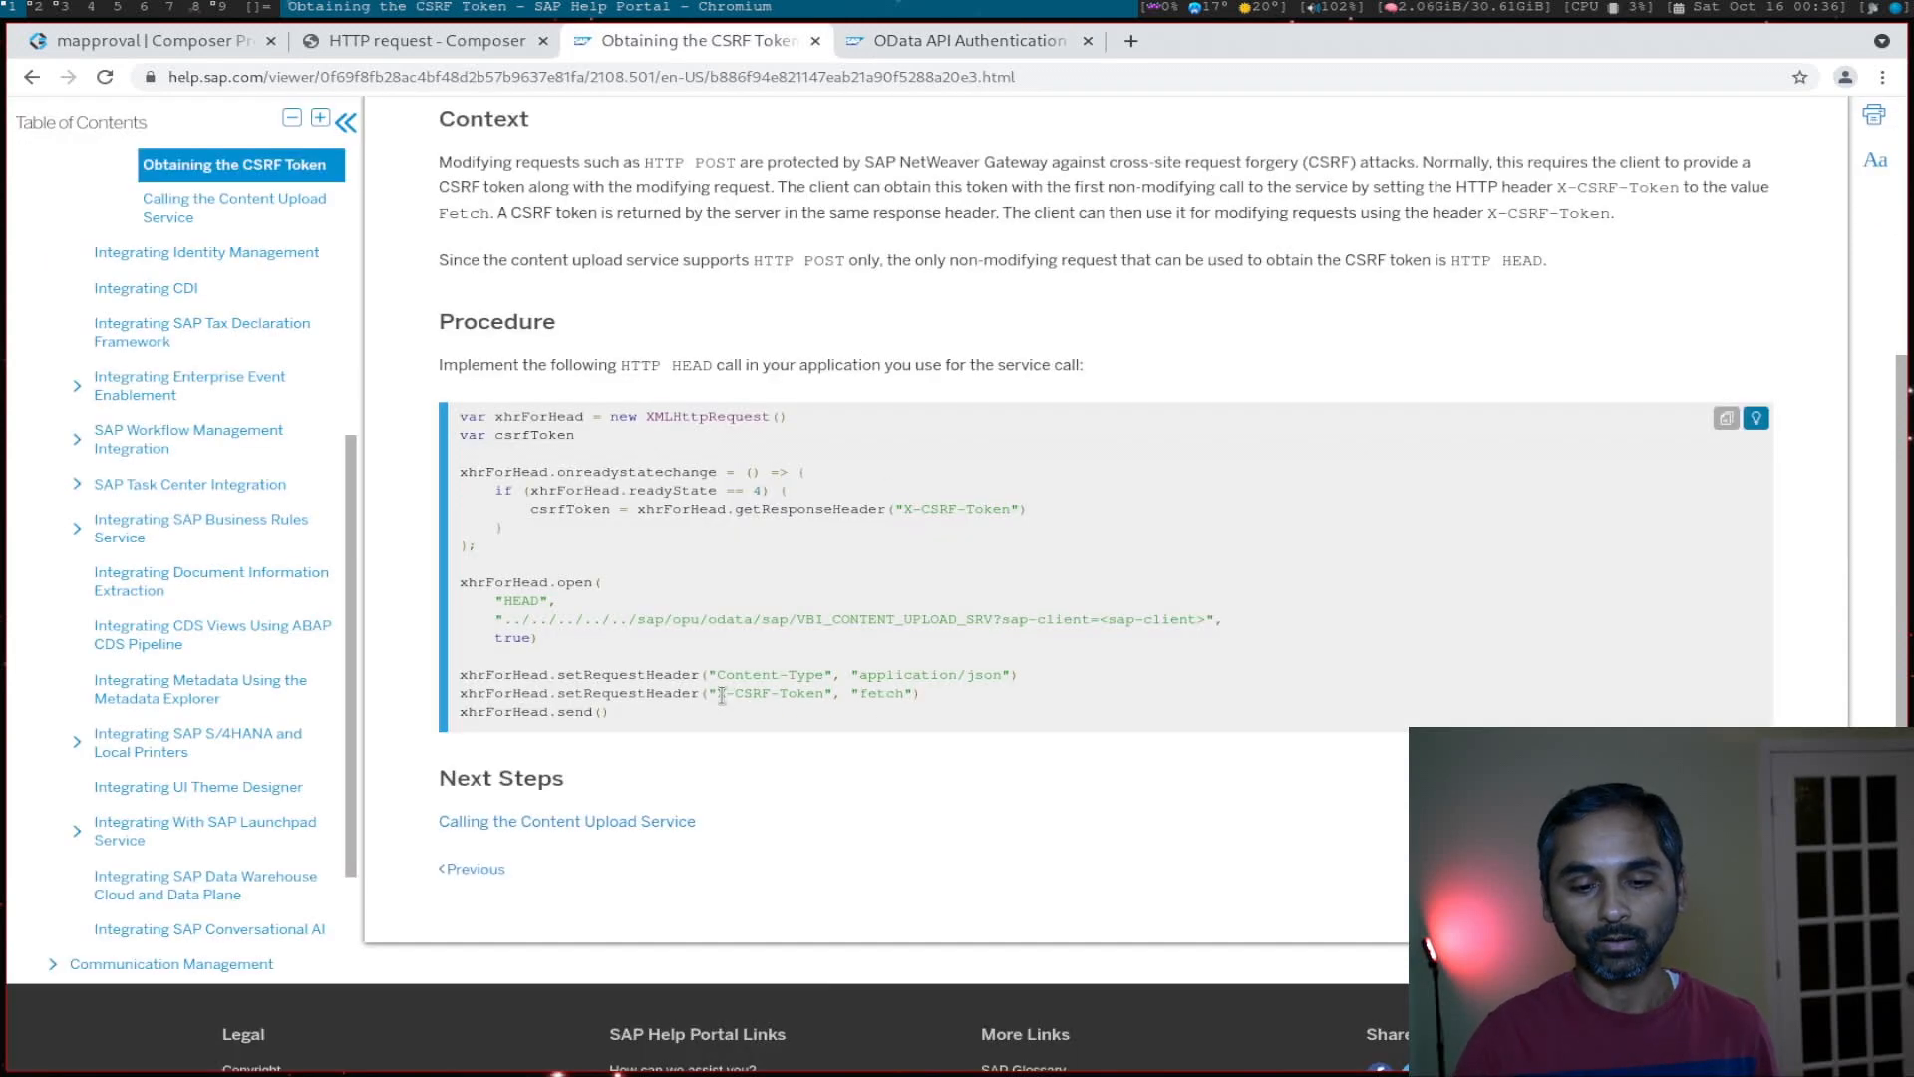
double_click(776, 694)
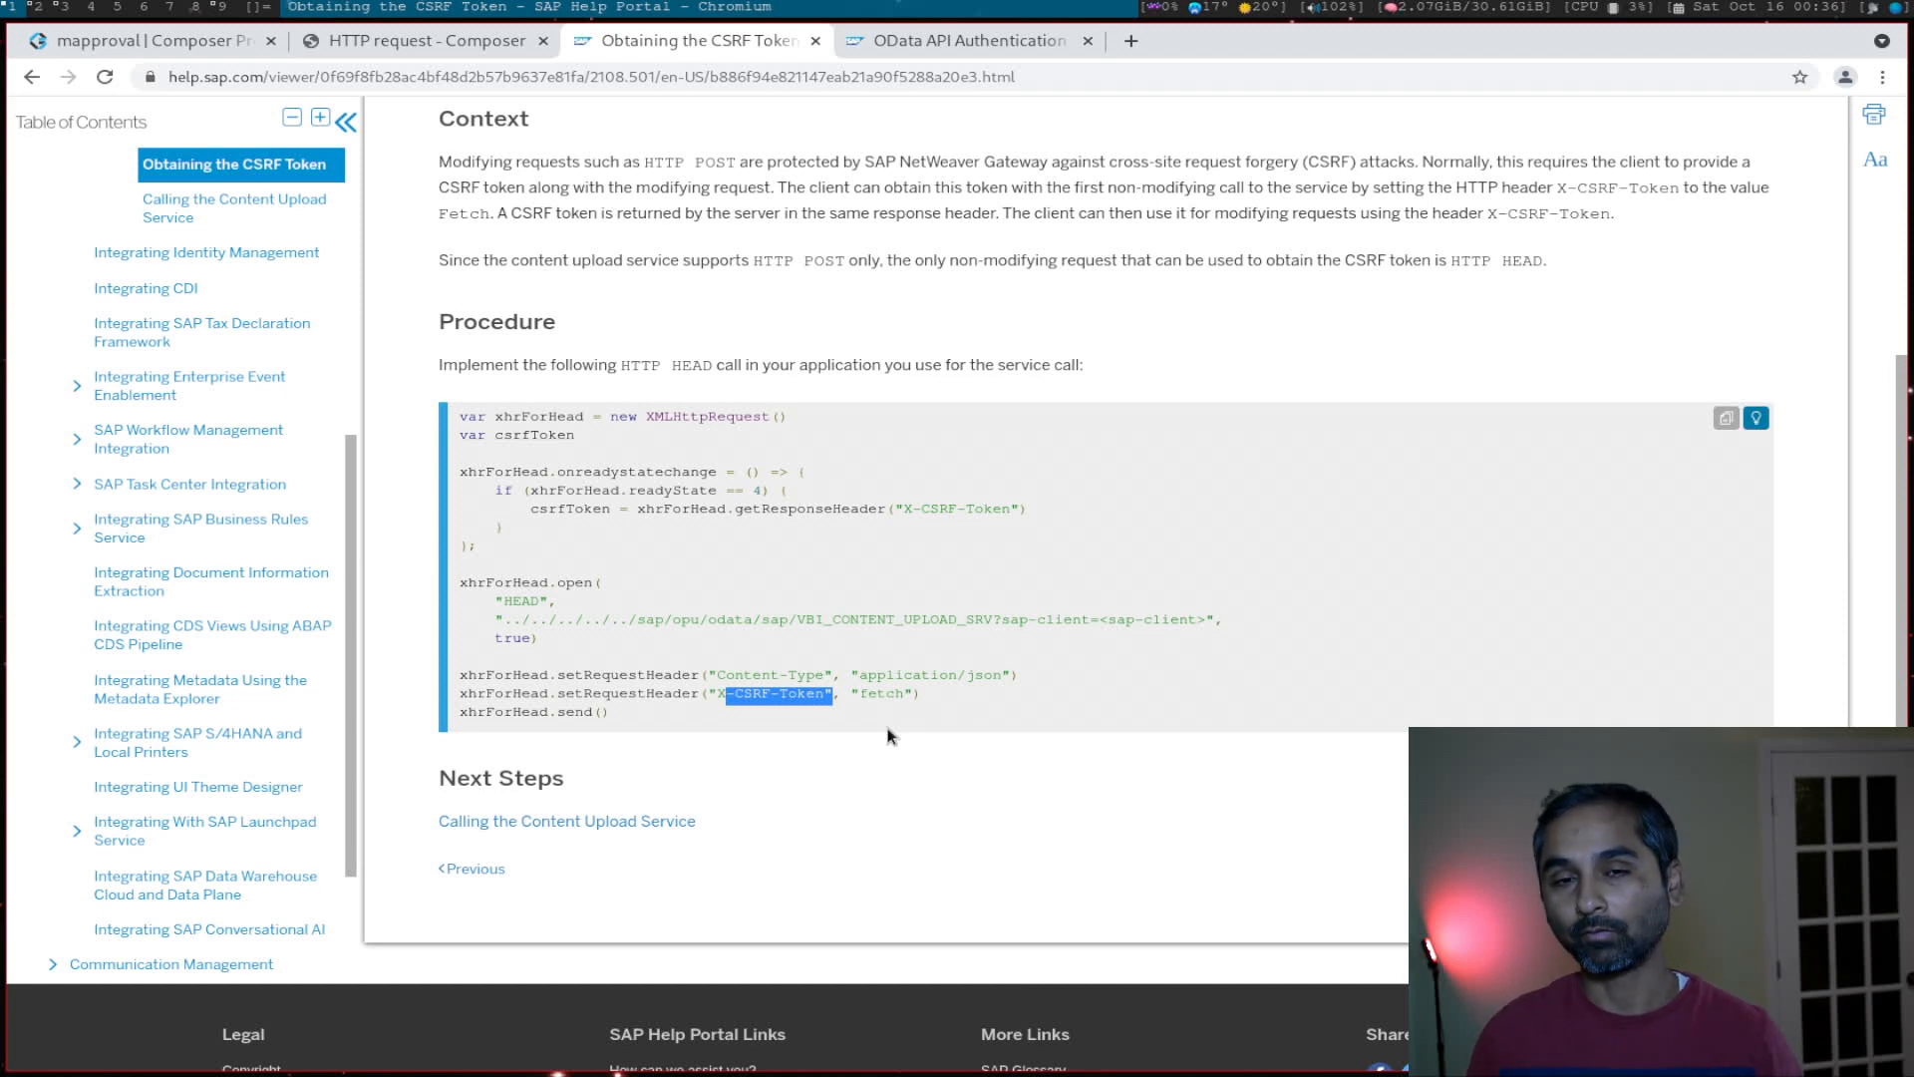
mouse_move(731, 542)
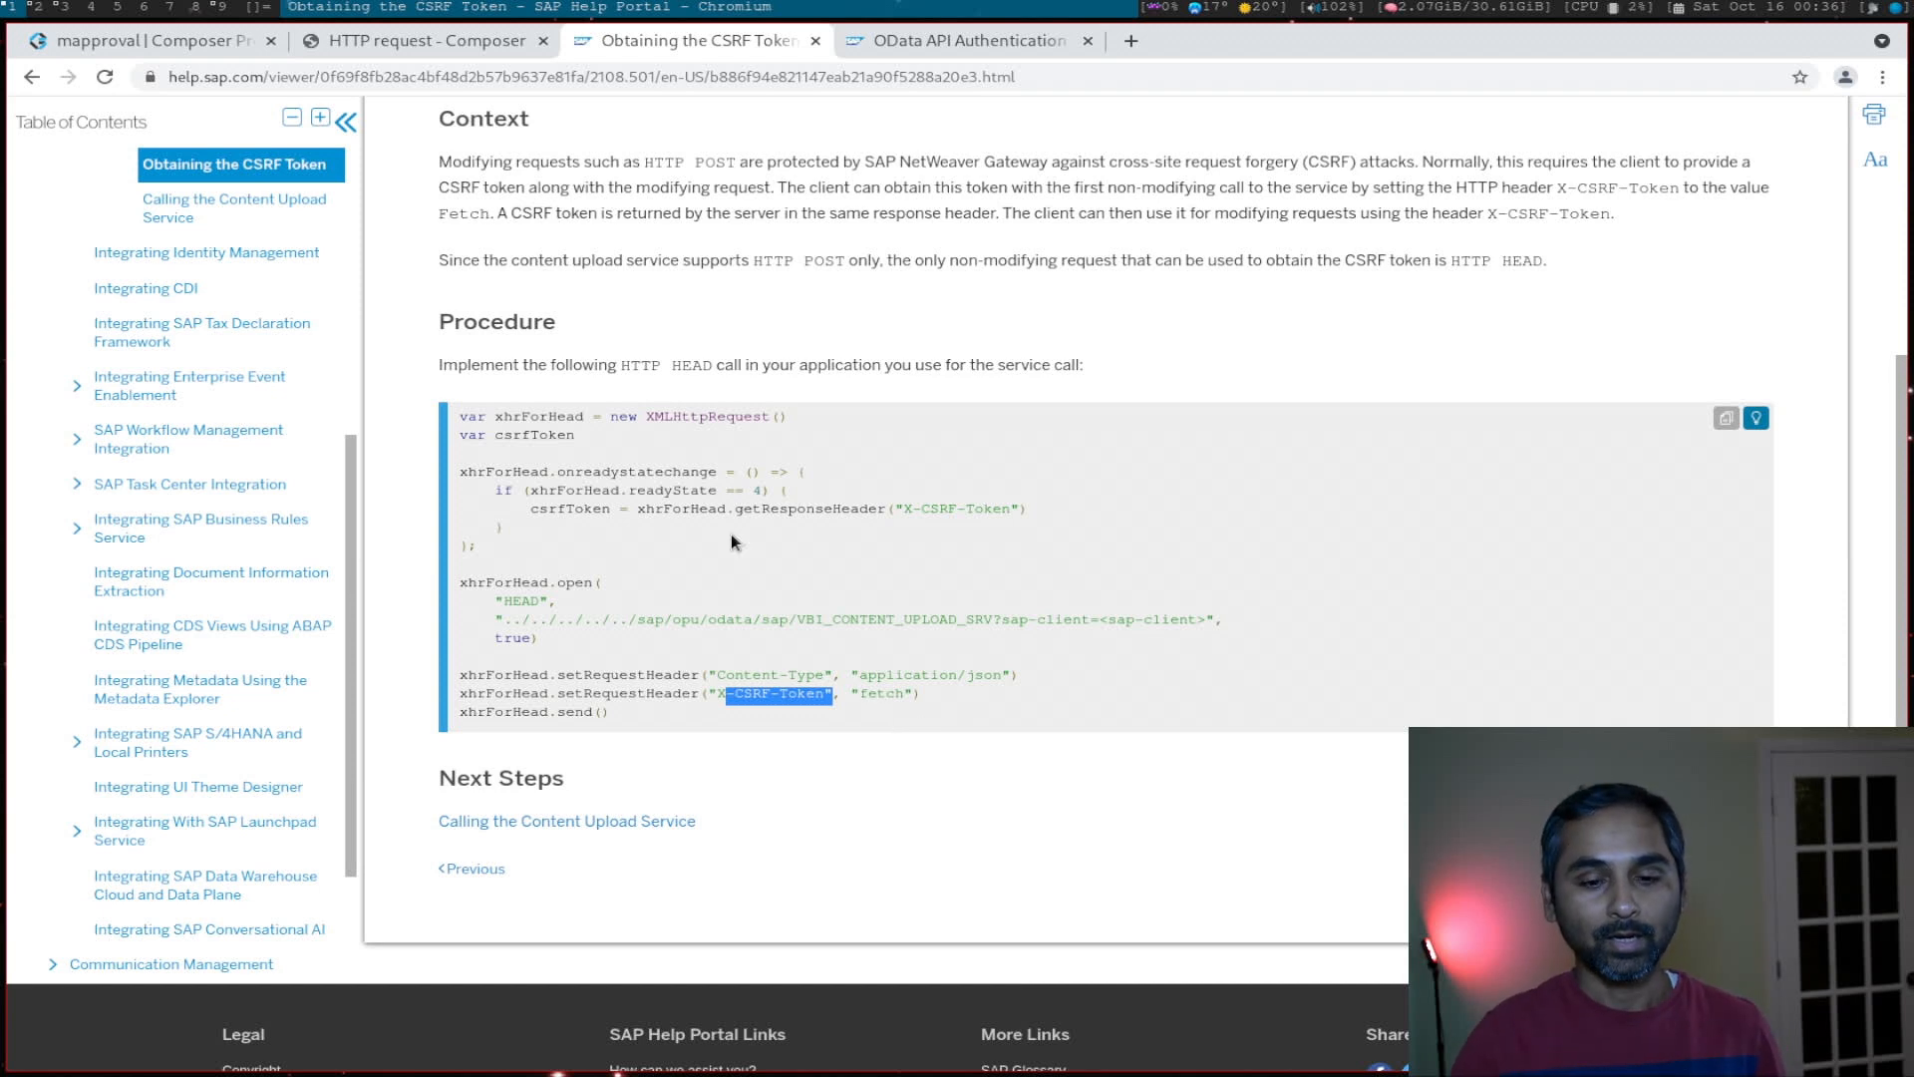
mouse_move(862, 204)
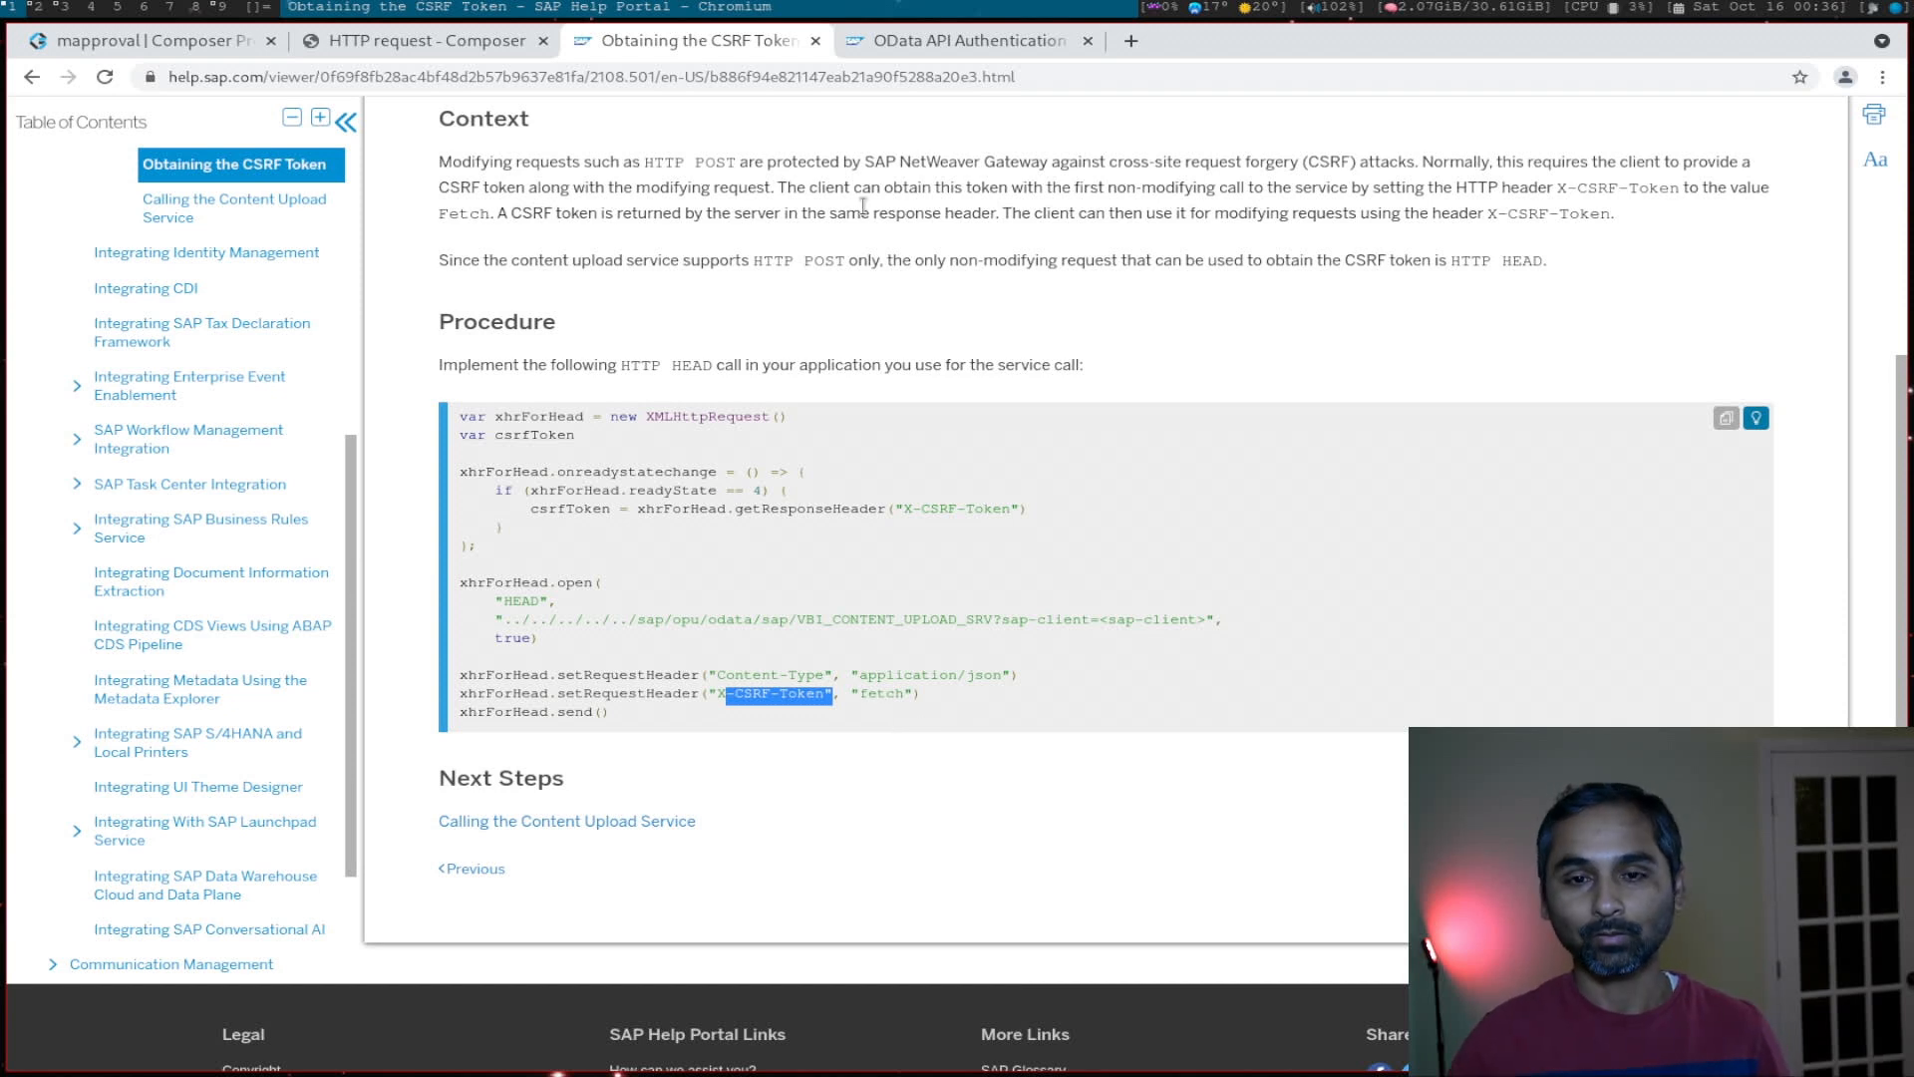
Step: Open the posource REST resource's BASE settings, then the HTTP request reference docs
click(145, 40)
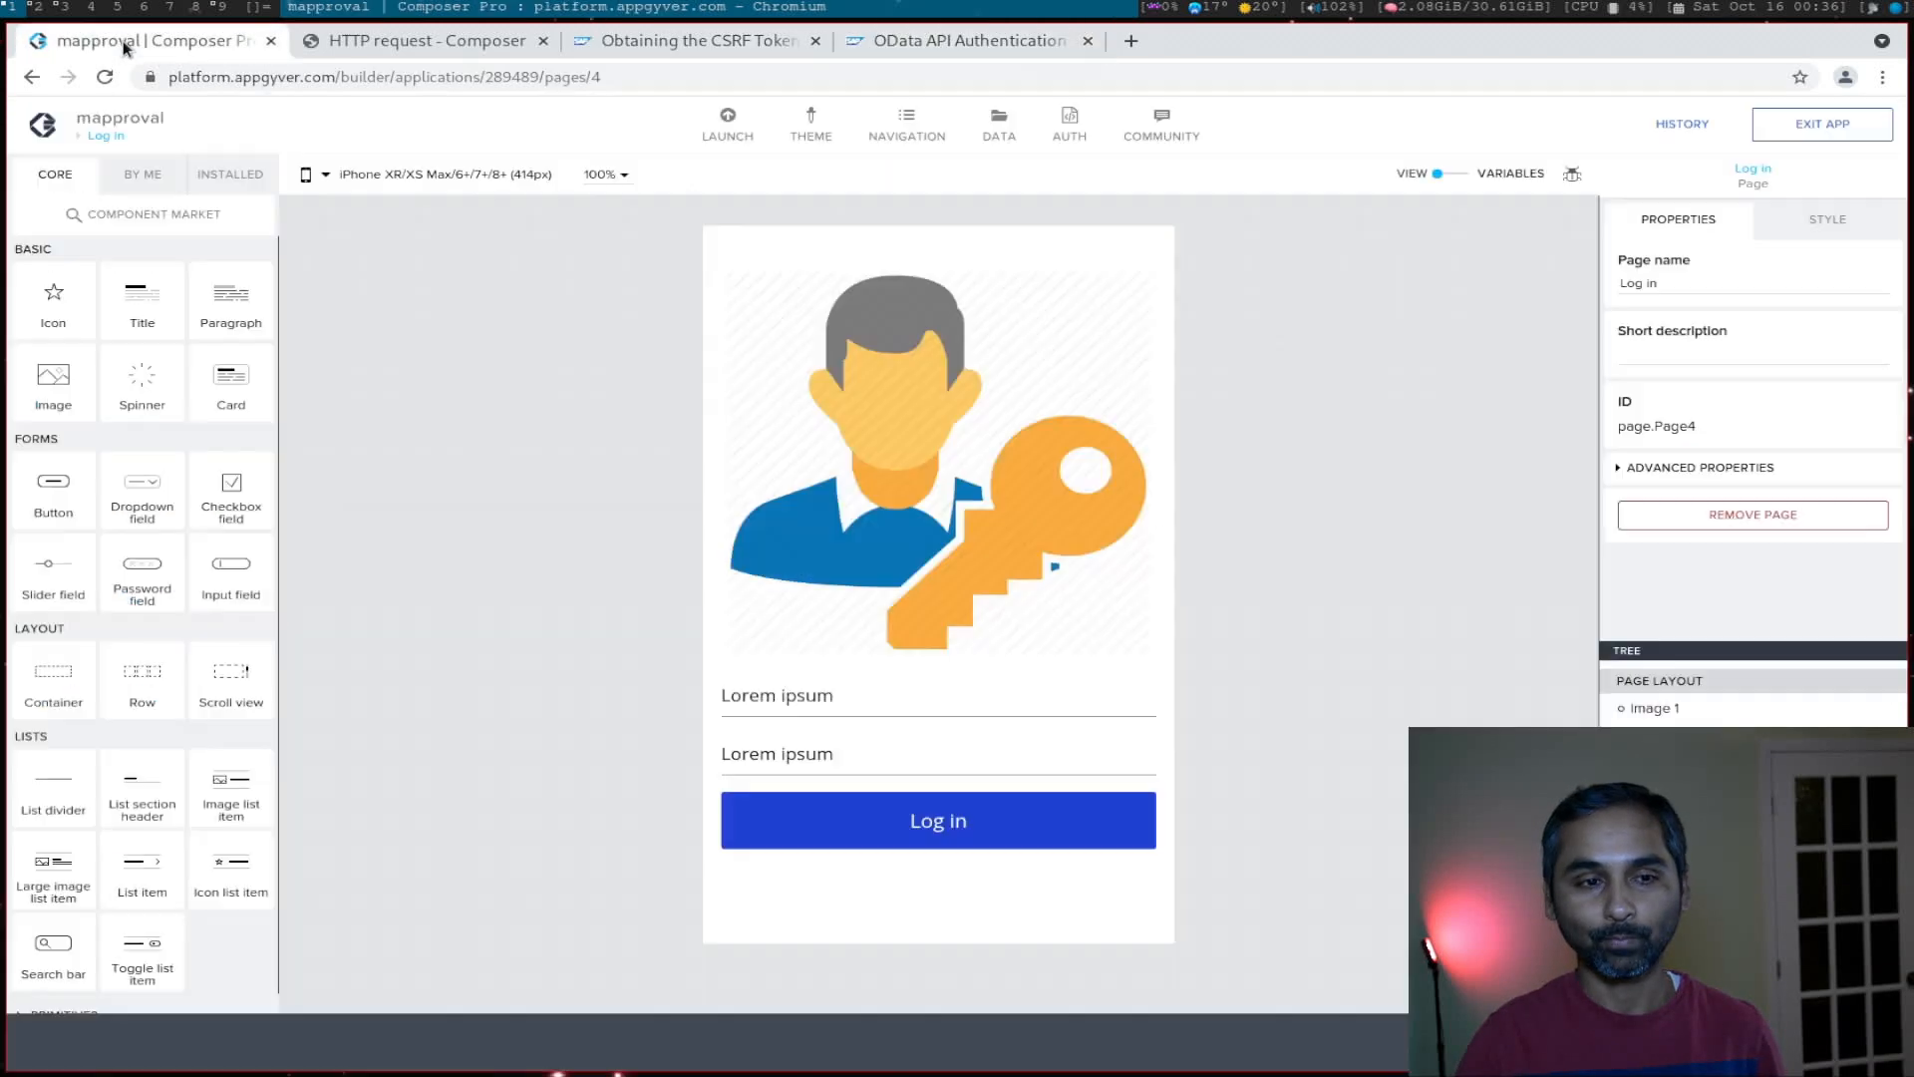
click(999, 124)
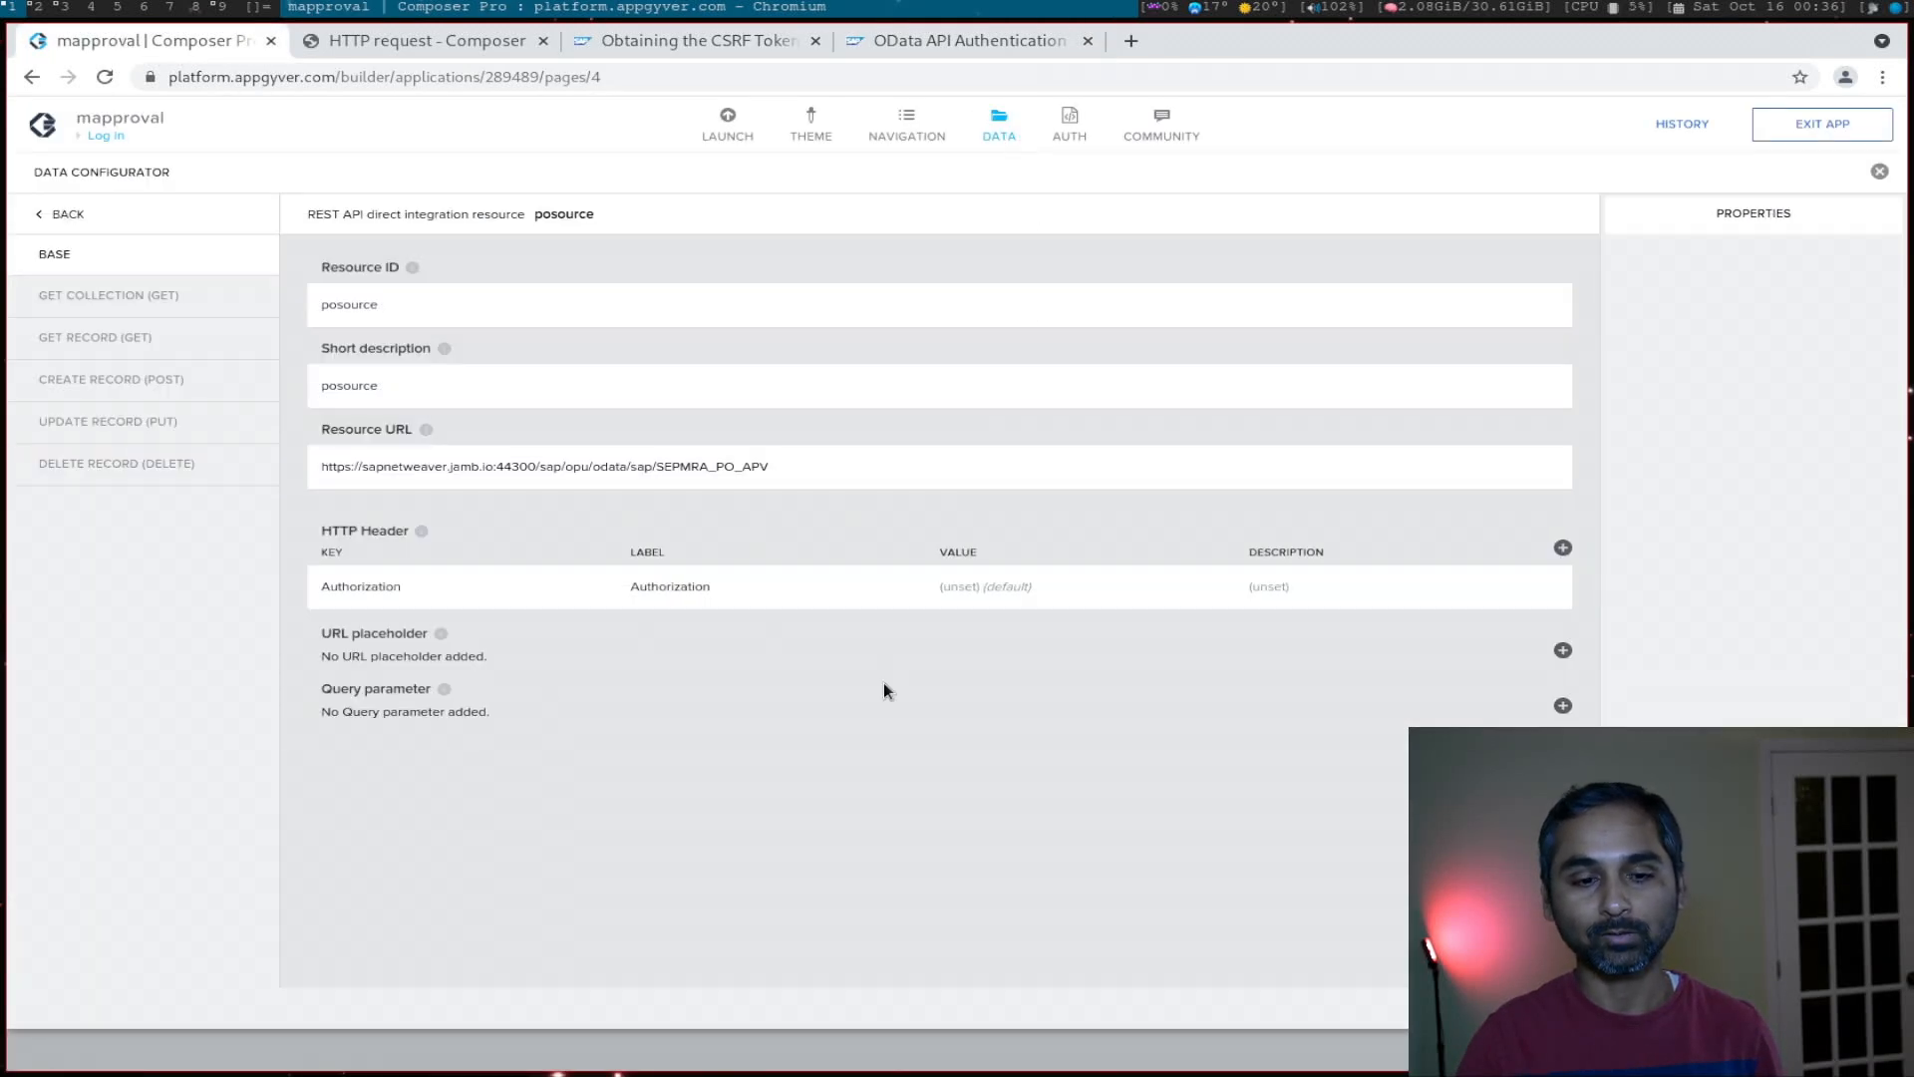
mouse_move(852, 714)
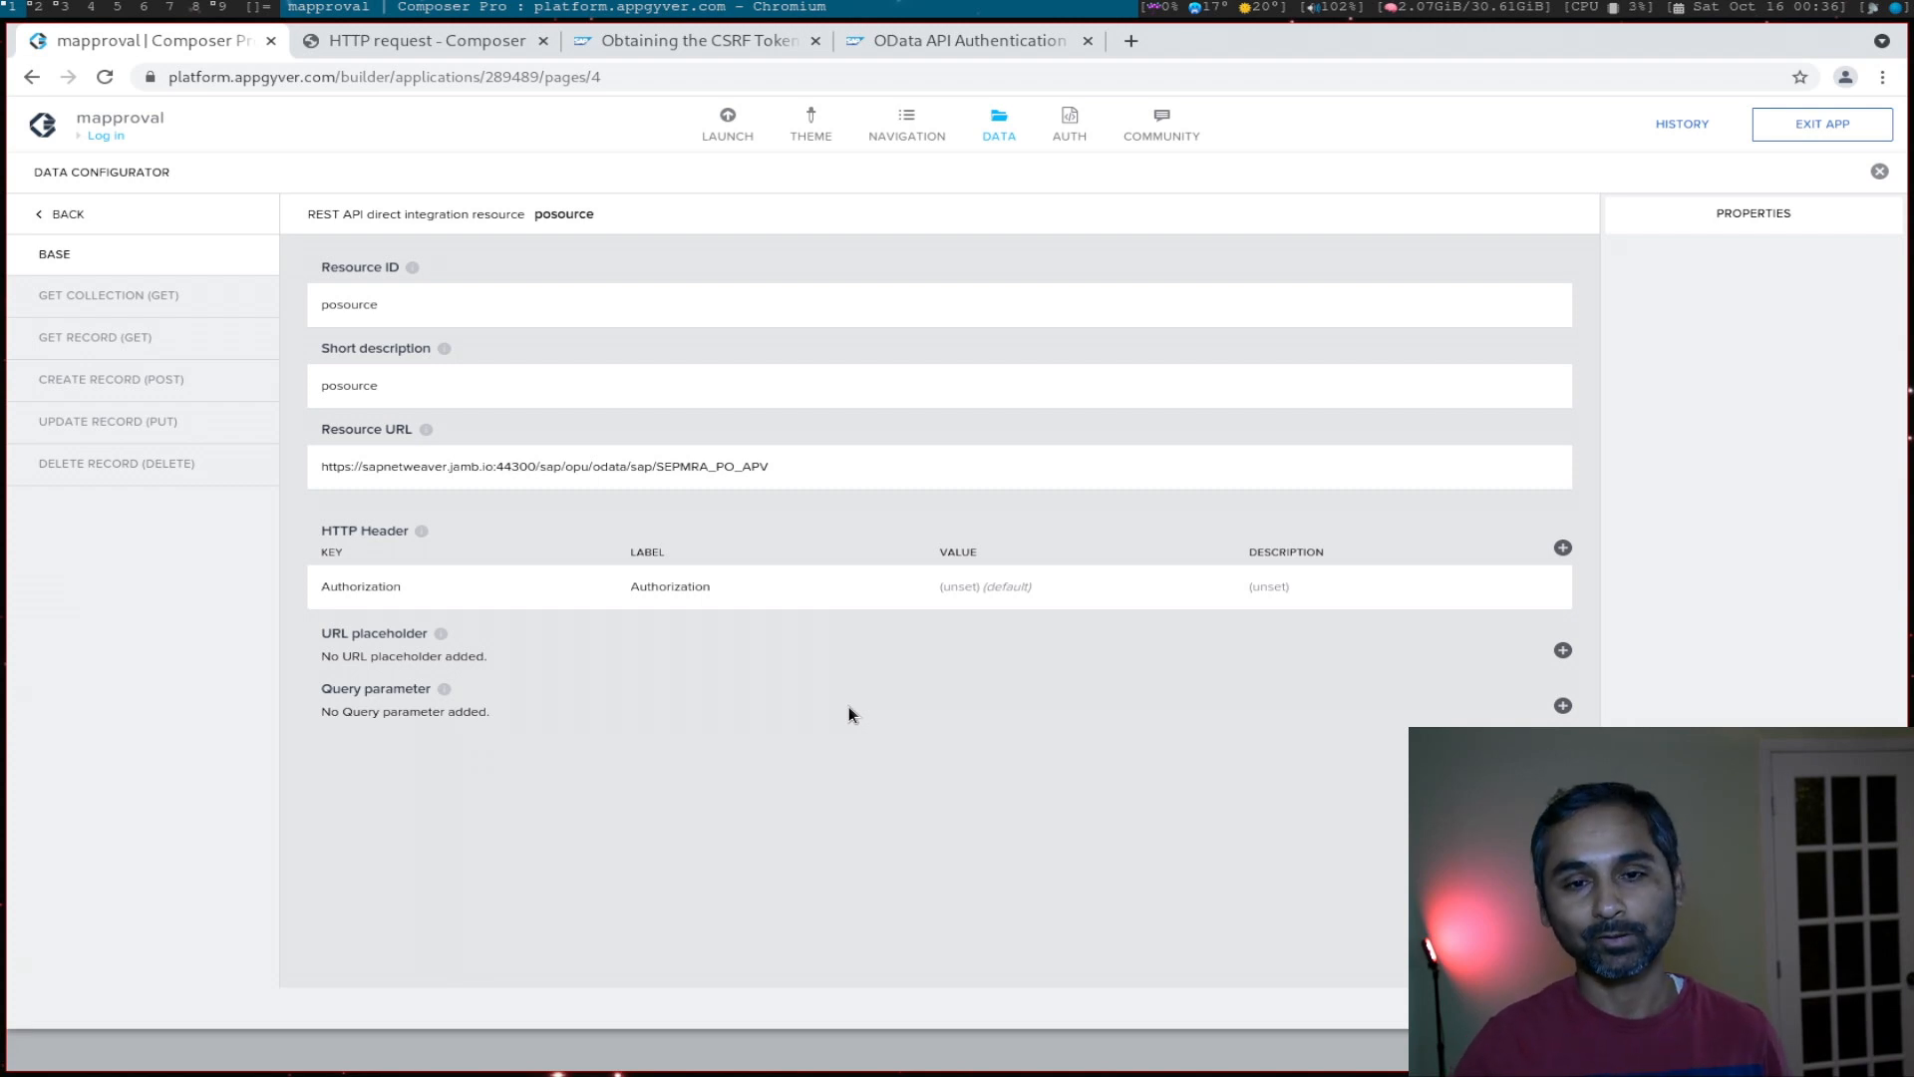
click(421, 40)
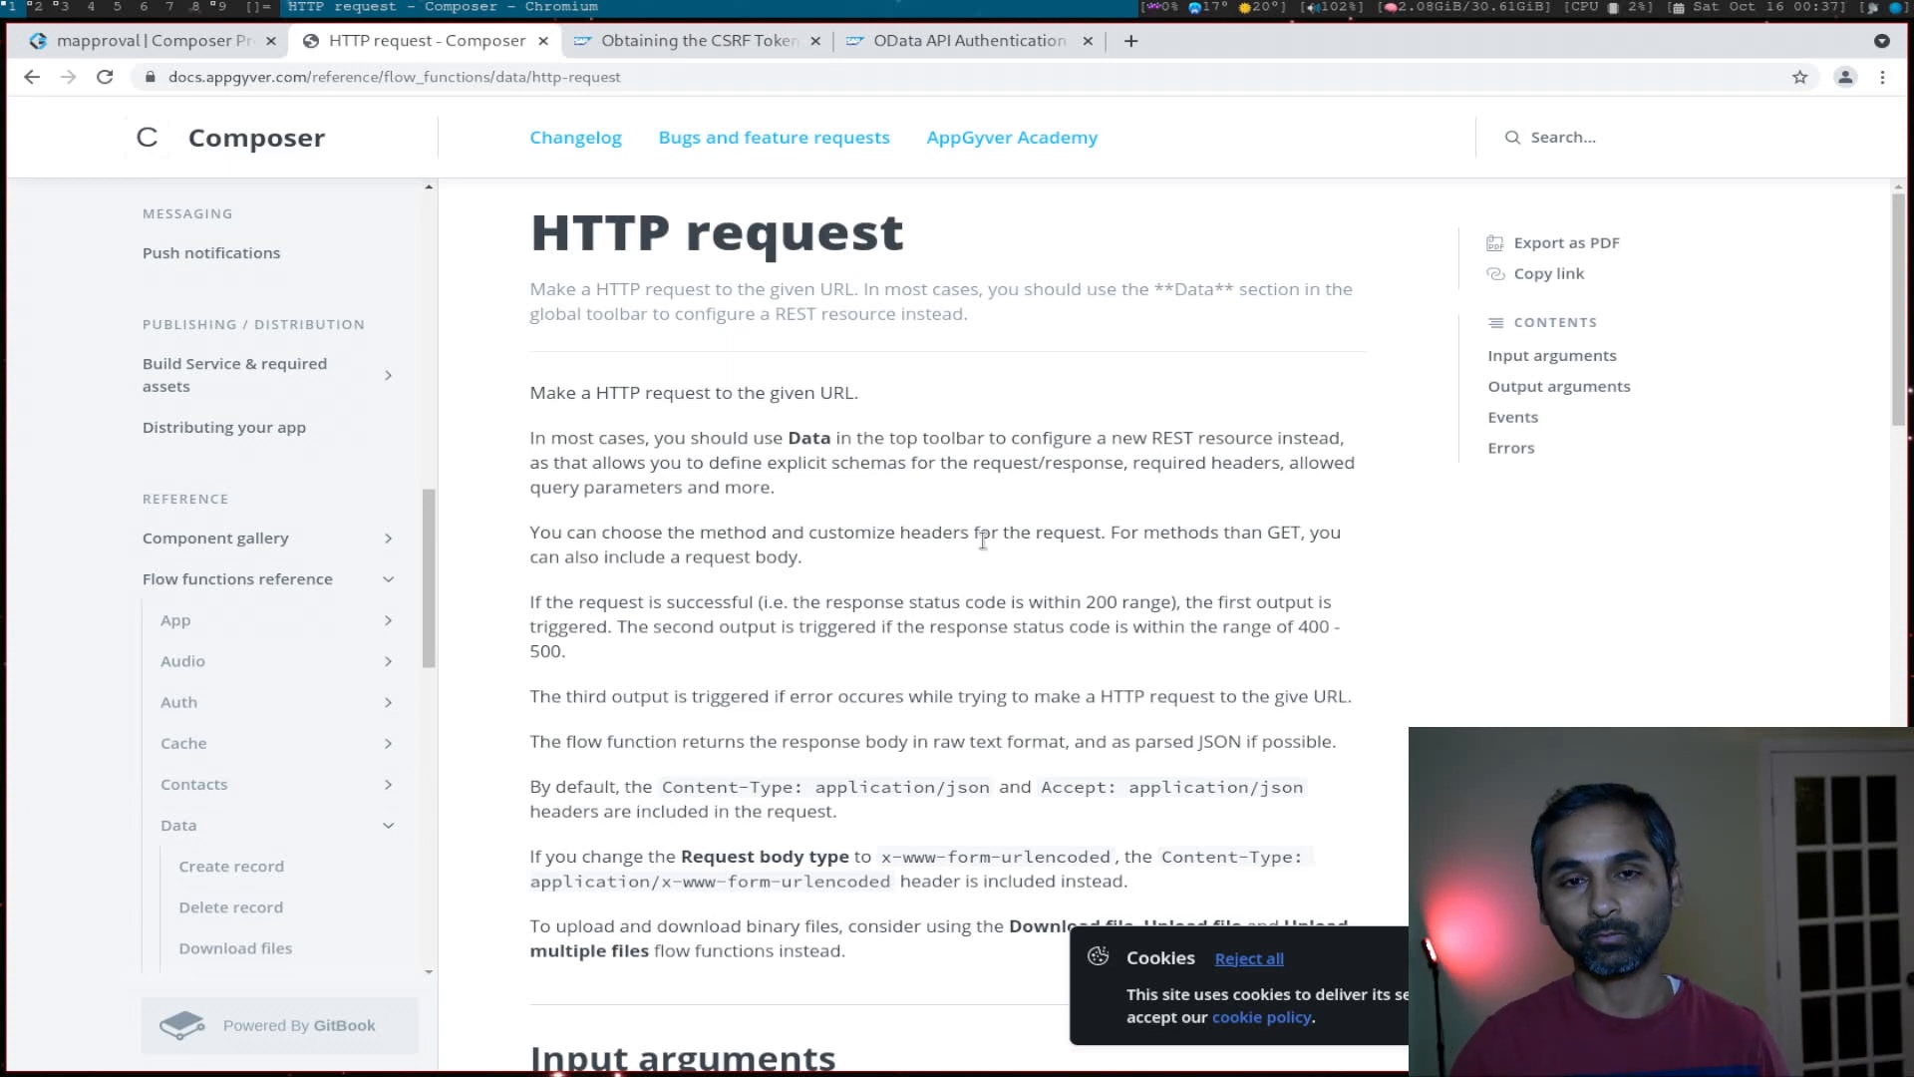
mouse_move(357, 265)
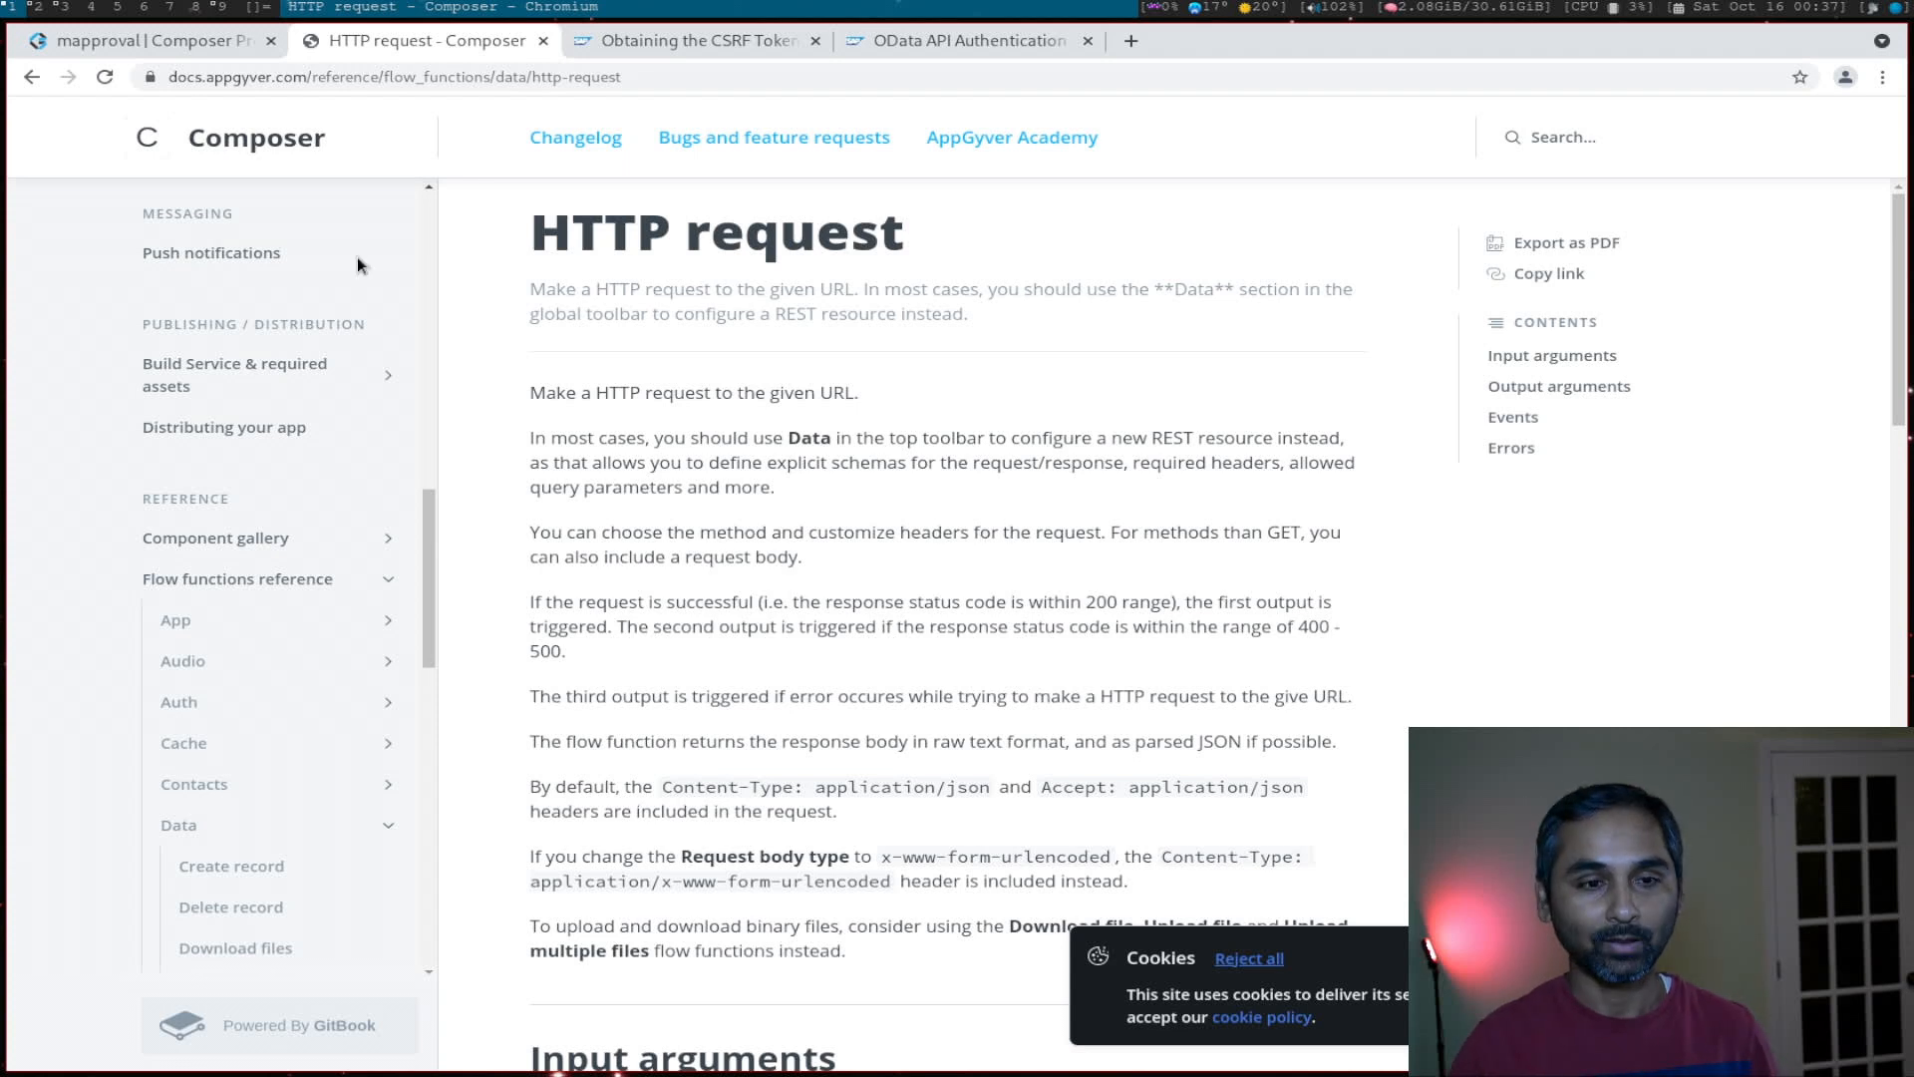
Step: Return from the HTTP request docs to the mapproval Log in page in Composer
click(146, 39)
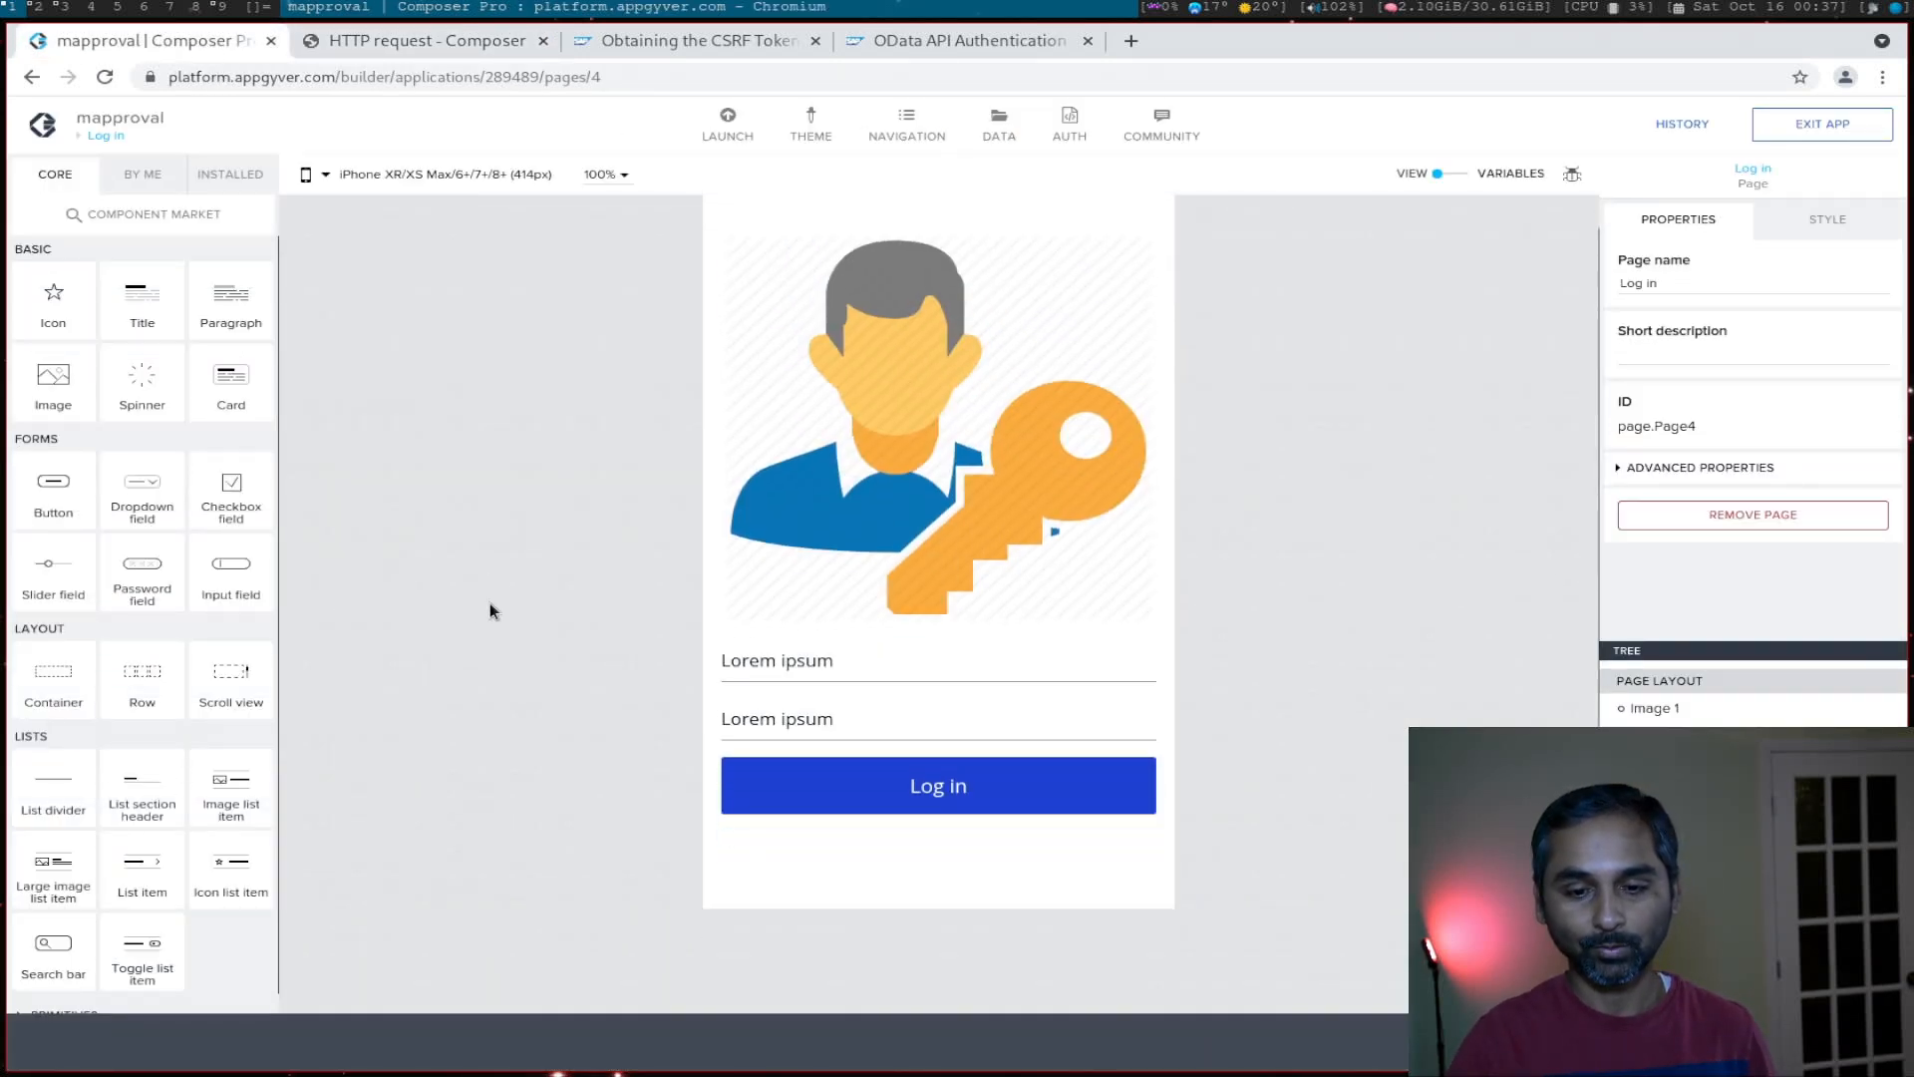
mouse_move(937, 786)
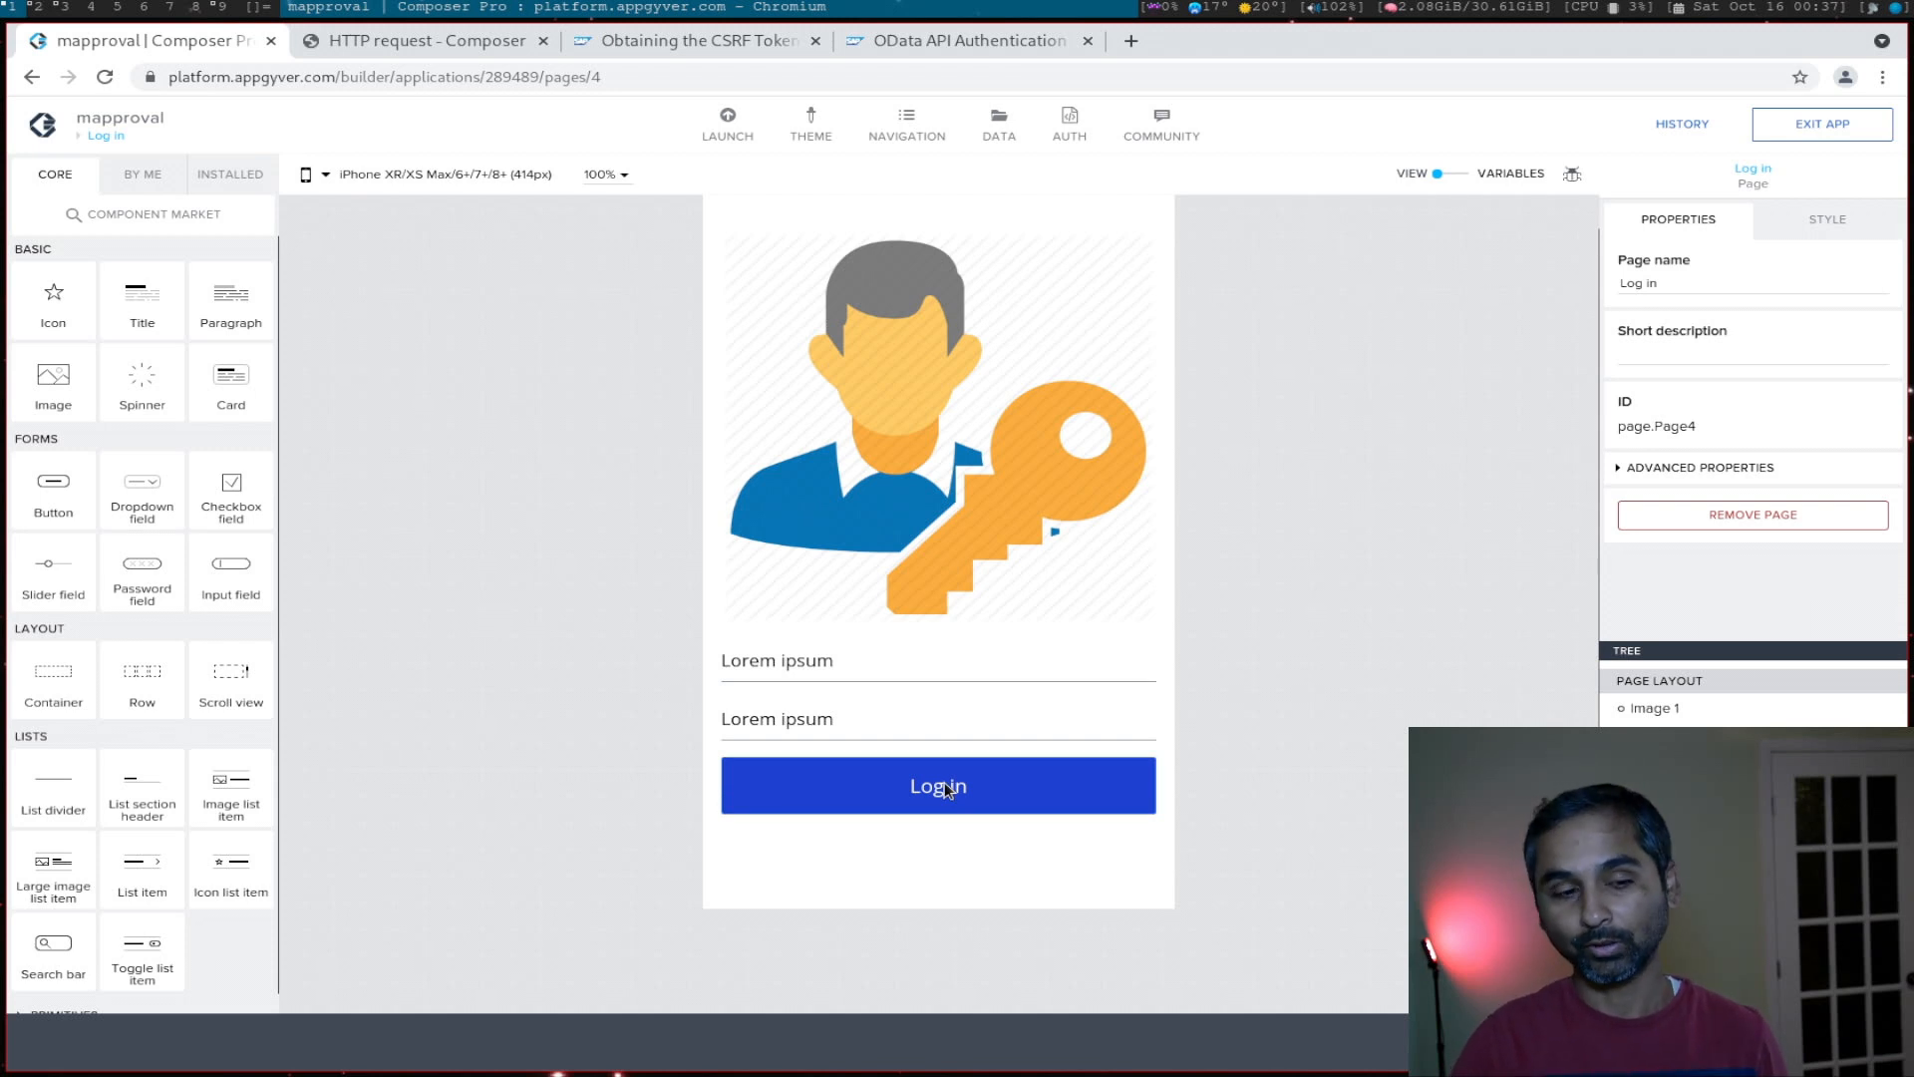
Step: Add a text app variable named AuthToken and save the app
click(1453, 174)
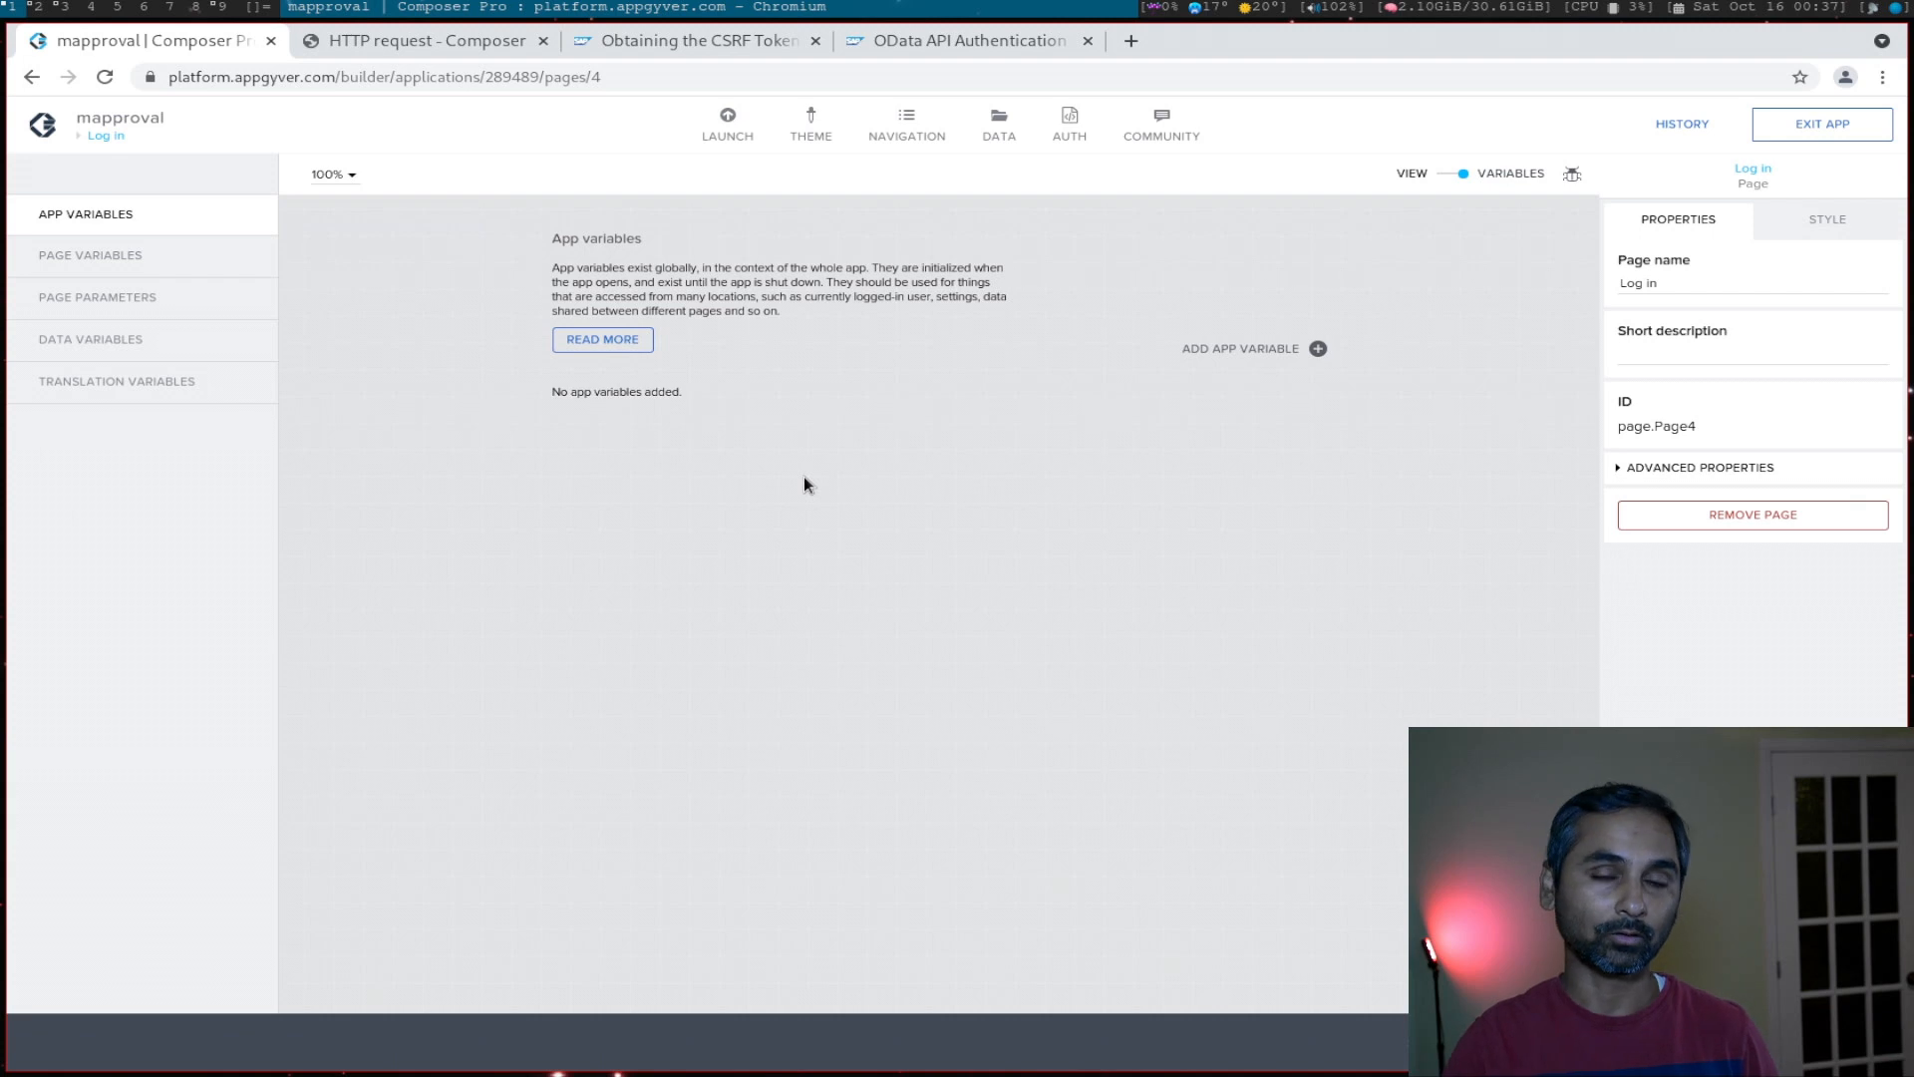
mouse_move(1212, 385)
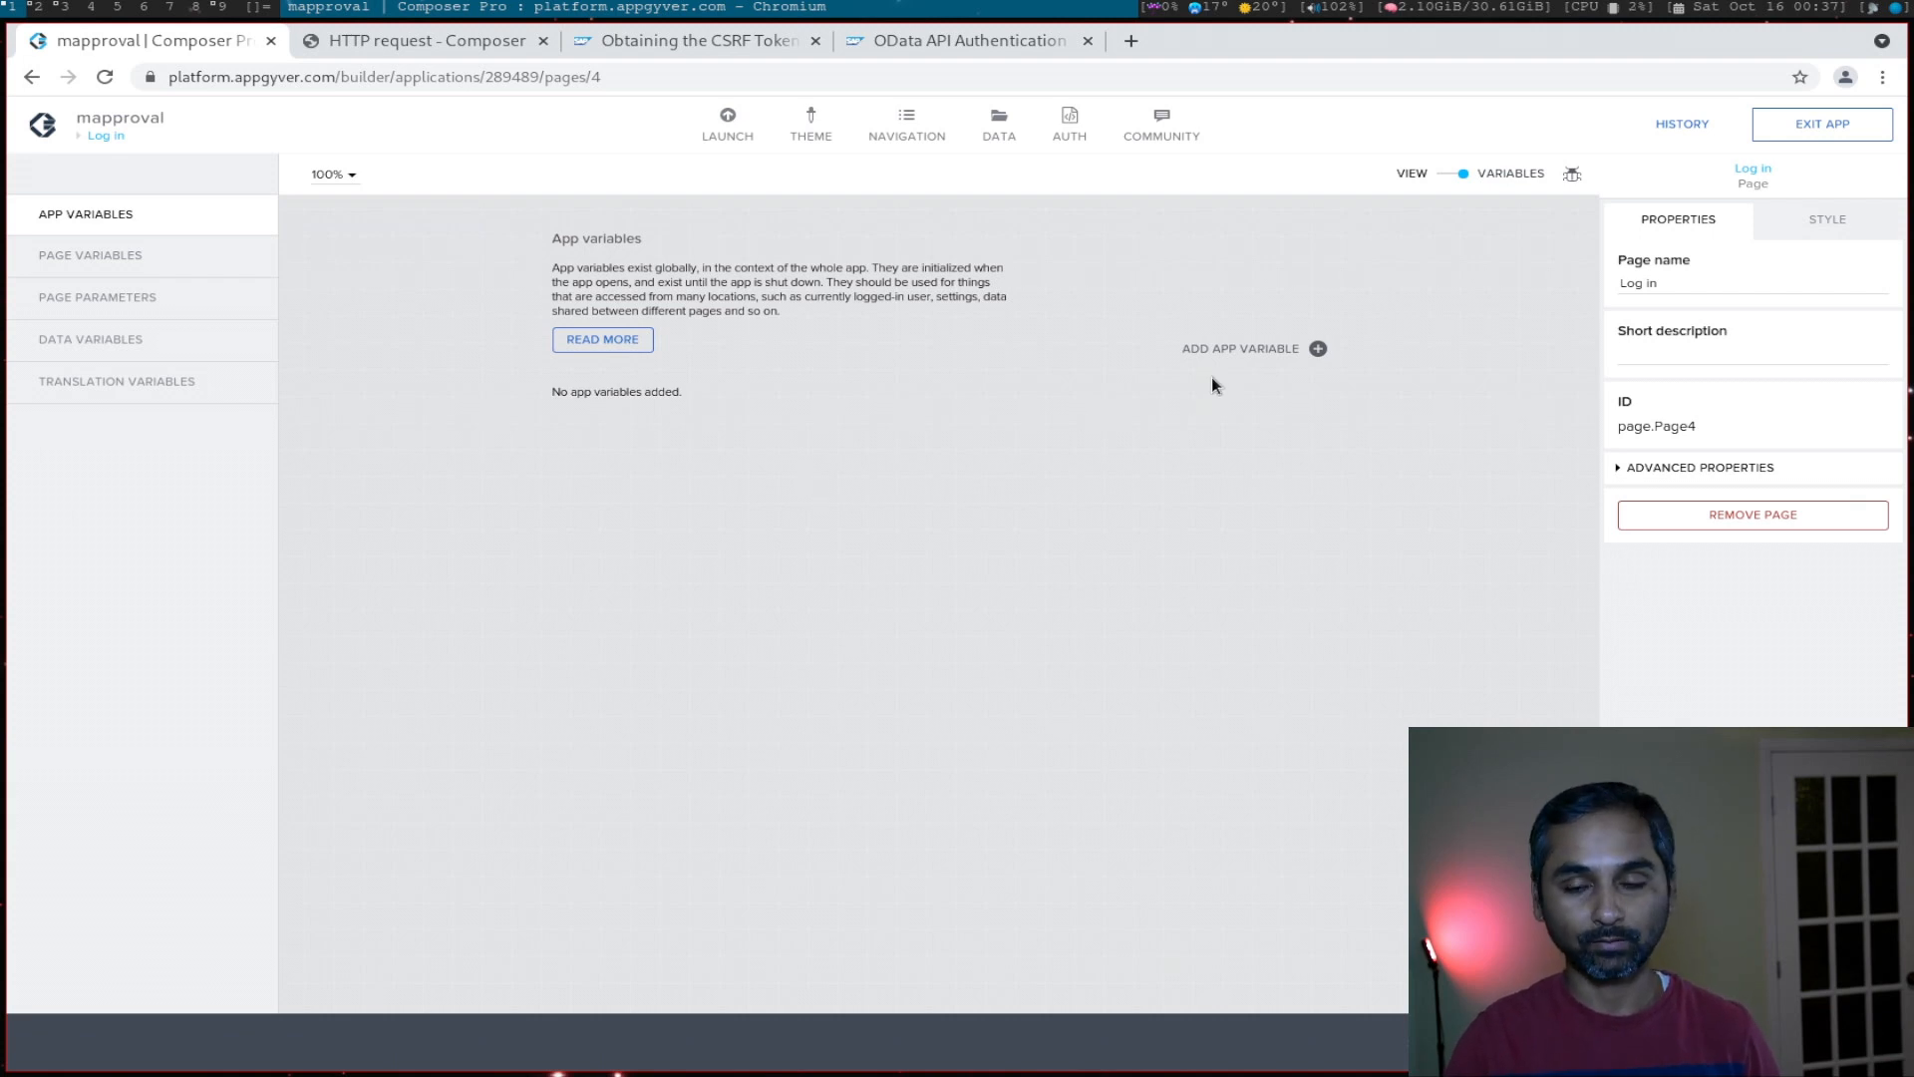
click(1313, 347)
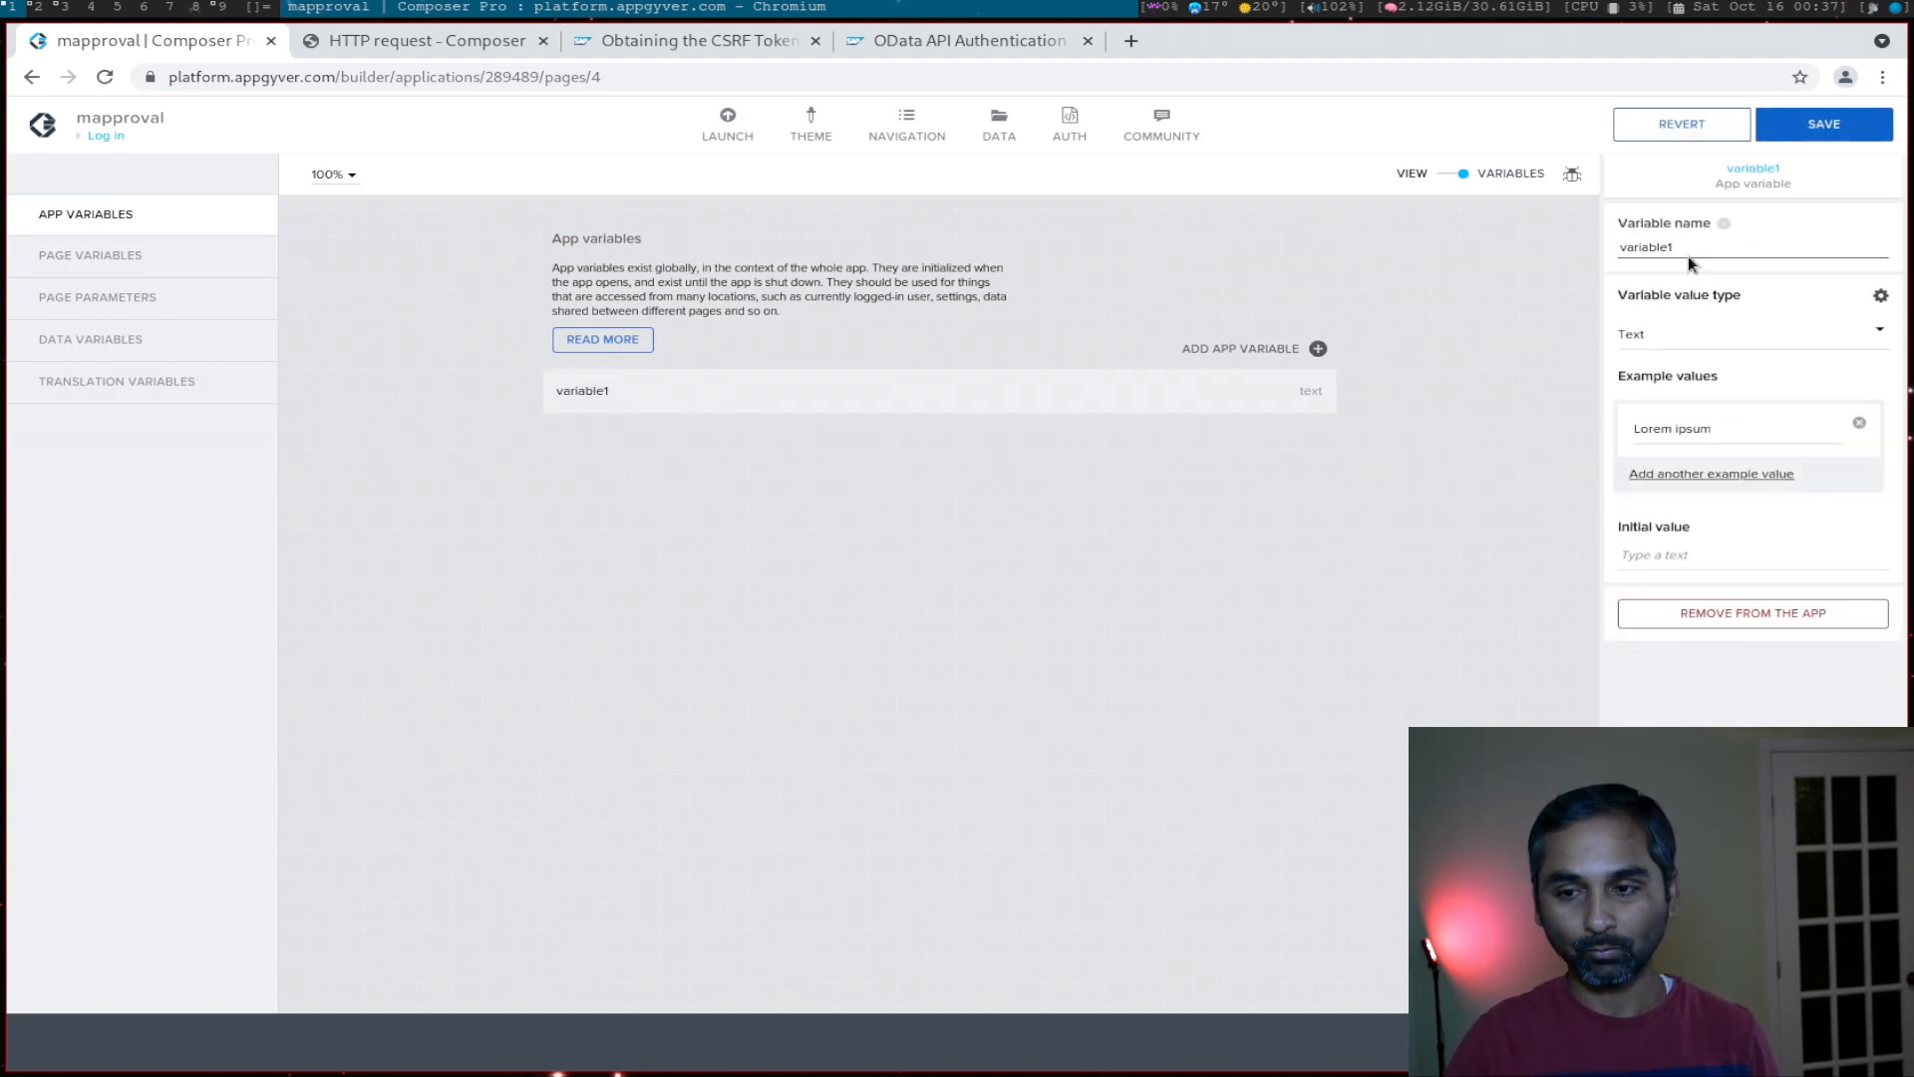
text(Auth)
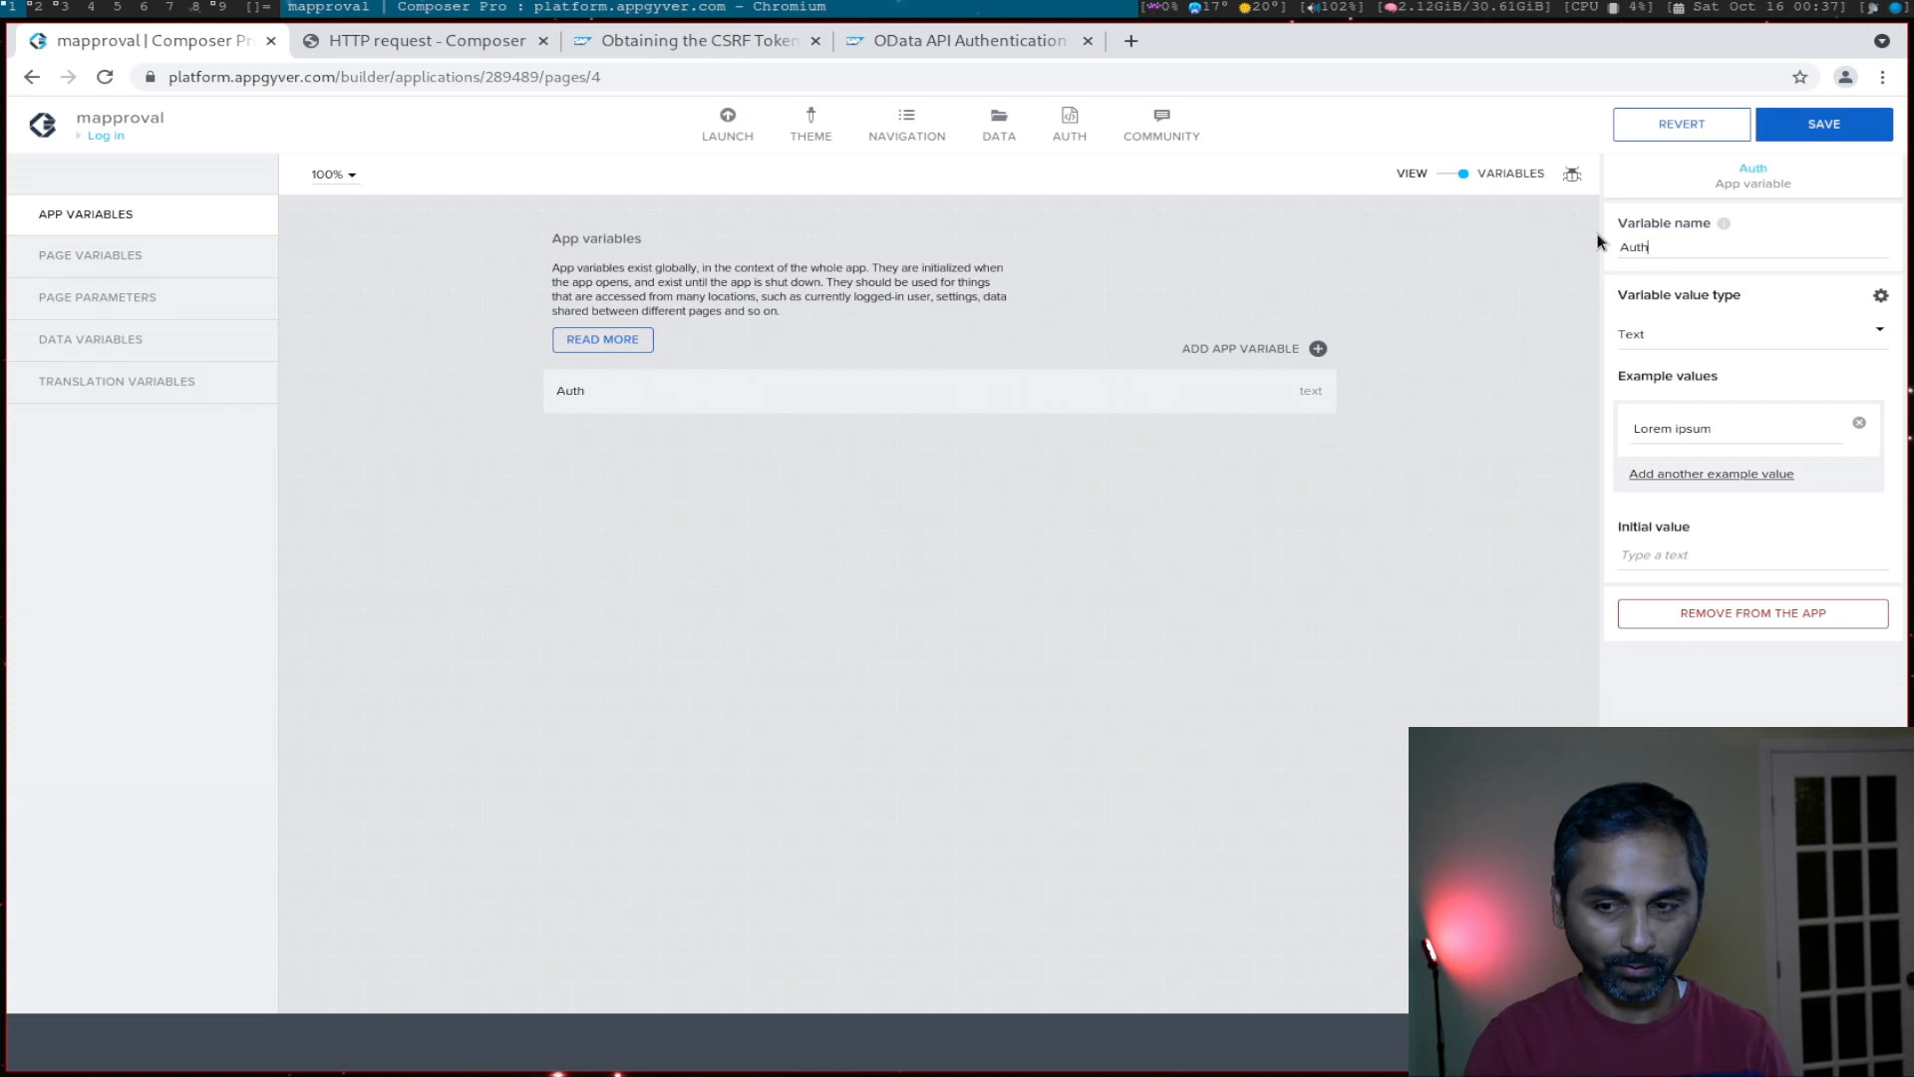
text(Token)
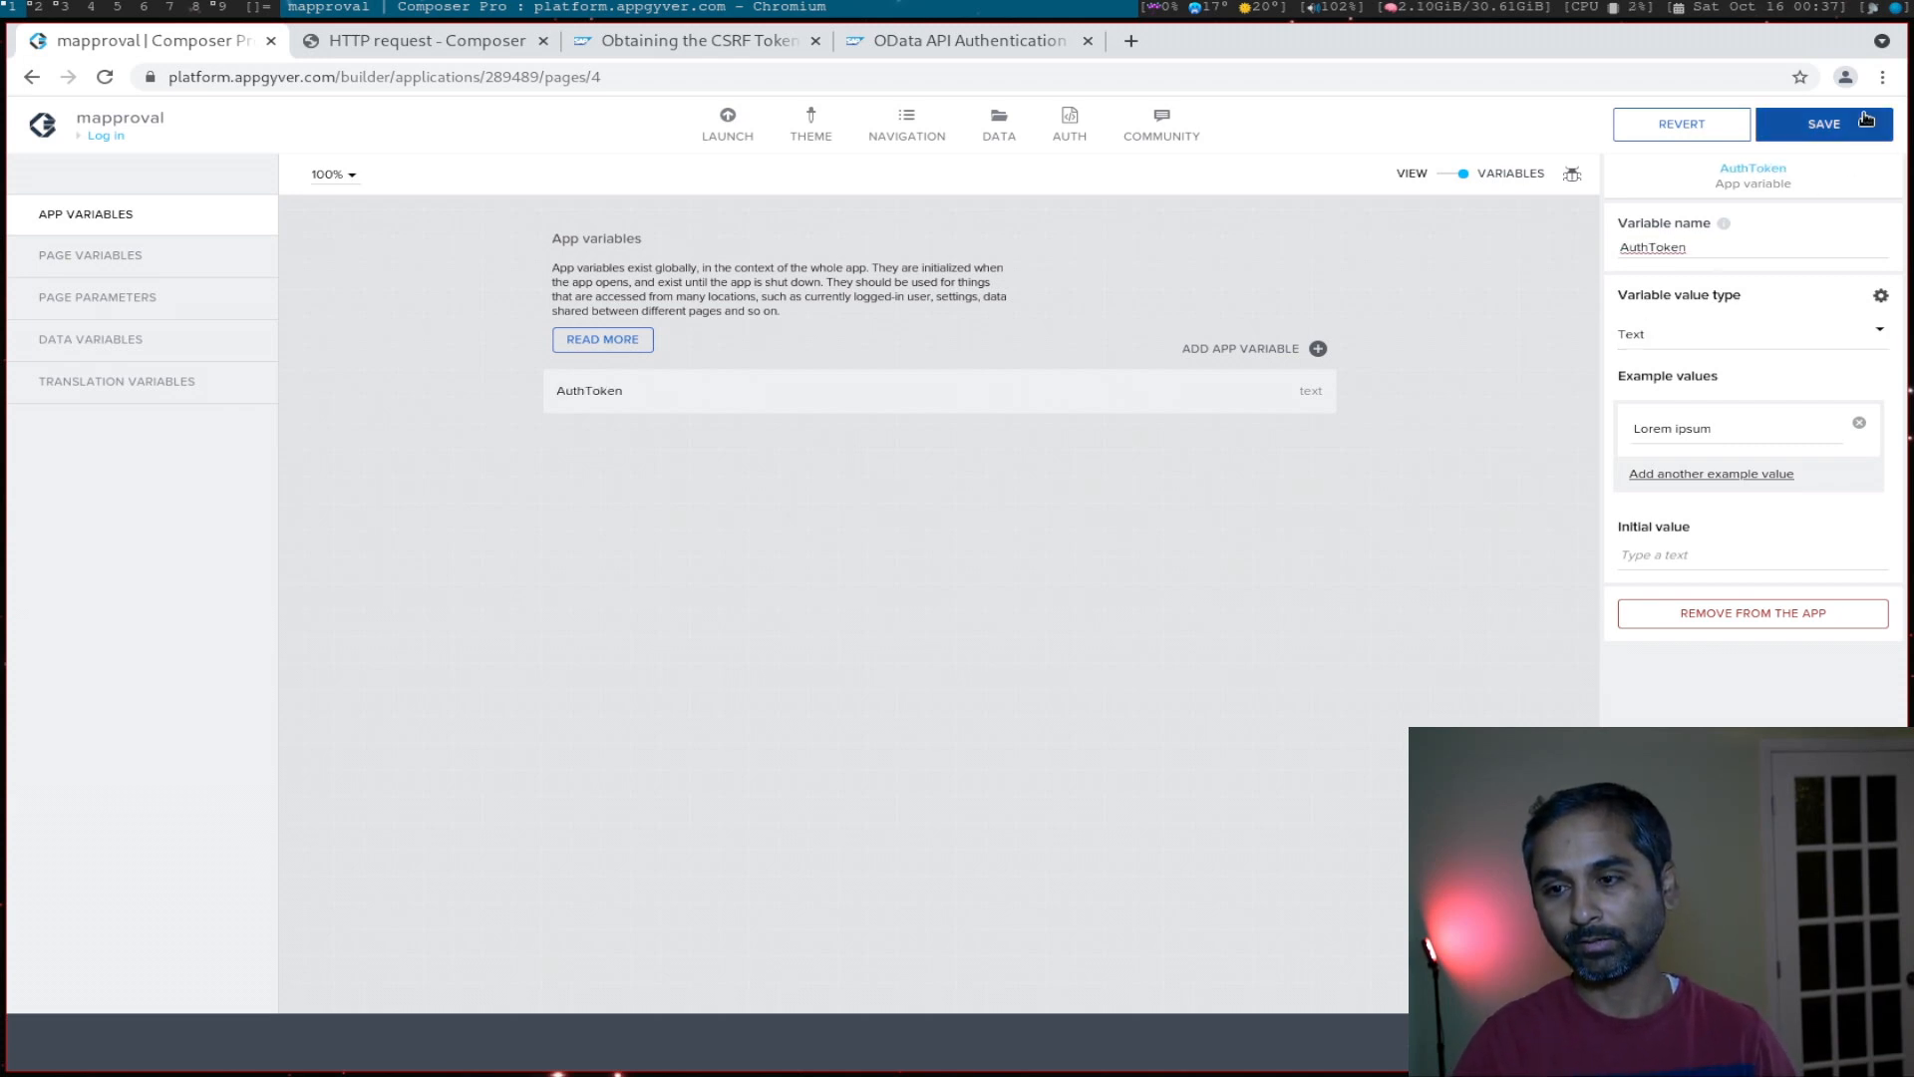
click(1824, 124)
text(x)
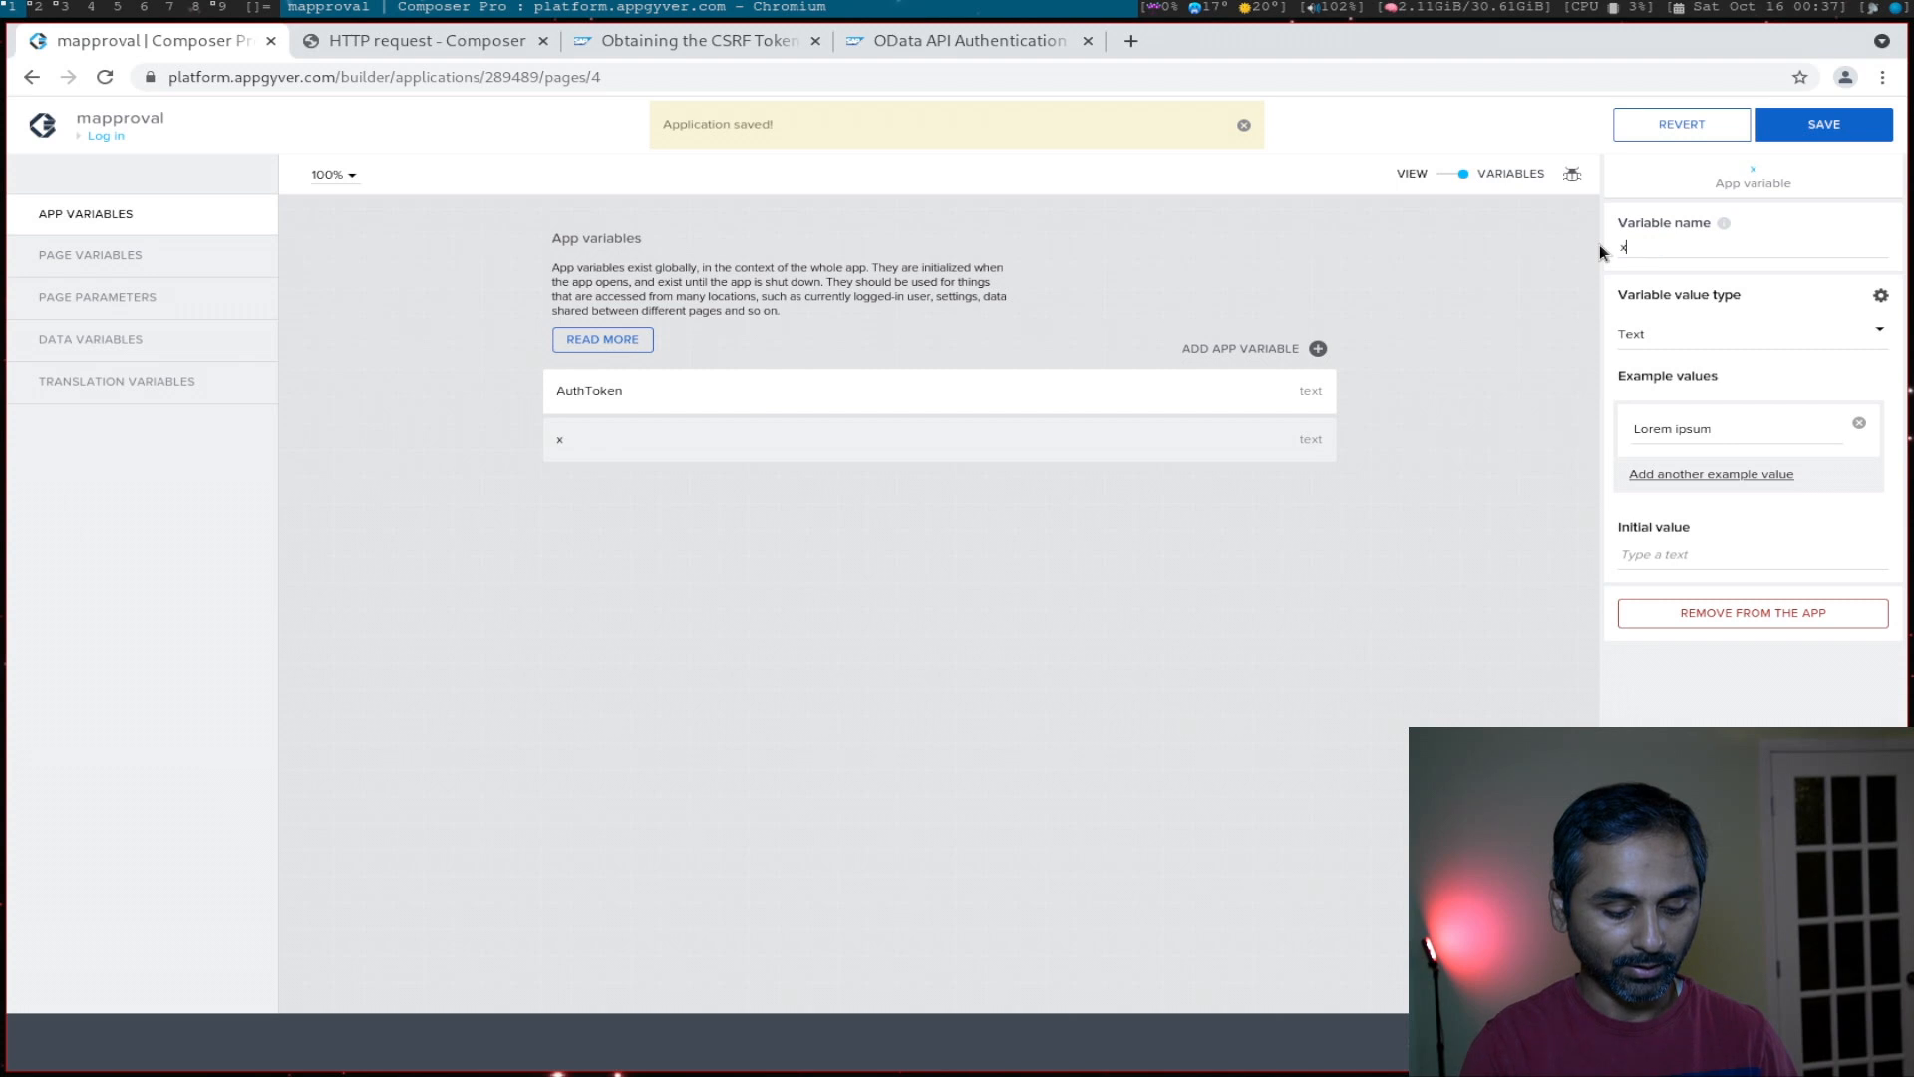
Step: Add a second text app variable named xcsrfToken and save the app
text(csrfTo)
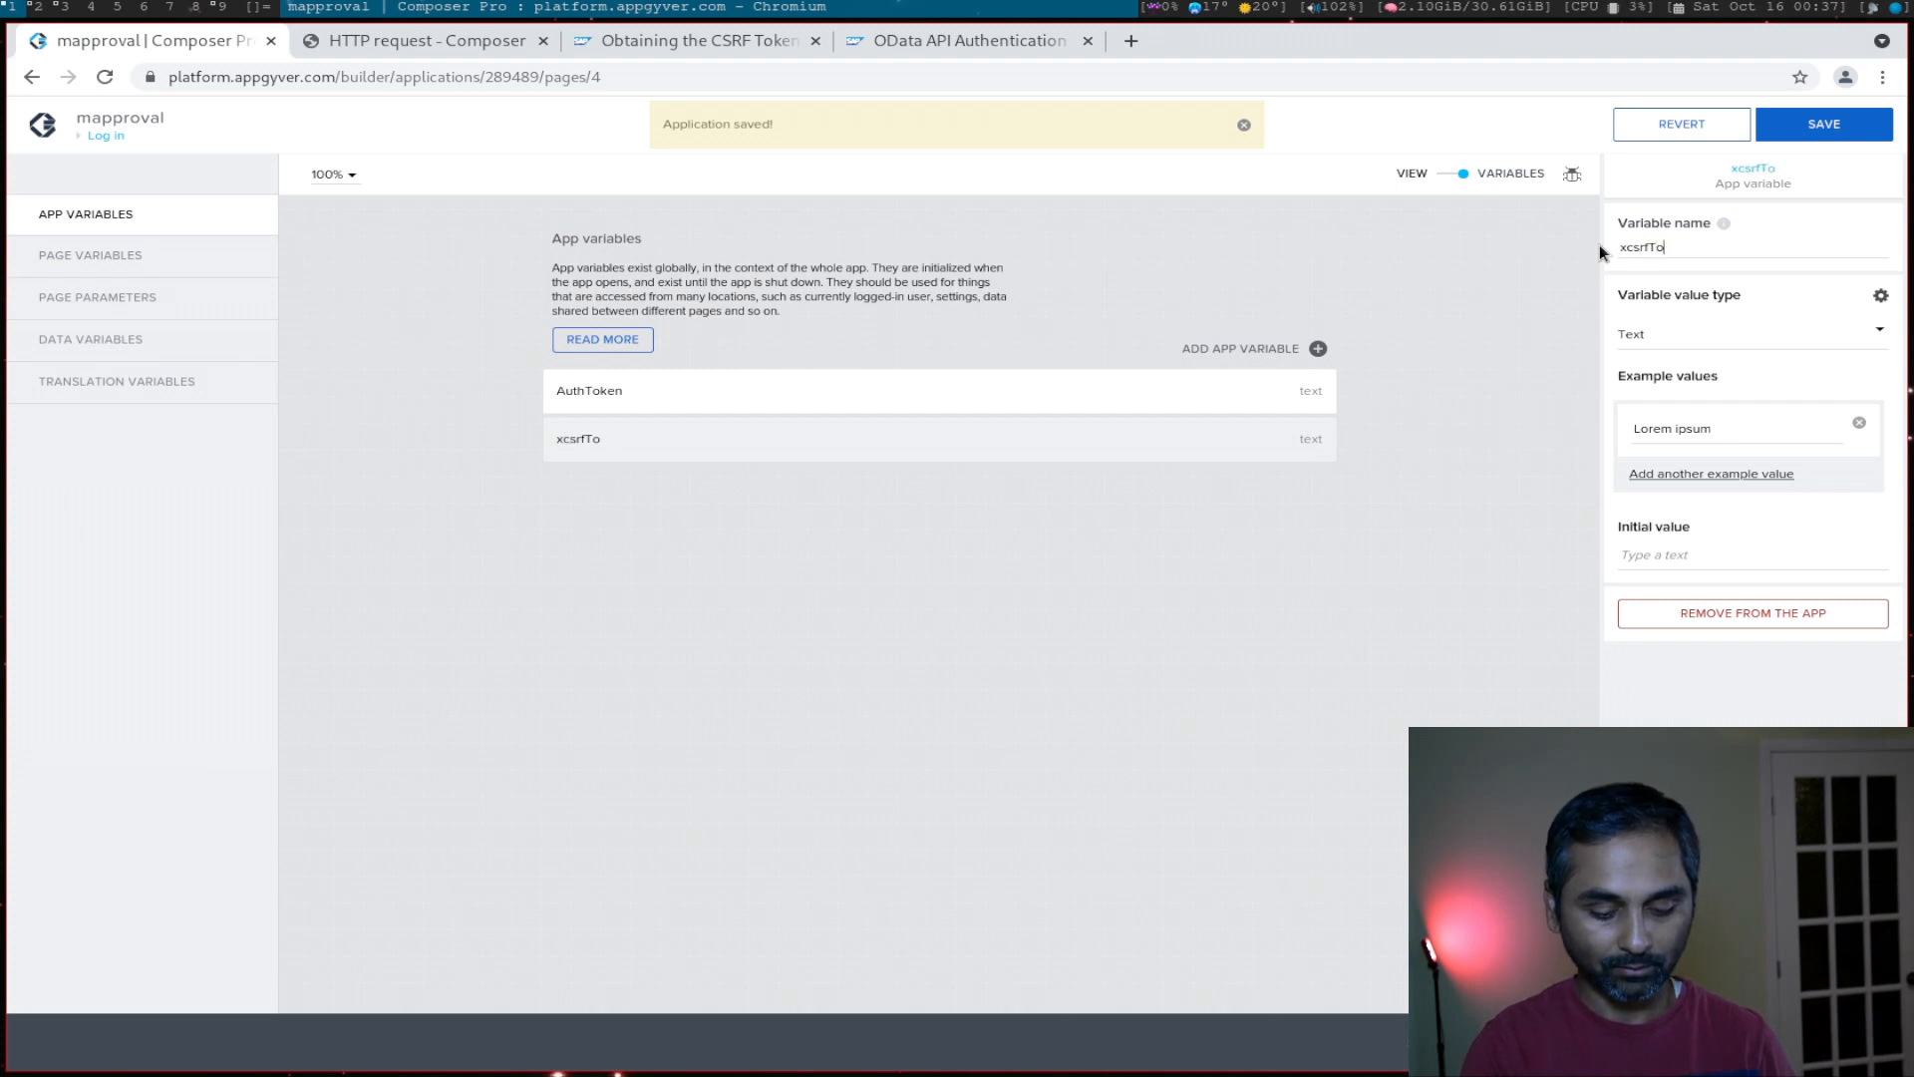
text(ken)
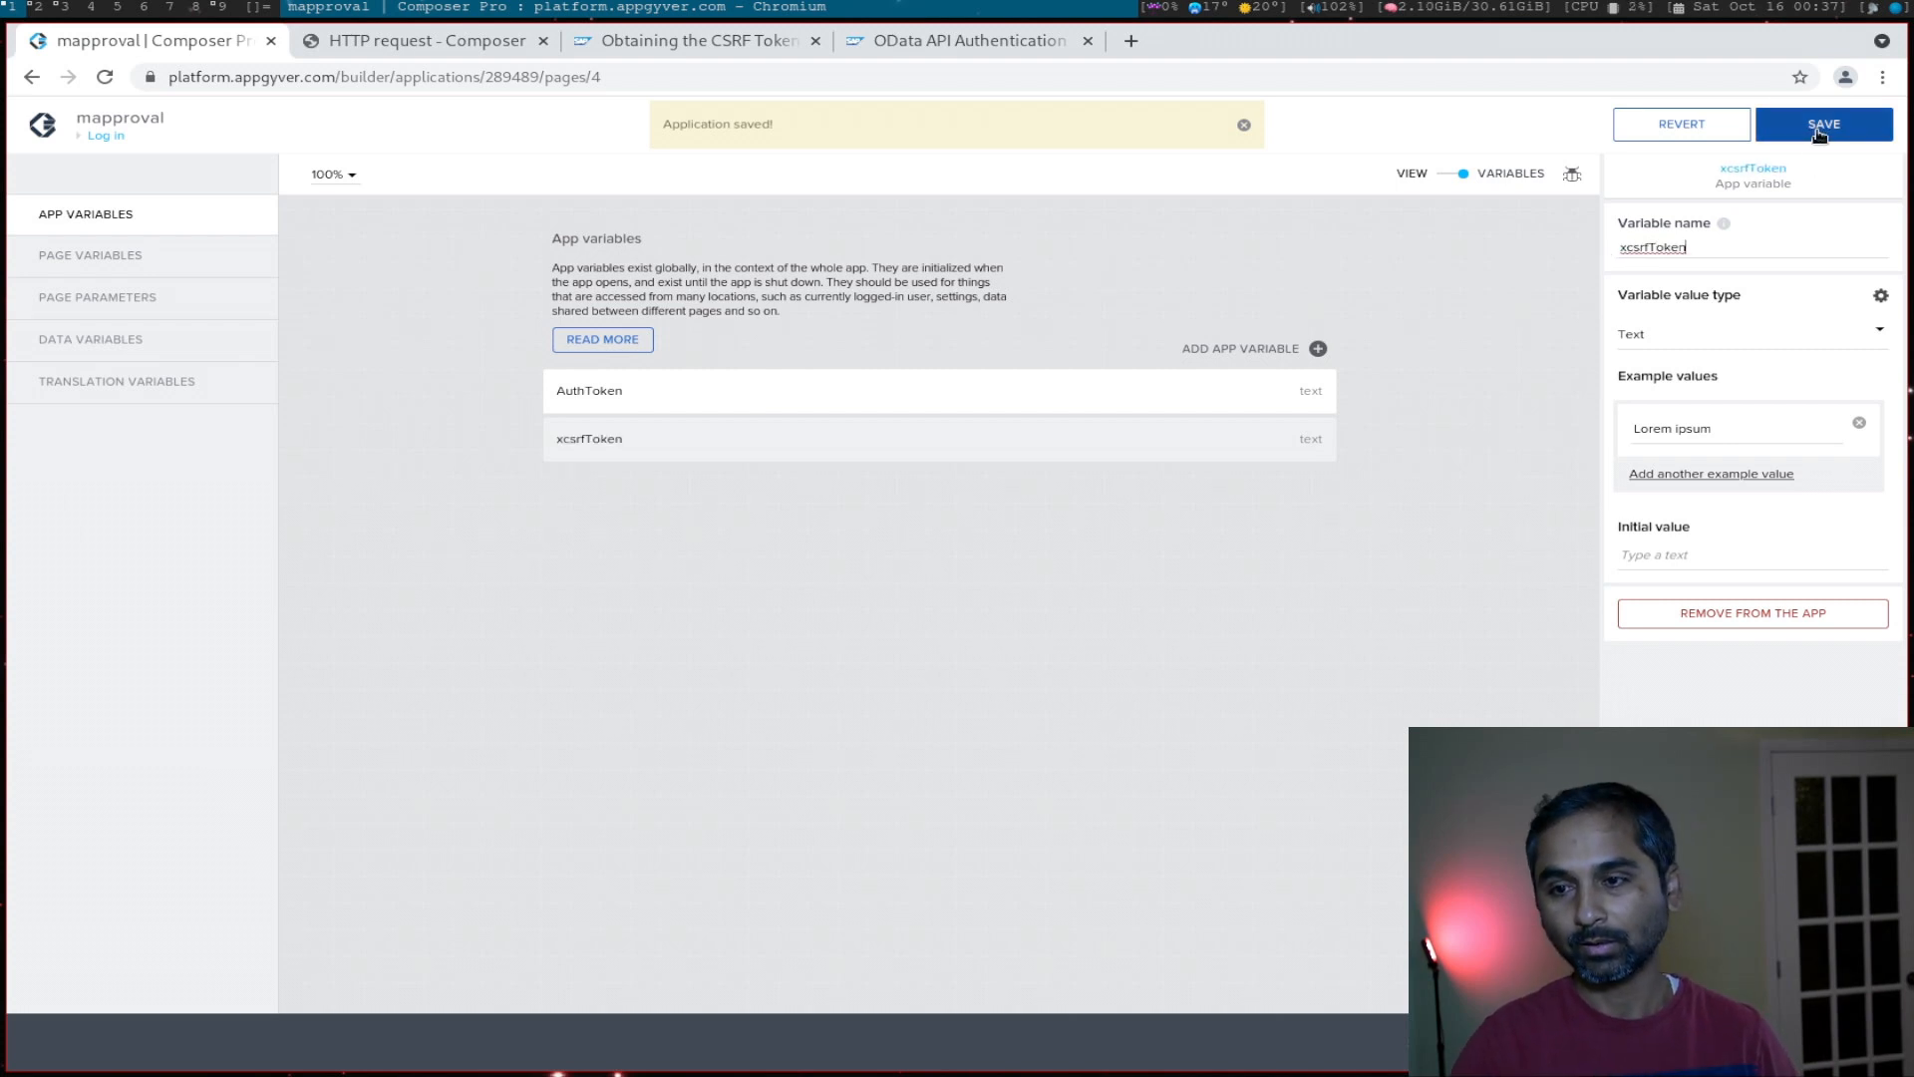
click(1824, 124)
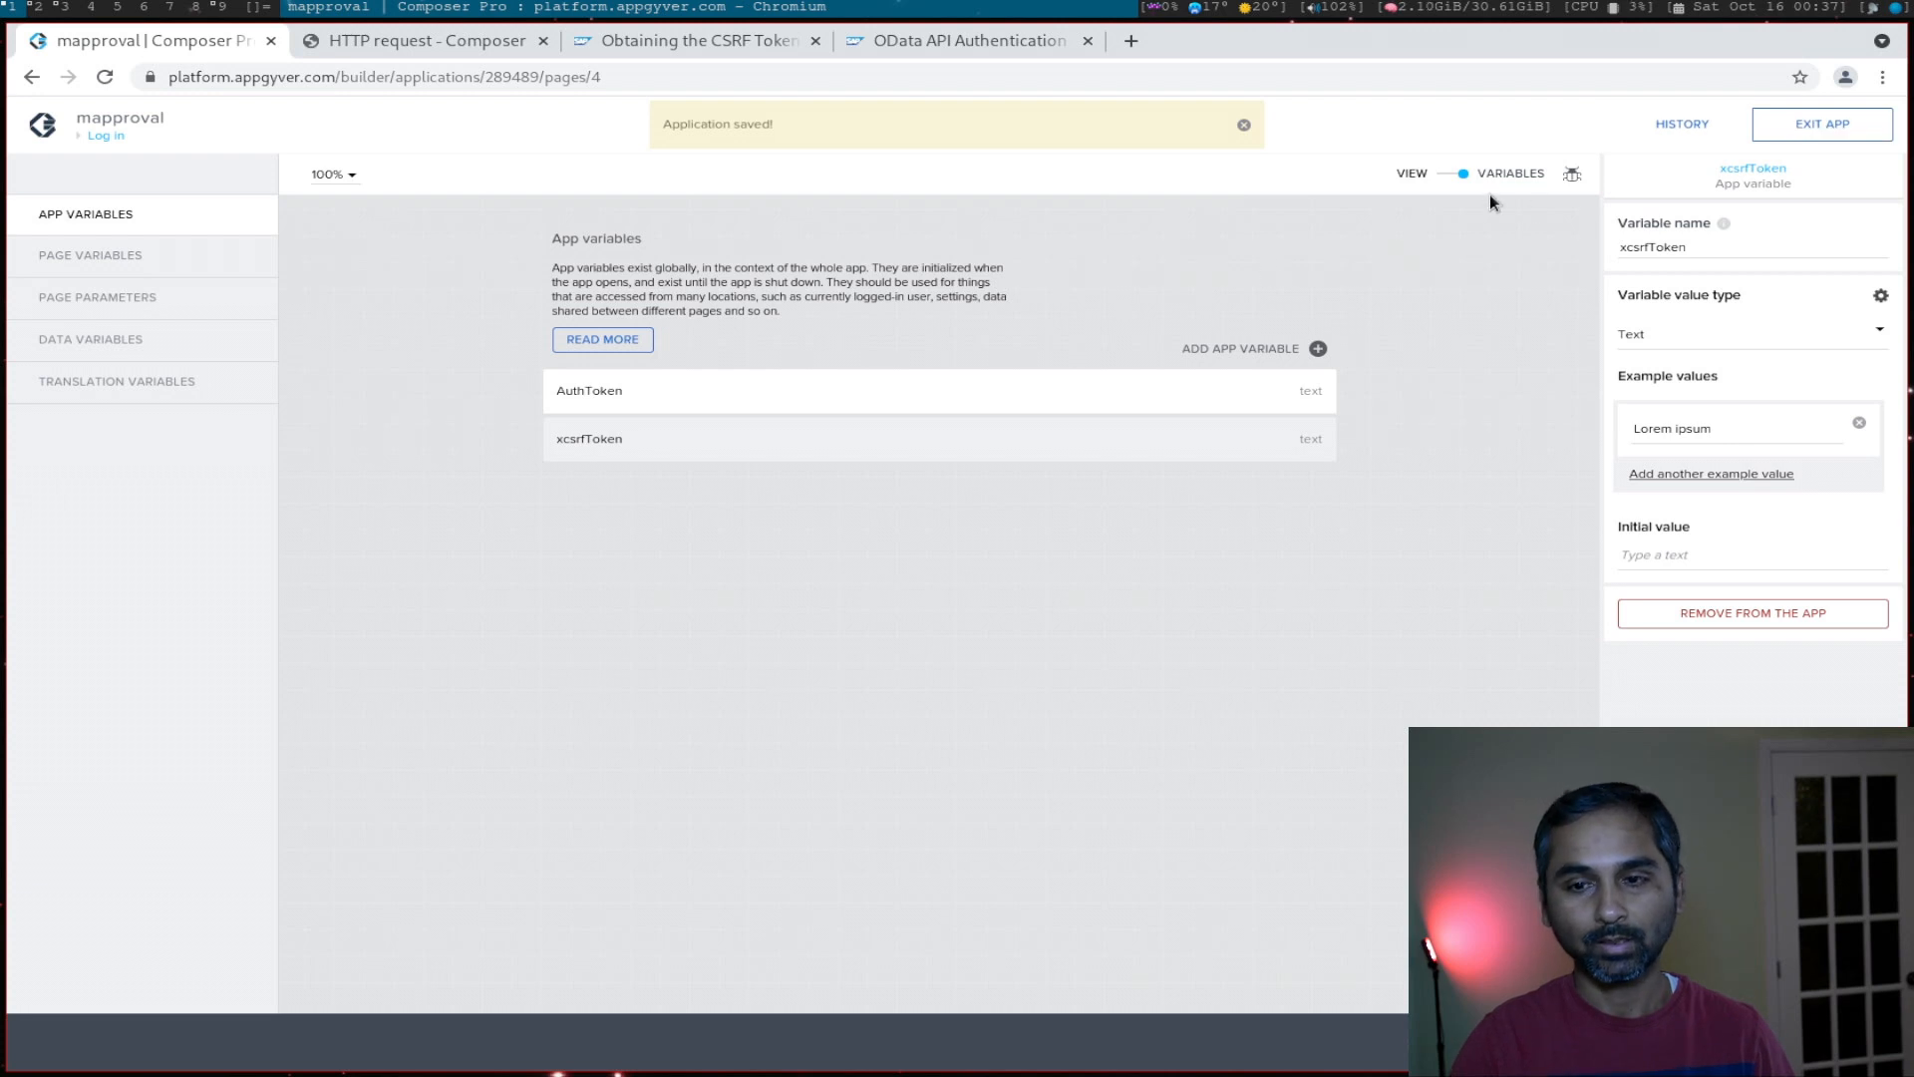
Step: In the Log in button's logic, delete the wire from Component tap to Set app variable
click(1431, 174)
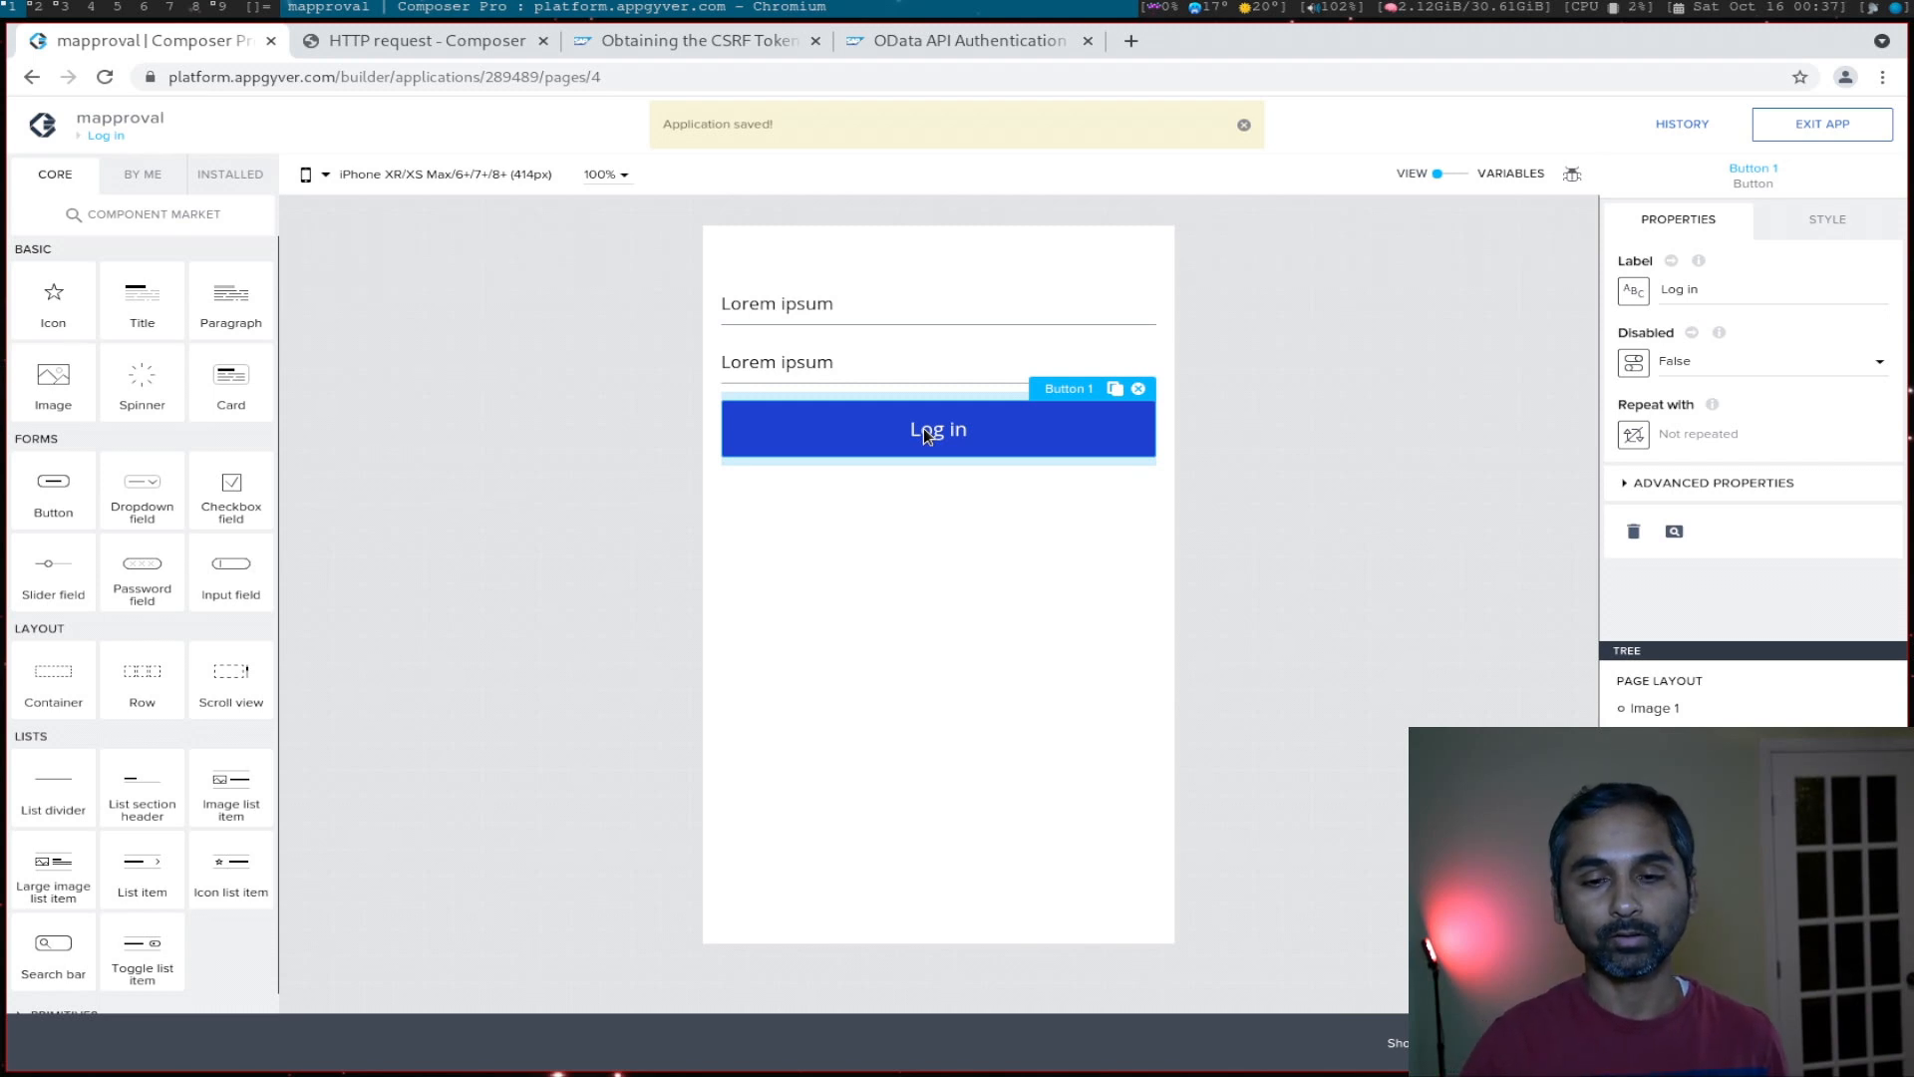
click(1242, 123)
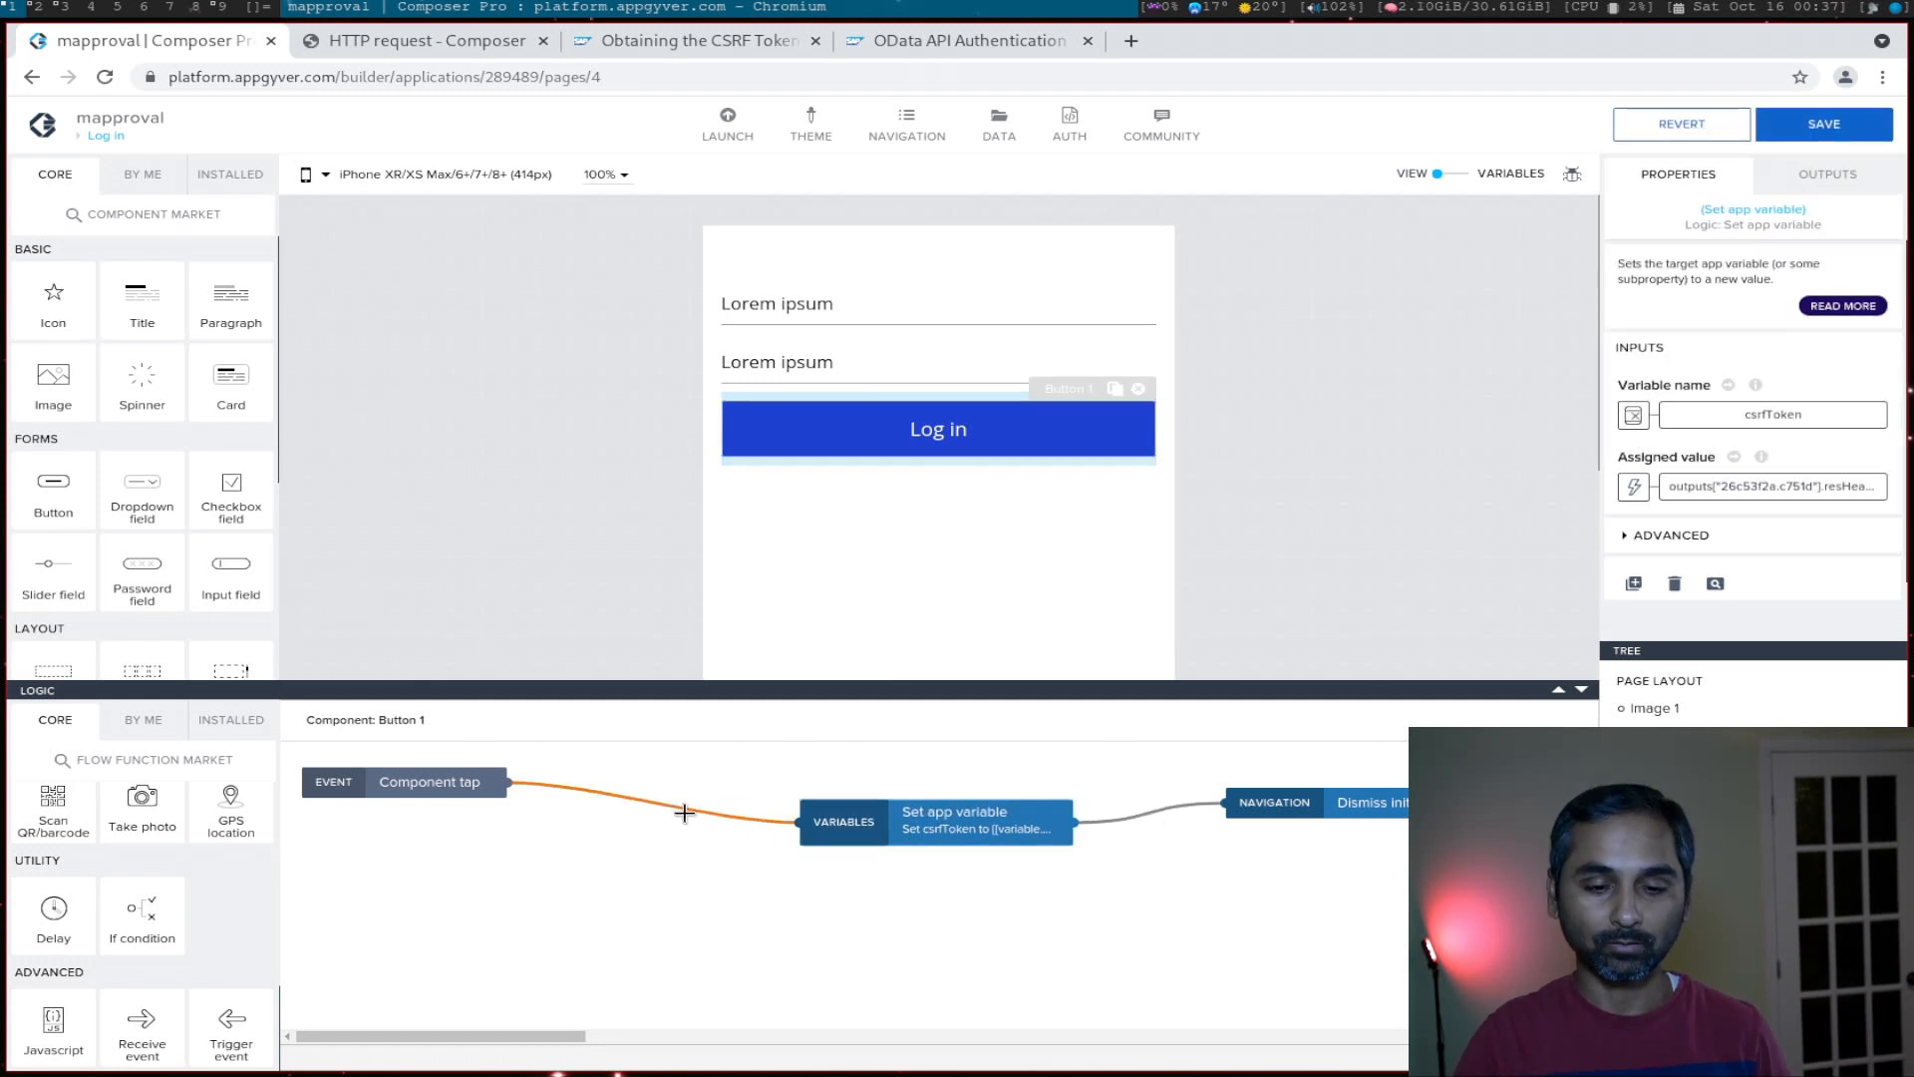
click(634, 821)
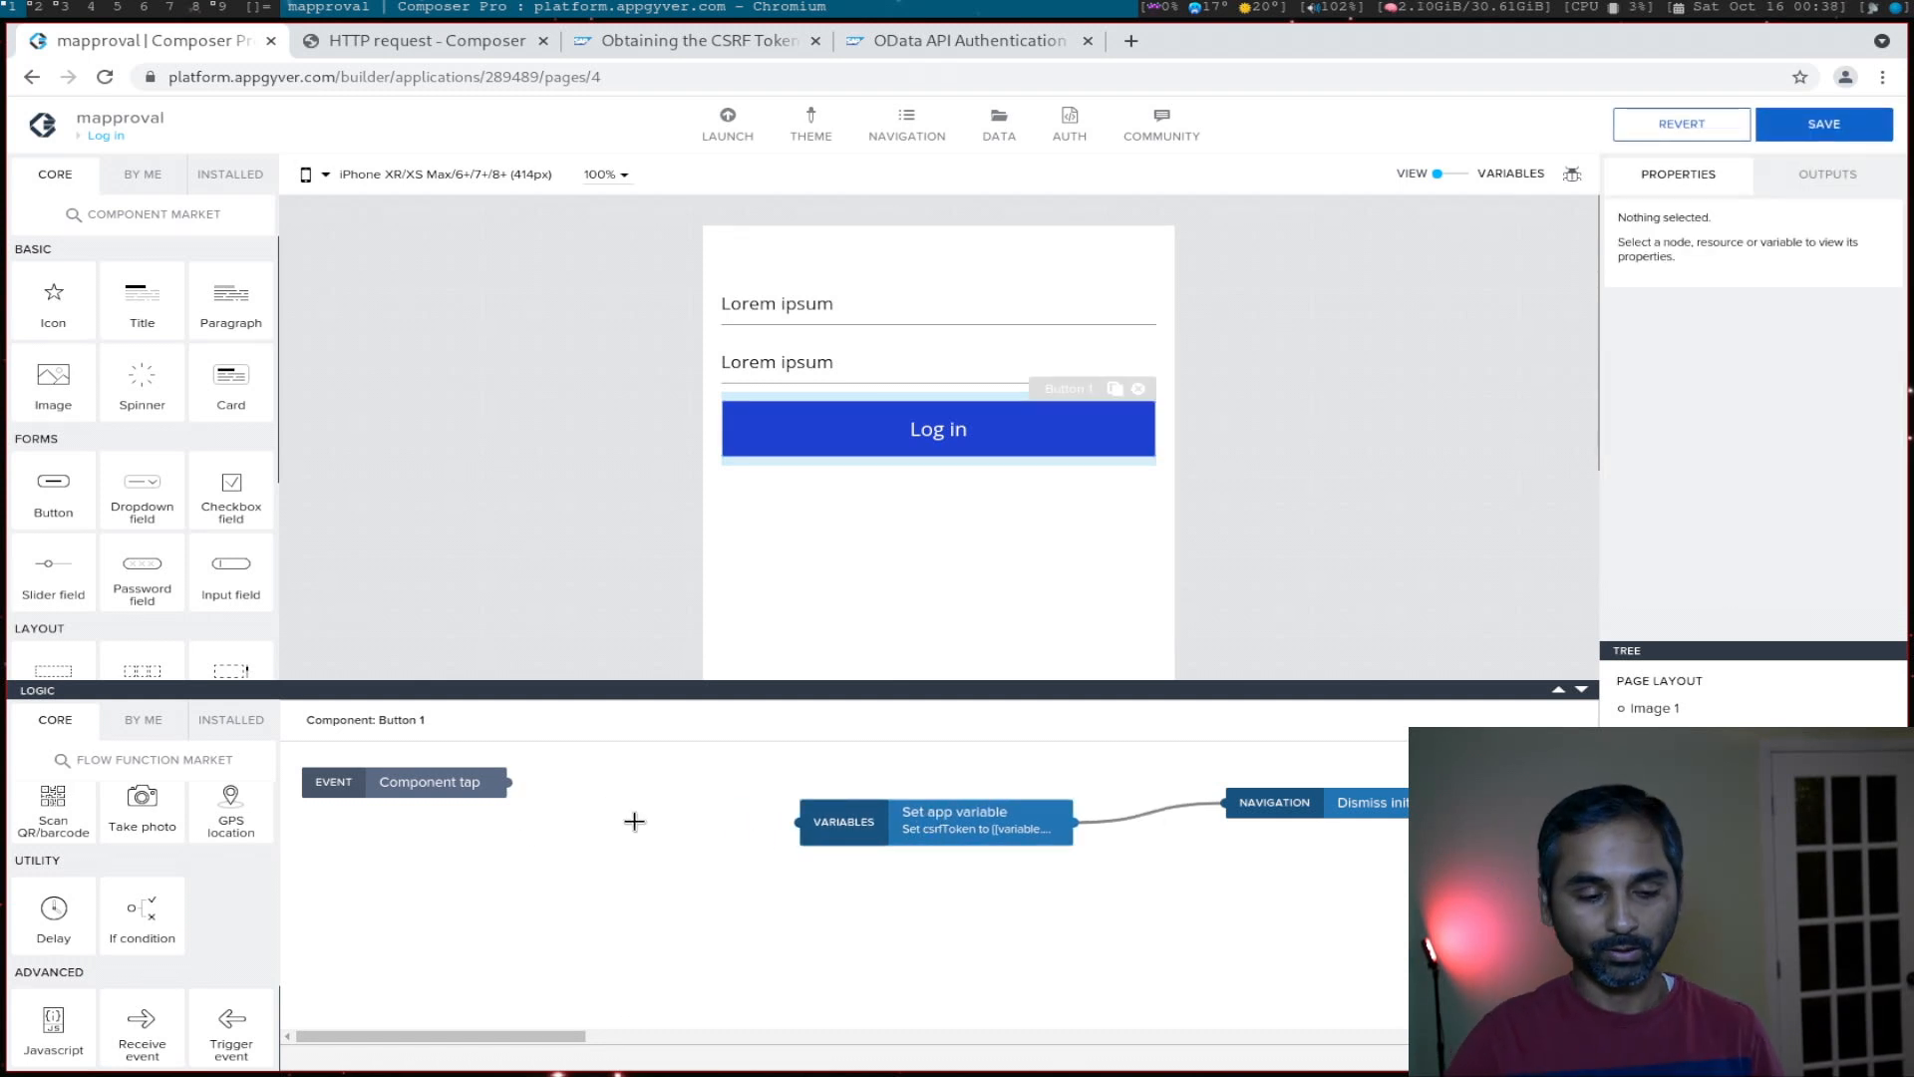
mouse_move(141, 909)
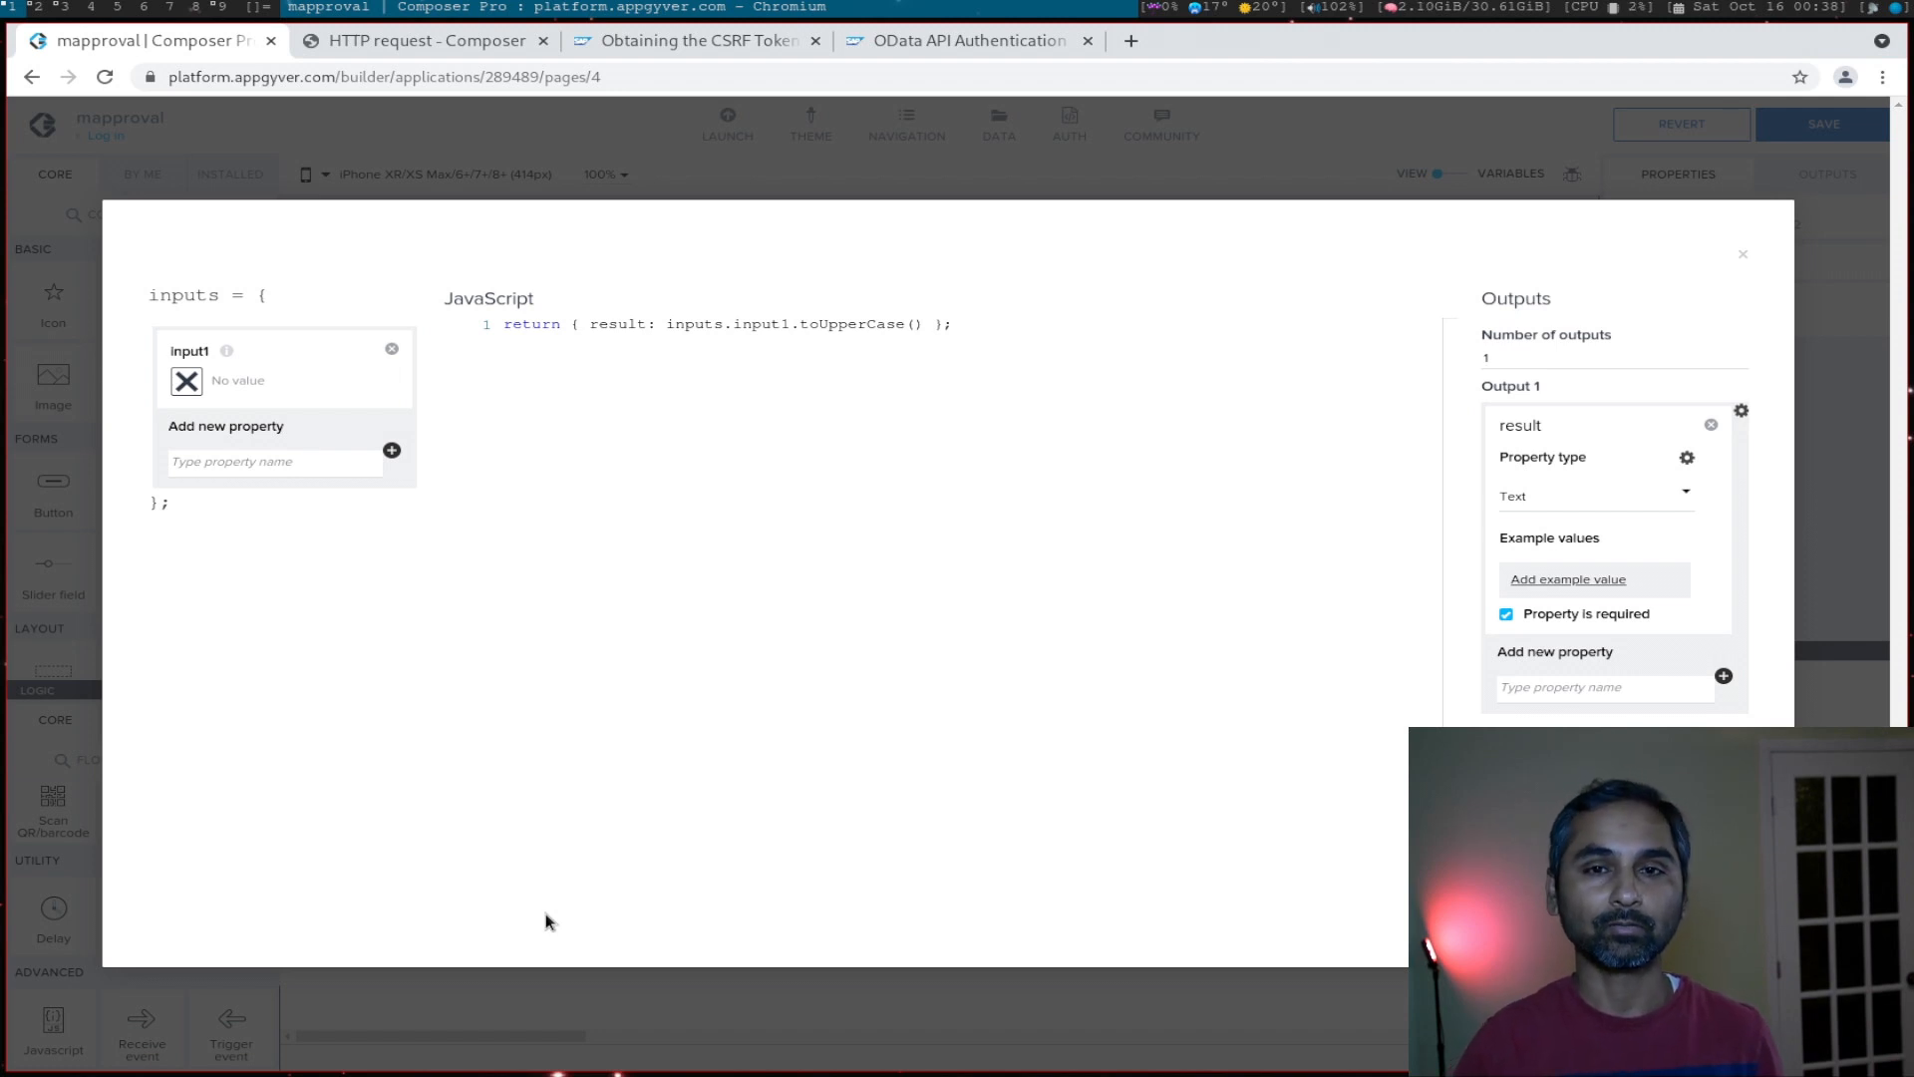
mouse_move(271, 339)
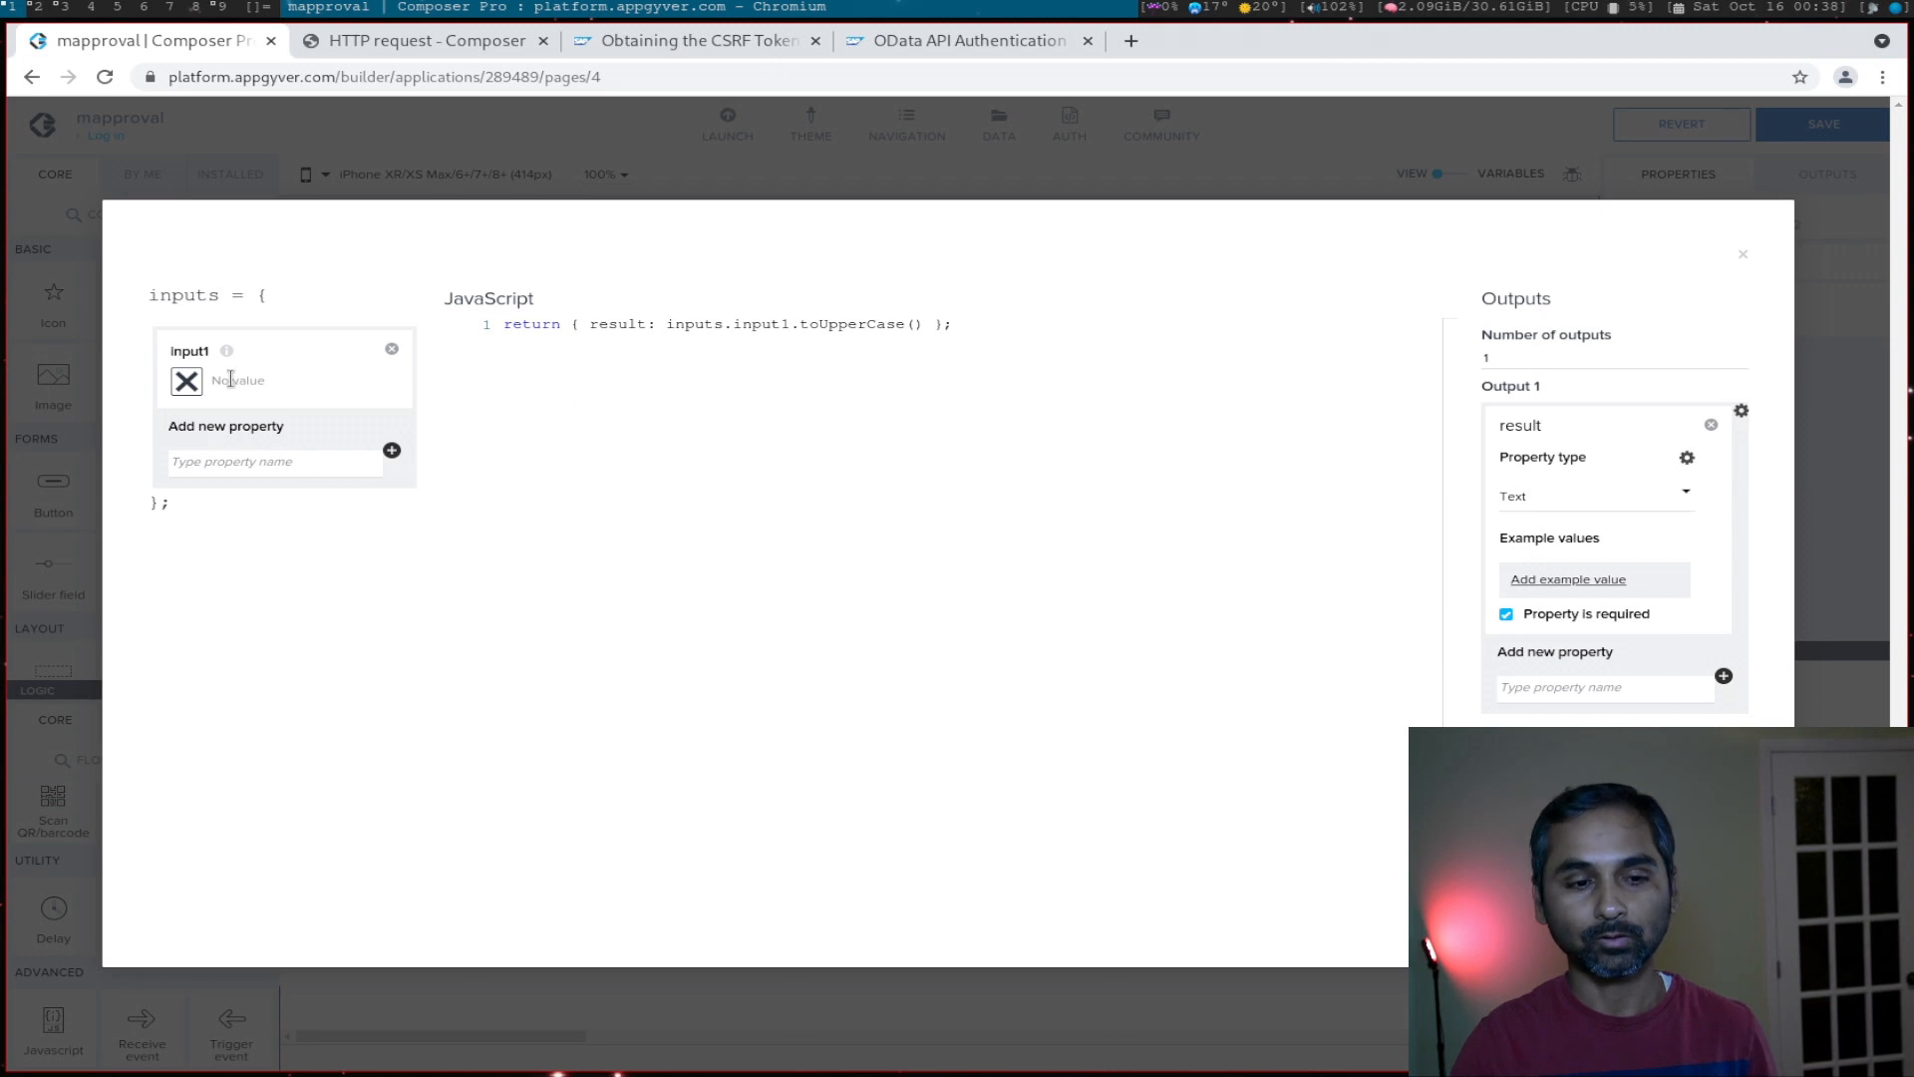
mouse_move(185, 379)
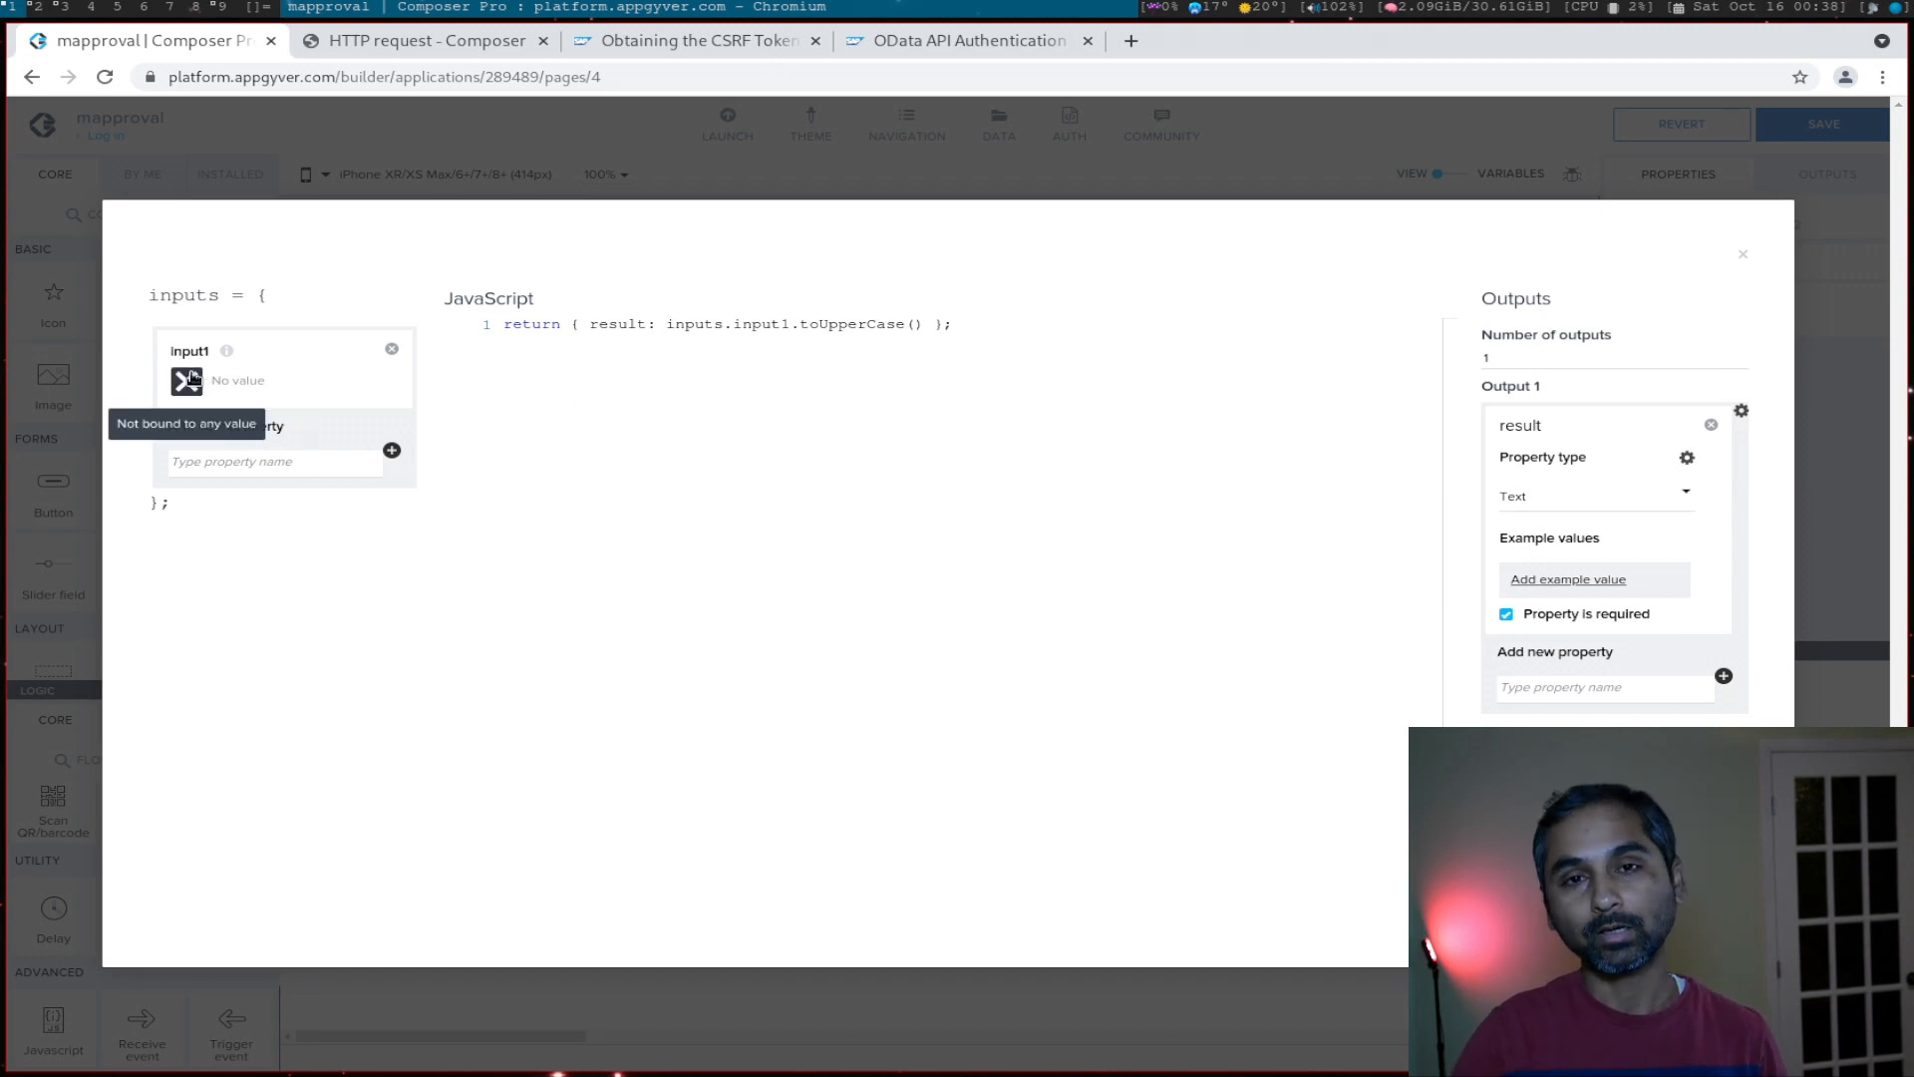
Step: Bind the JavaScript function's input1 to the credentials page variable and save
click(188, 379)
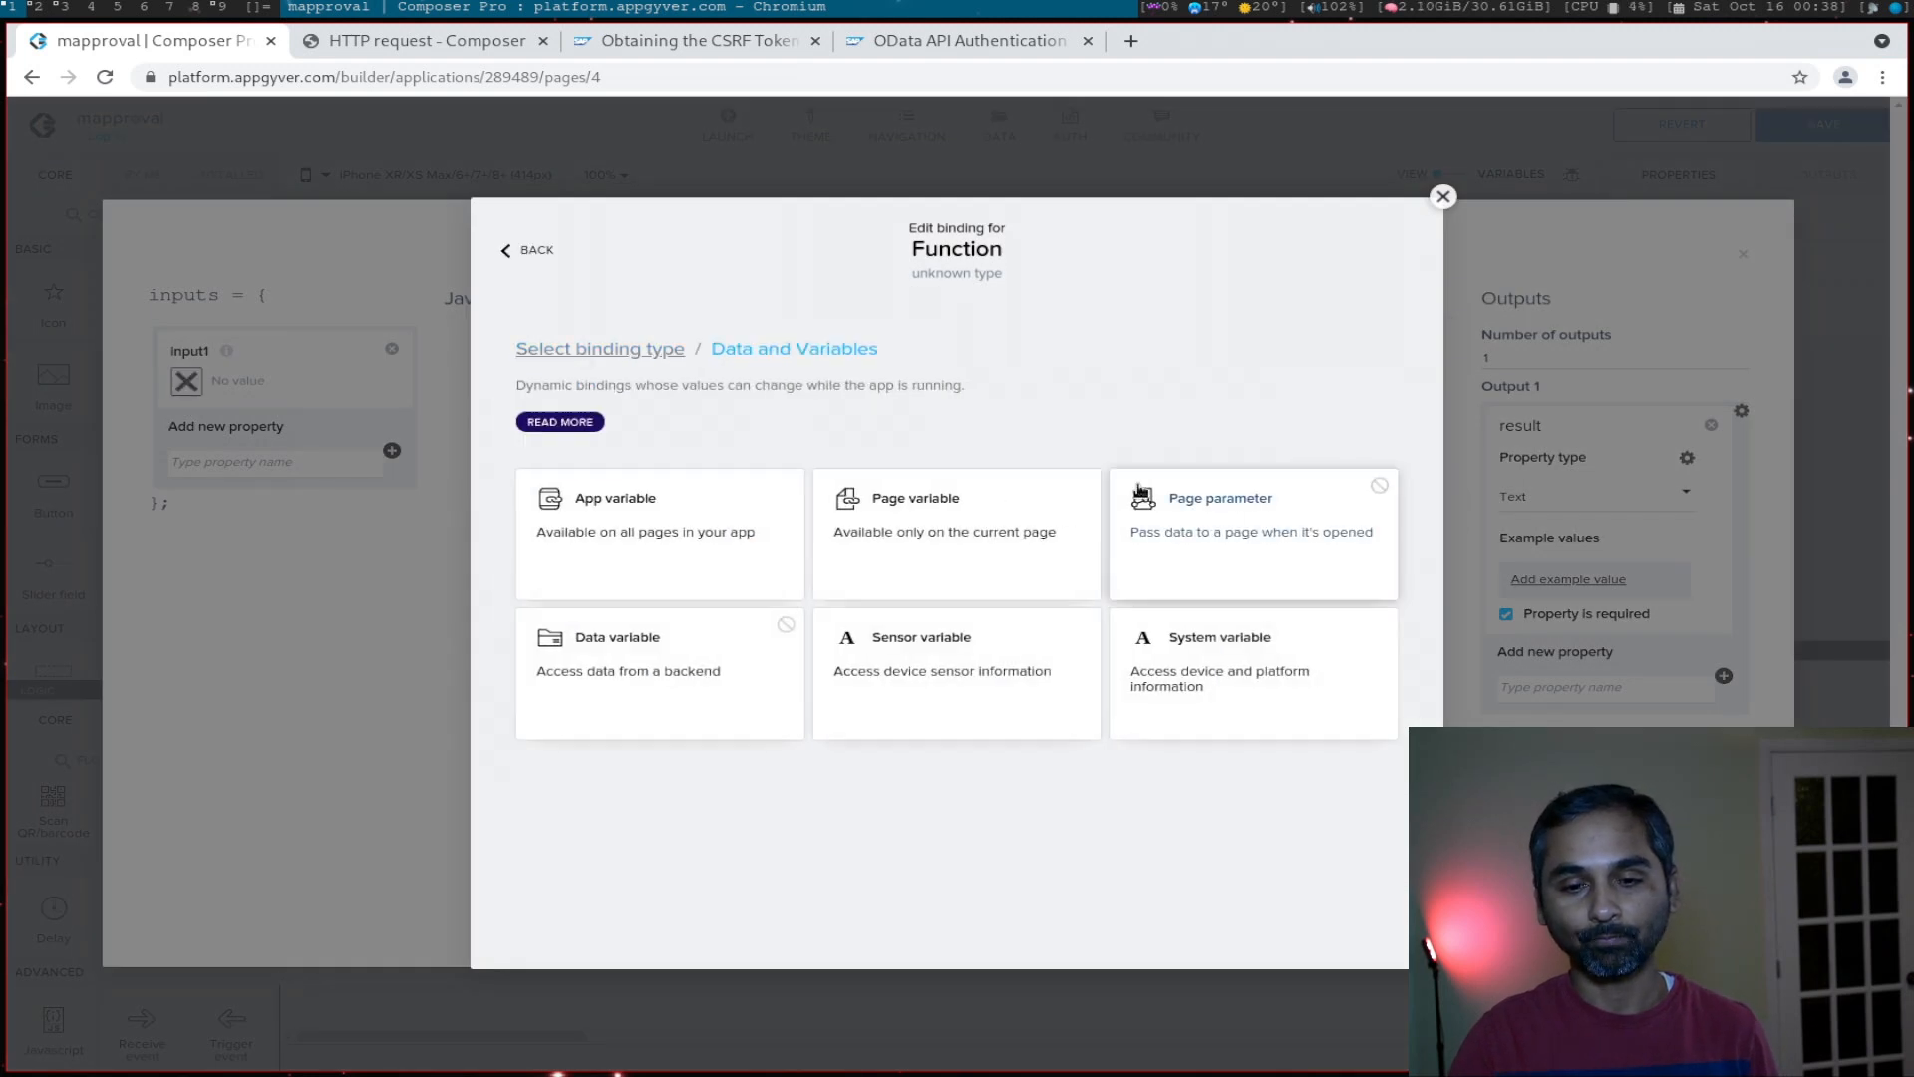
mouse_move(752, 542)
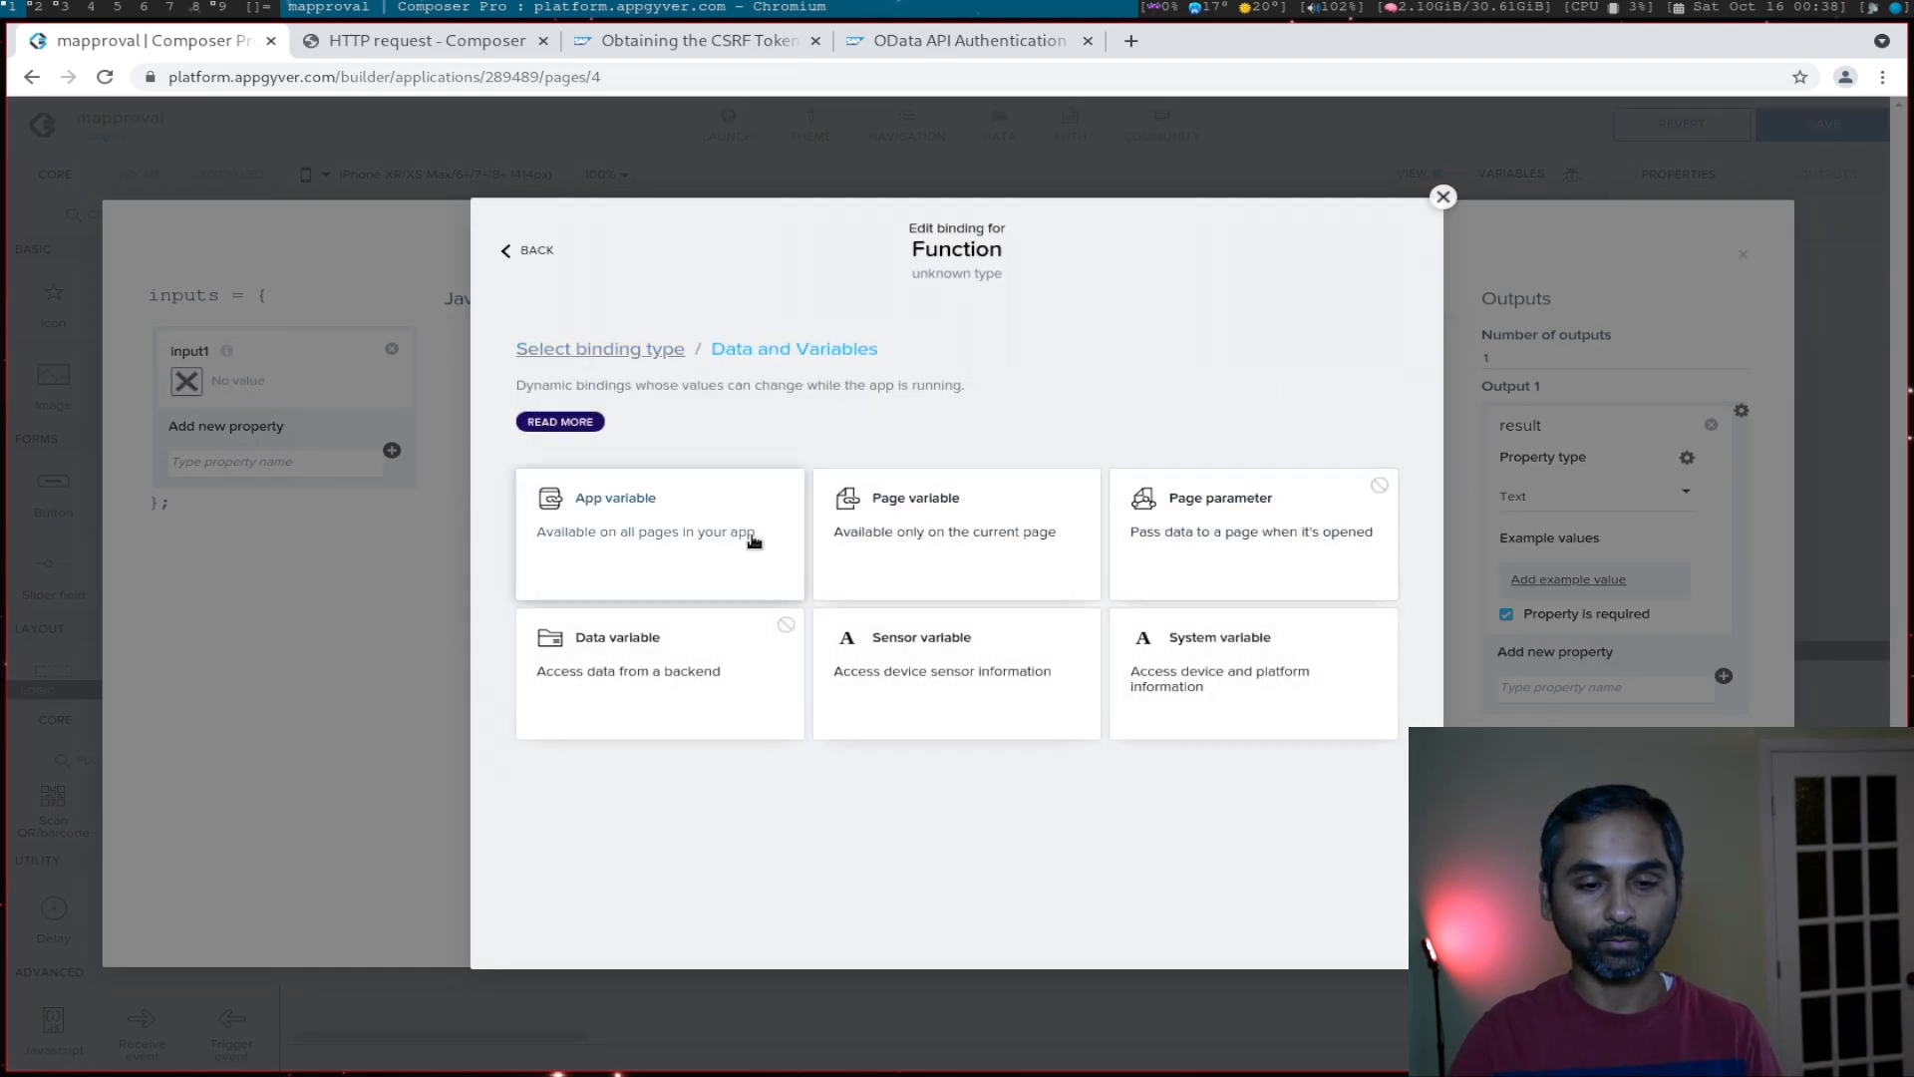
click(955, 513)
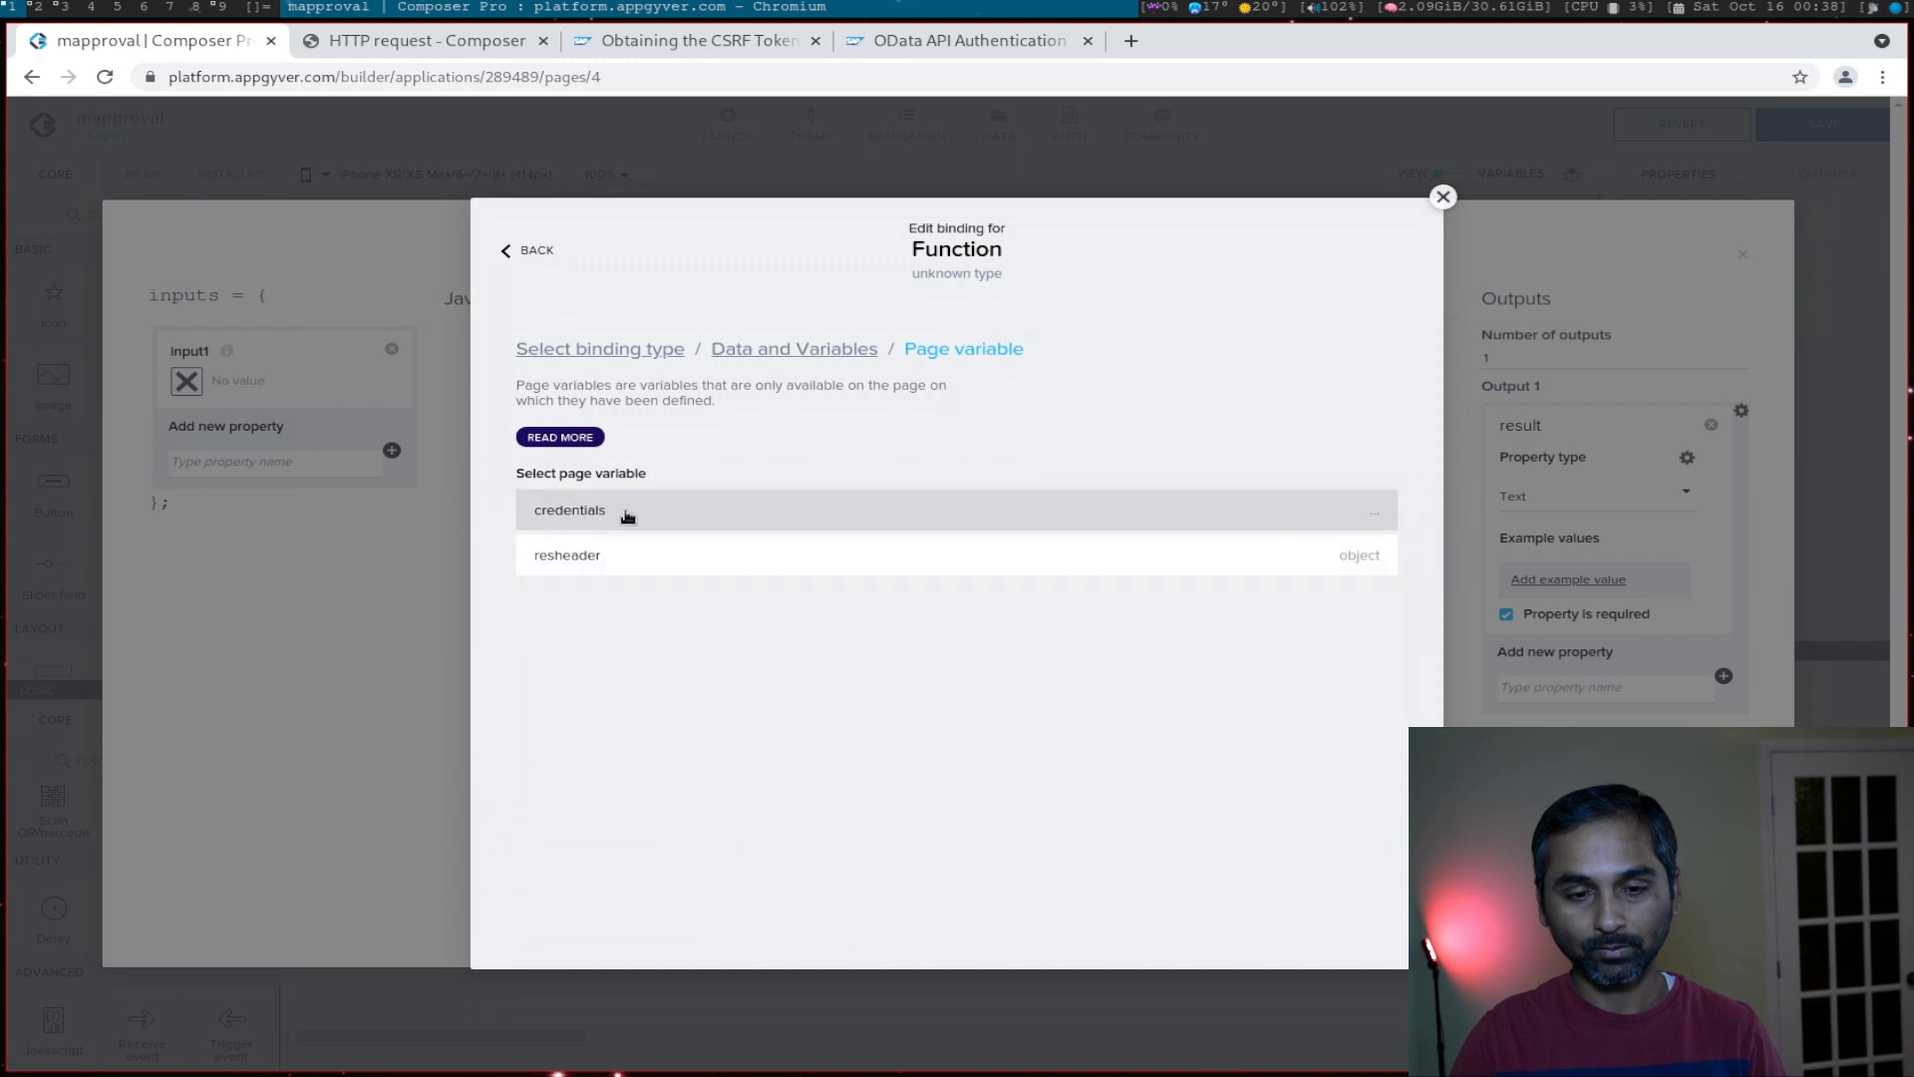
click(568, 508)
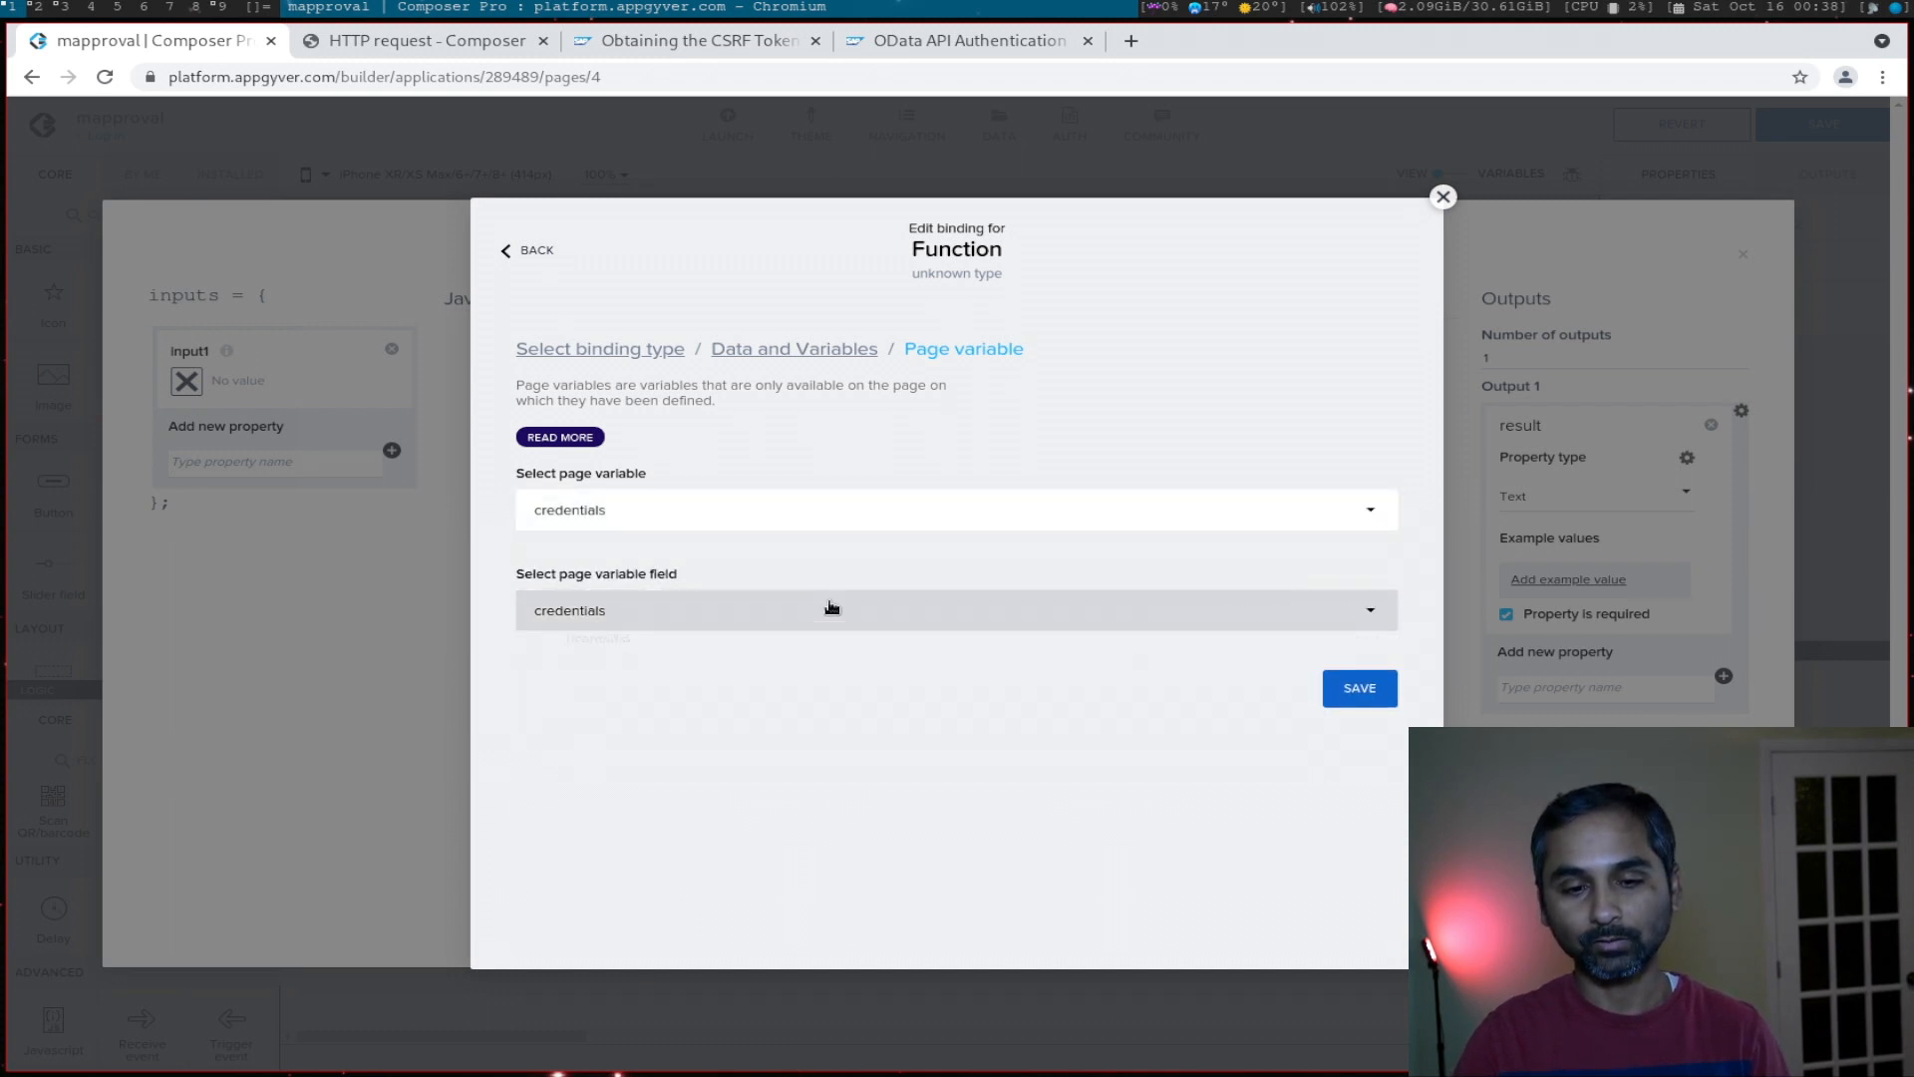
click(1358, 688)
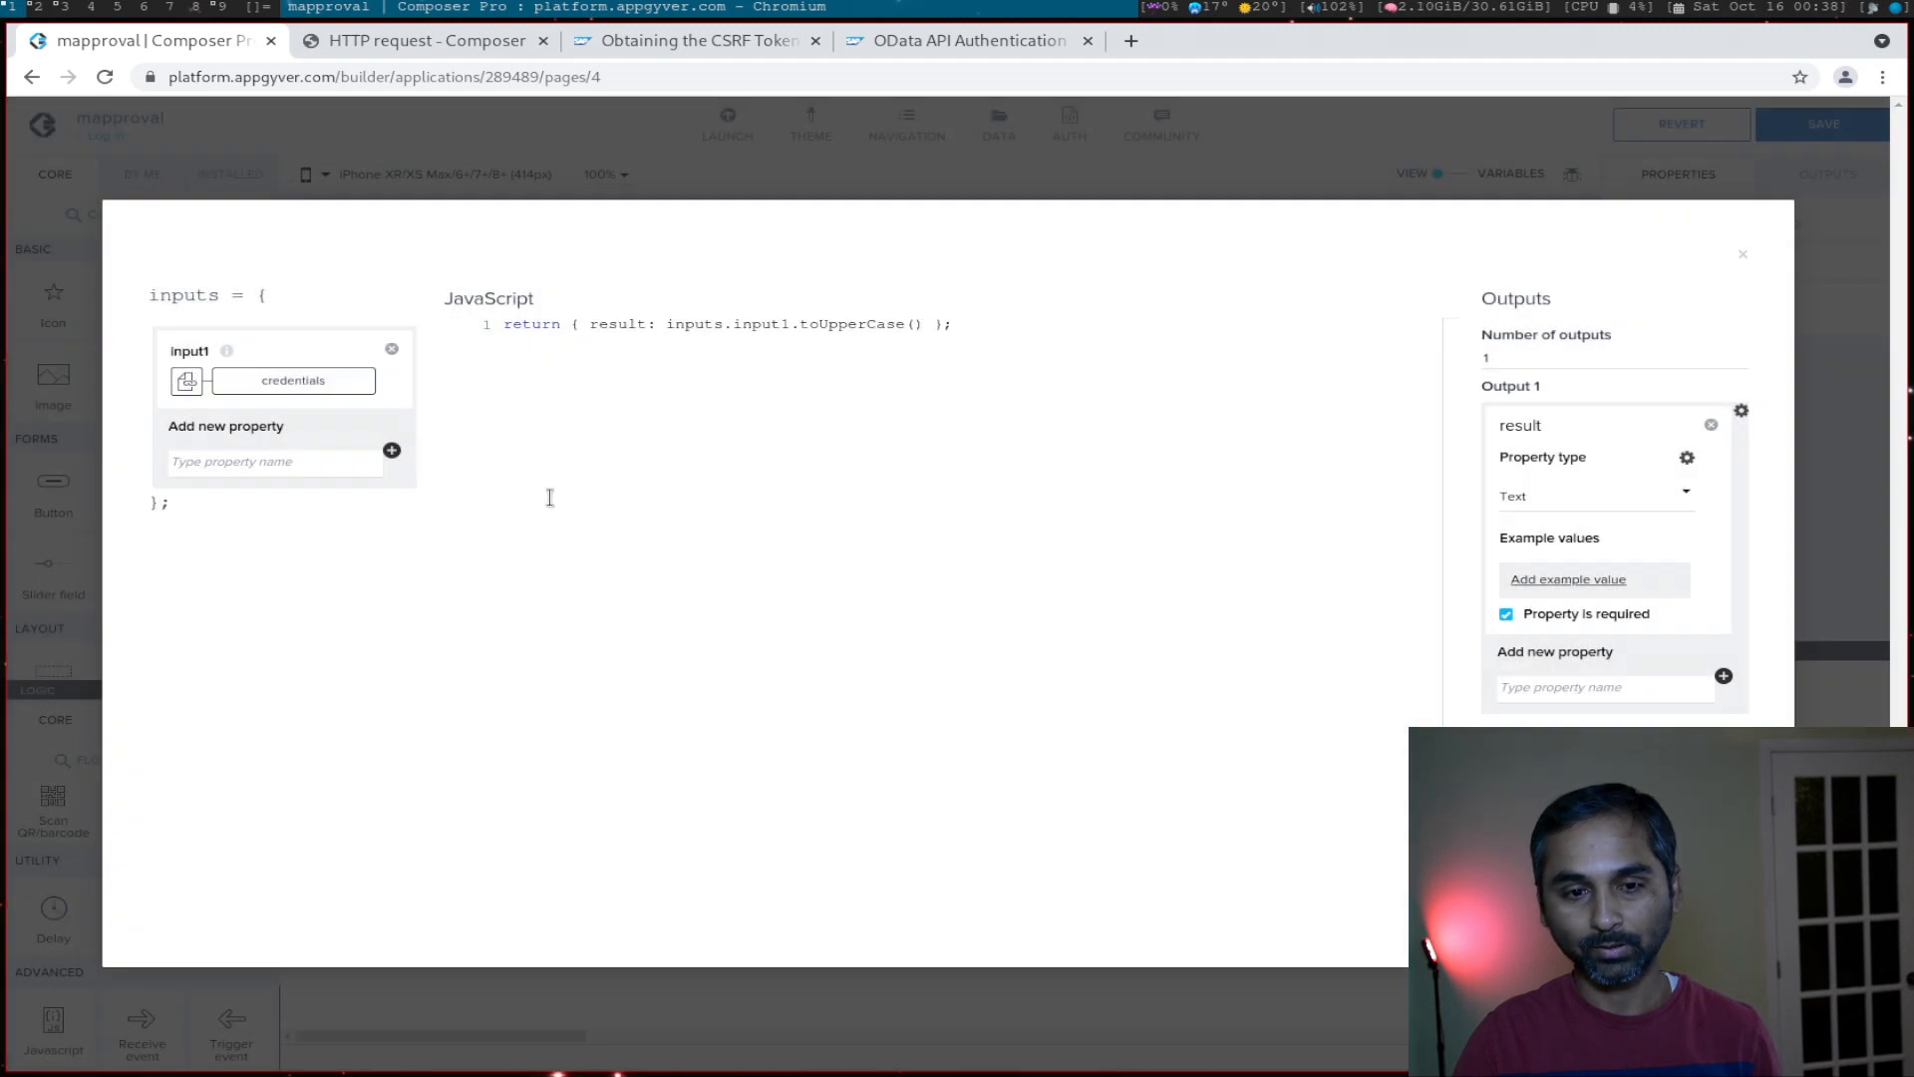
mouse_move(709, 510)
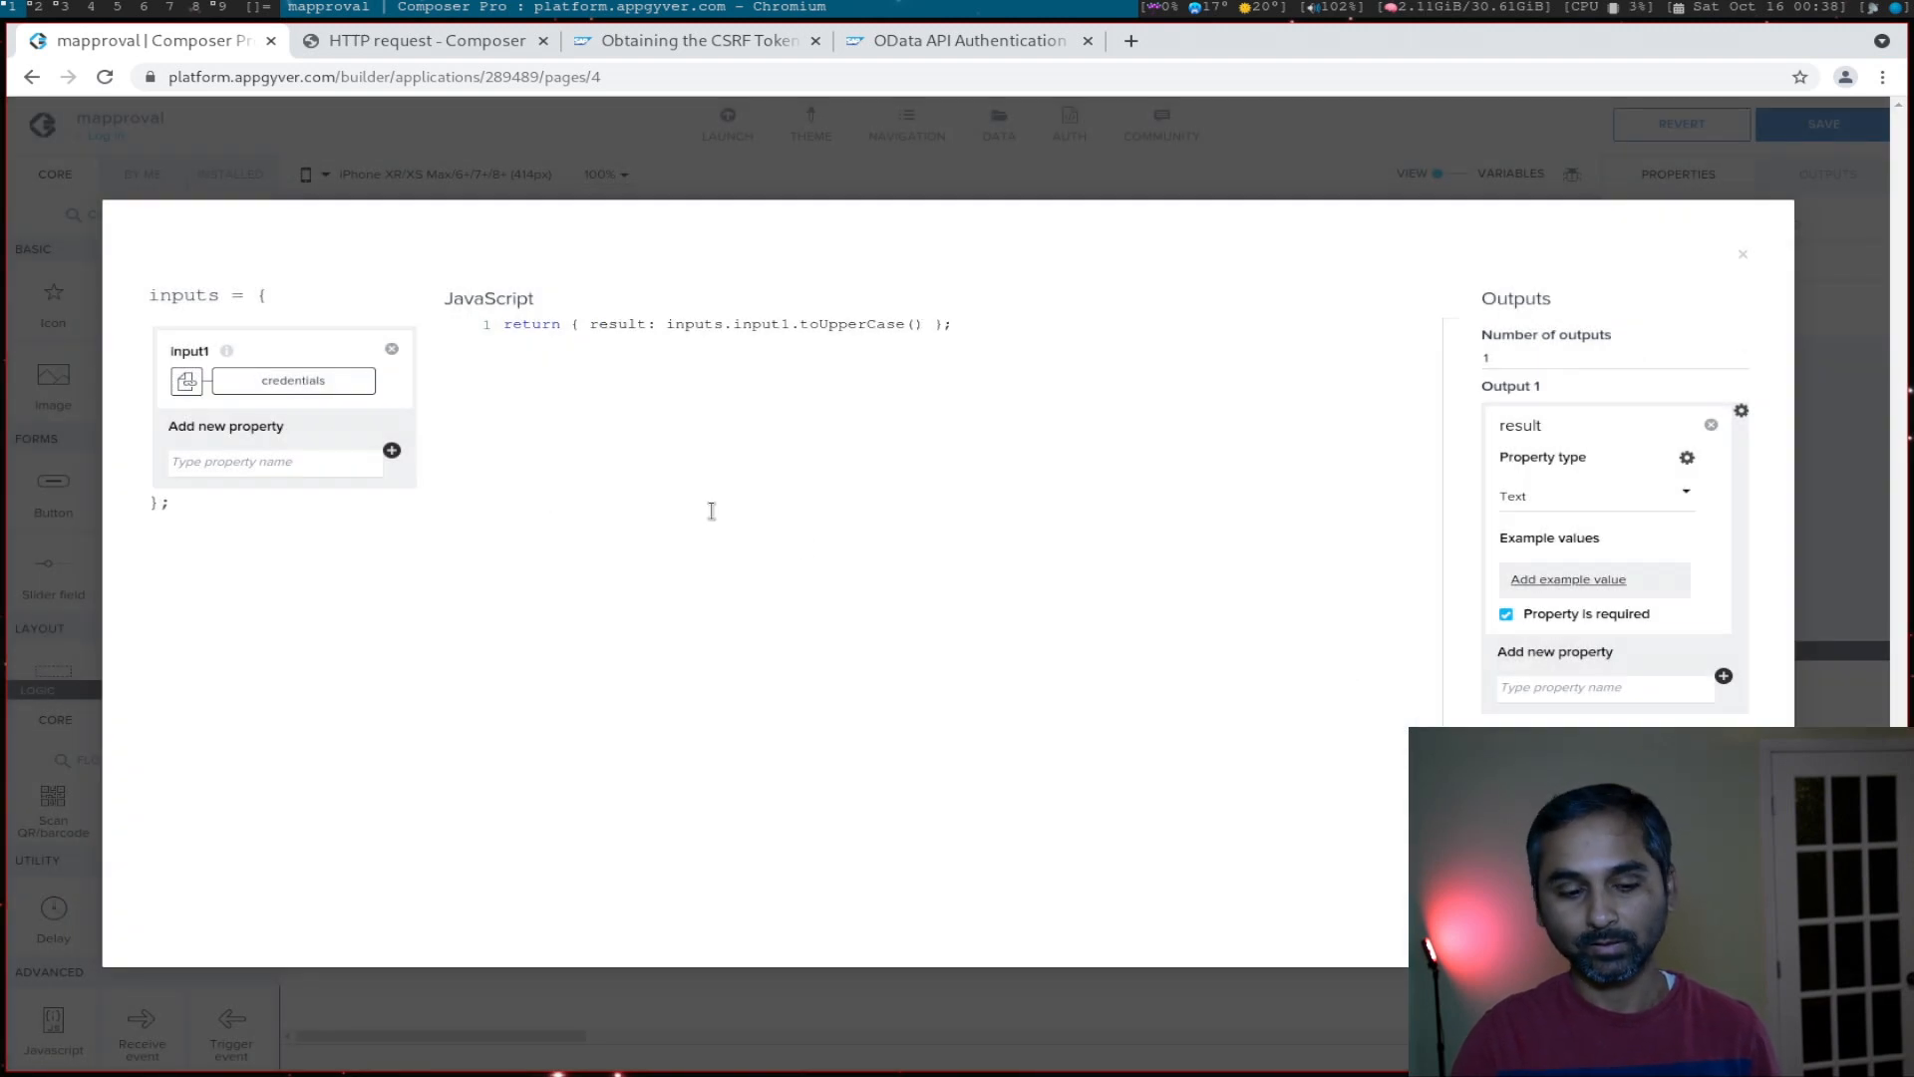
mouse_move(703, 515)
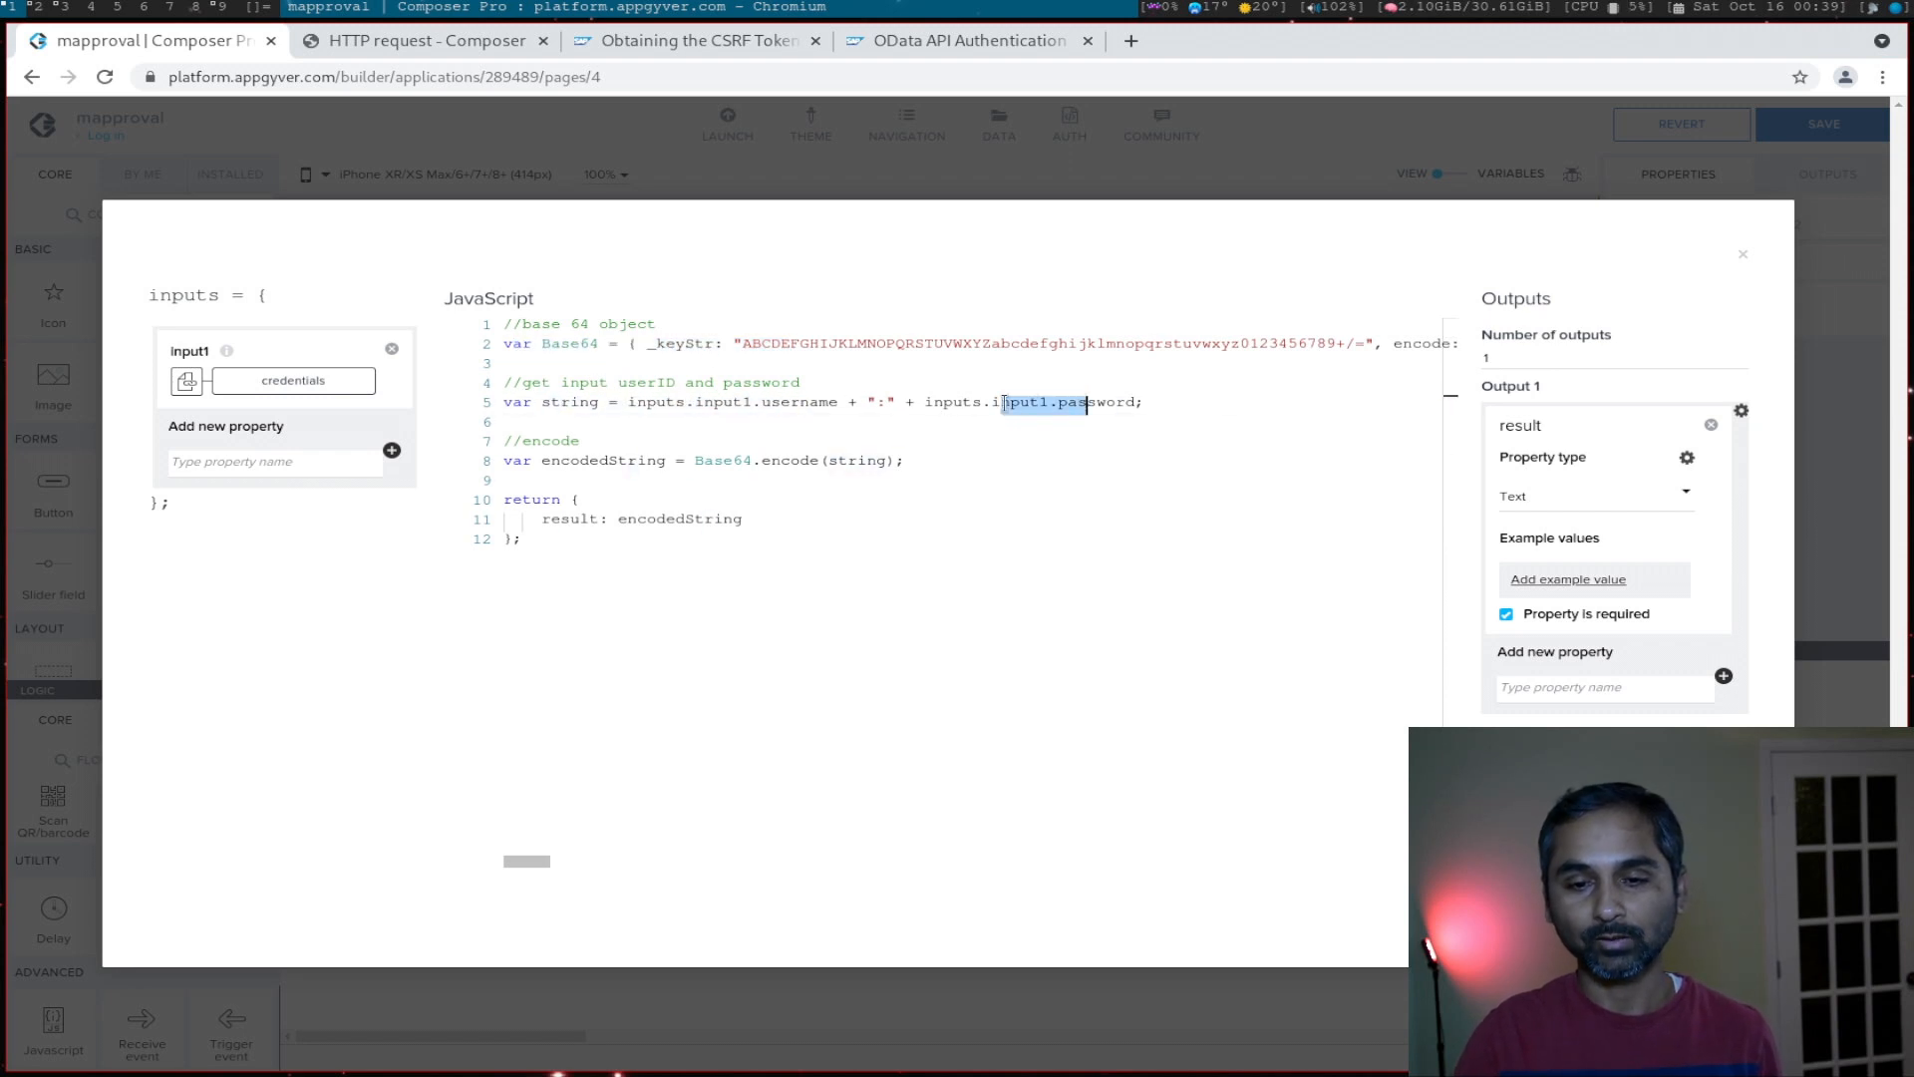
Step: Examine the colon separator joining input1's username and password in the Base64 code
click(885, 400)
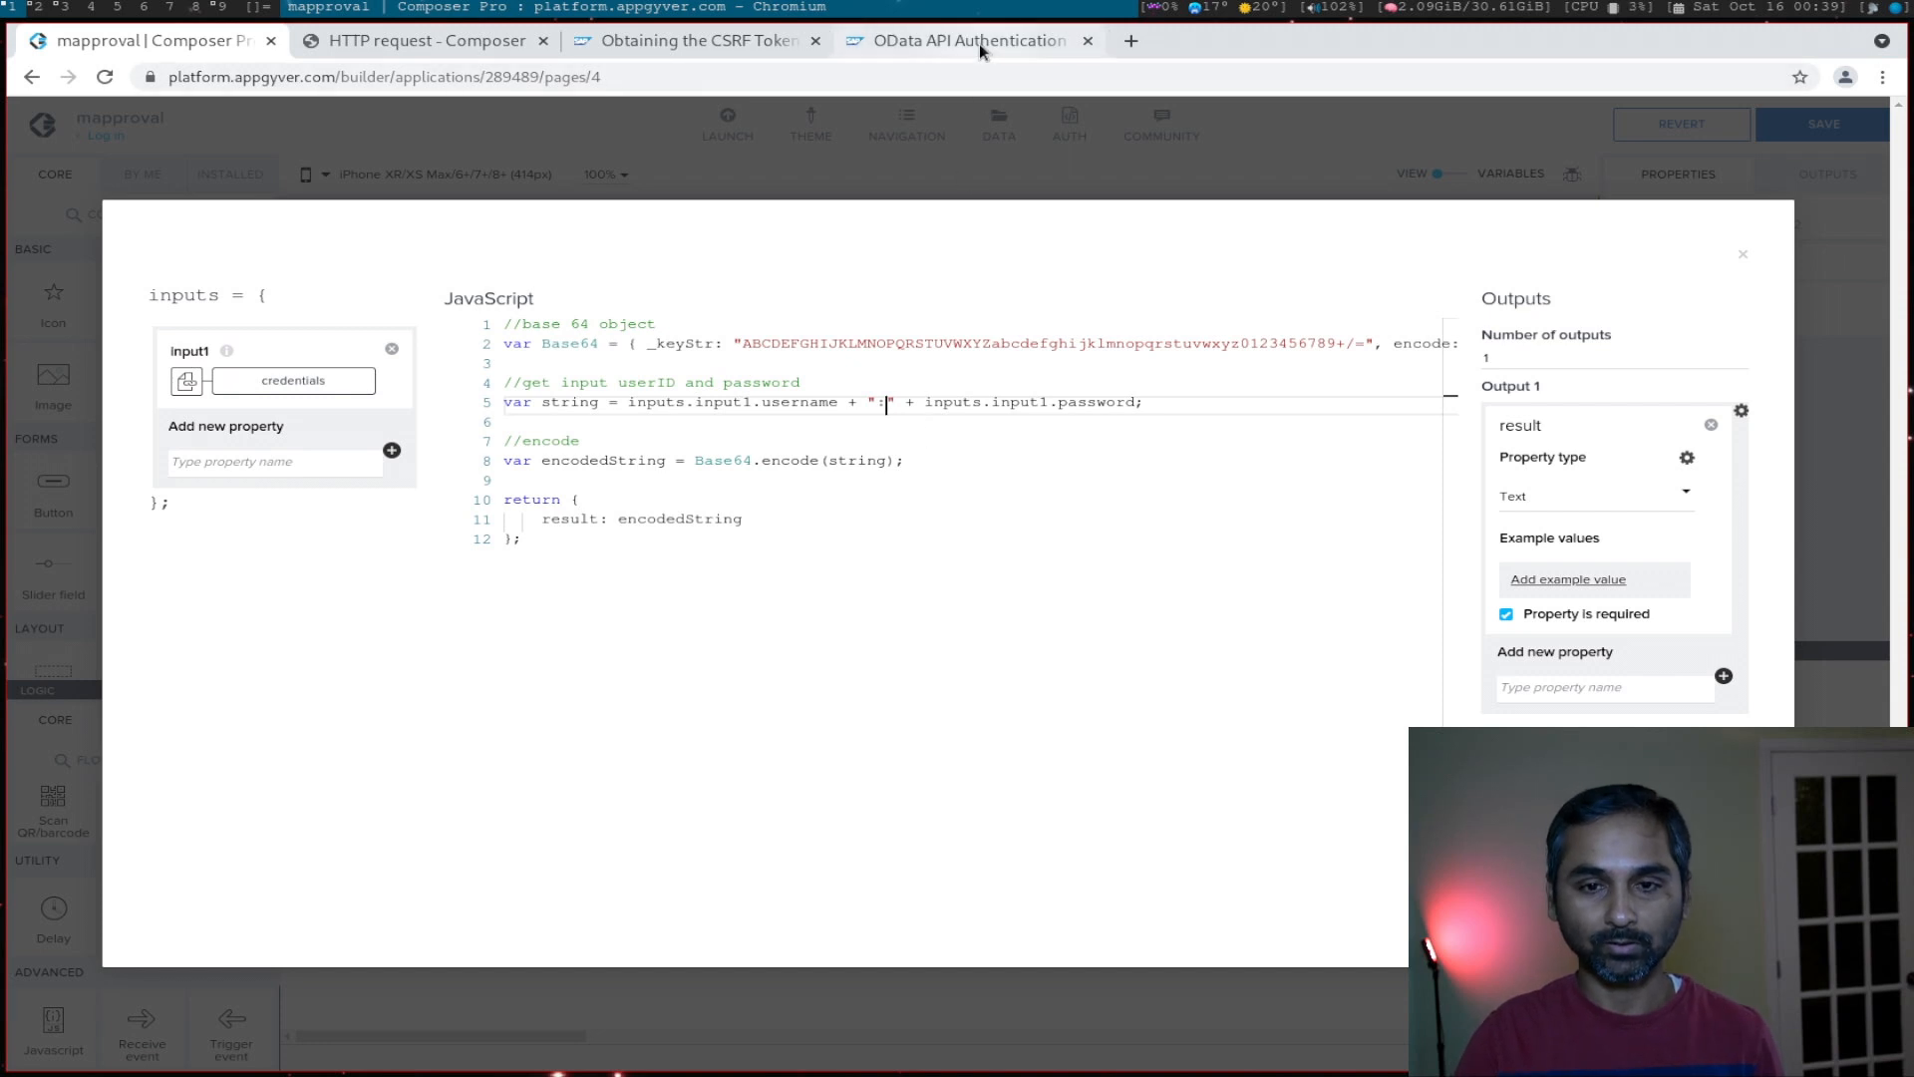
Step: Compare the Base64 encode call against the Basic Auth header schema in SAP Help Portal
click(969, 40)
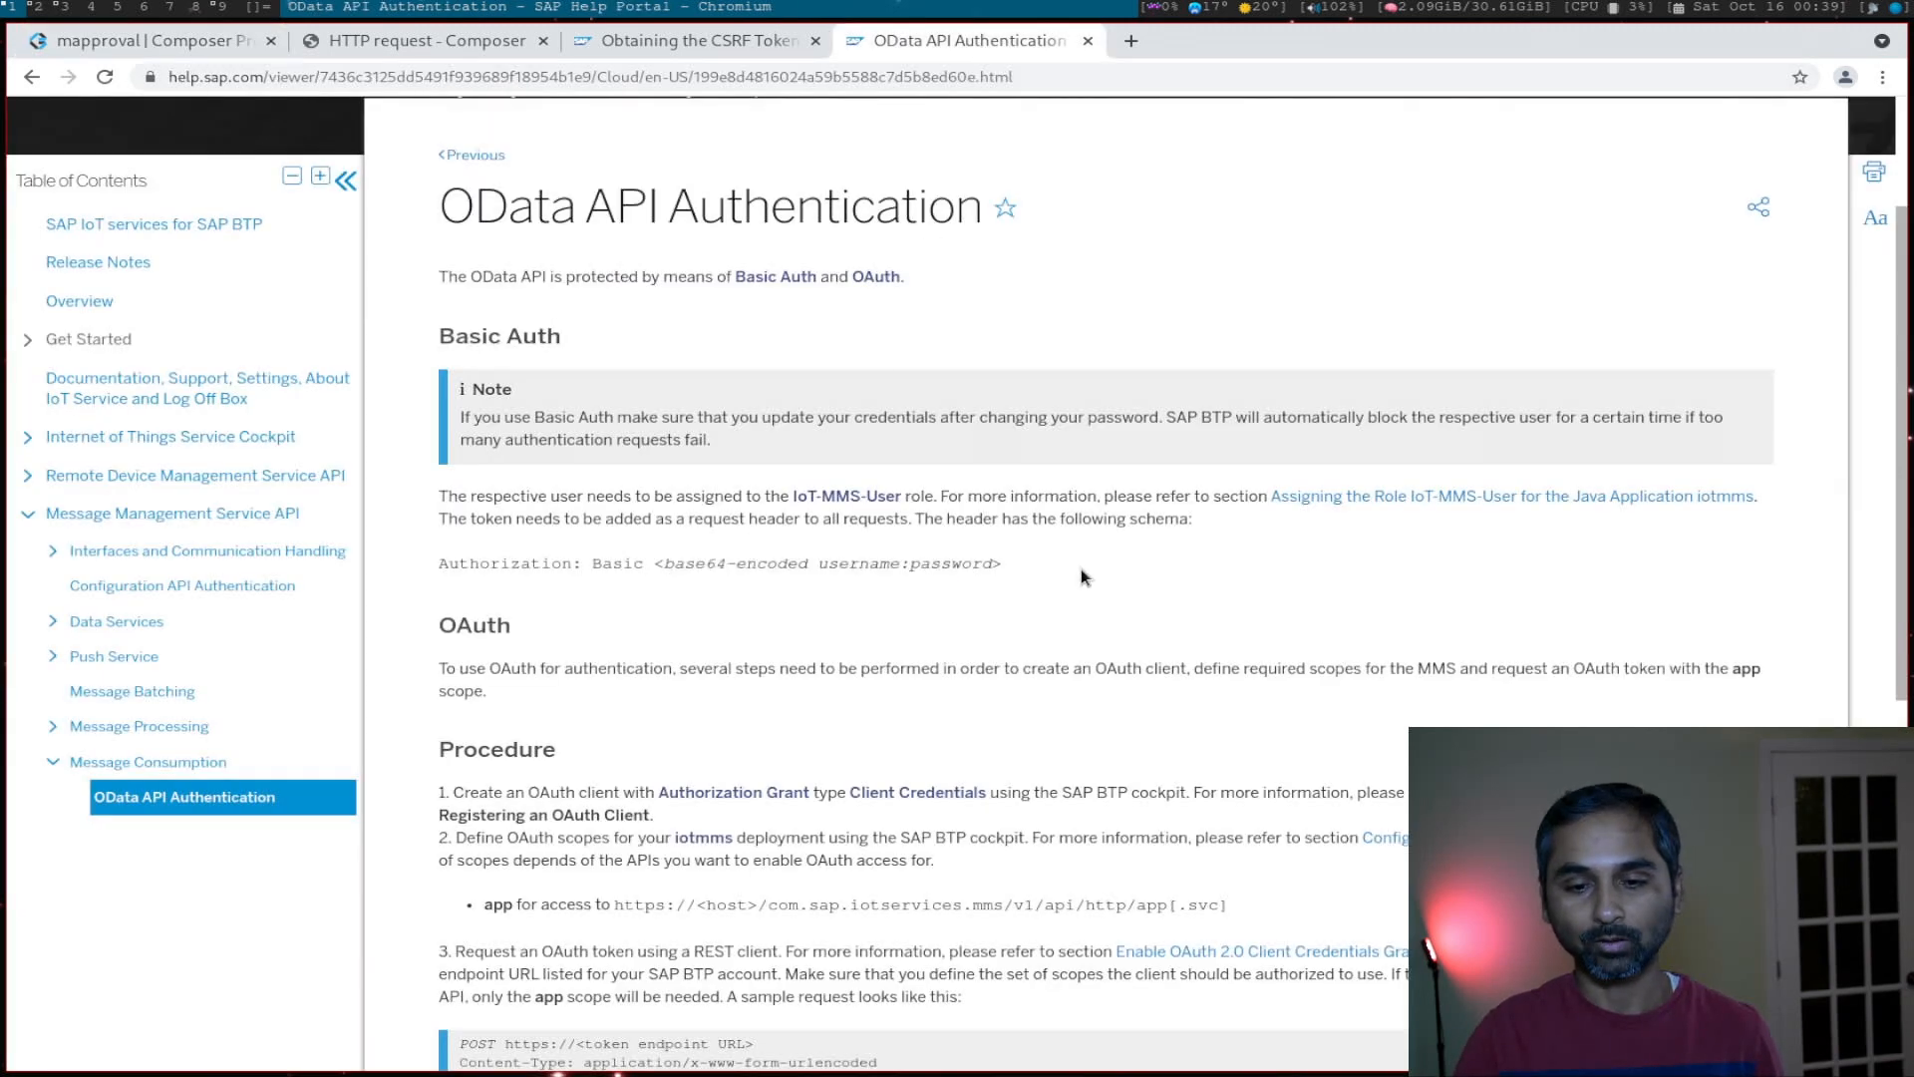
click(146, 40)
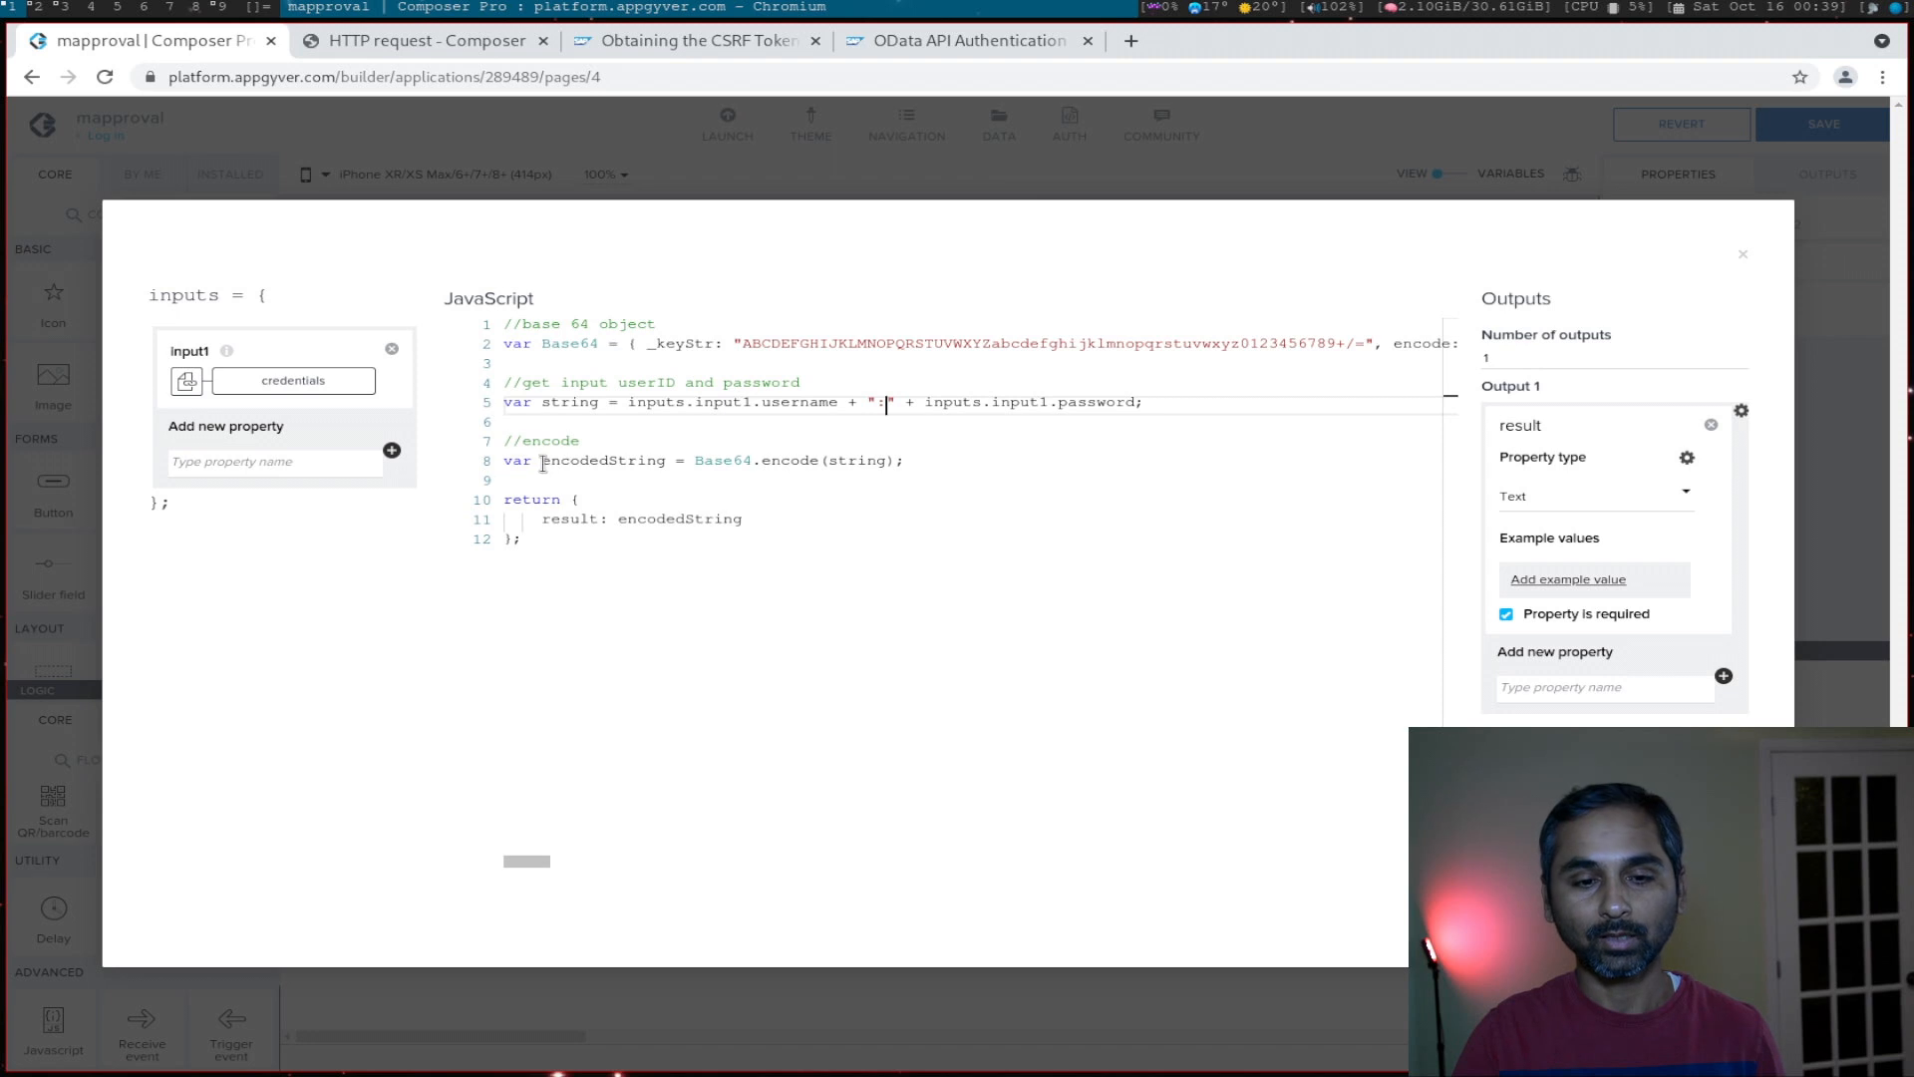
double_click(744, 460)
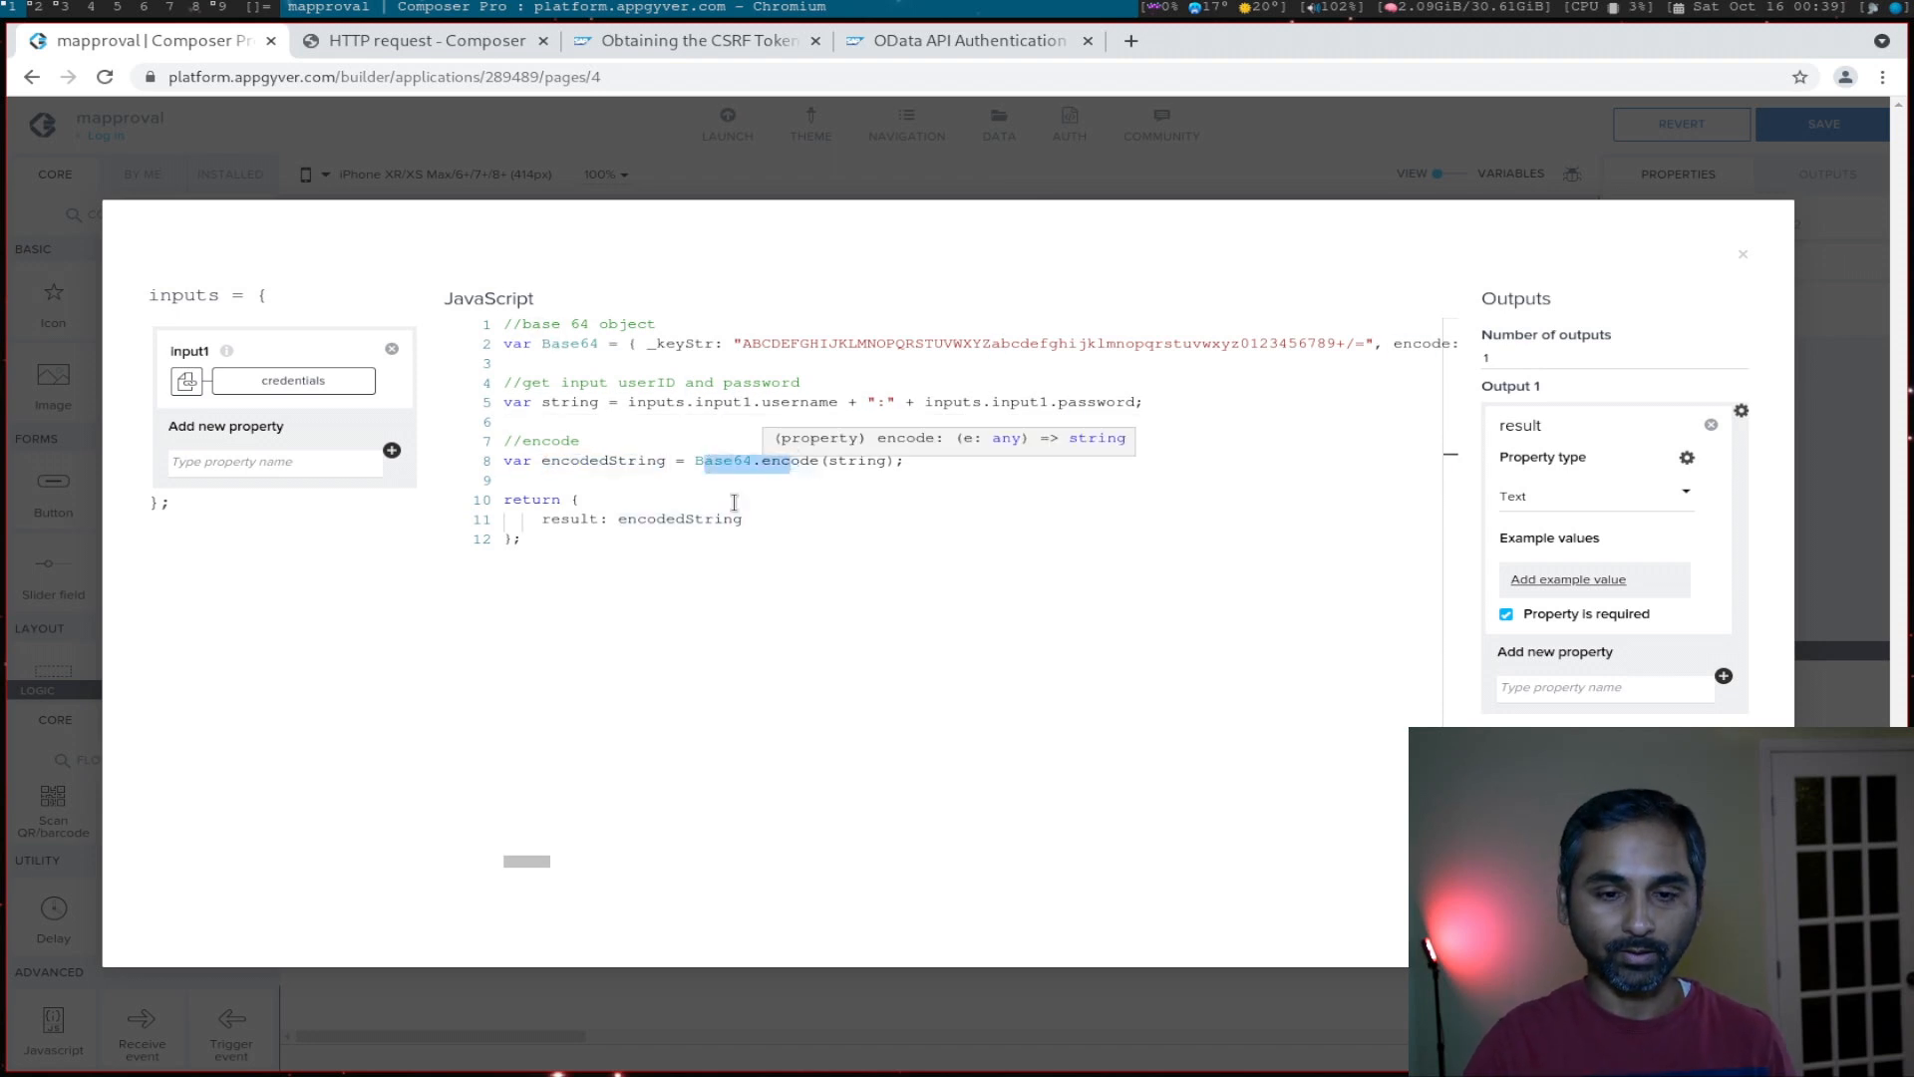
mouse_move(714, 496)
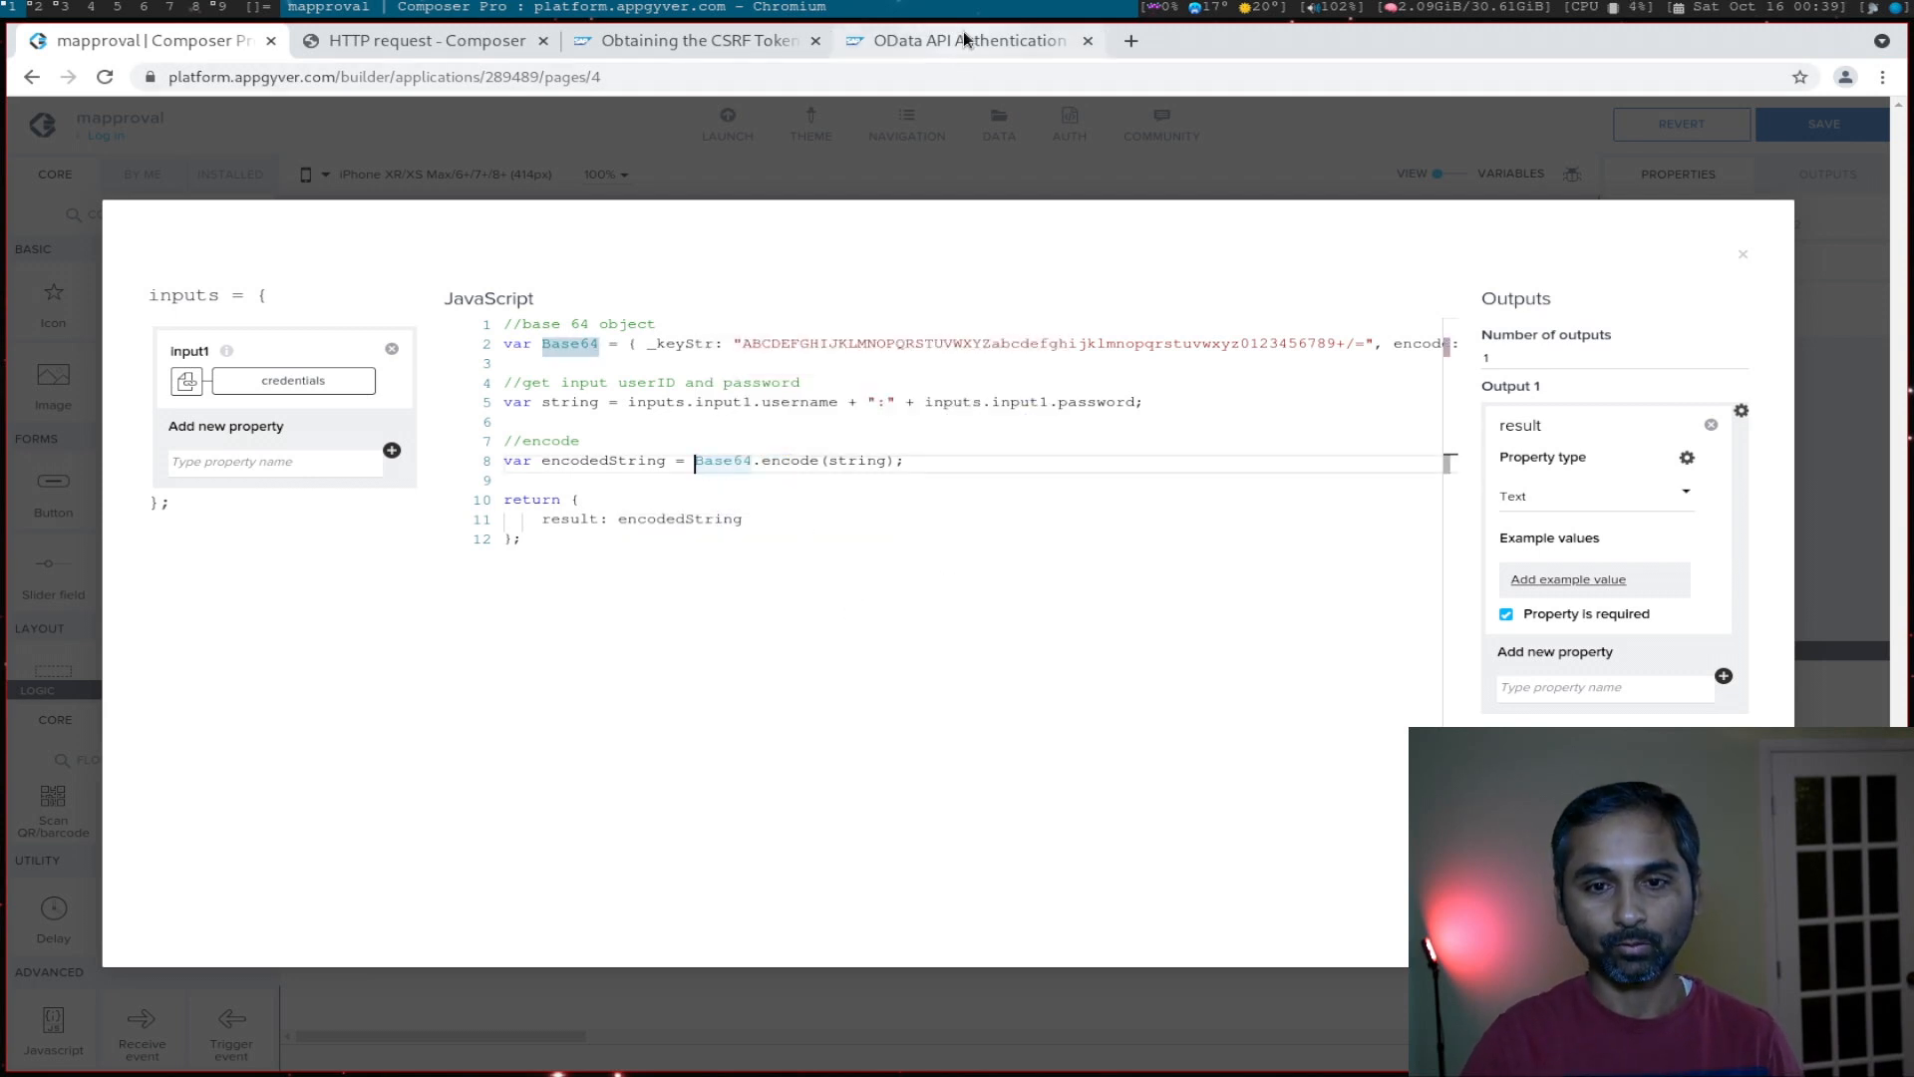
click(965, 40)
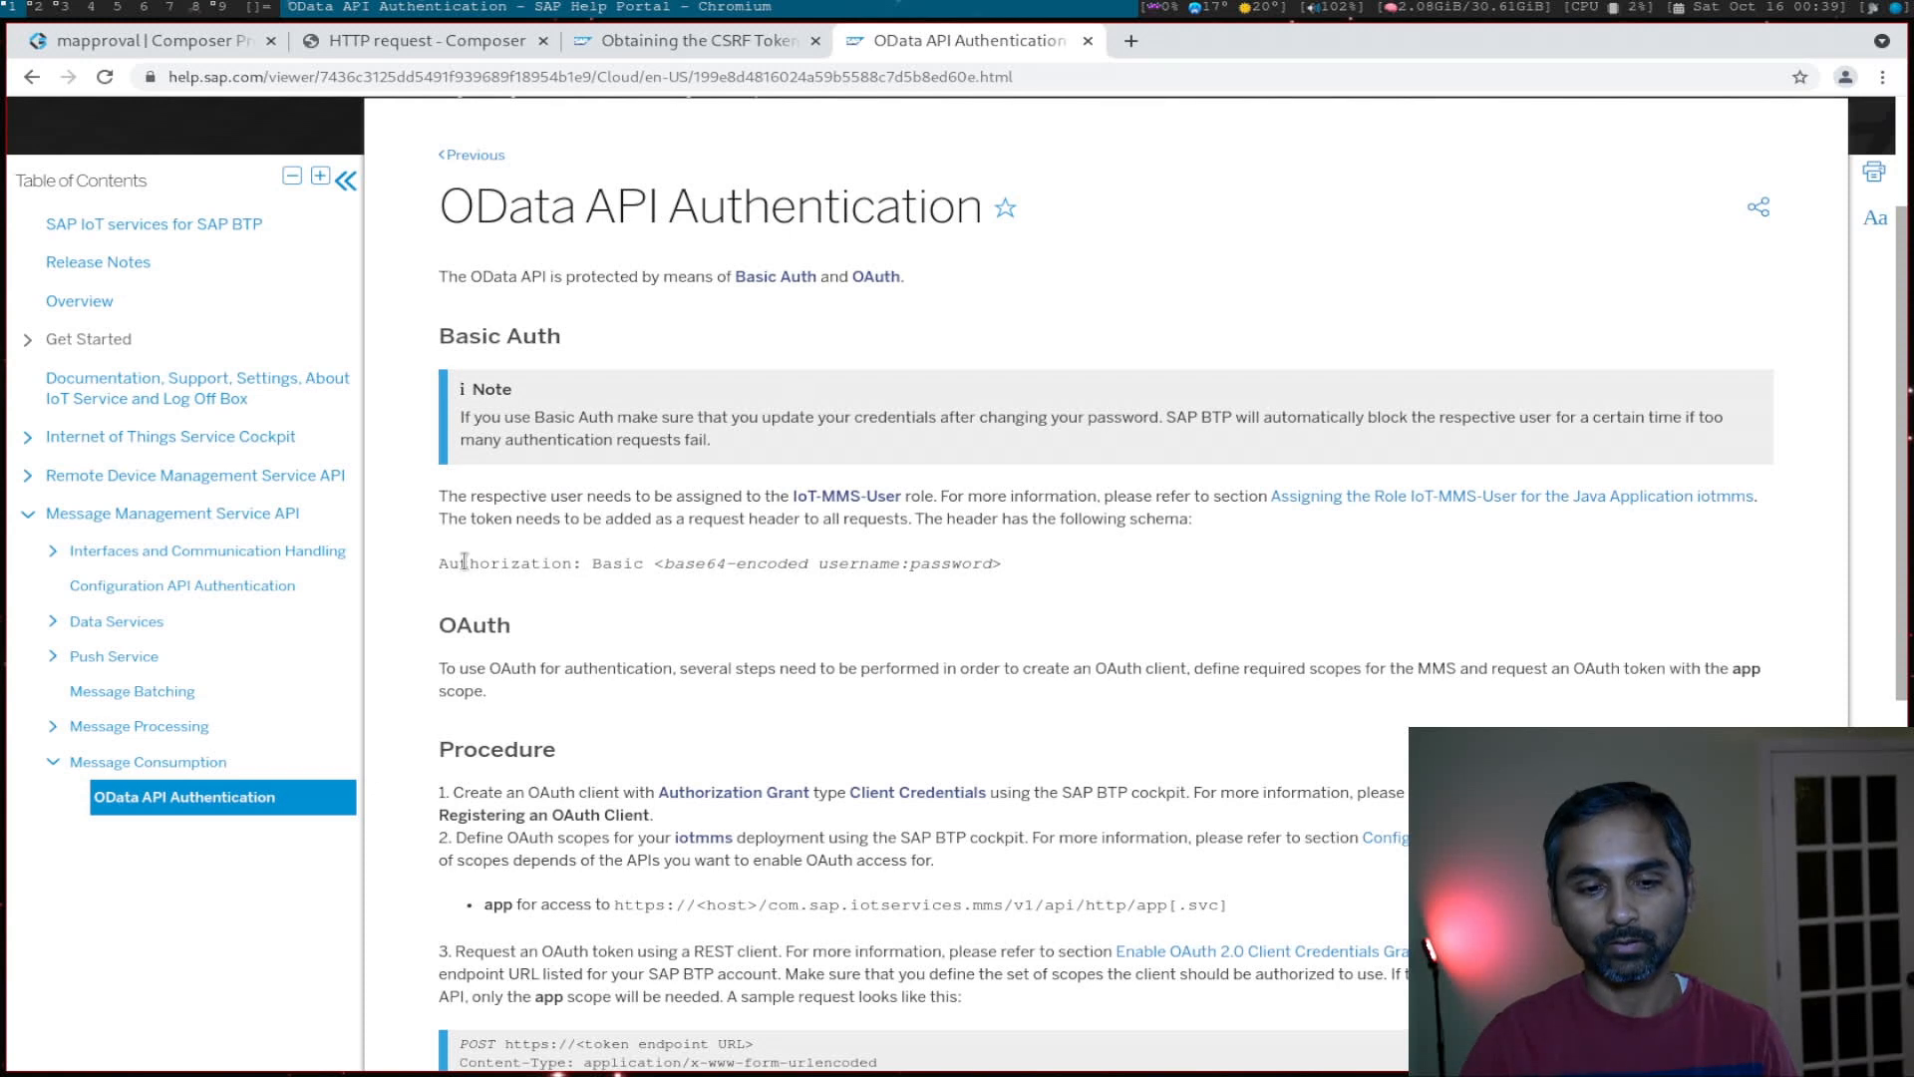
double_click(512, 563)
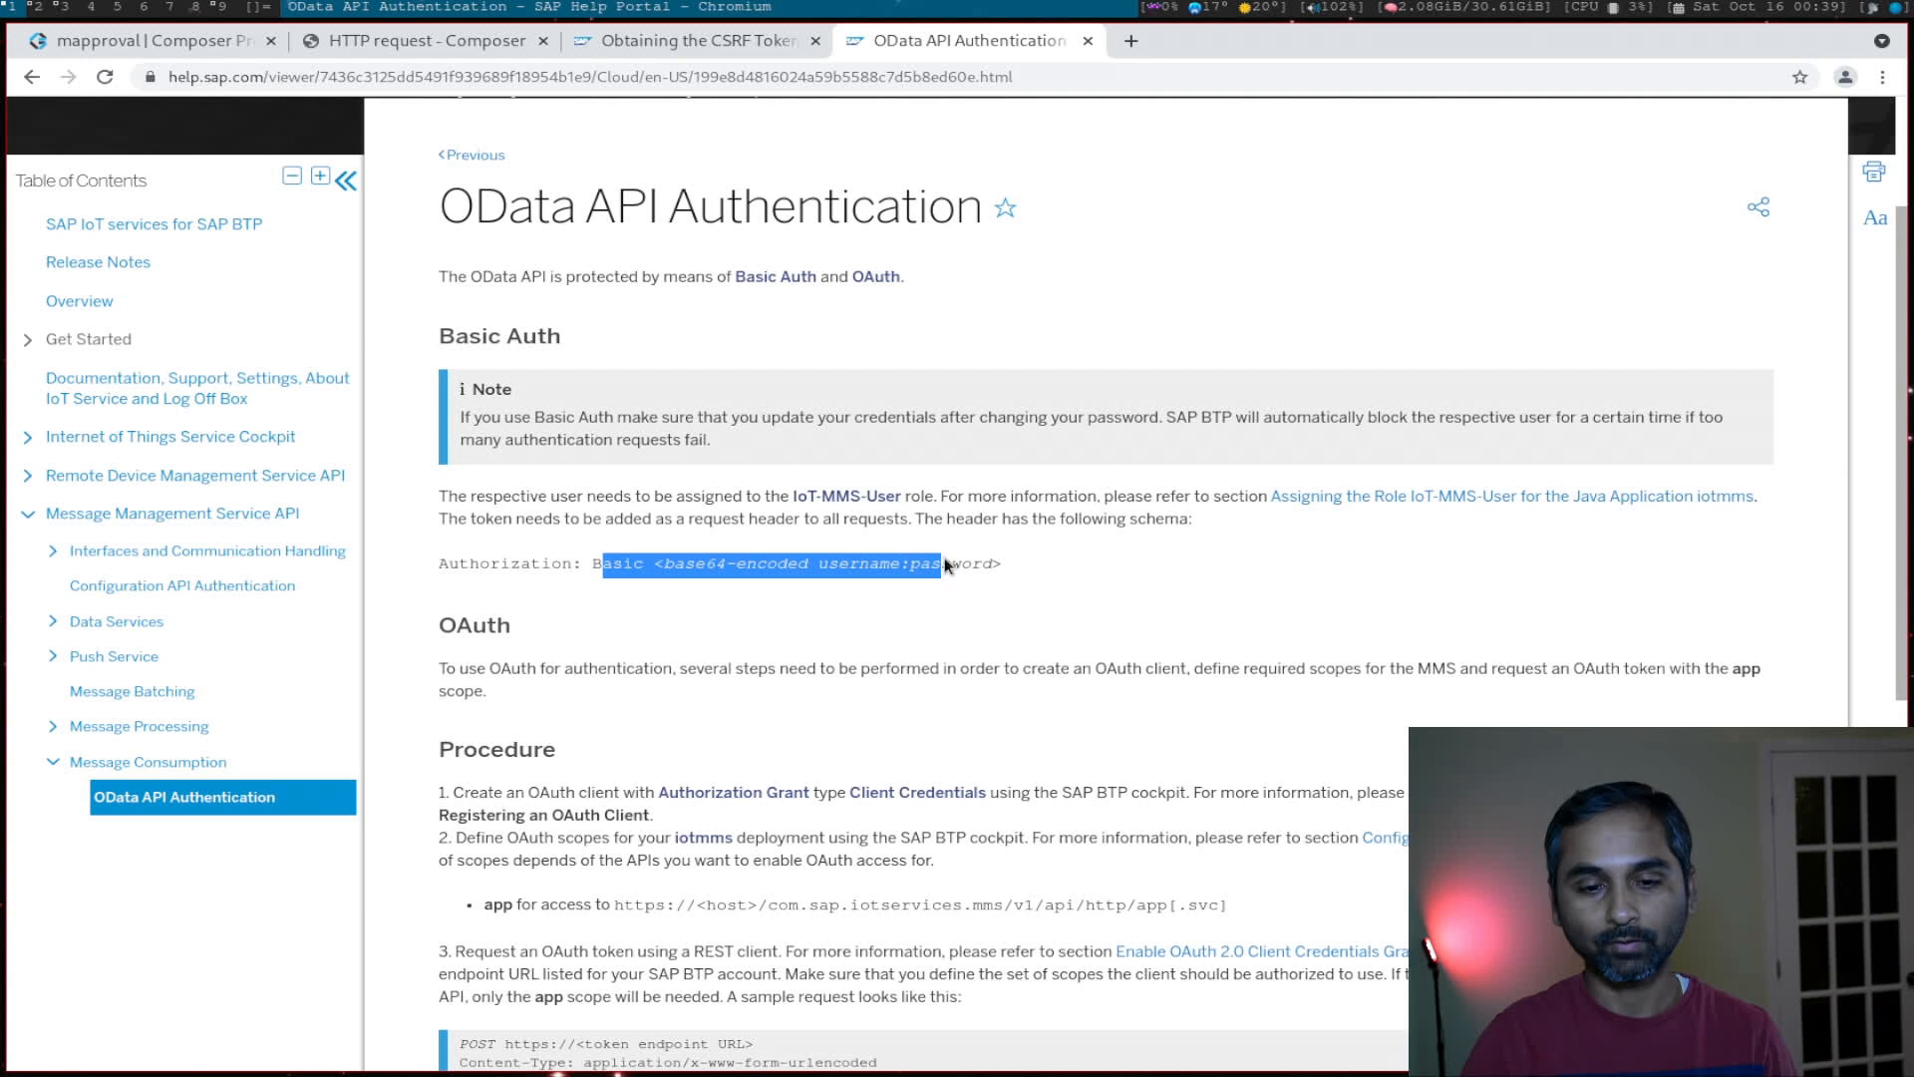
mouse_move(632, 584)
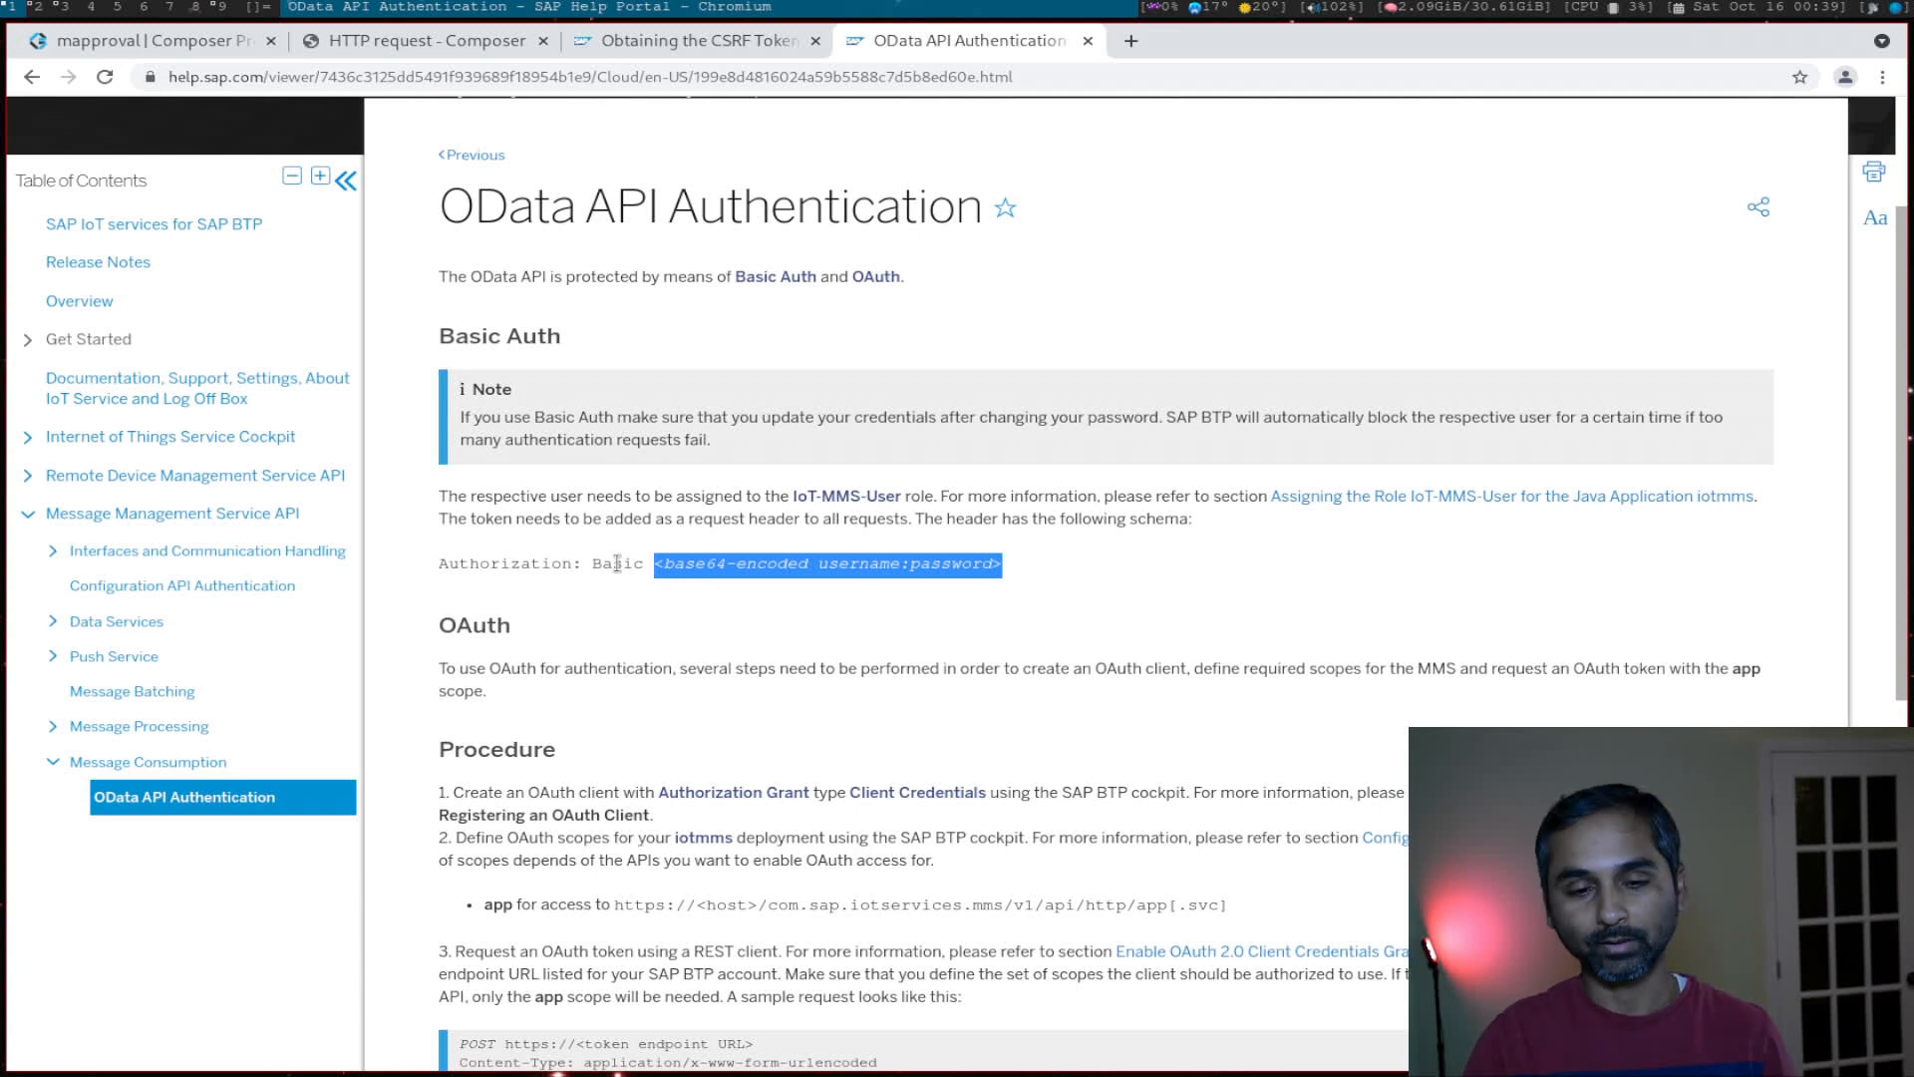
Step: Prefix the encoded credentials with "Basic " + on line 8 and close the JavaScript editor
double_click(616, 562)
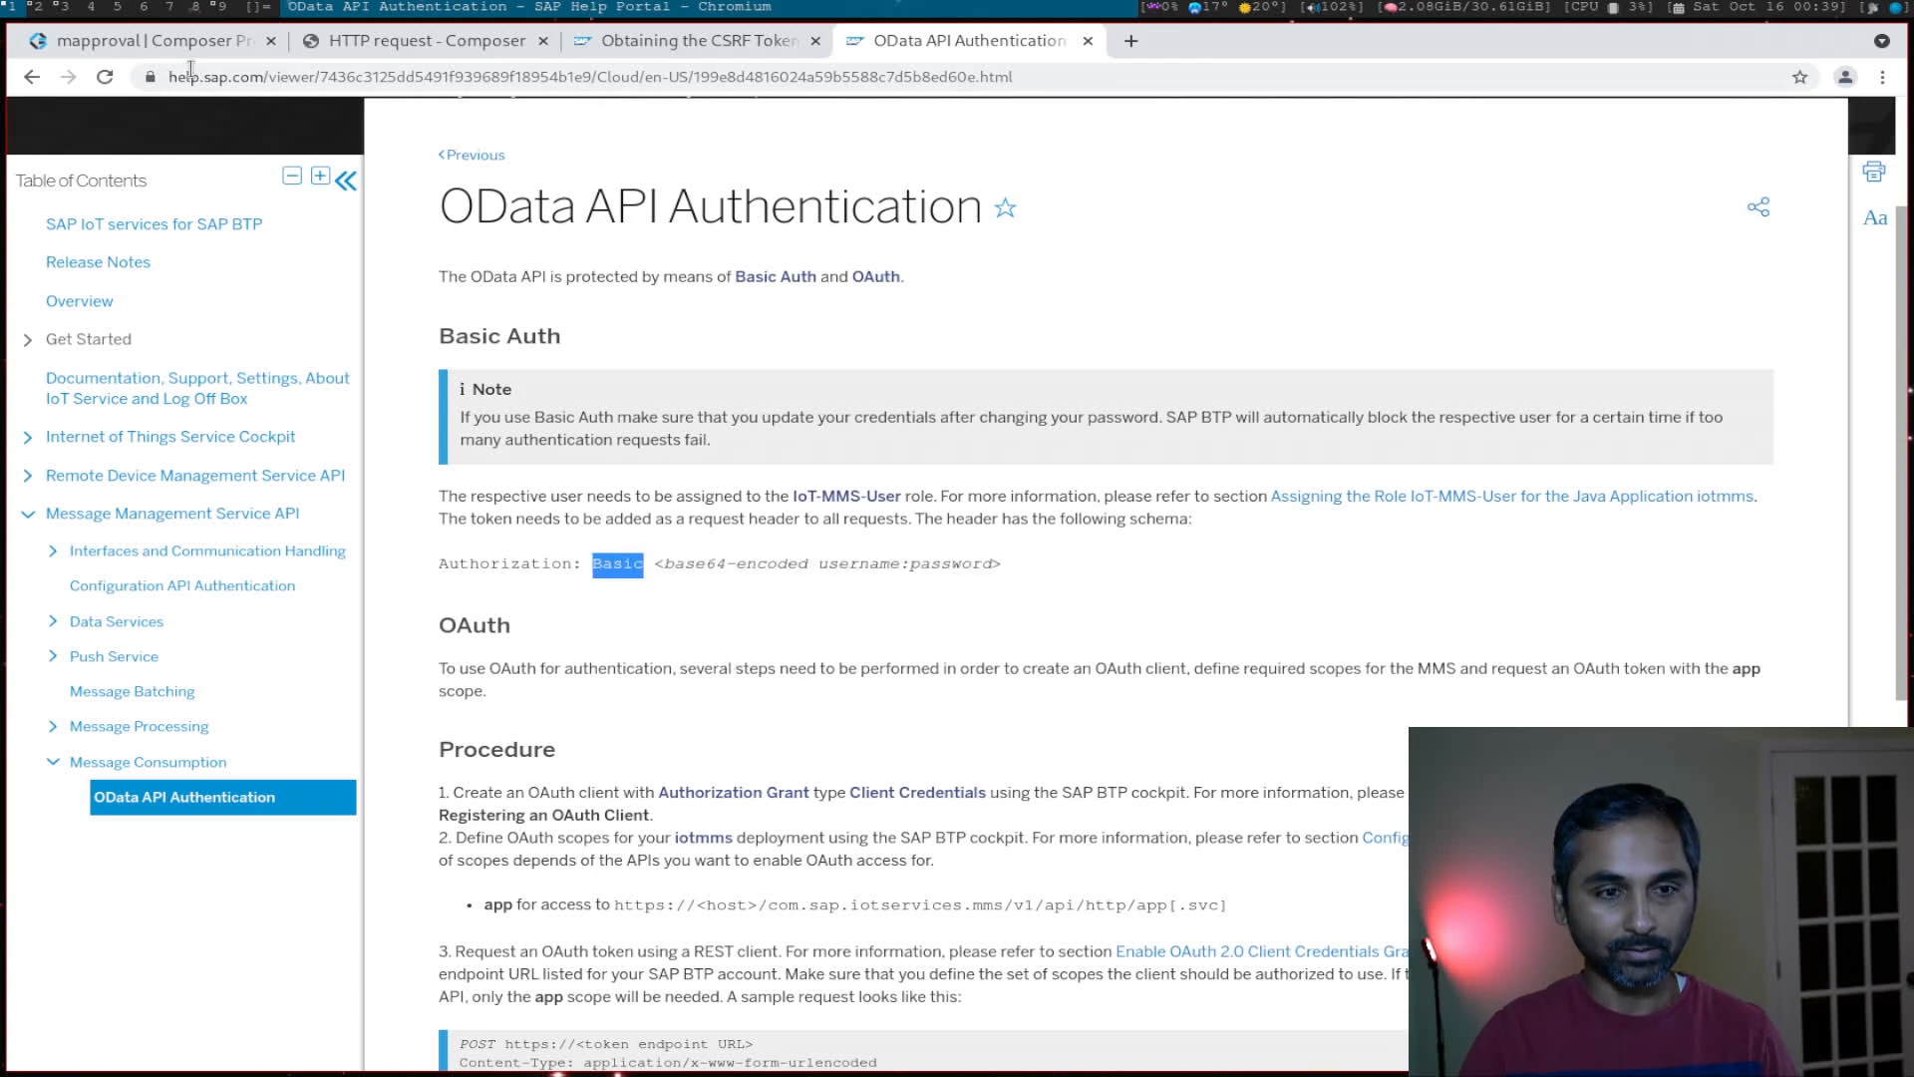
click(145, 40)
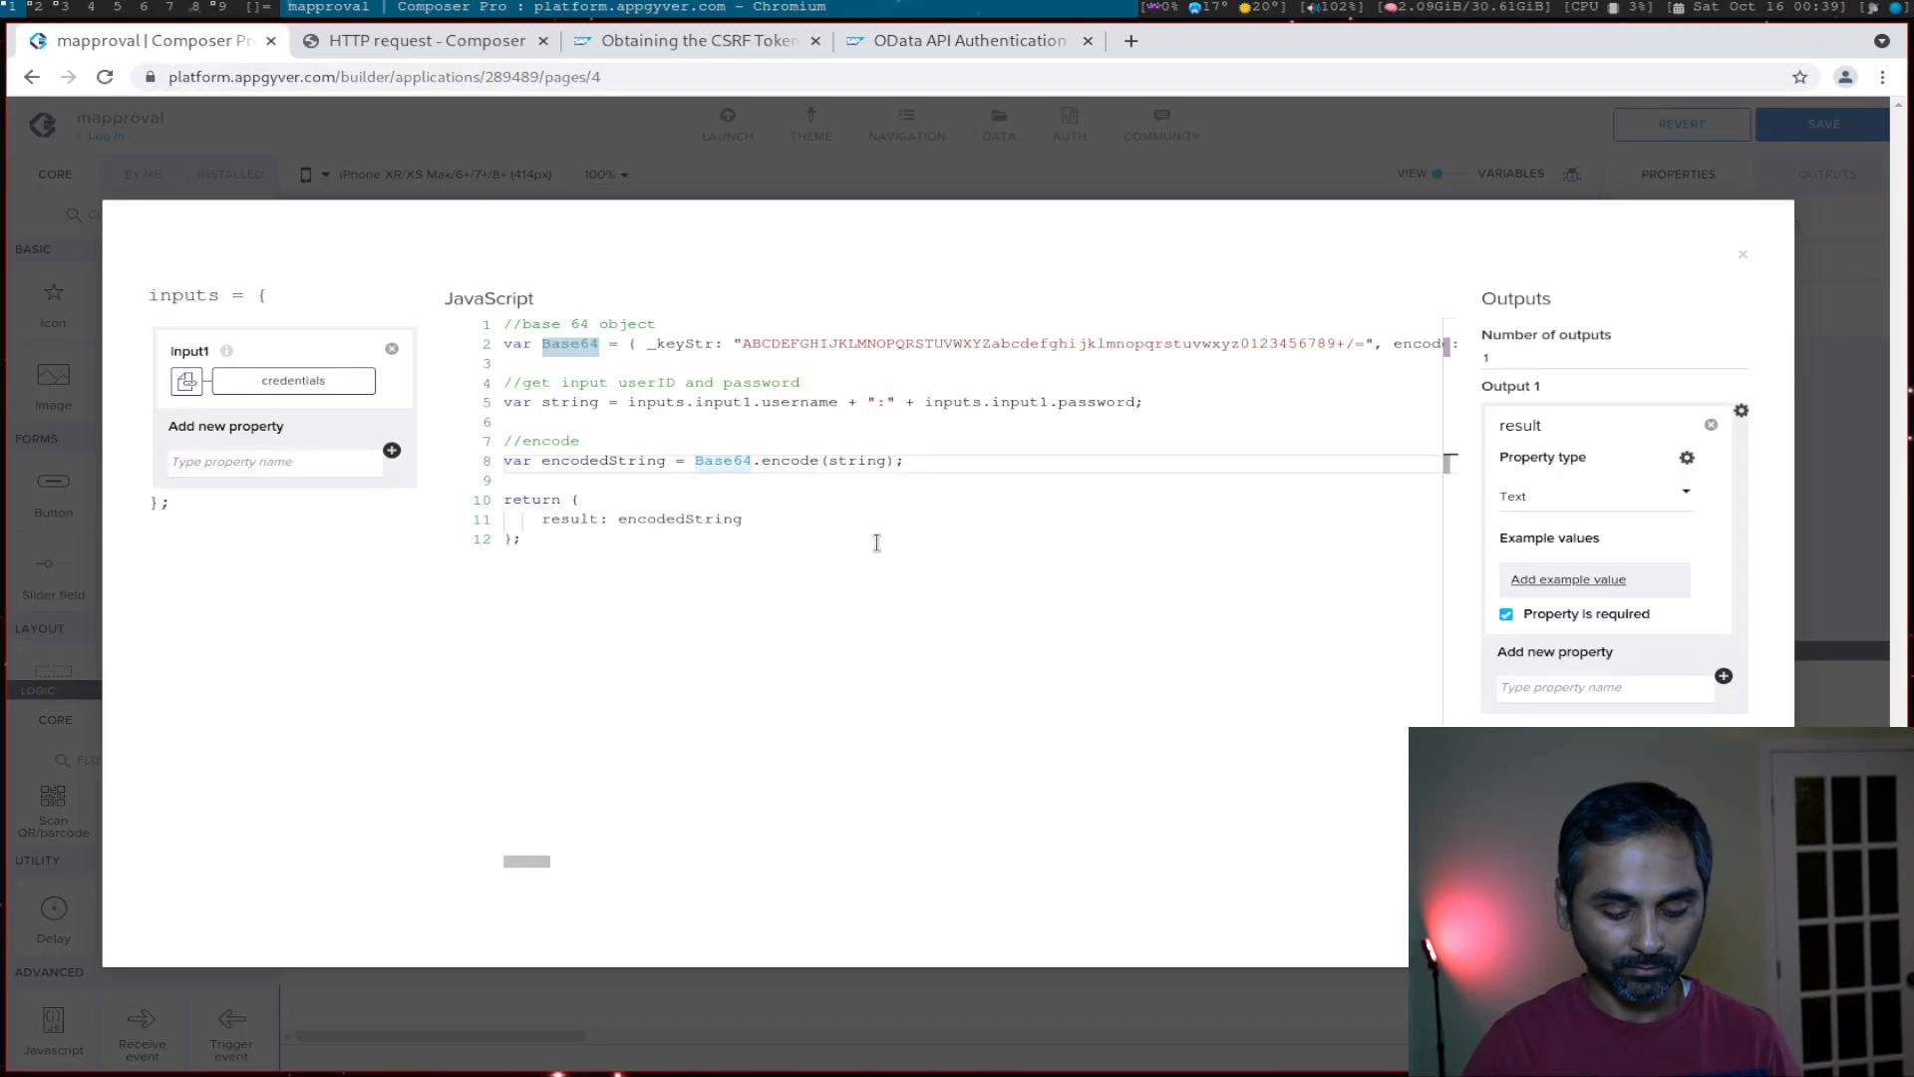
text("Basic ")
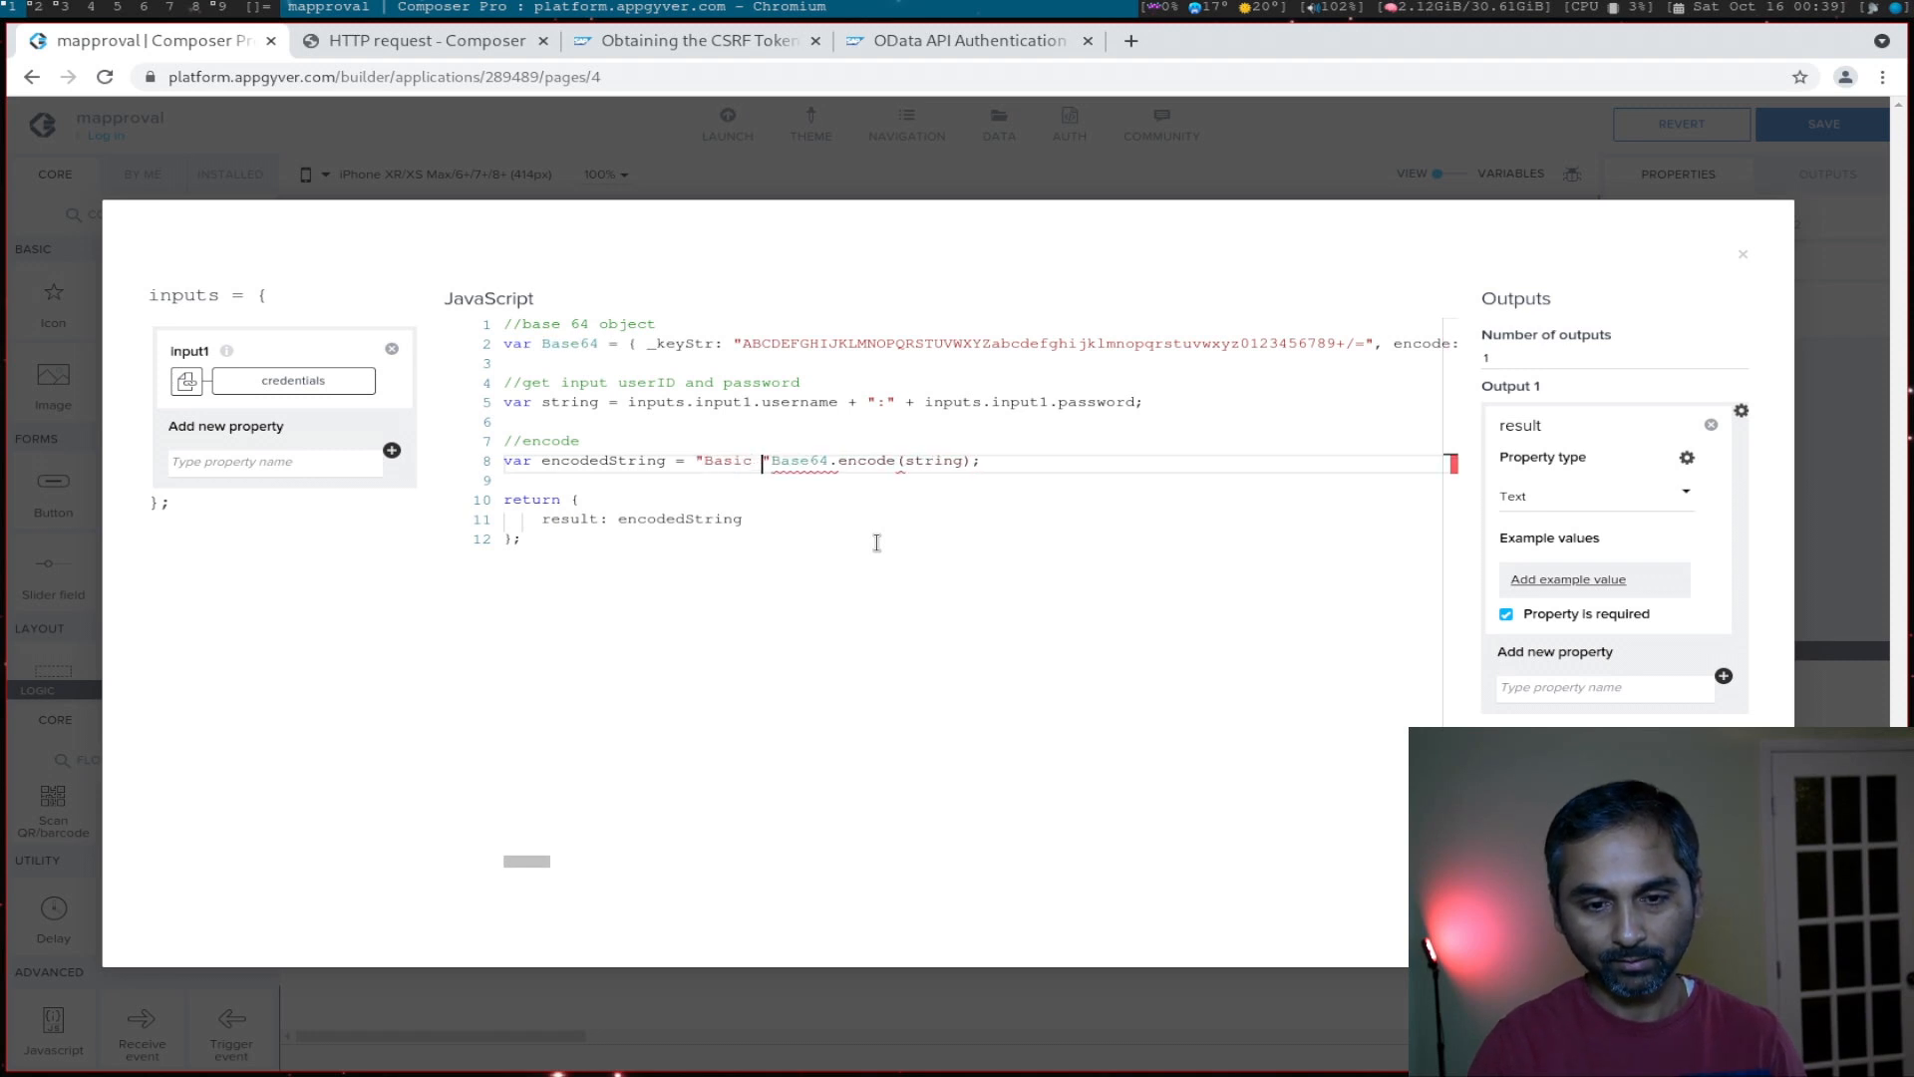
text(+)
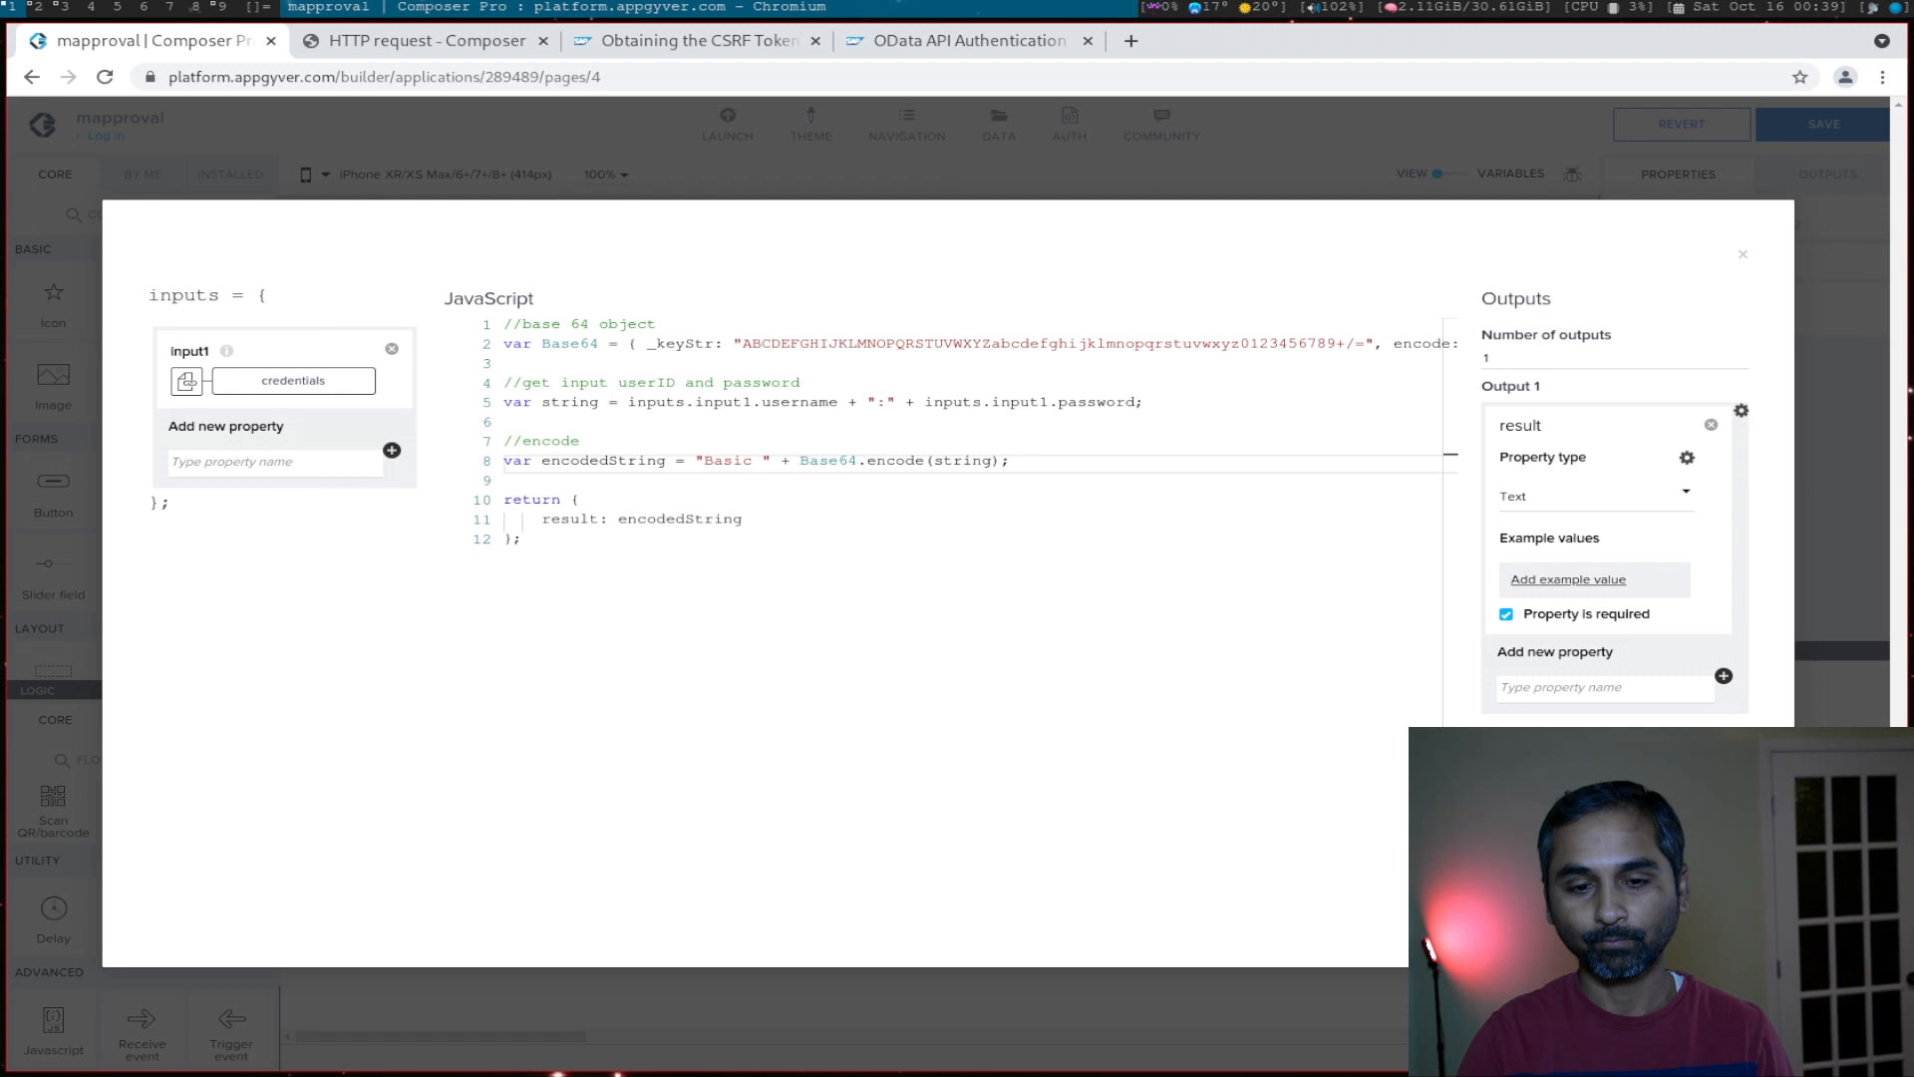
click(1743, 253)
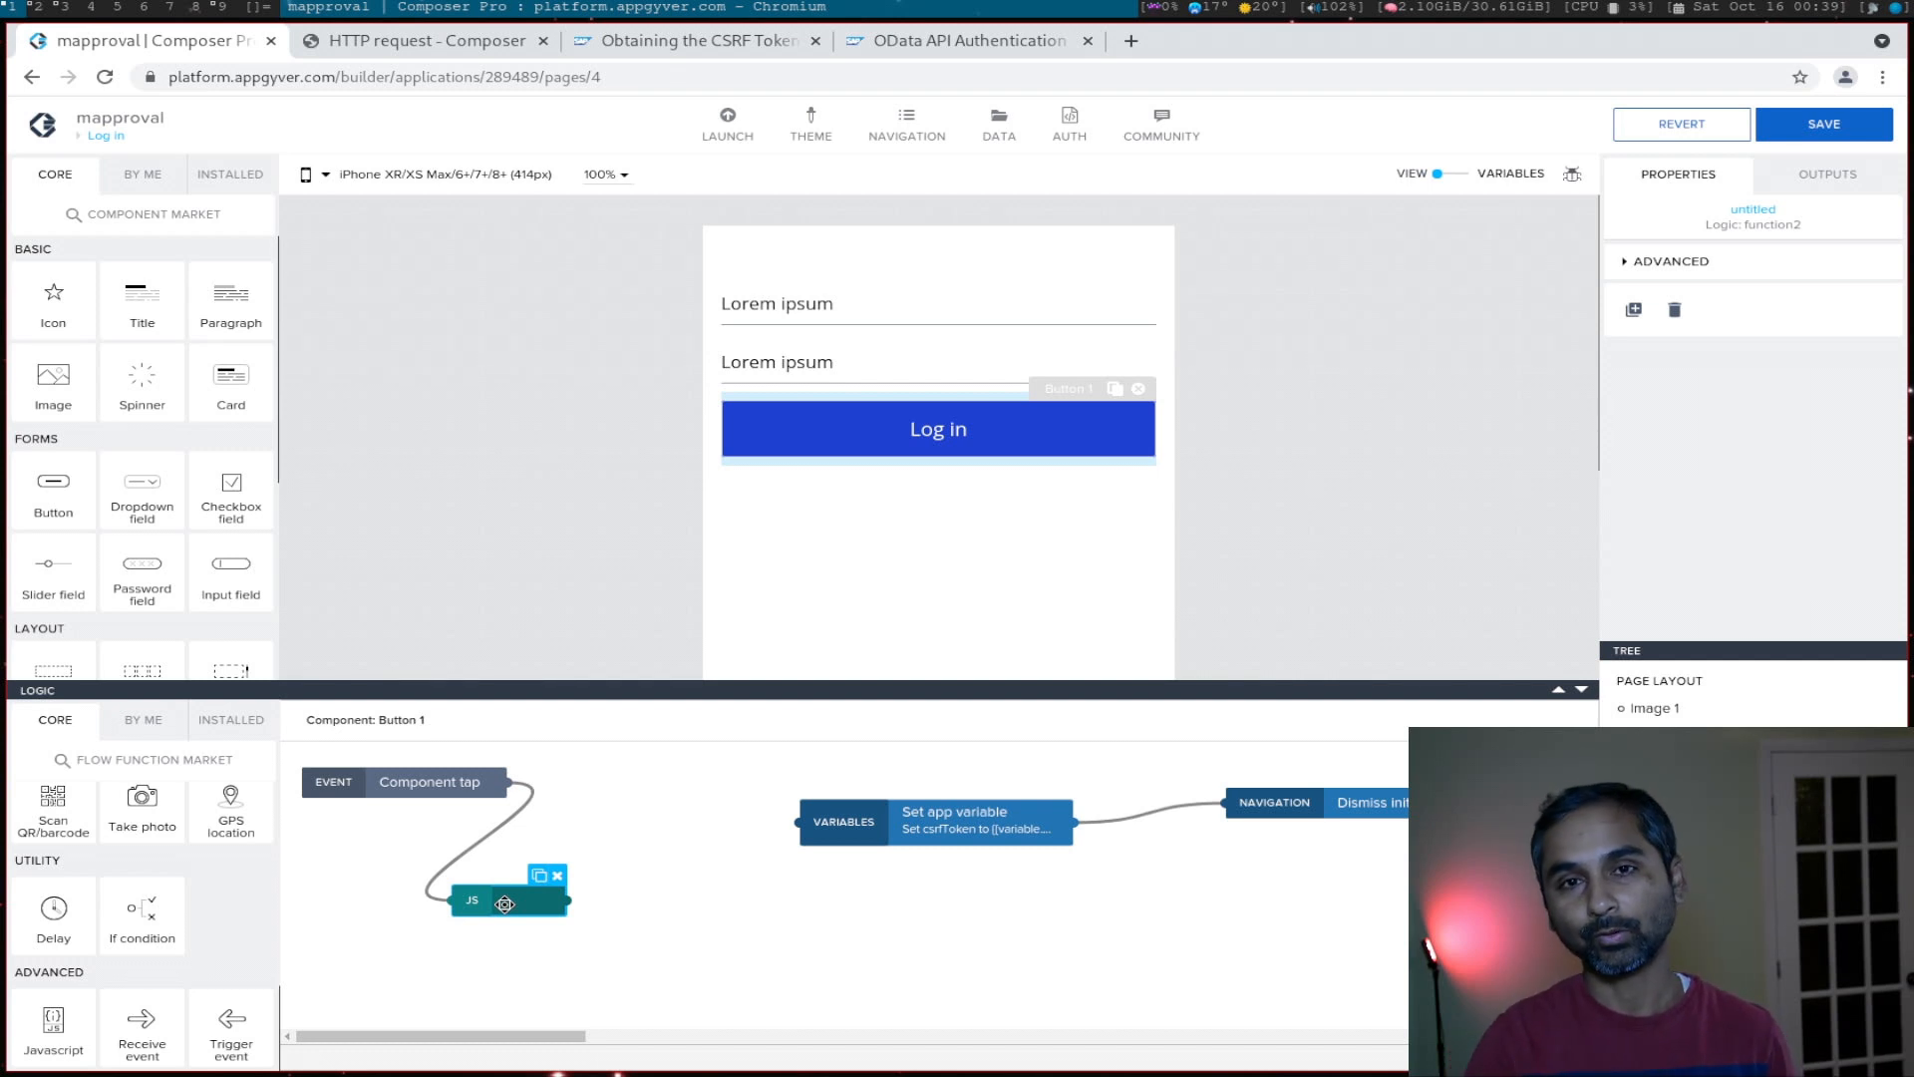
Step: Rename the JavaScript node to Basic Authentication, then select the AuthToken Set app variable node
scroll(down, 3)
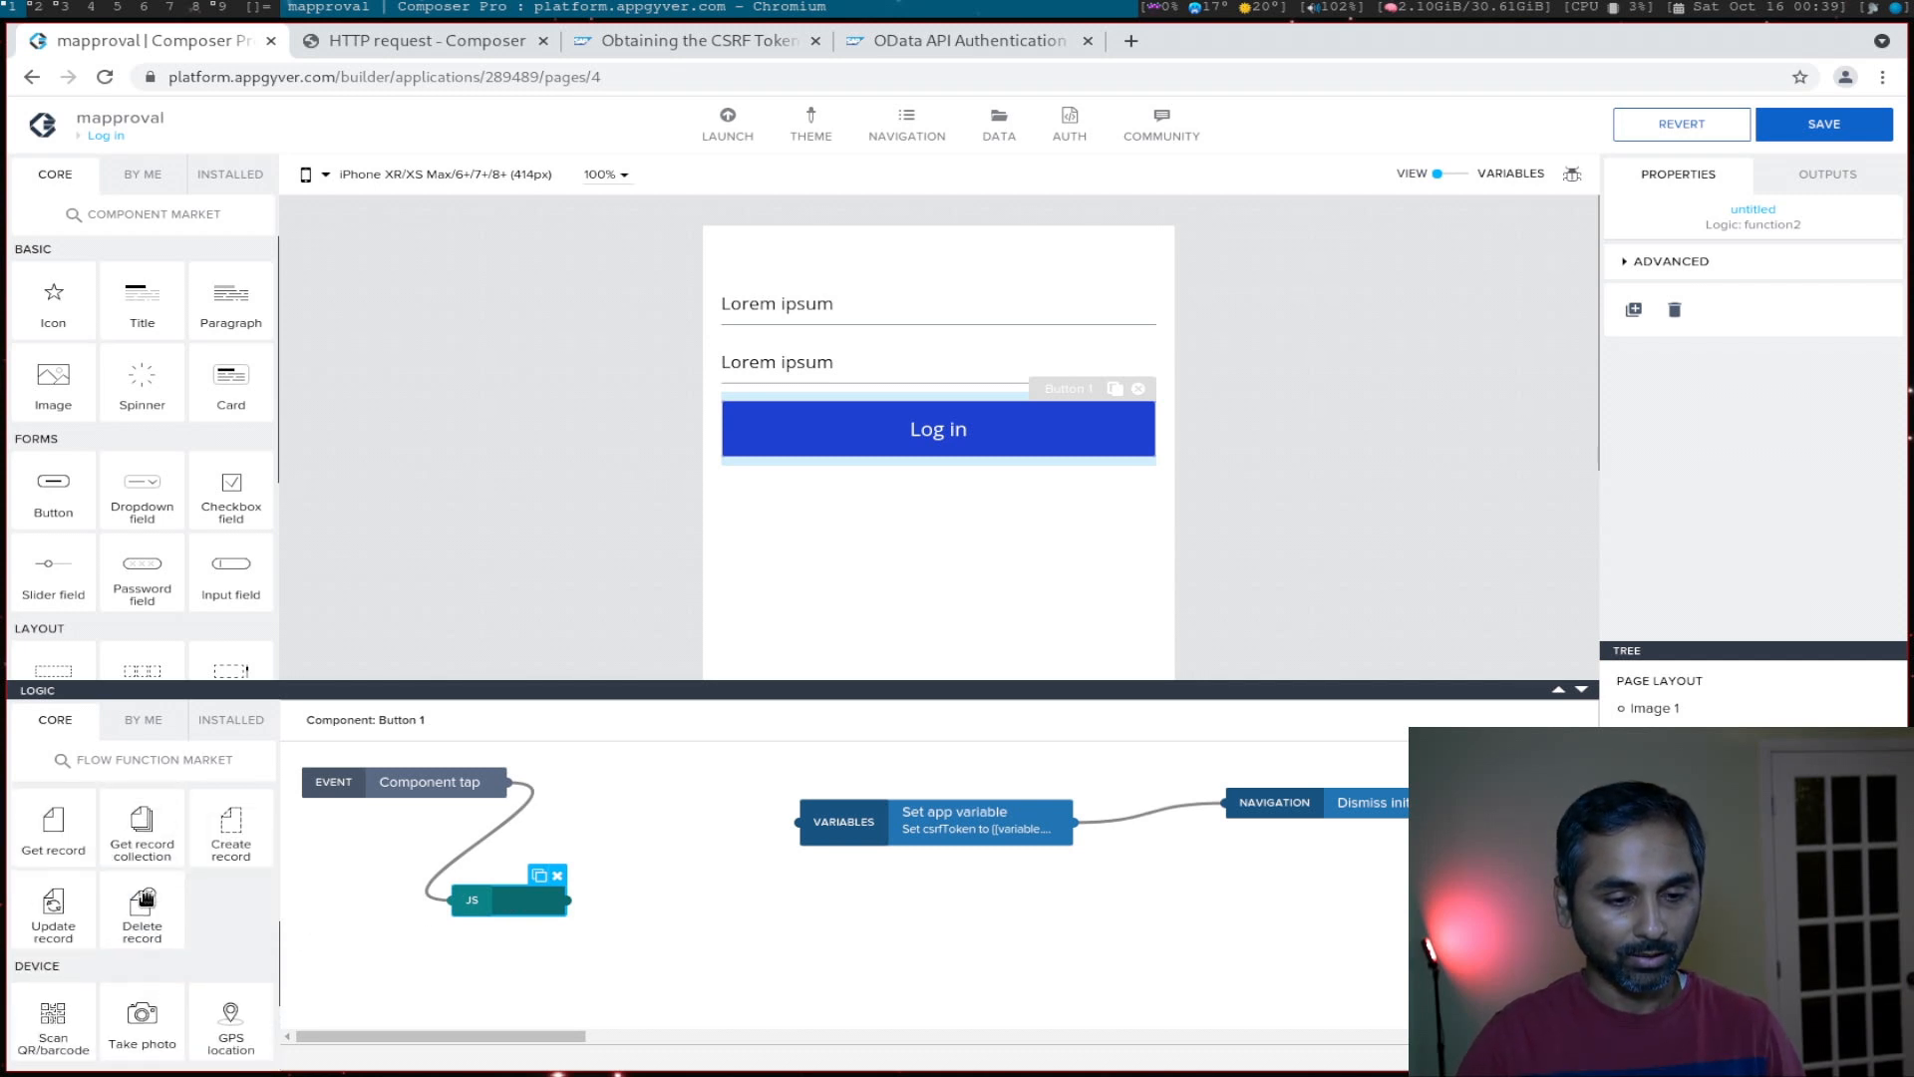
scroll(down, 3)
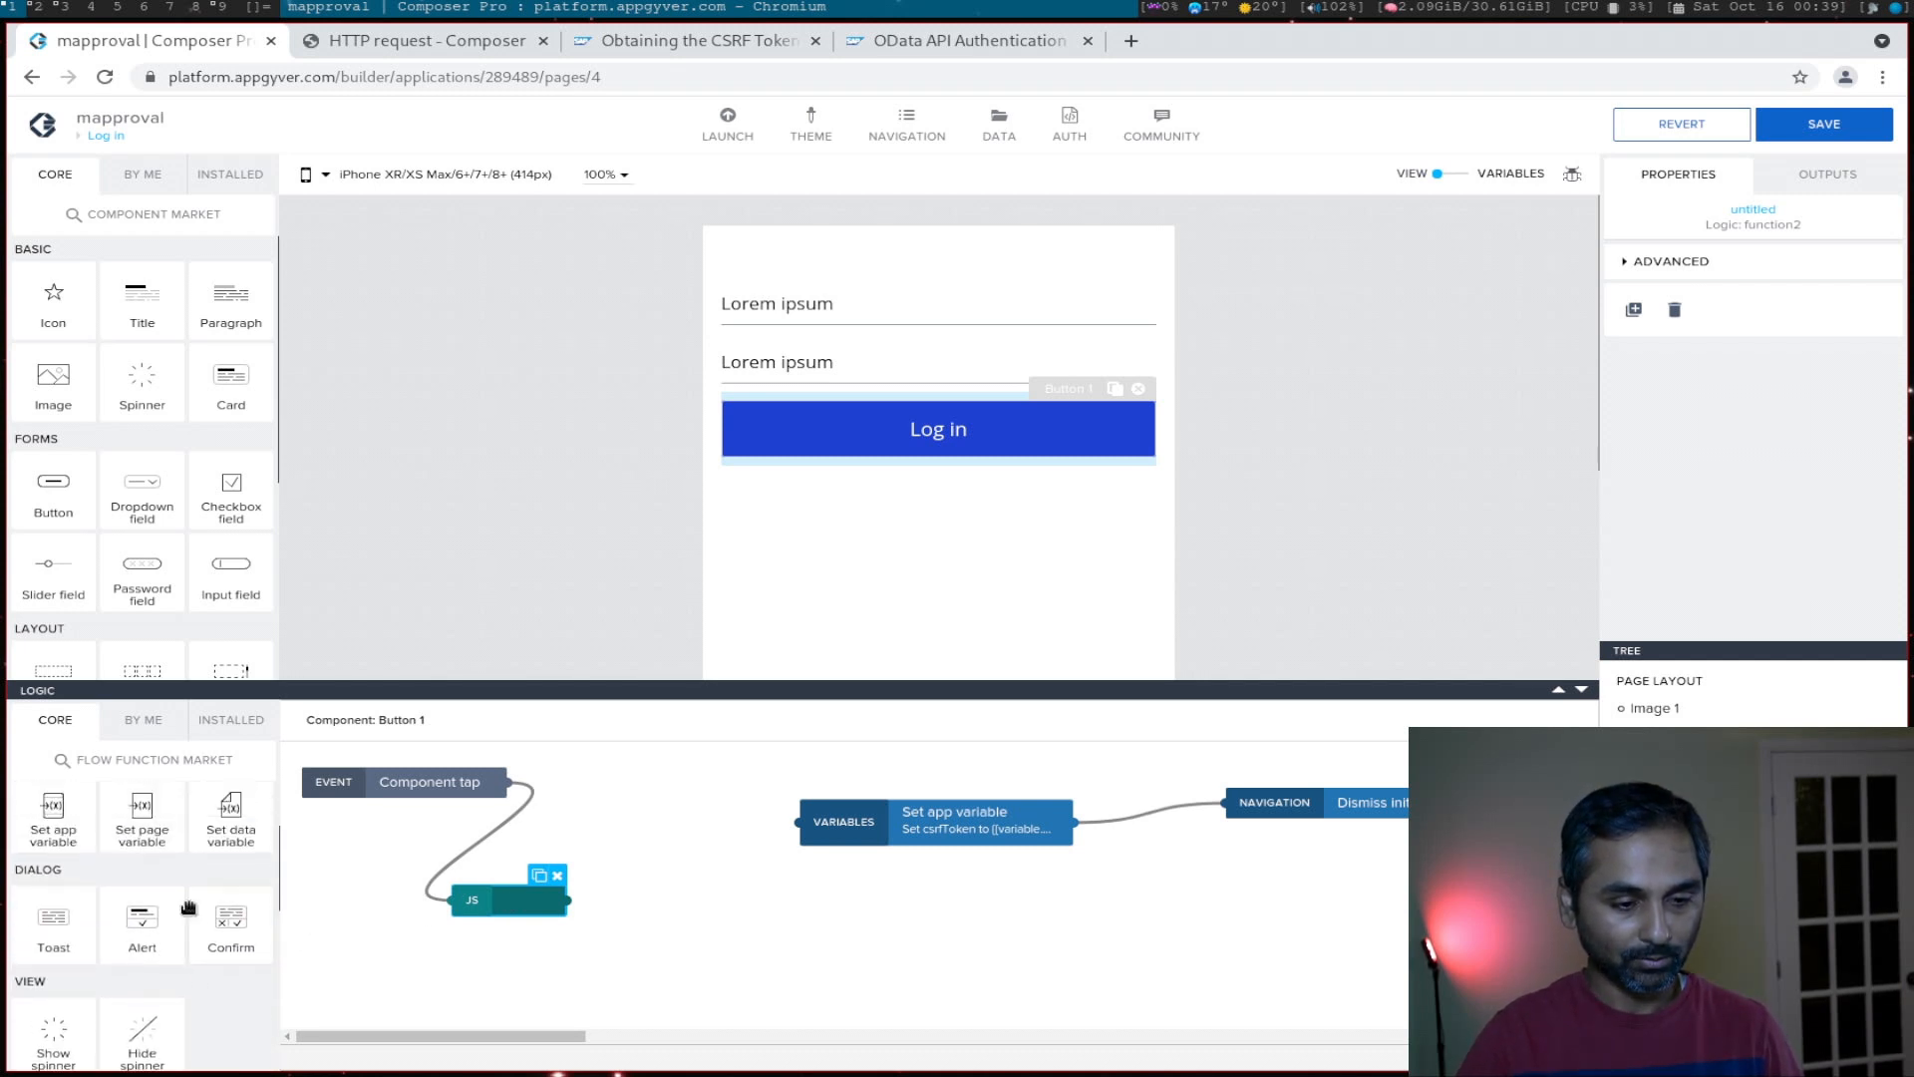
scroll(down, 3)
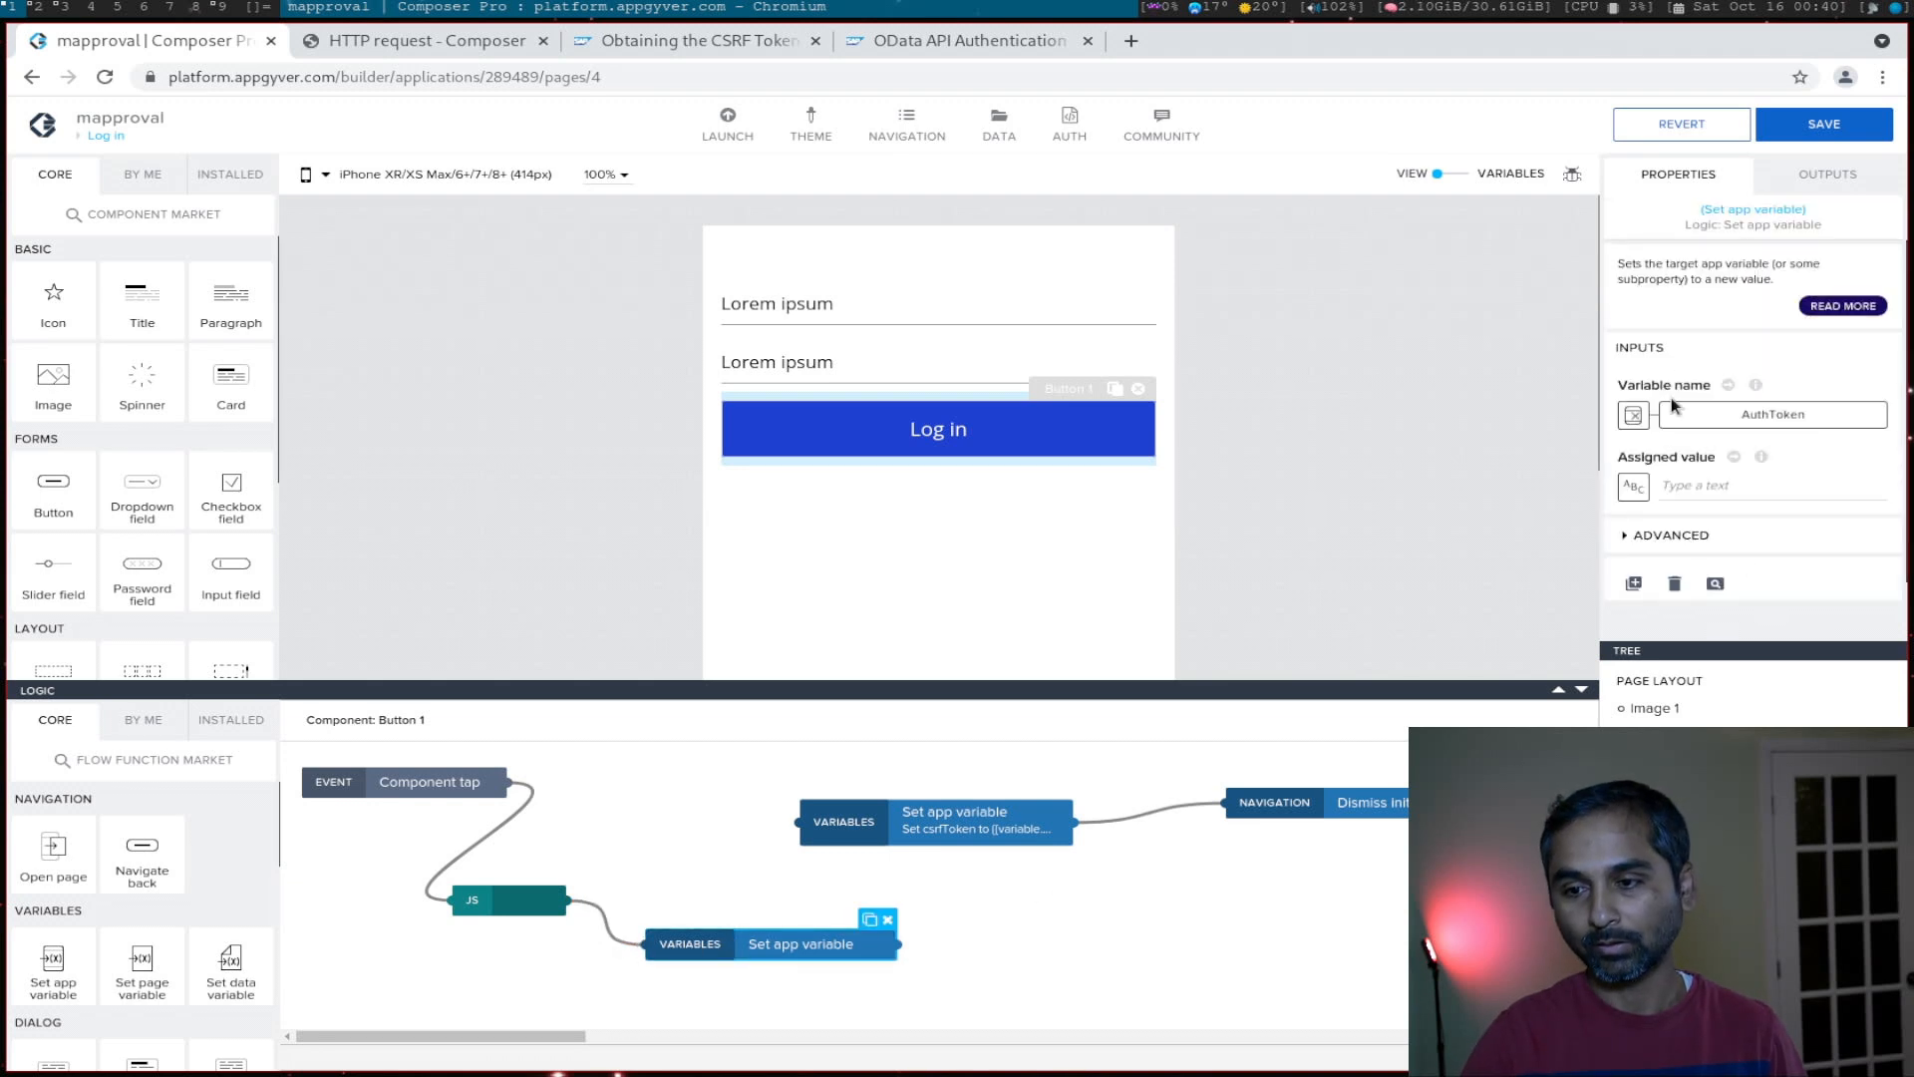
mouse_move(1774, 415)
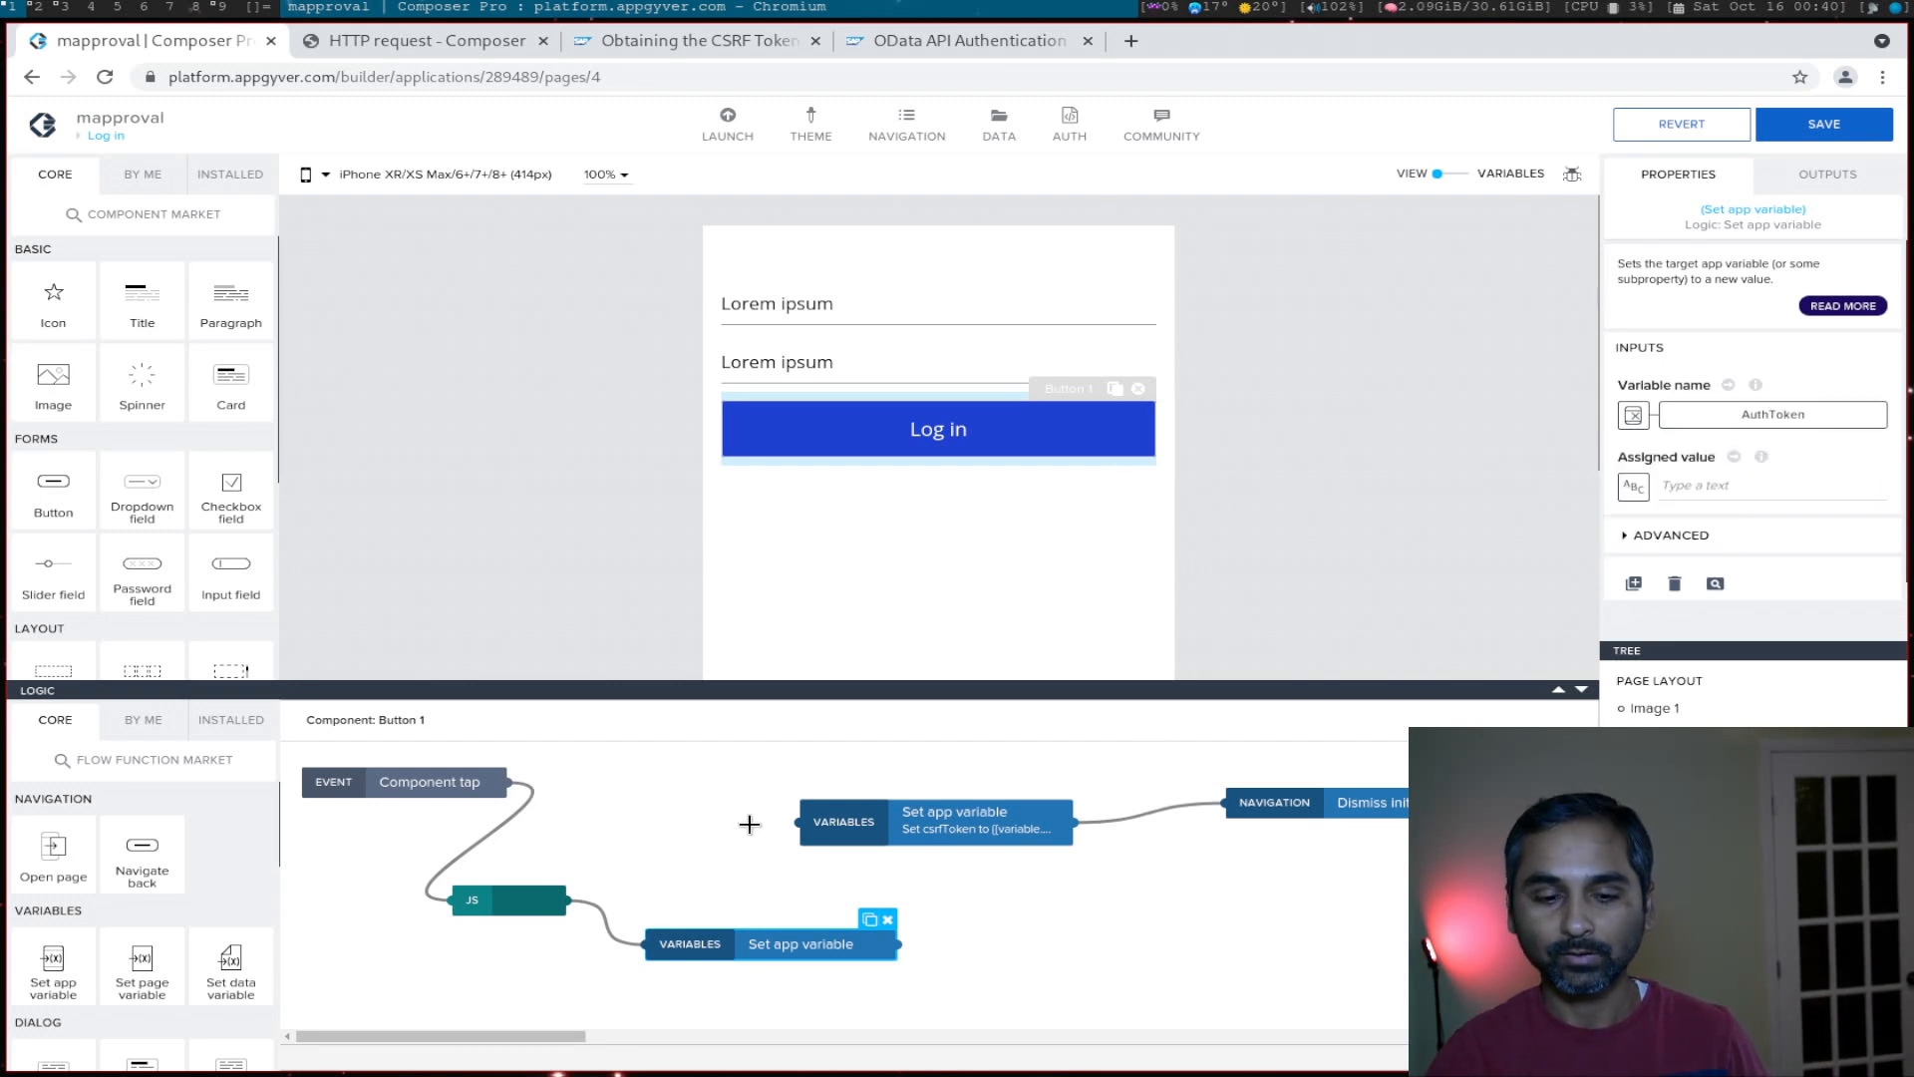
click(509, 899)
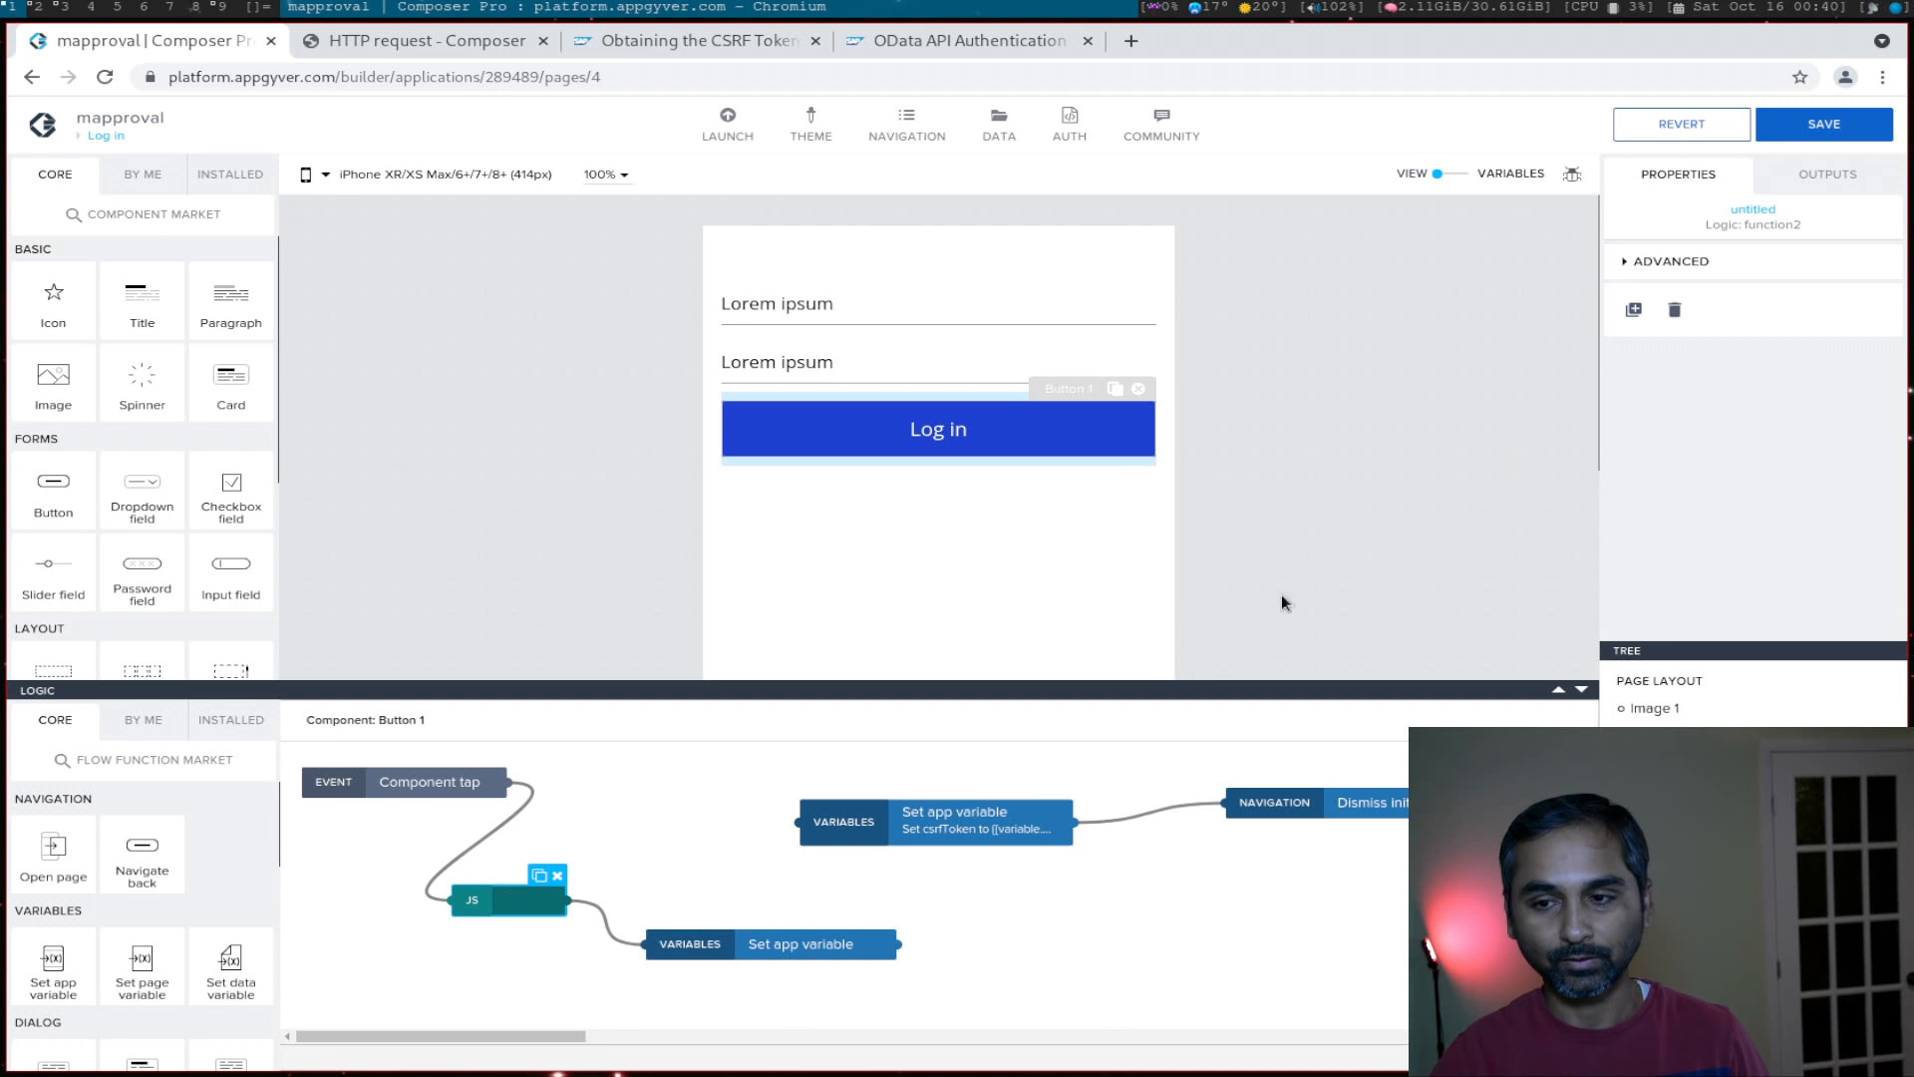
click(1671, 261)
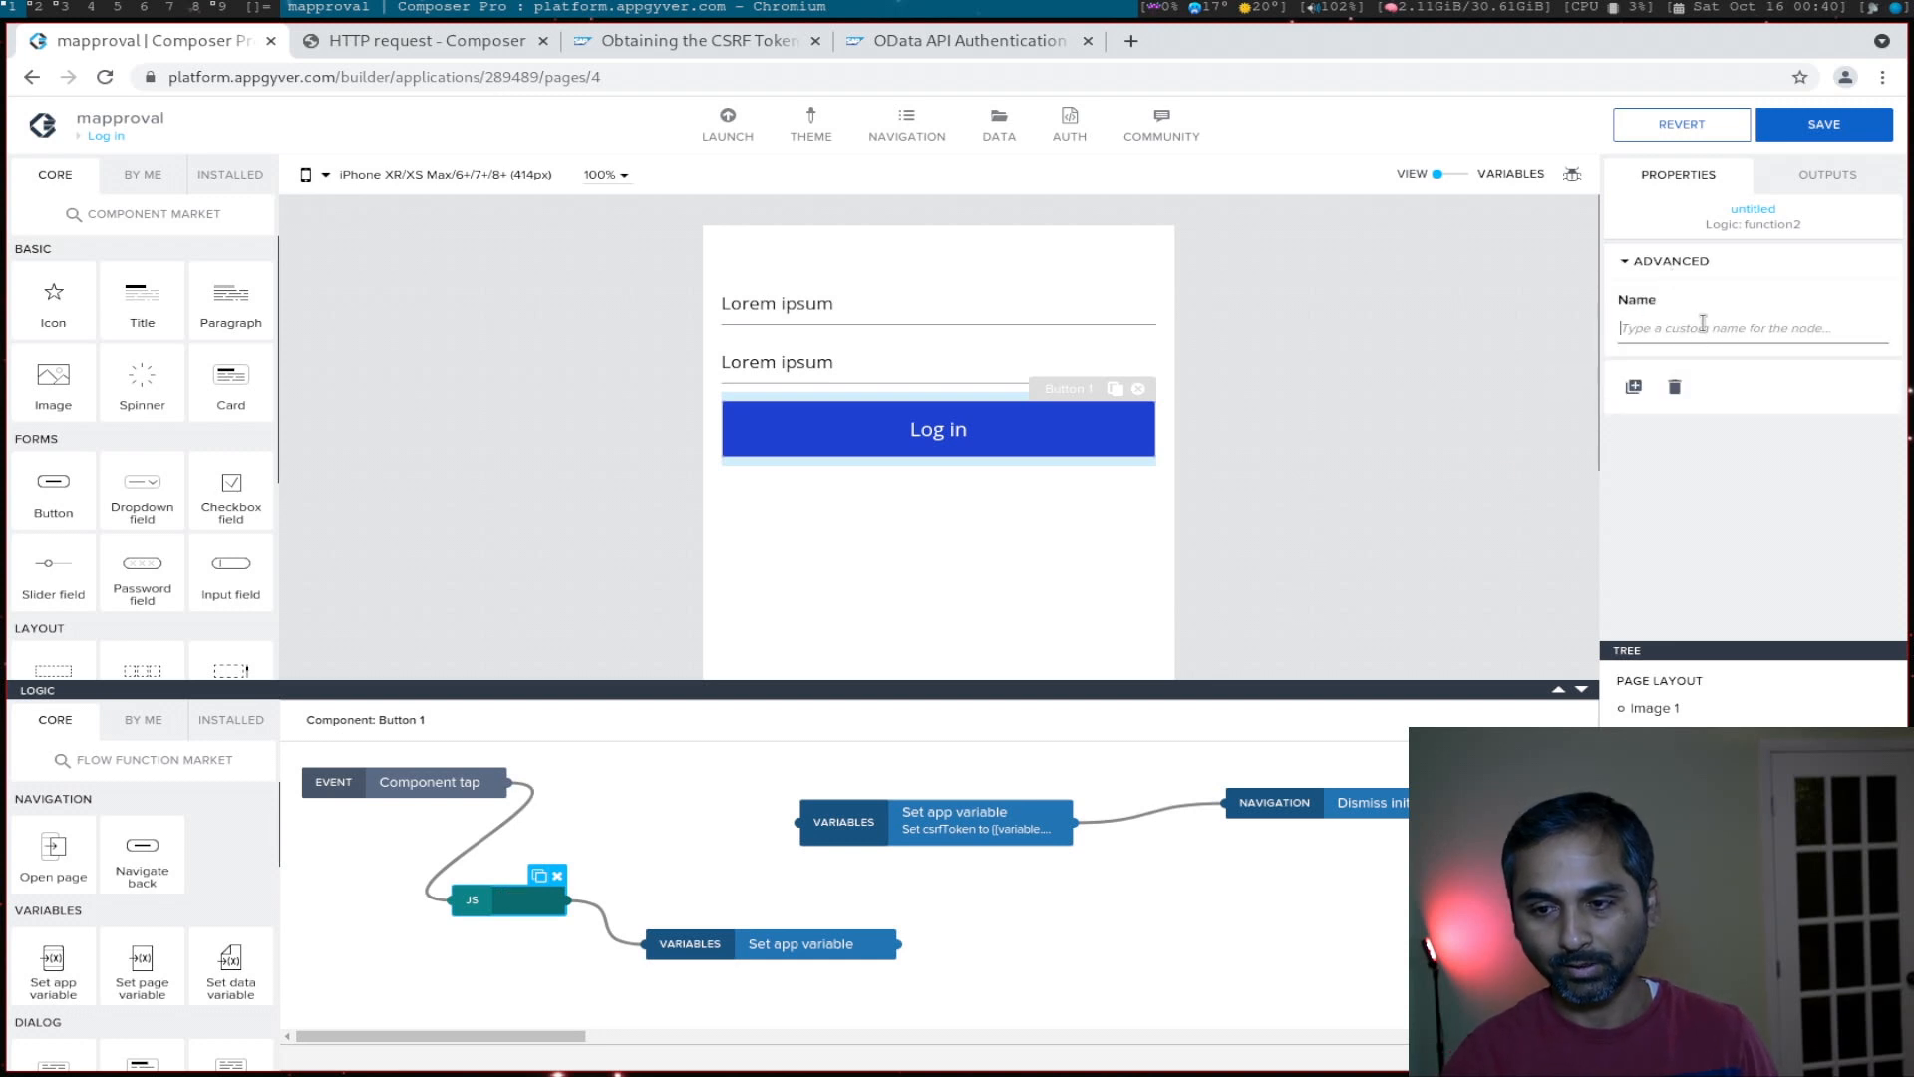
text(Basic)
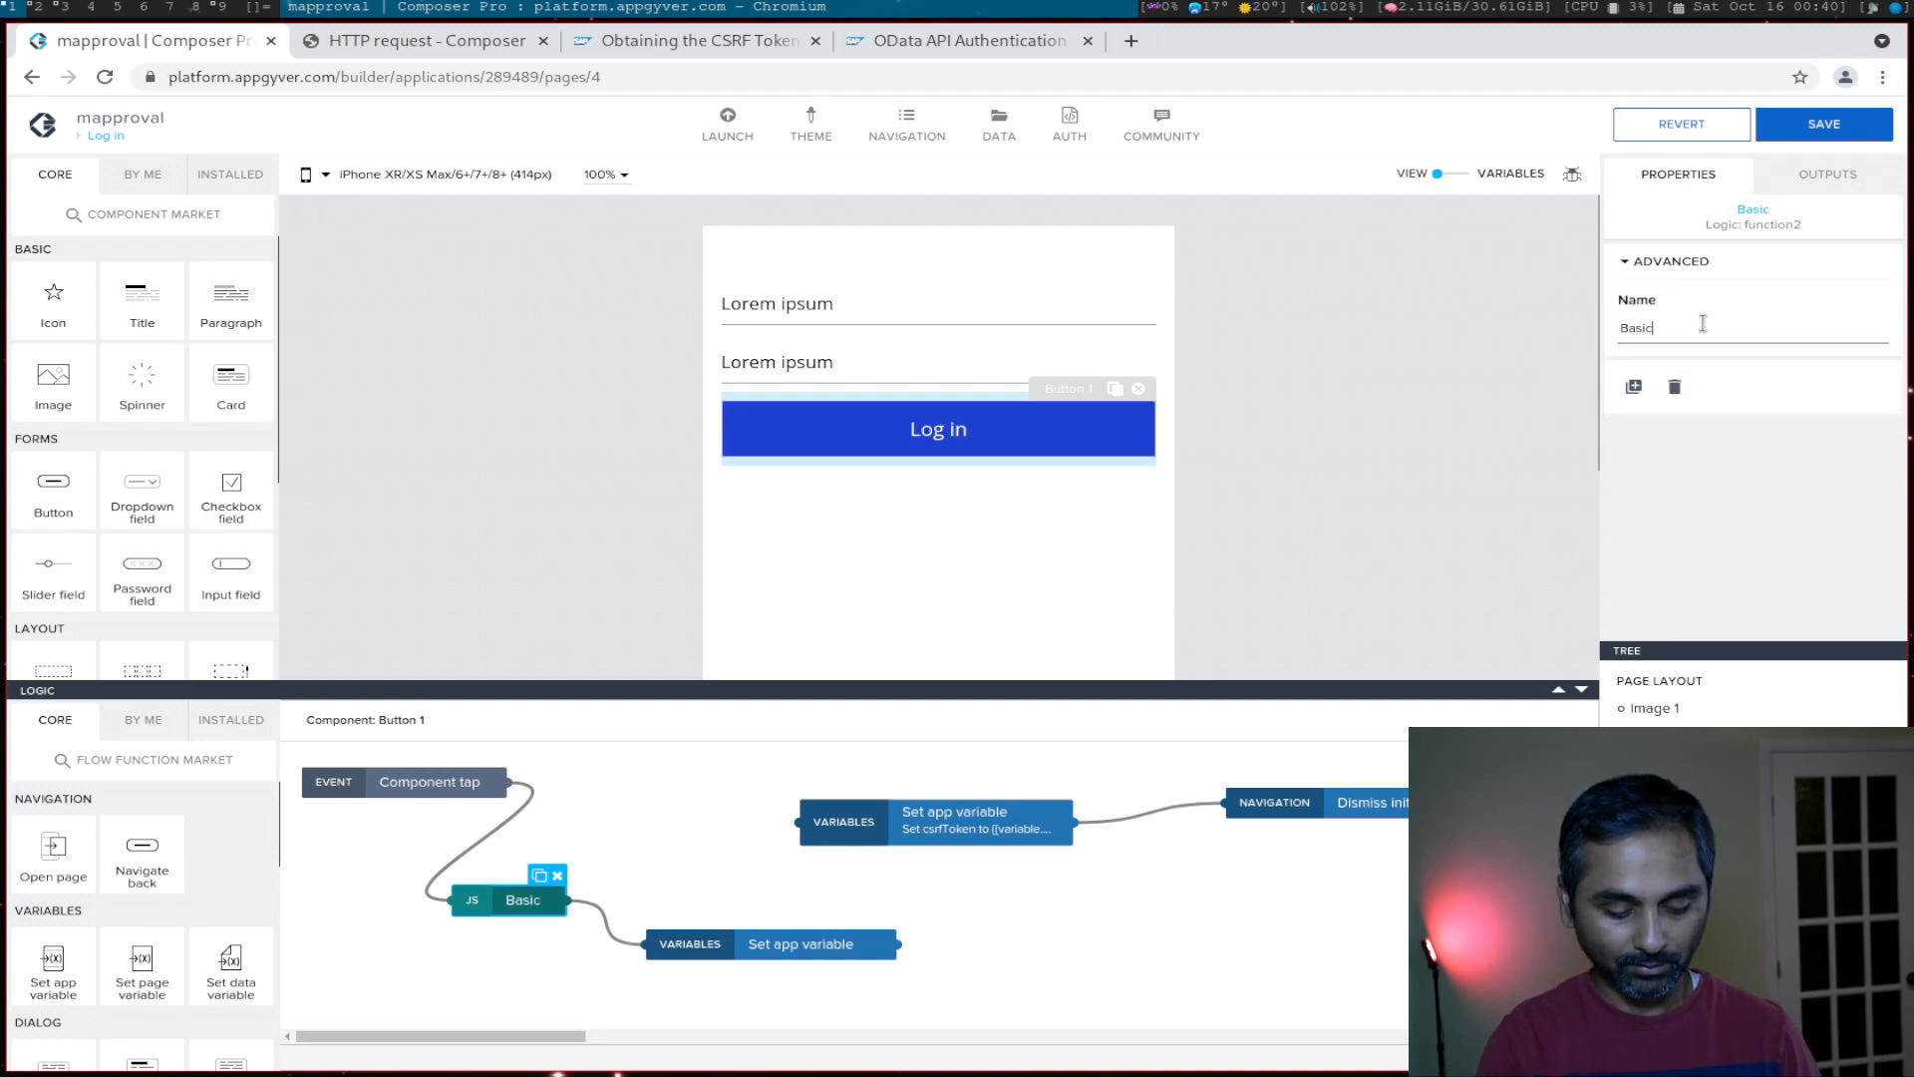
text(Authentication)
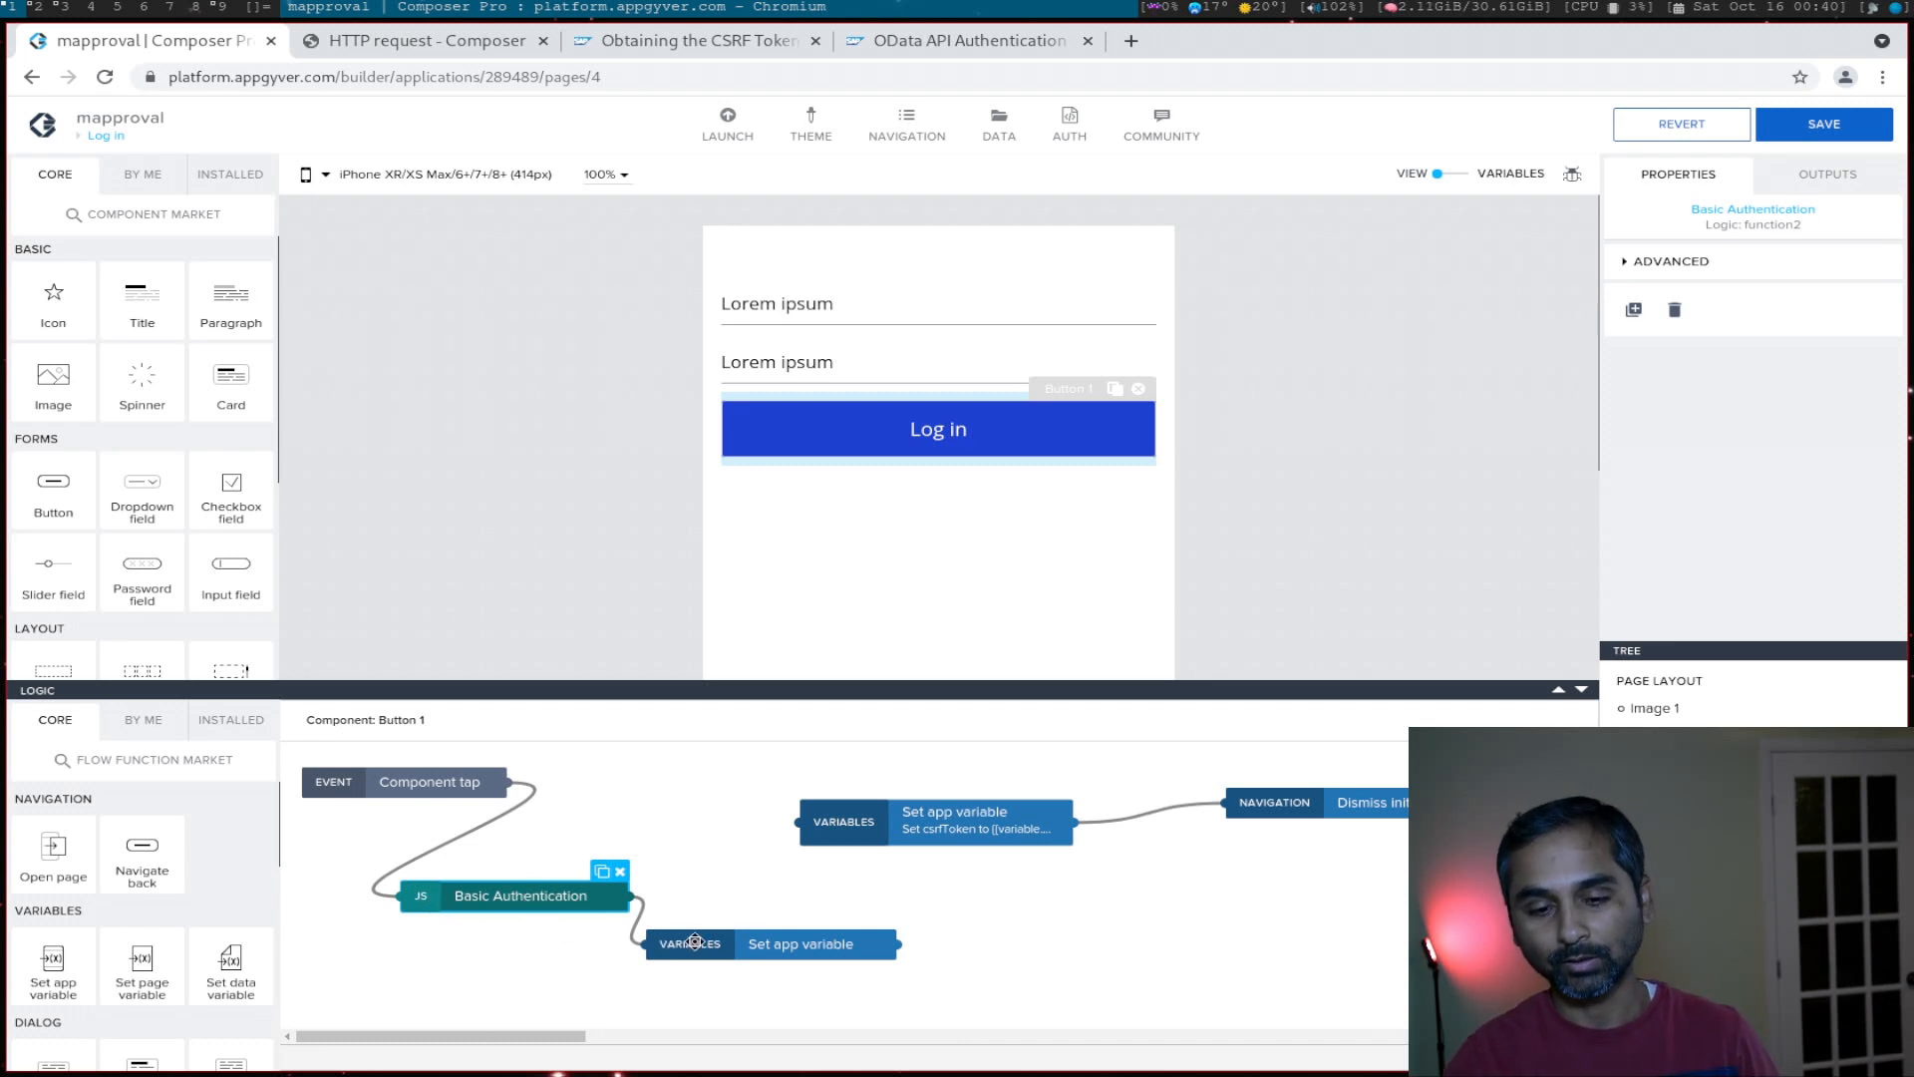
click(799, 943)
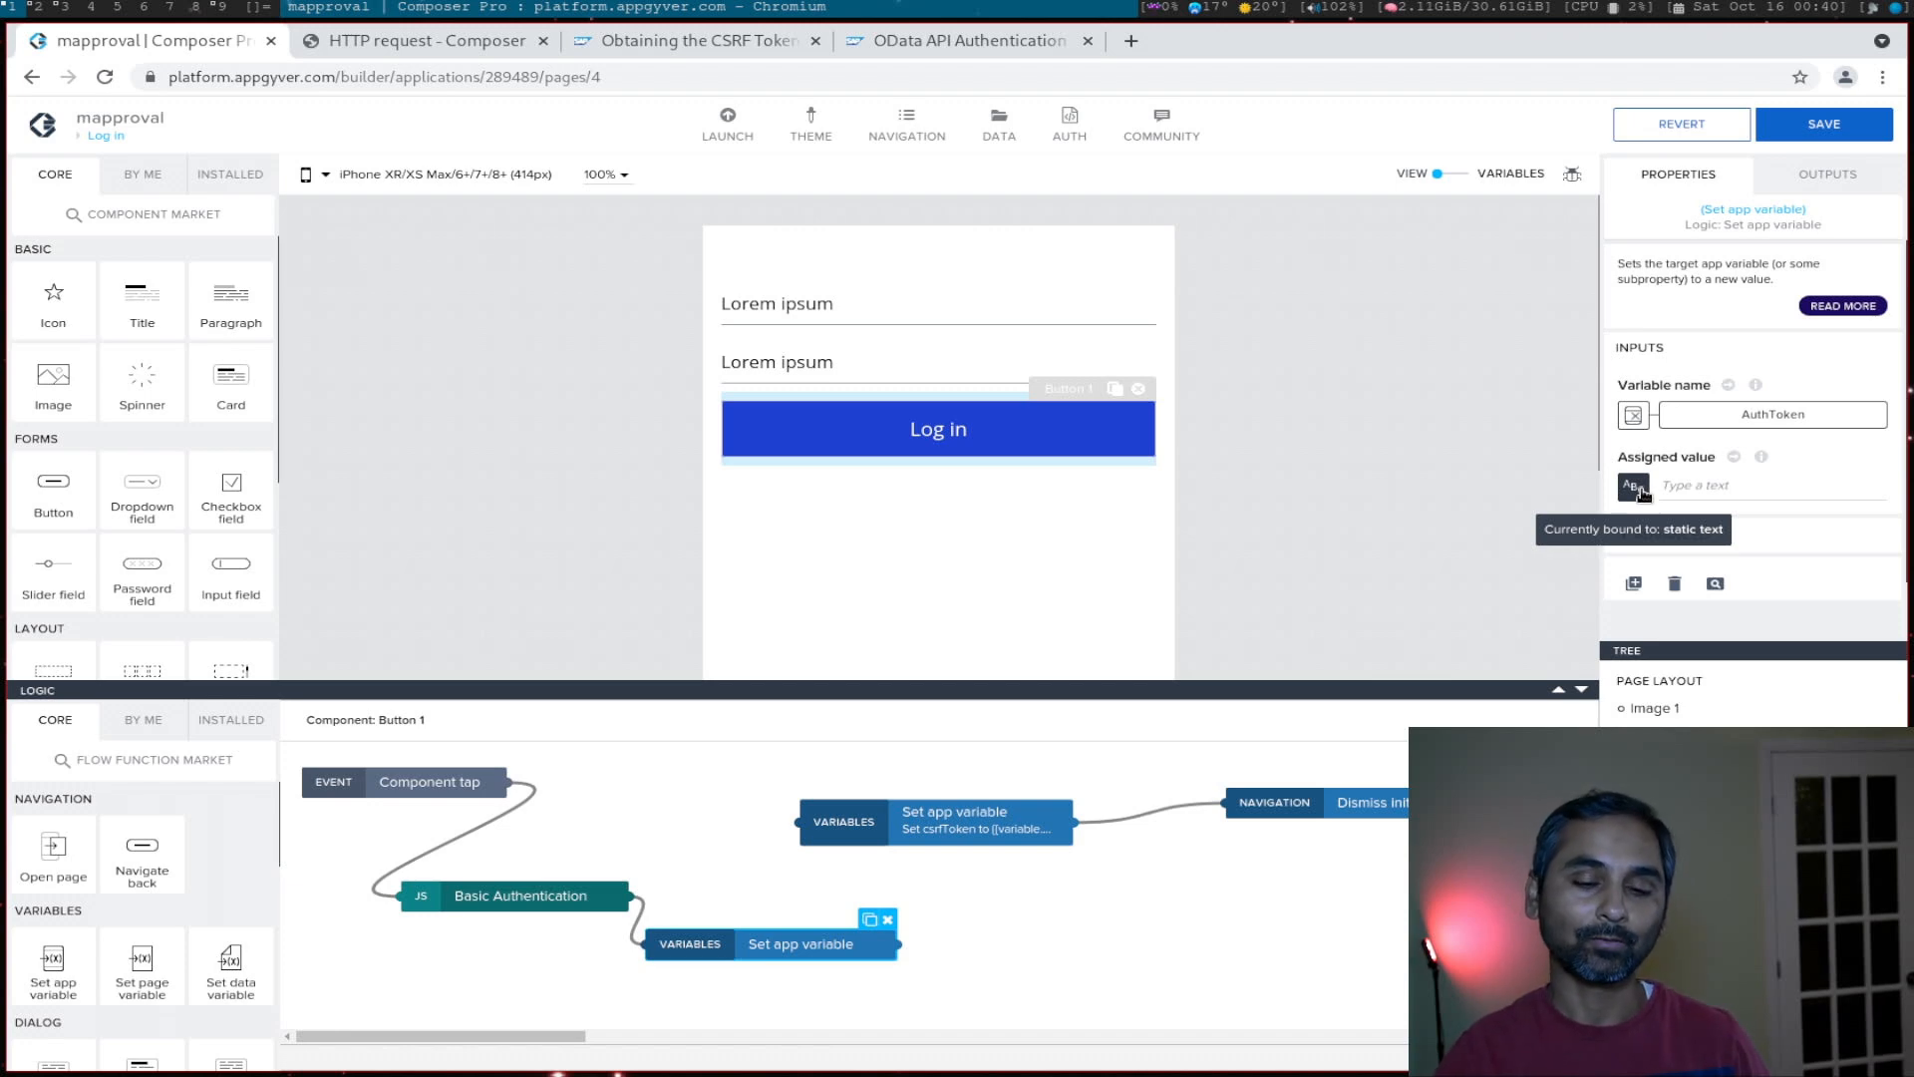
Step: Bind AuthToken's assigned value to the Basic Authentication node's result output
click(1633, 487)
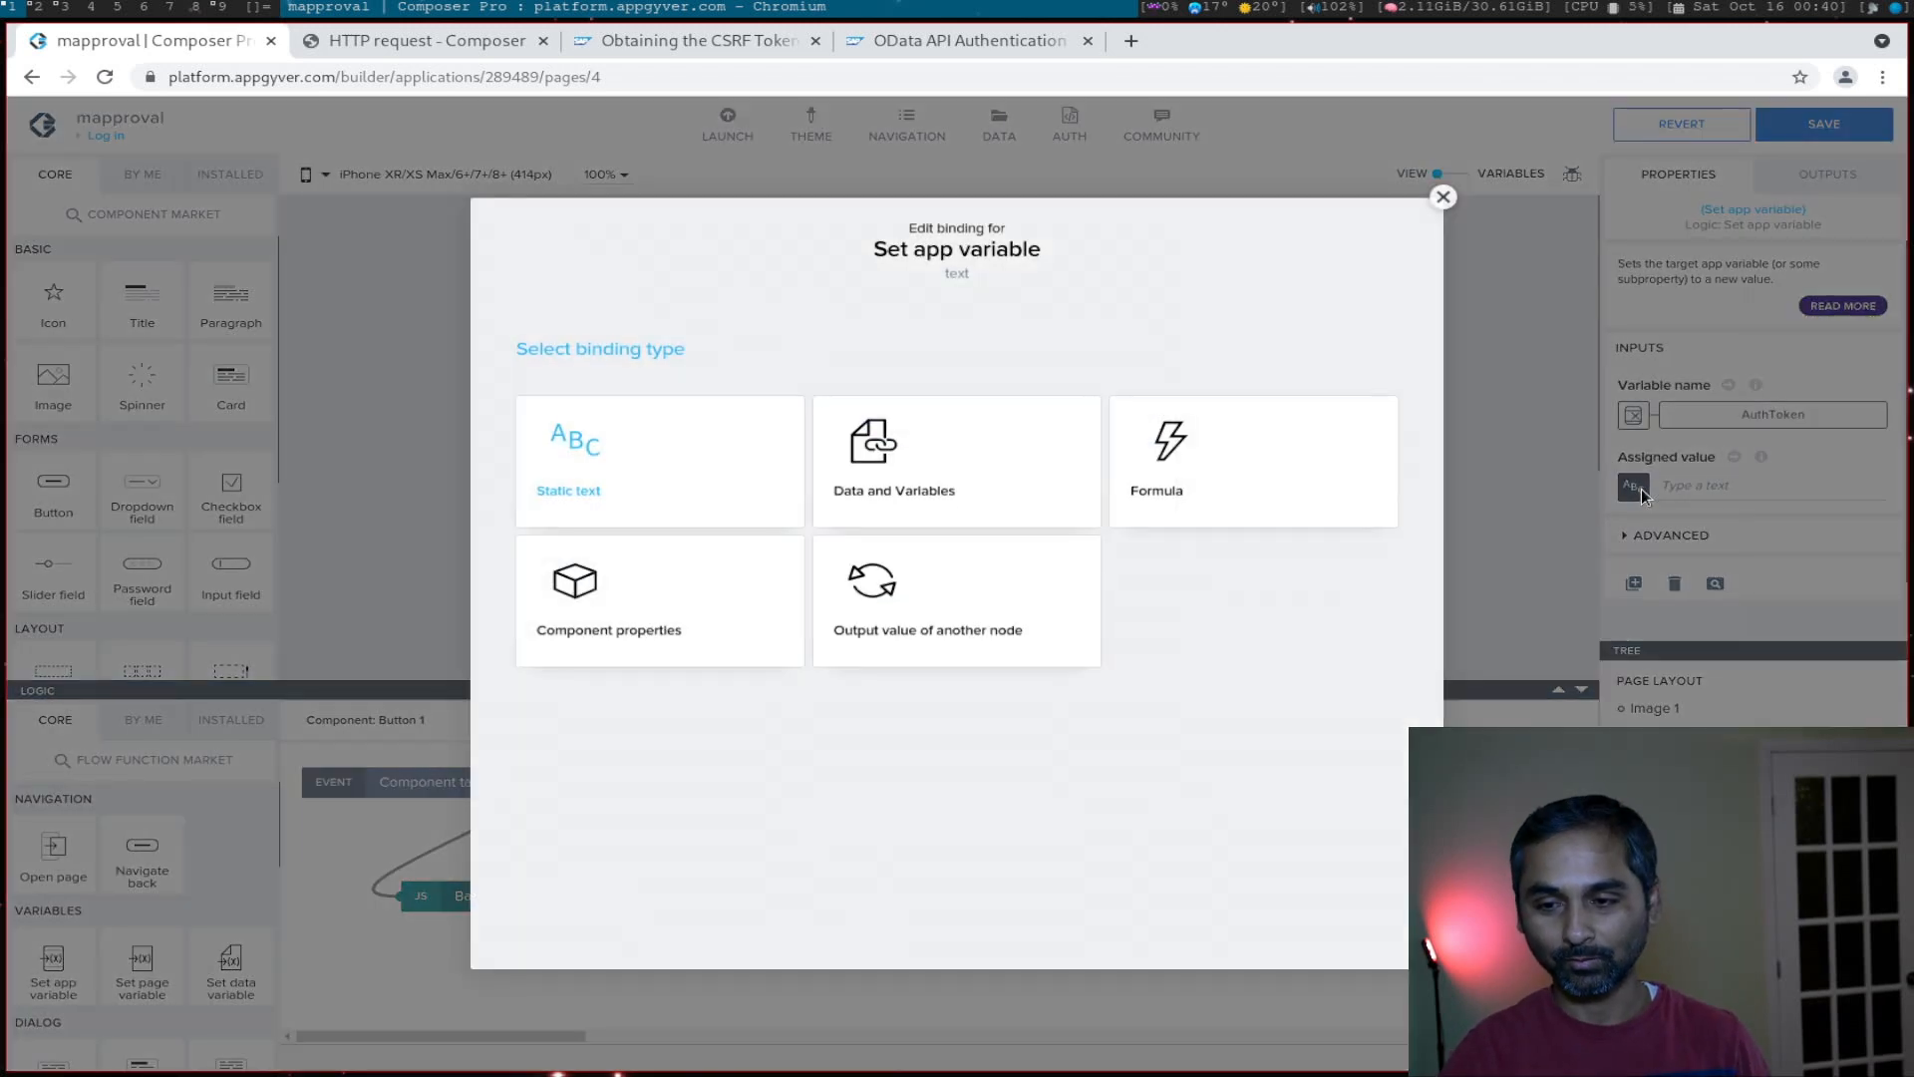
mouse_move(937, 628)
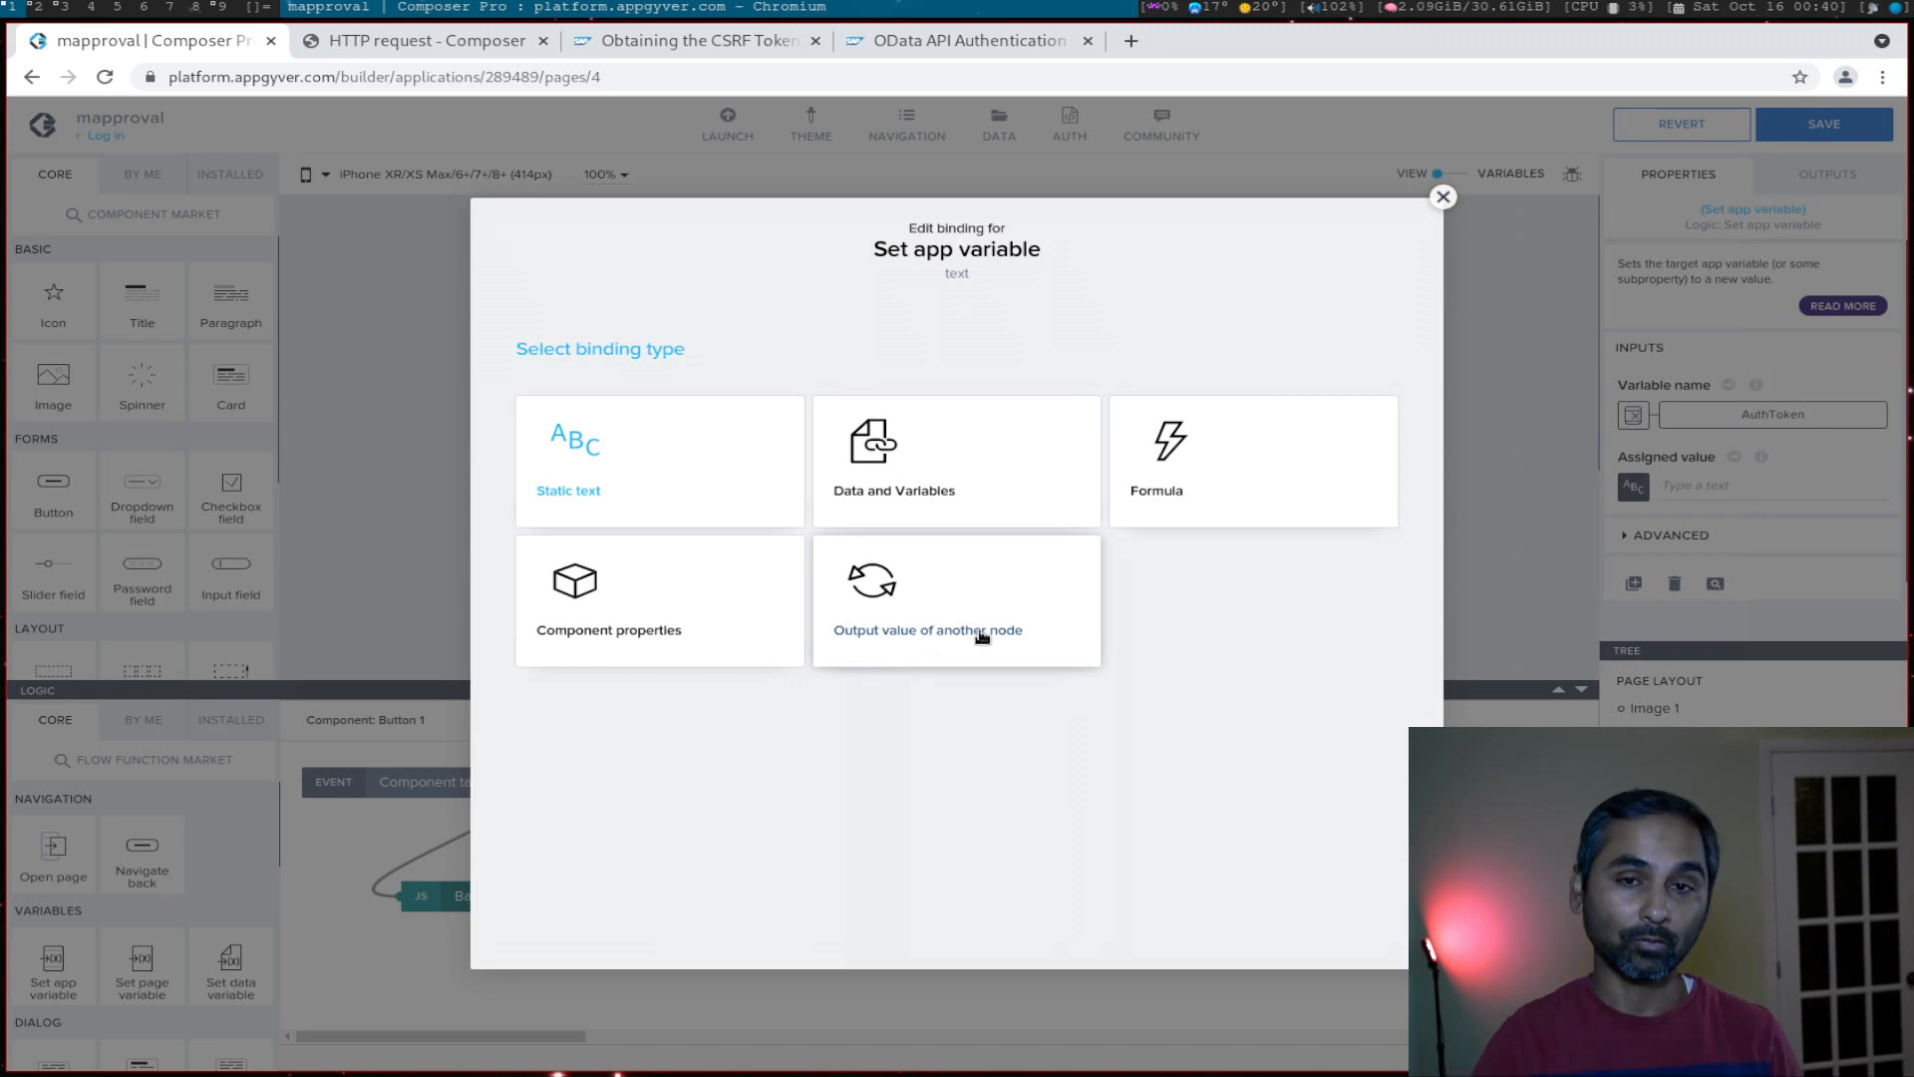
click(927, 628)
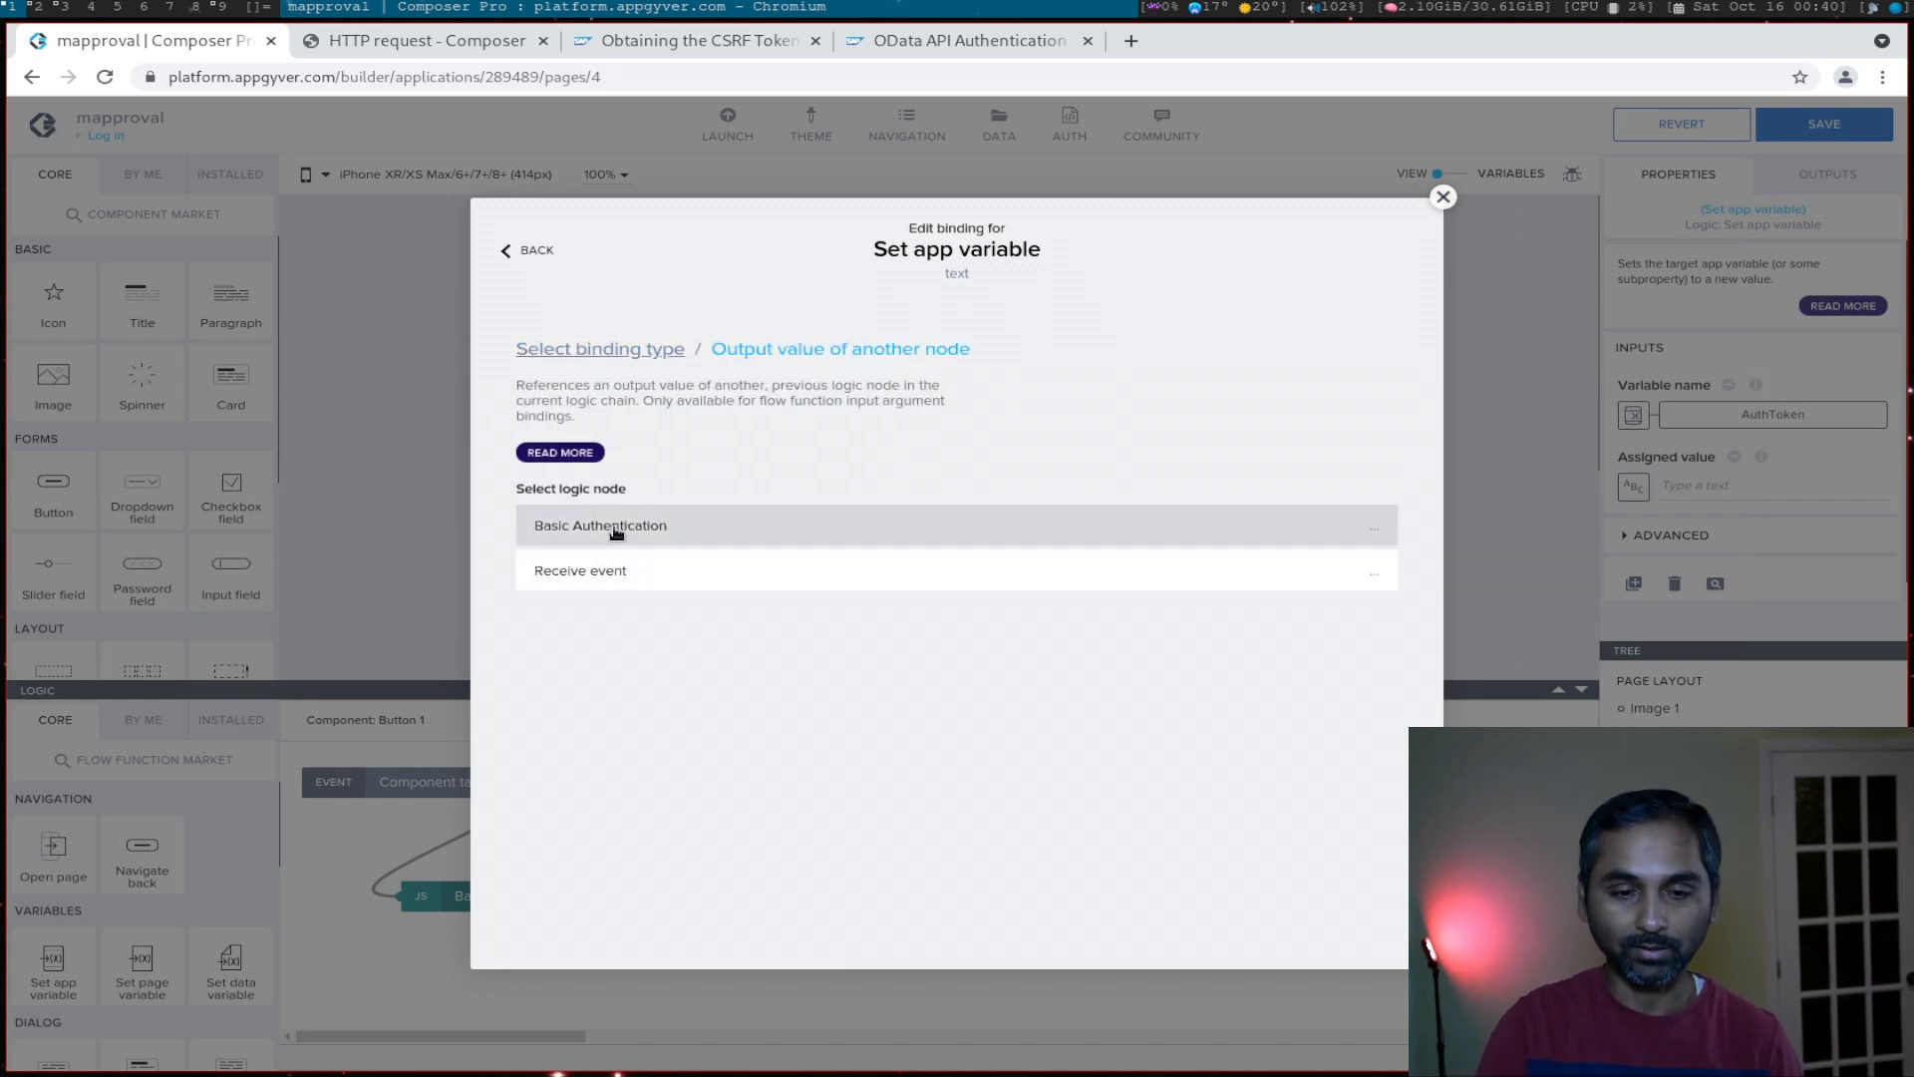
click(600, 524)
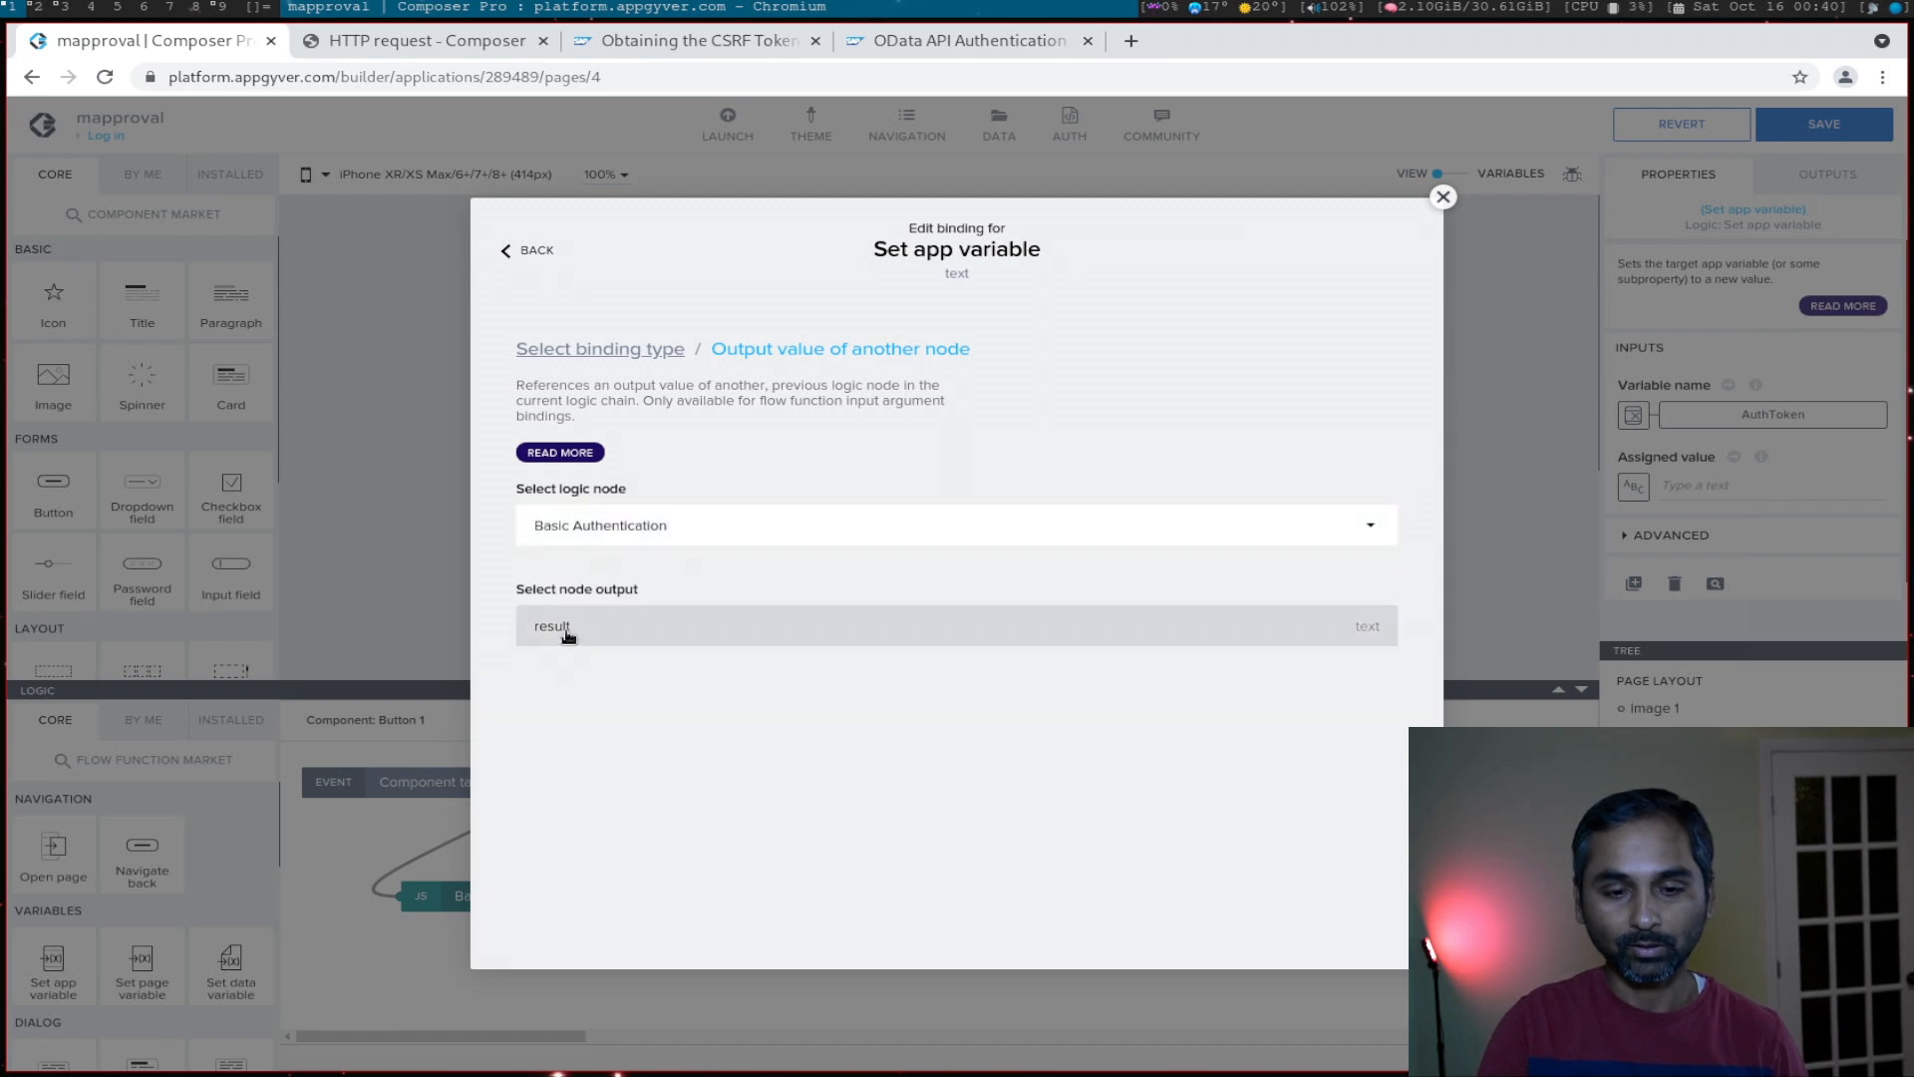
click(553, 624)
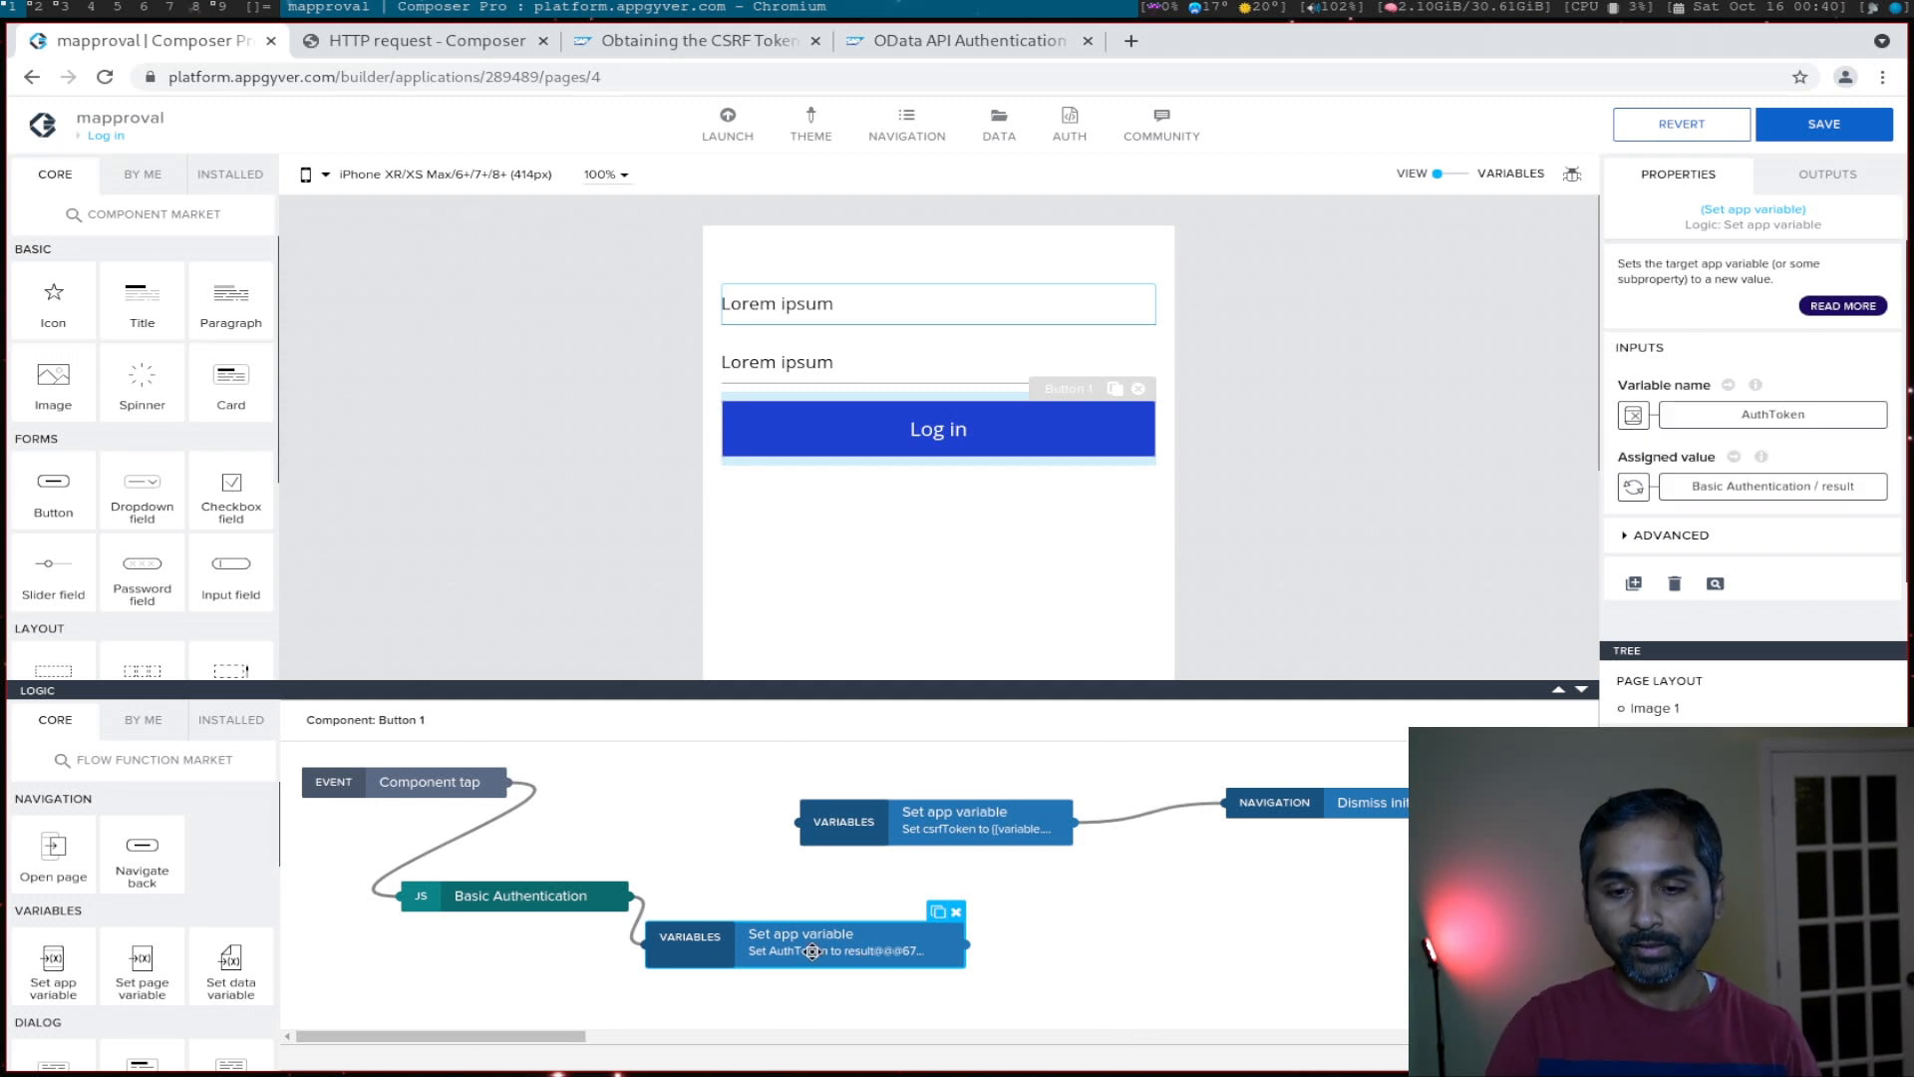
mouse_move(422, 40)
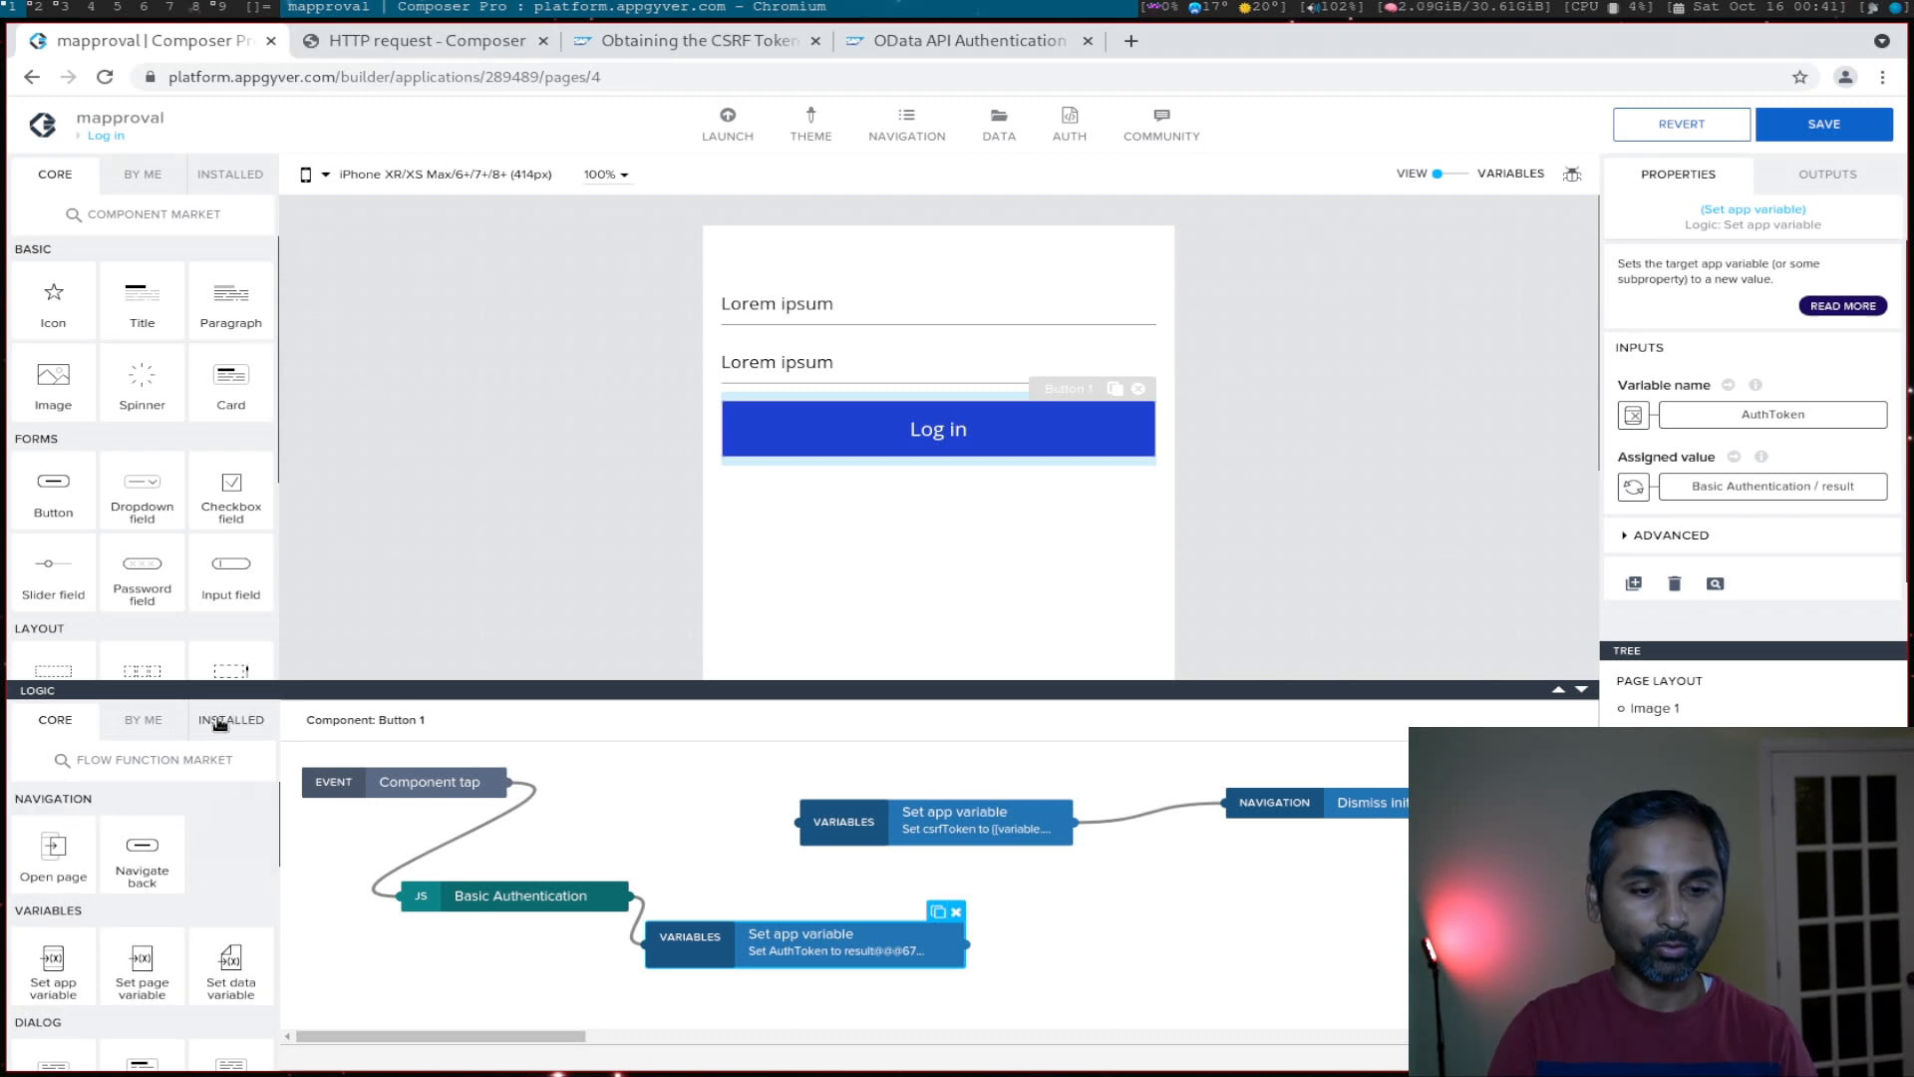
Step: Find the HTTP request flow function in the installed marketplace by searching 'http'
click(232, 720)
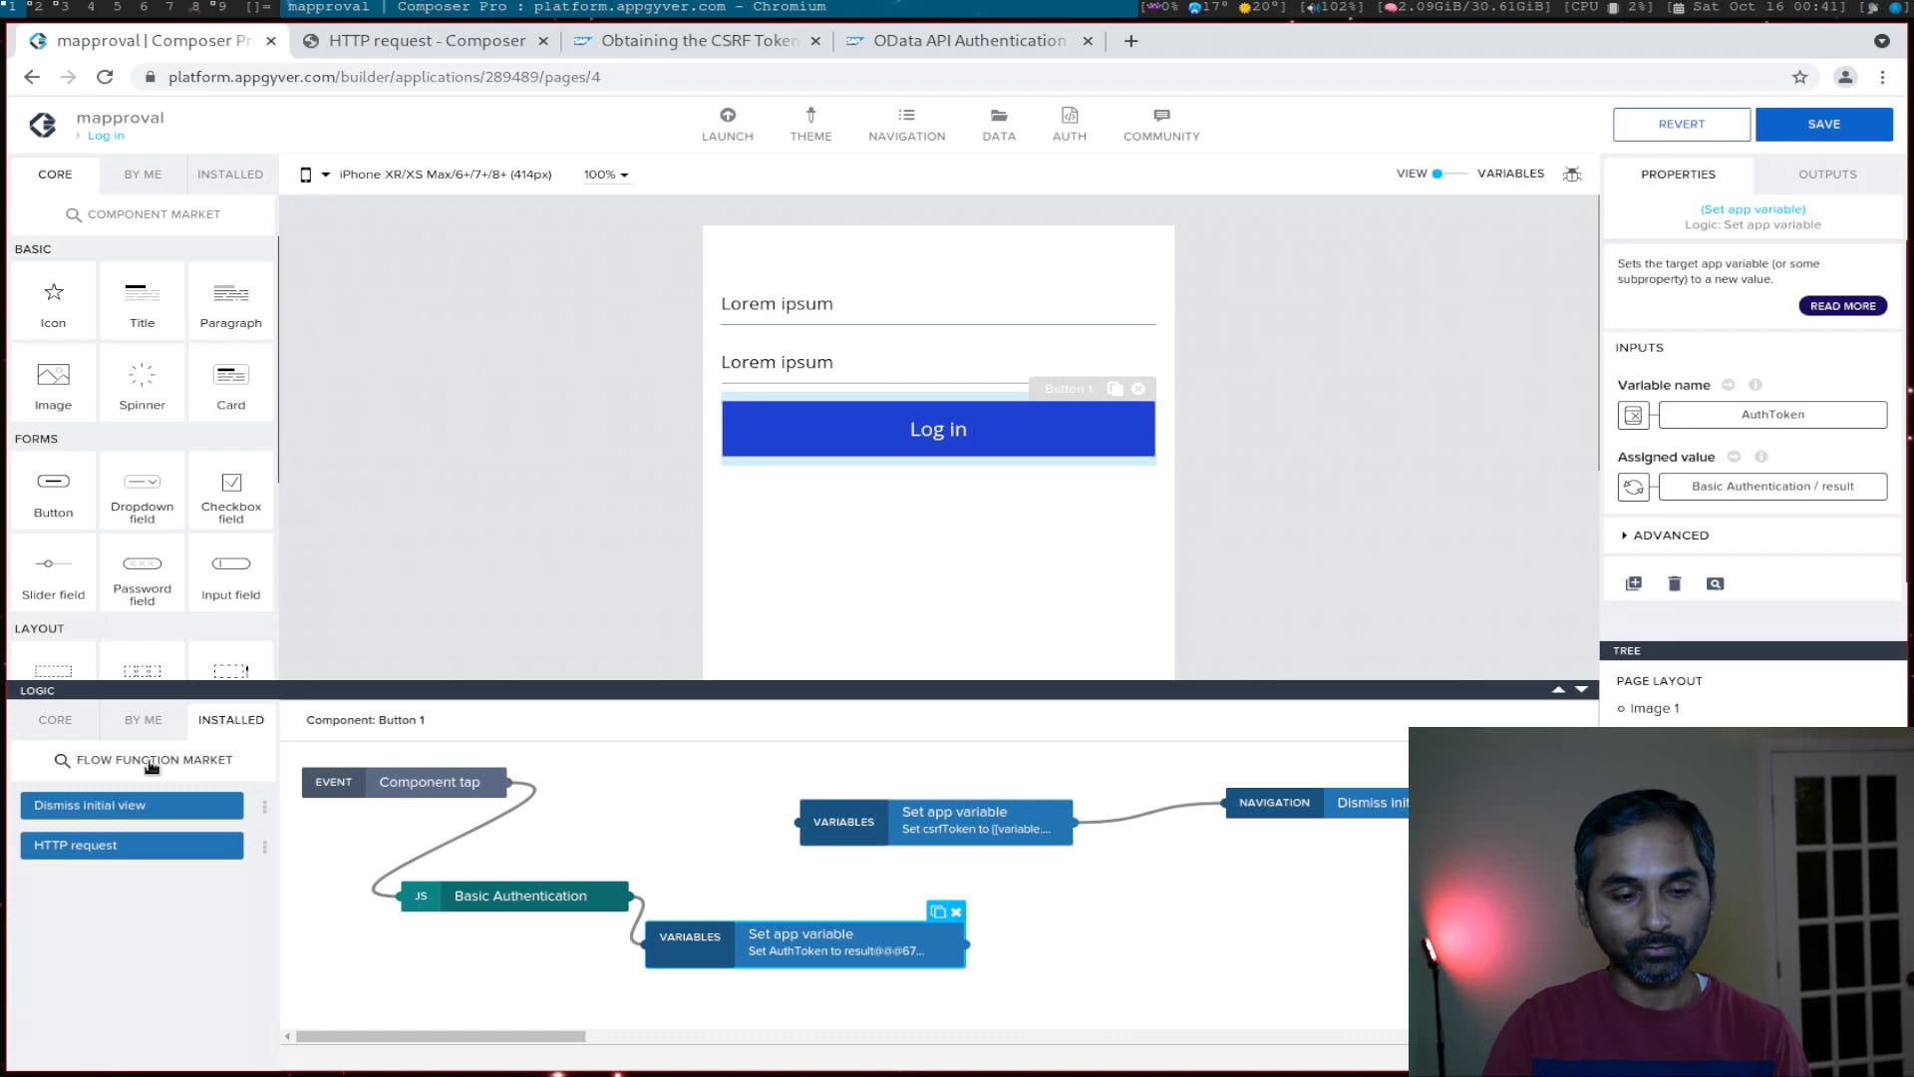
click(149, 759)
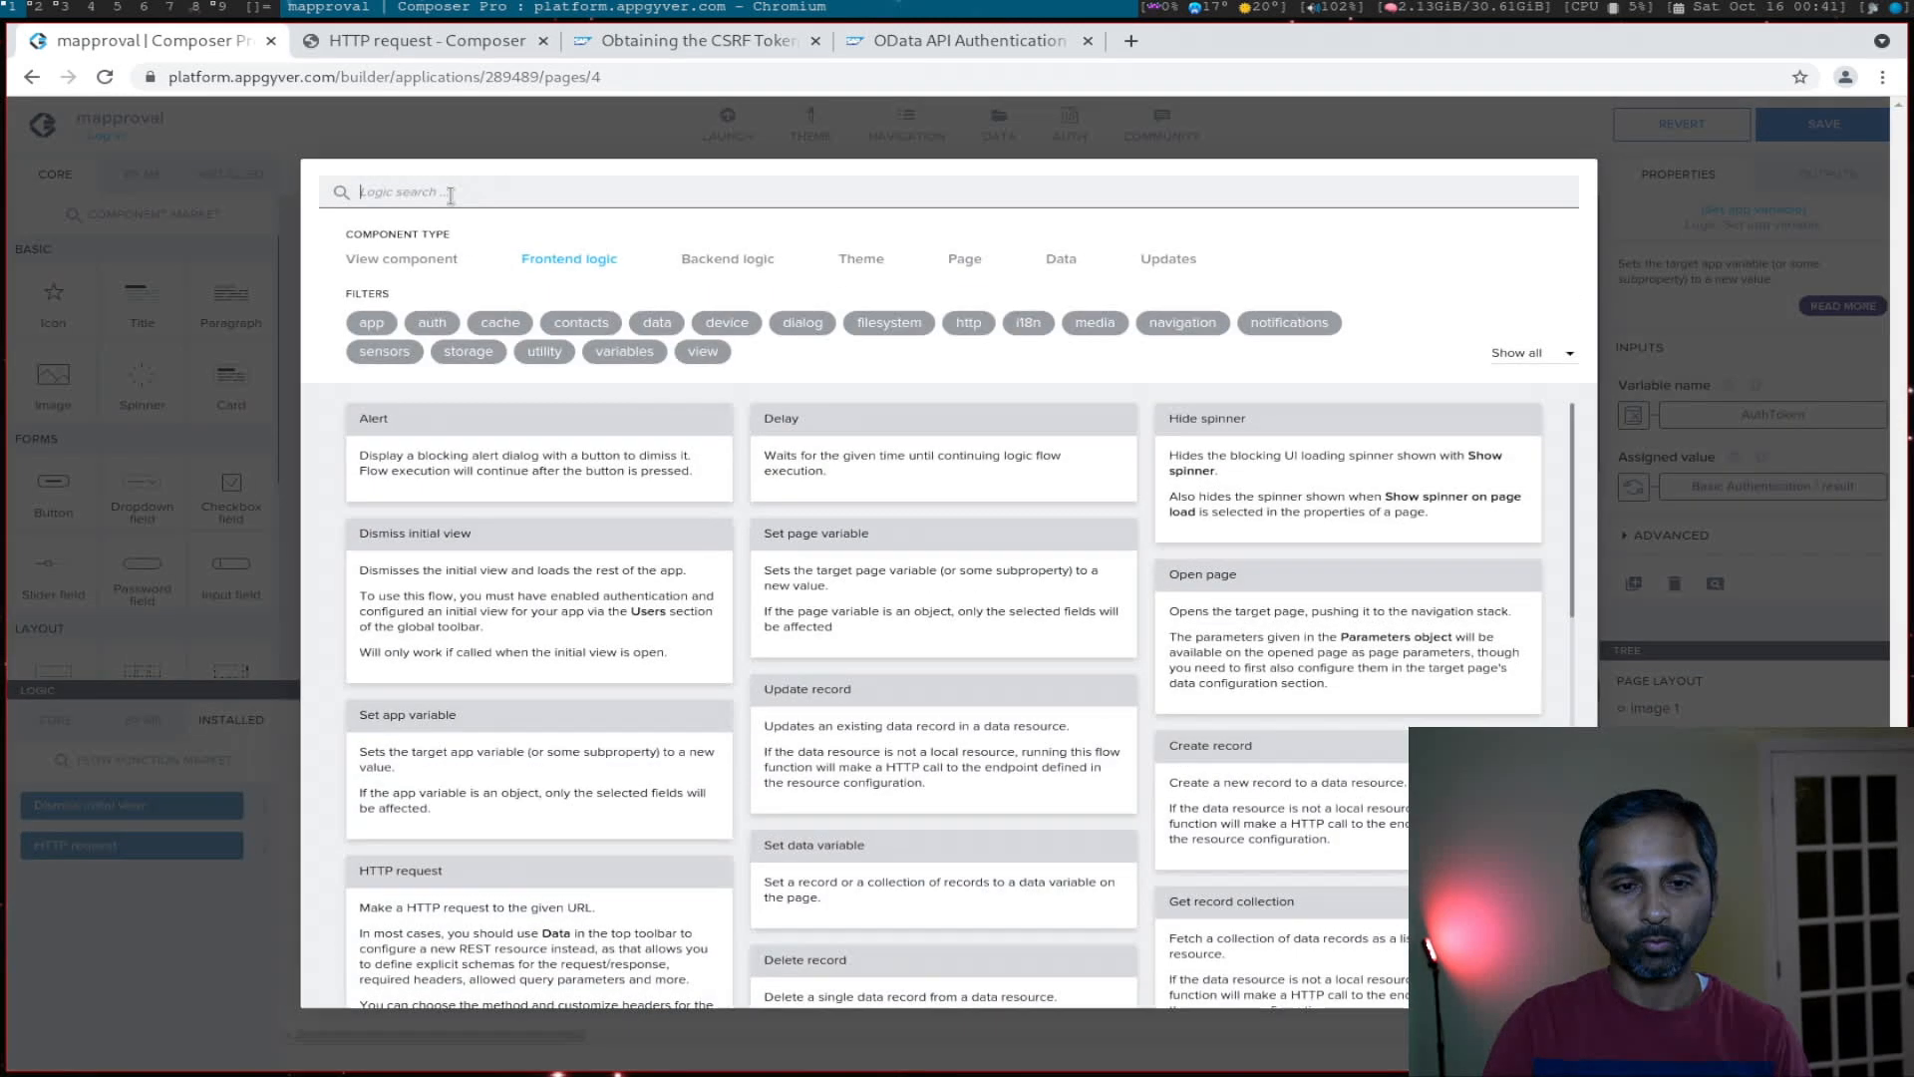
text(http)
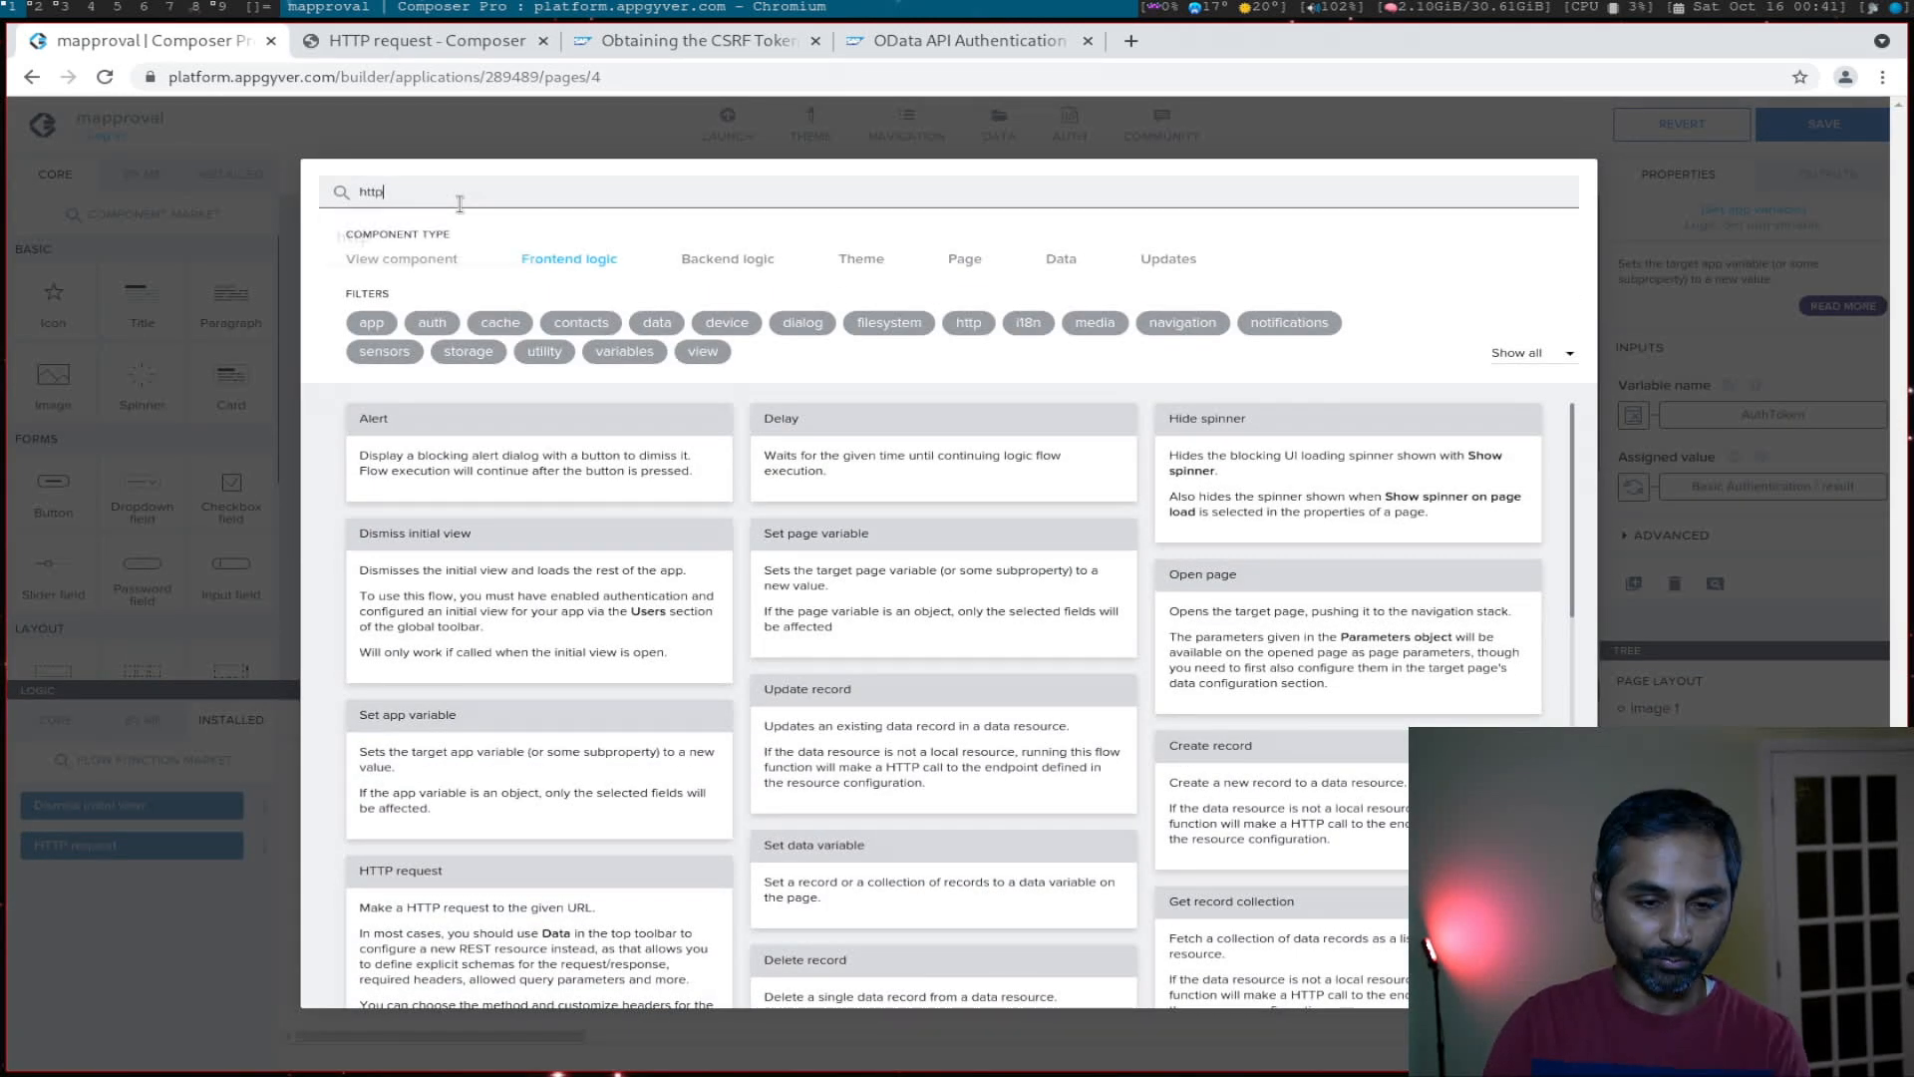
click(399, 869)
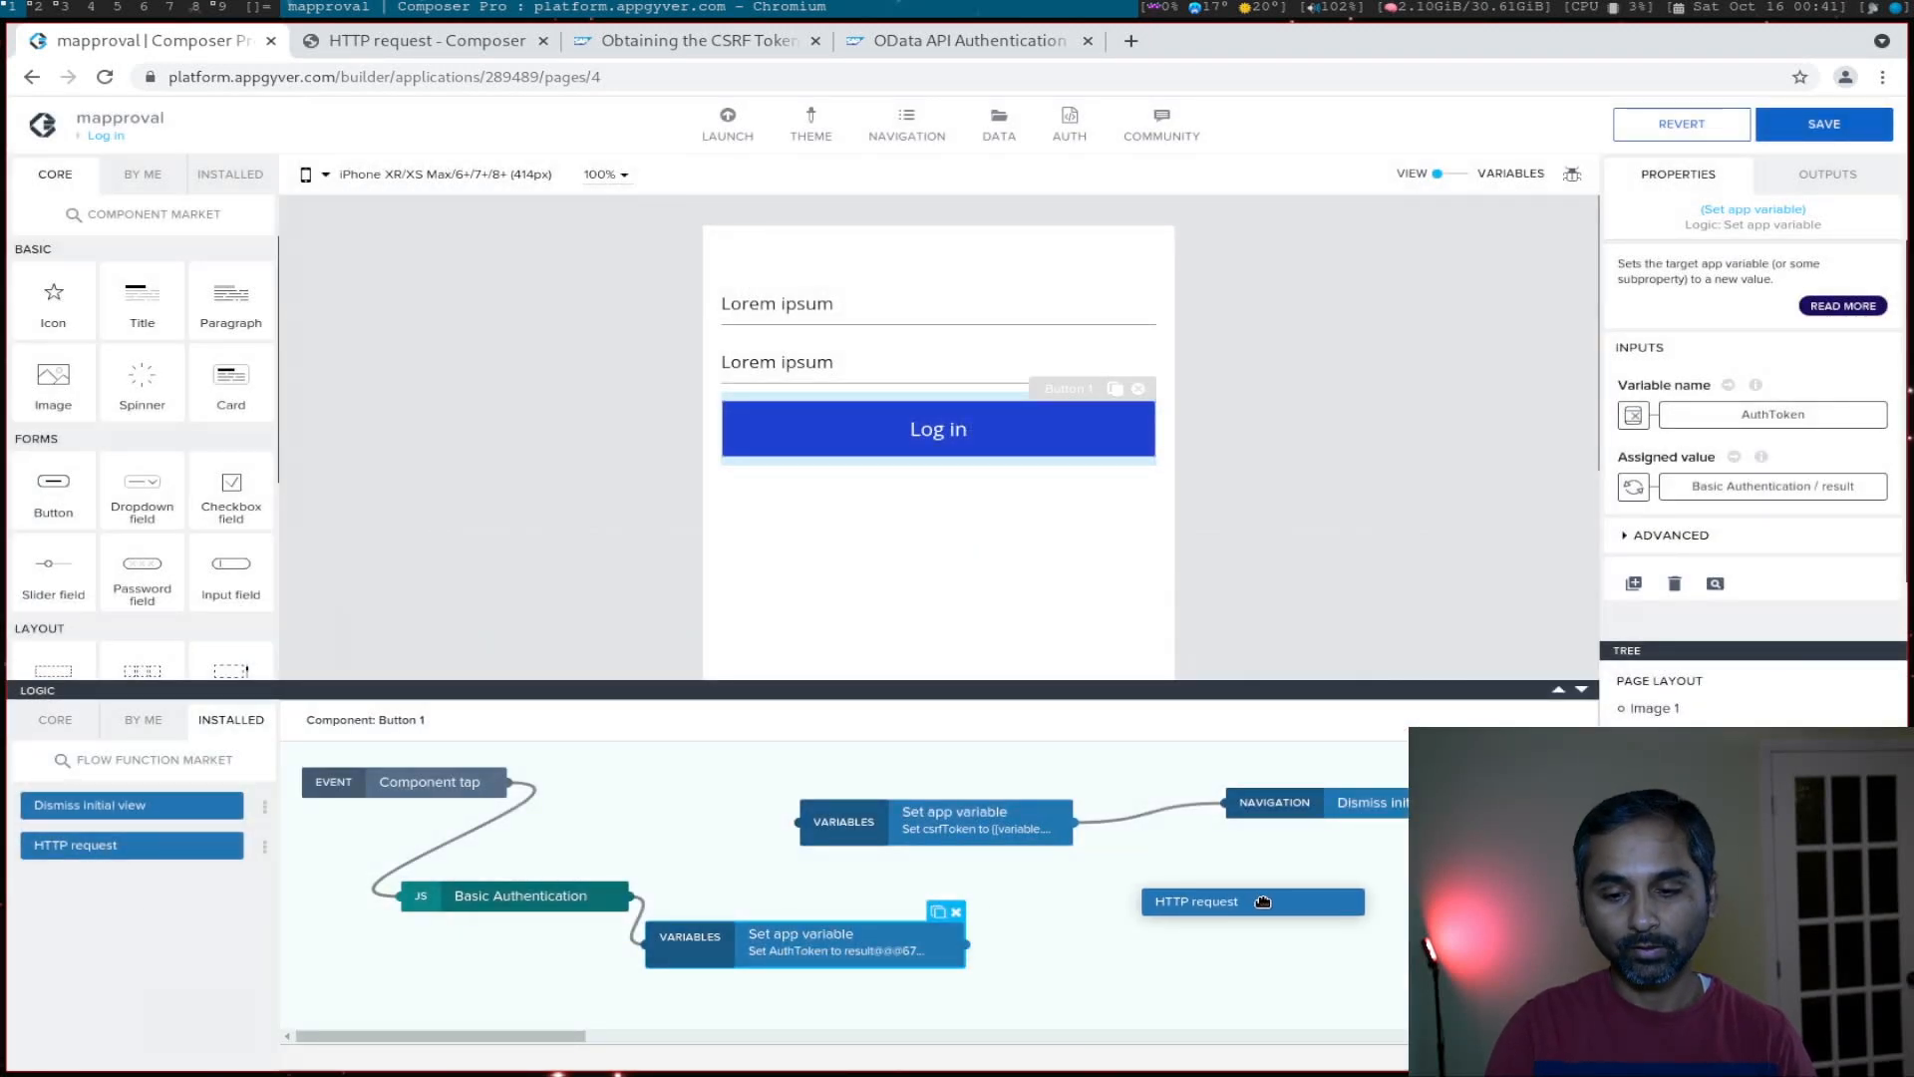
Step: Place an HTTP request step after the AuthToken Set app variable node and select it
click(1252, 901)
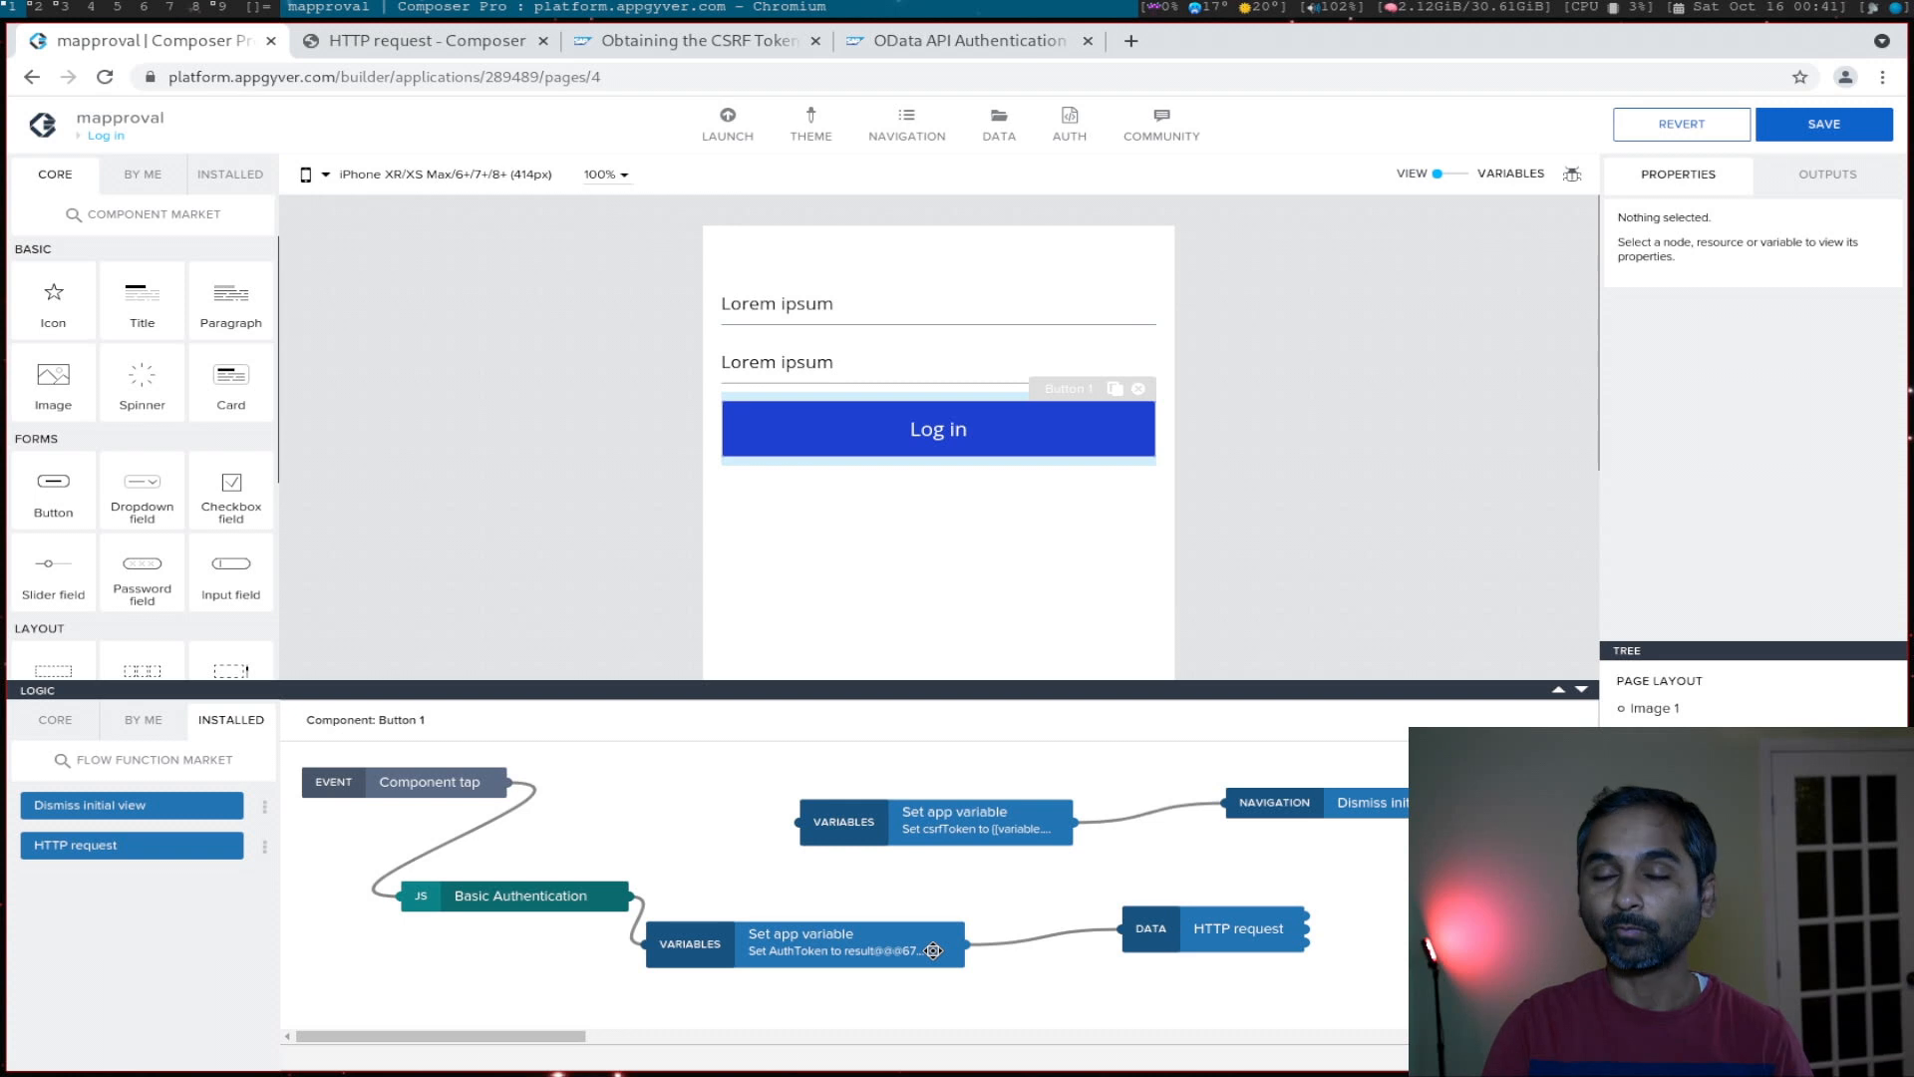
click(1176, 935)
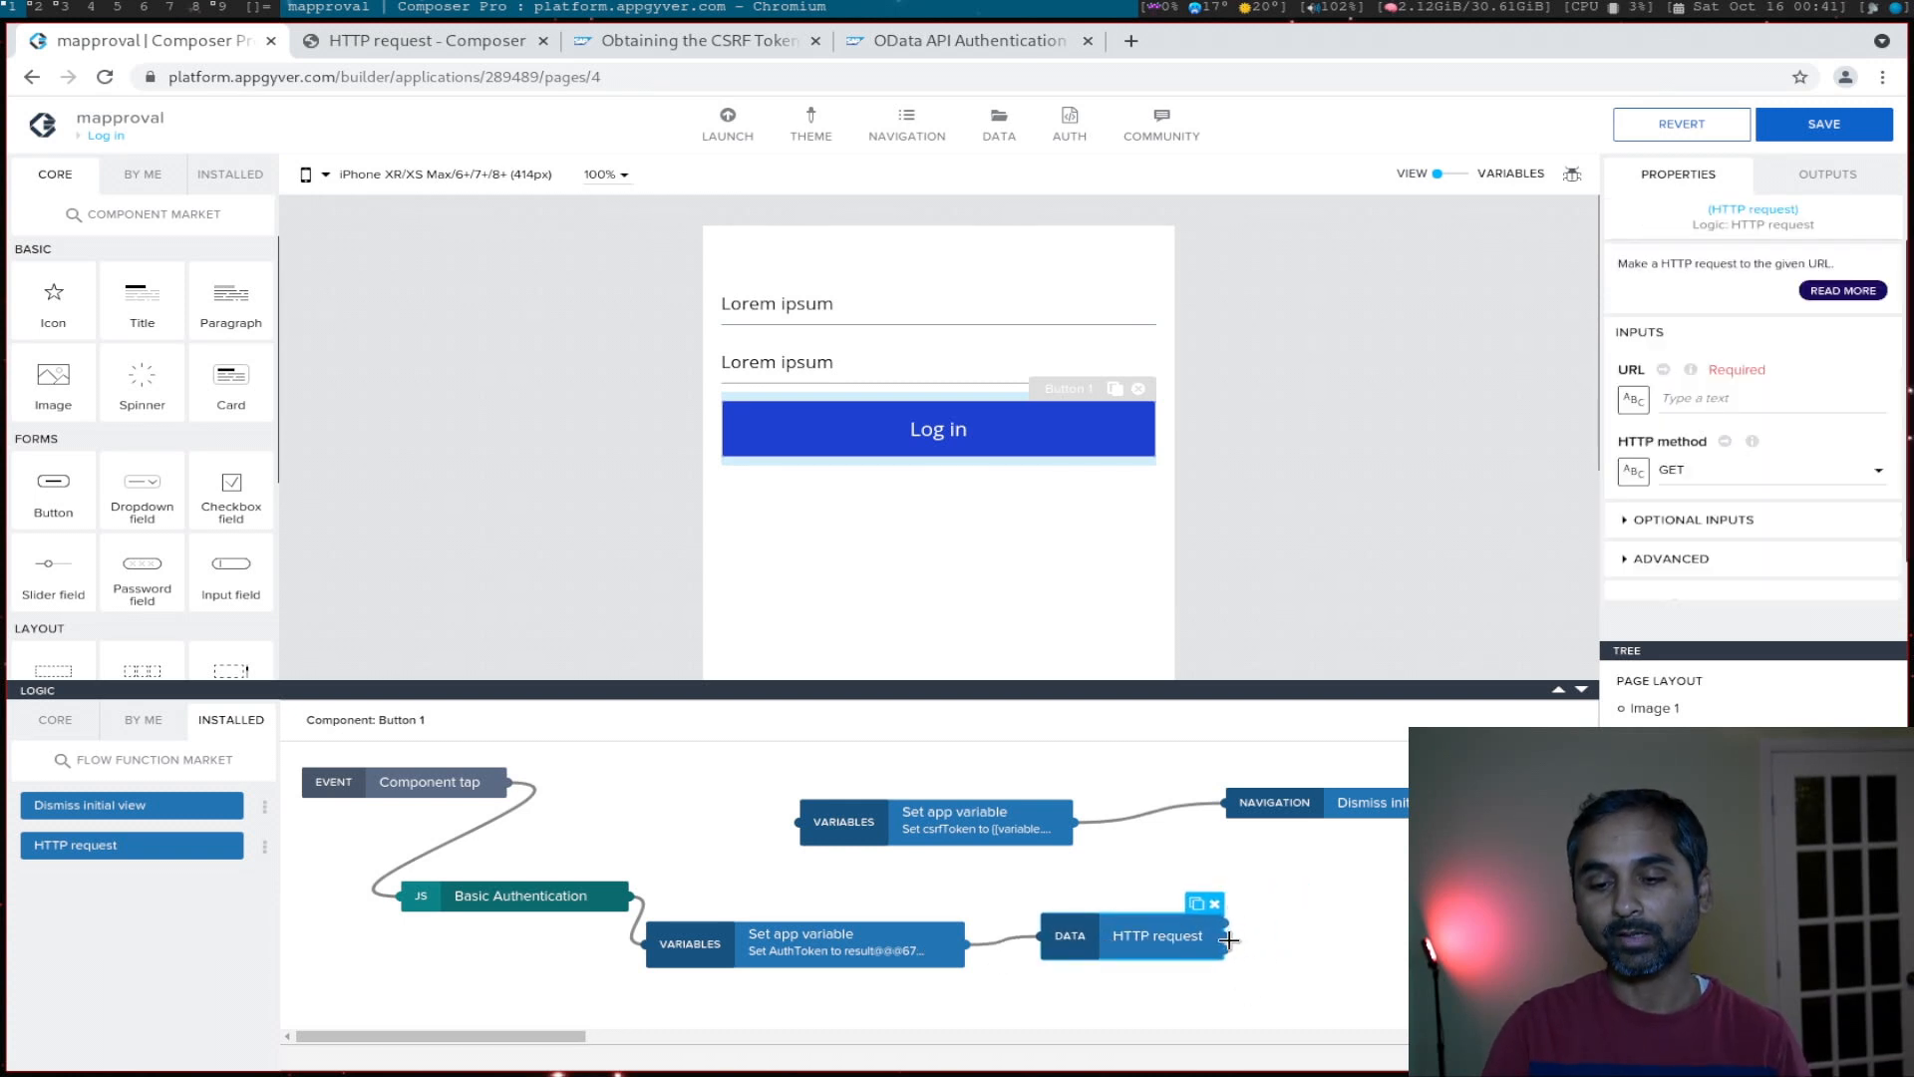
mouse_move(1248, 921)
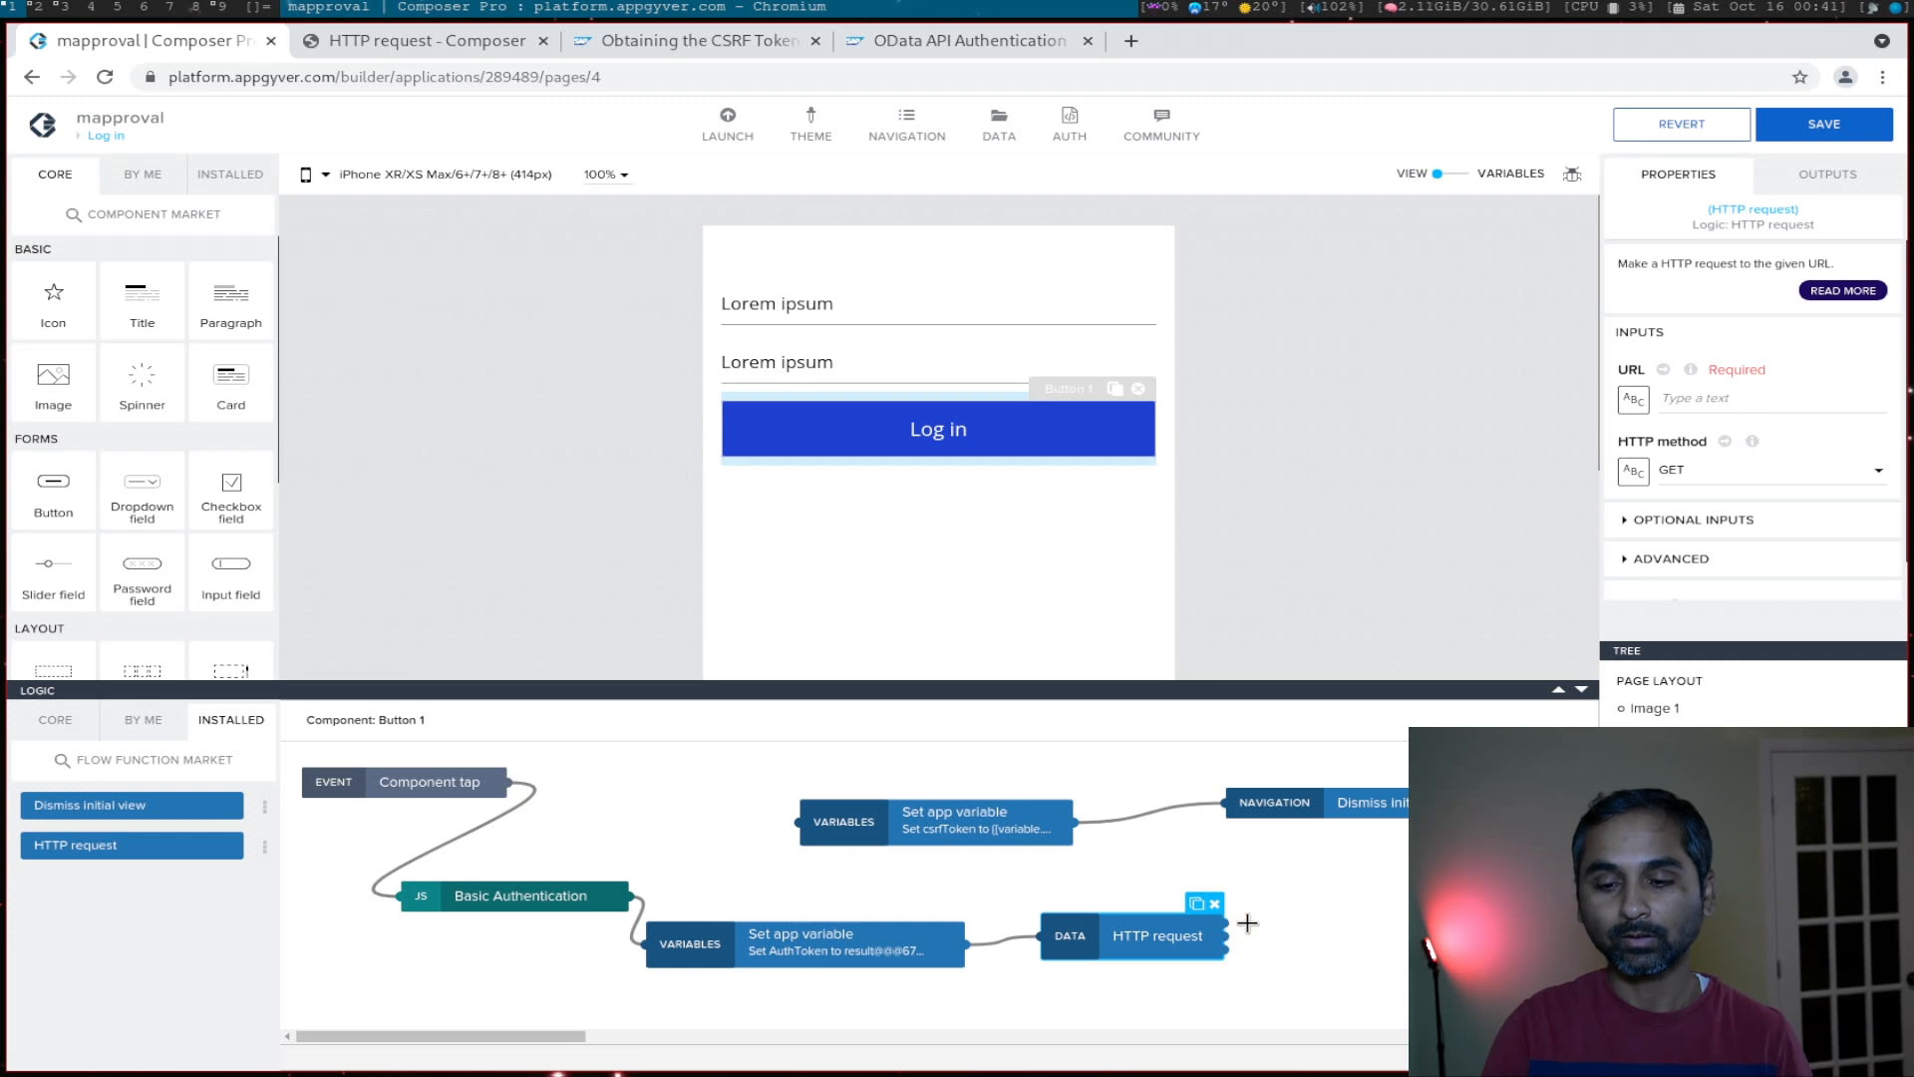
mouse_move(1236, 923)
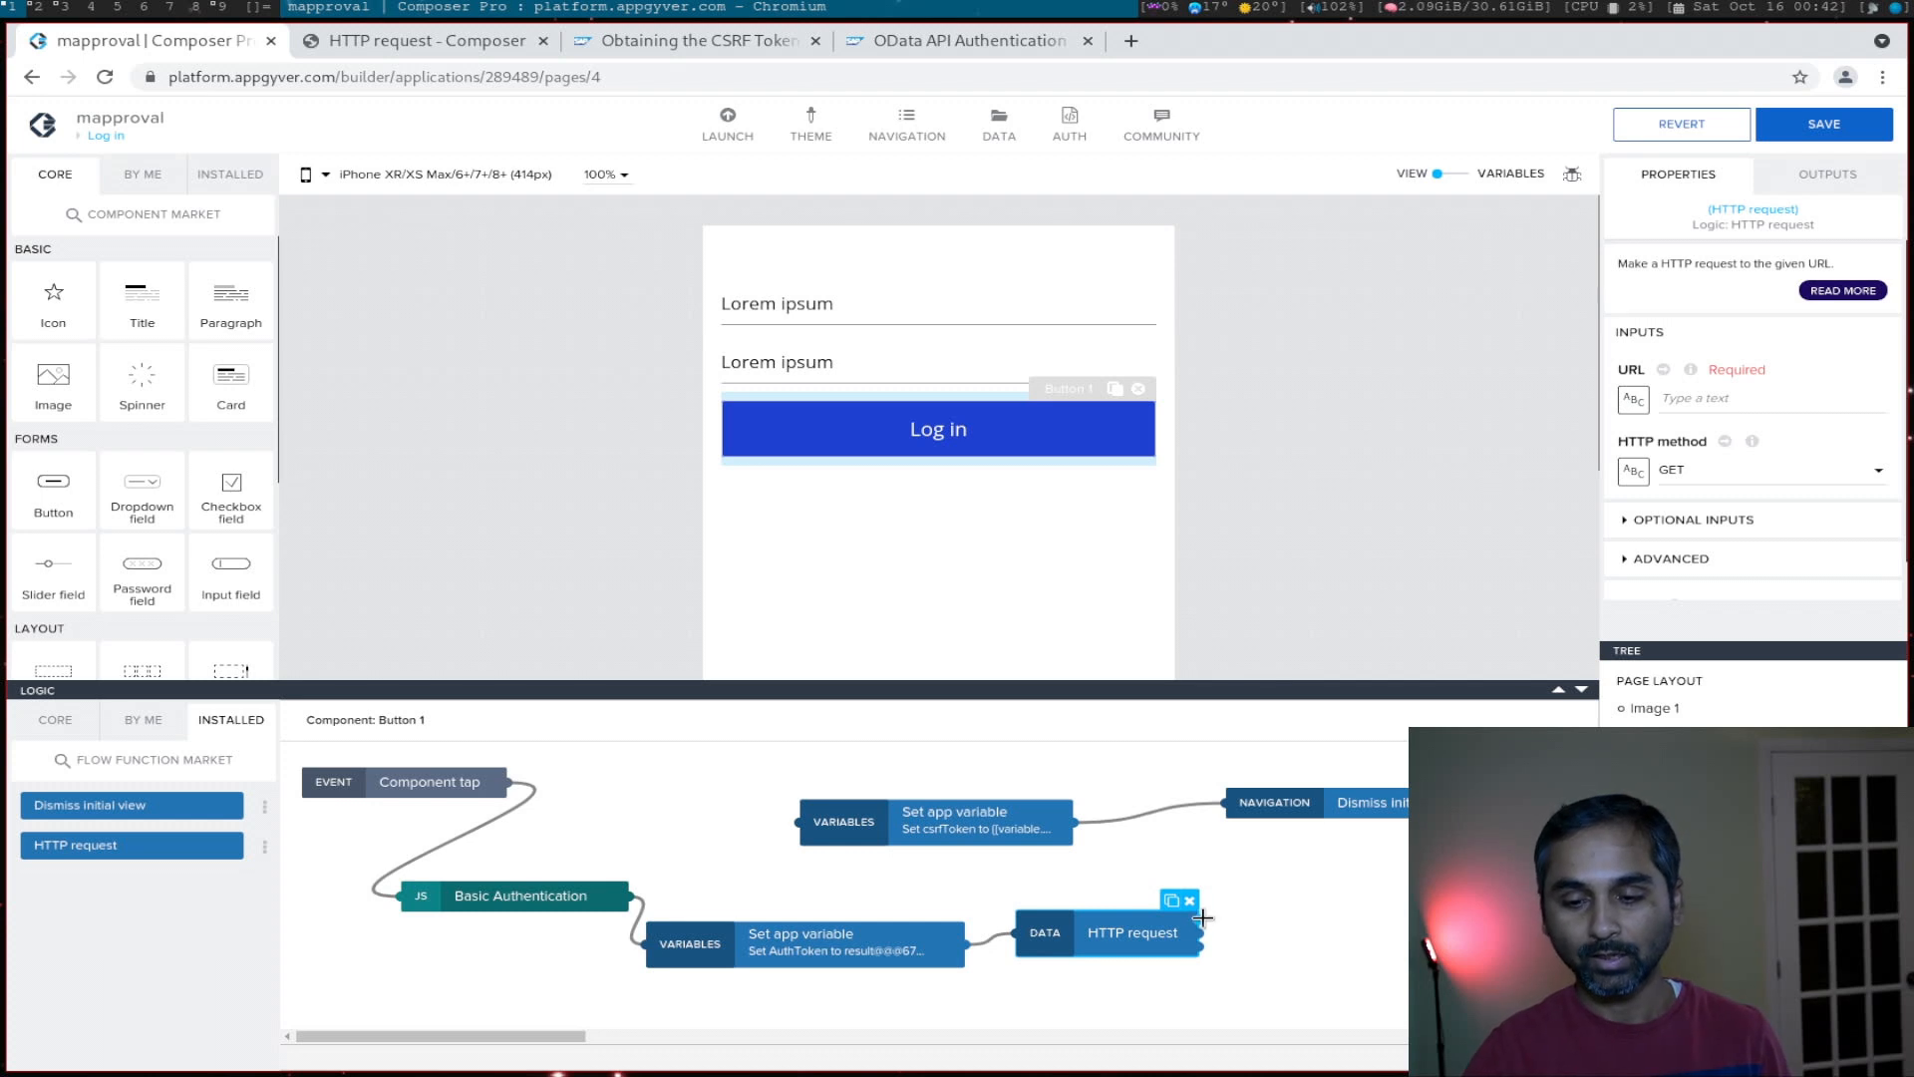
mouse_move(721, 955)
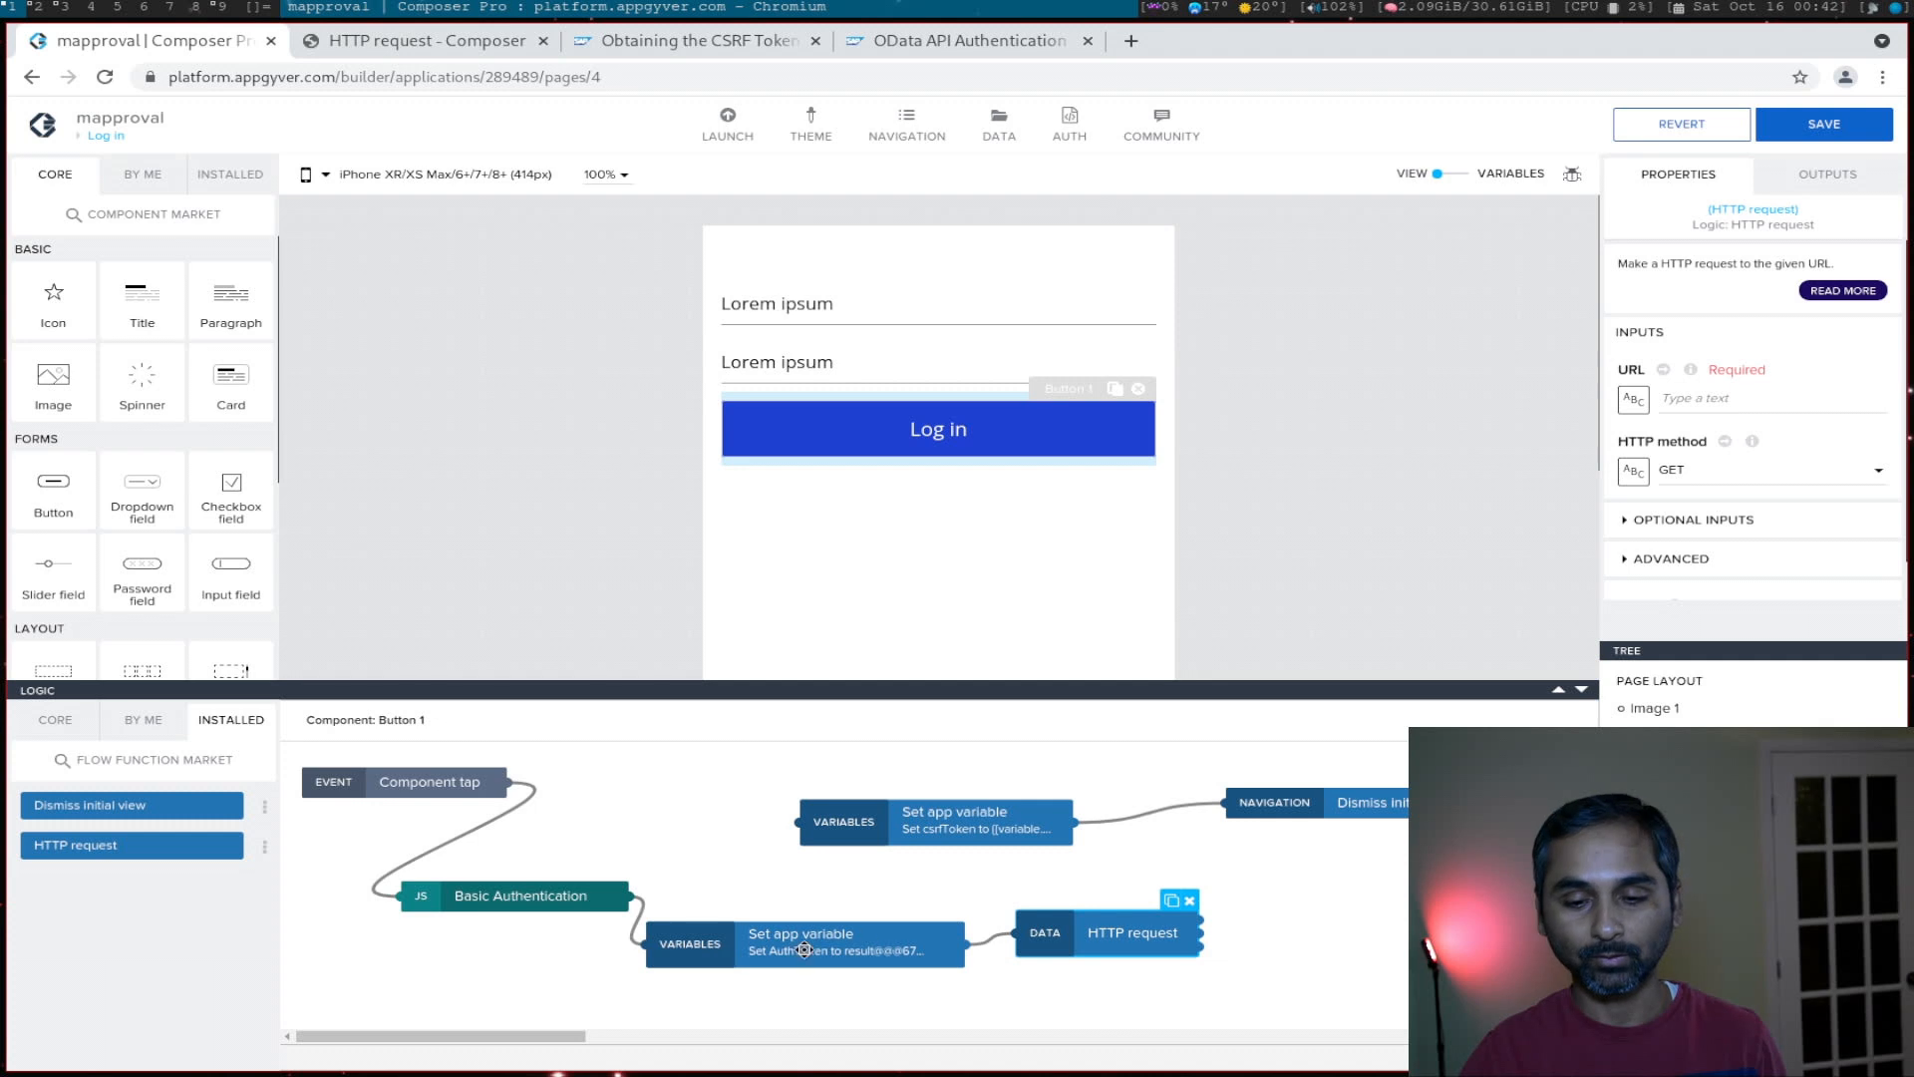
mouse_move(1701, 305)
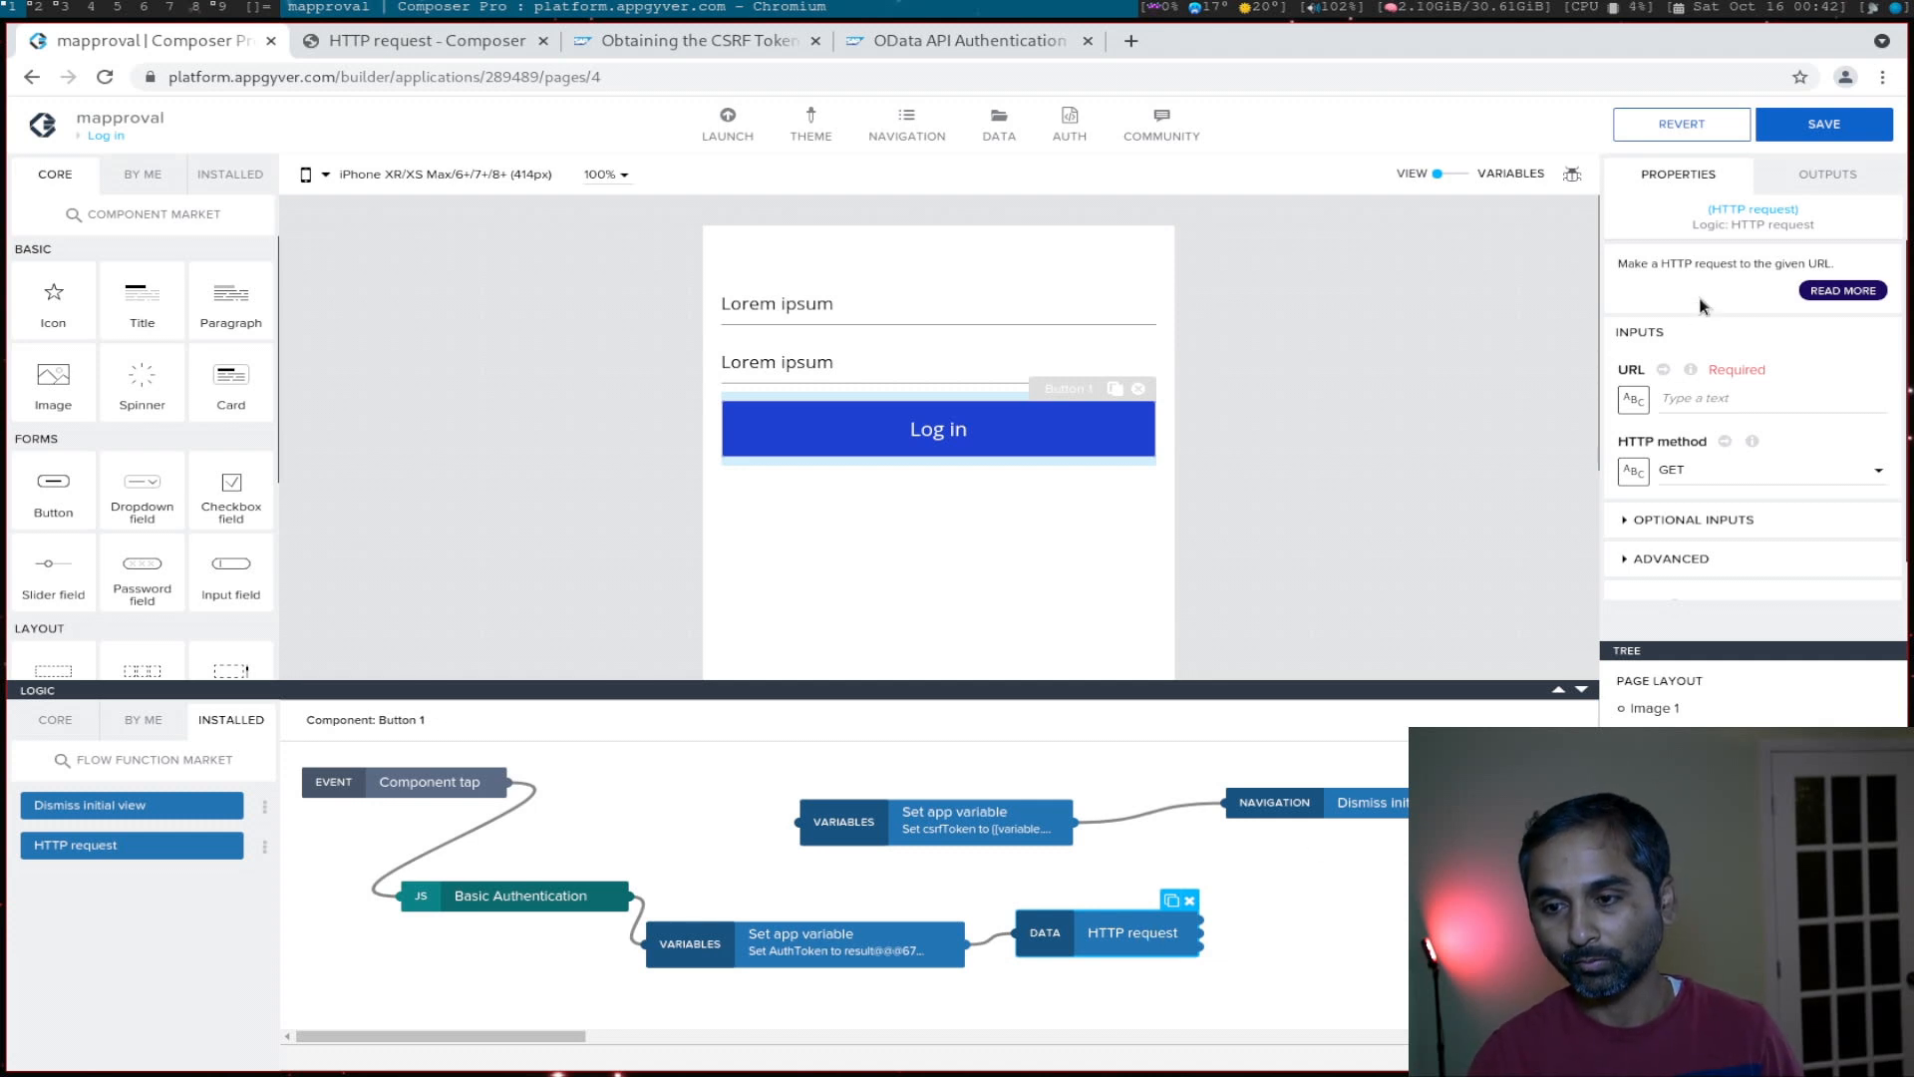
mouse_move(1721, 341)
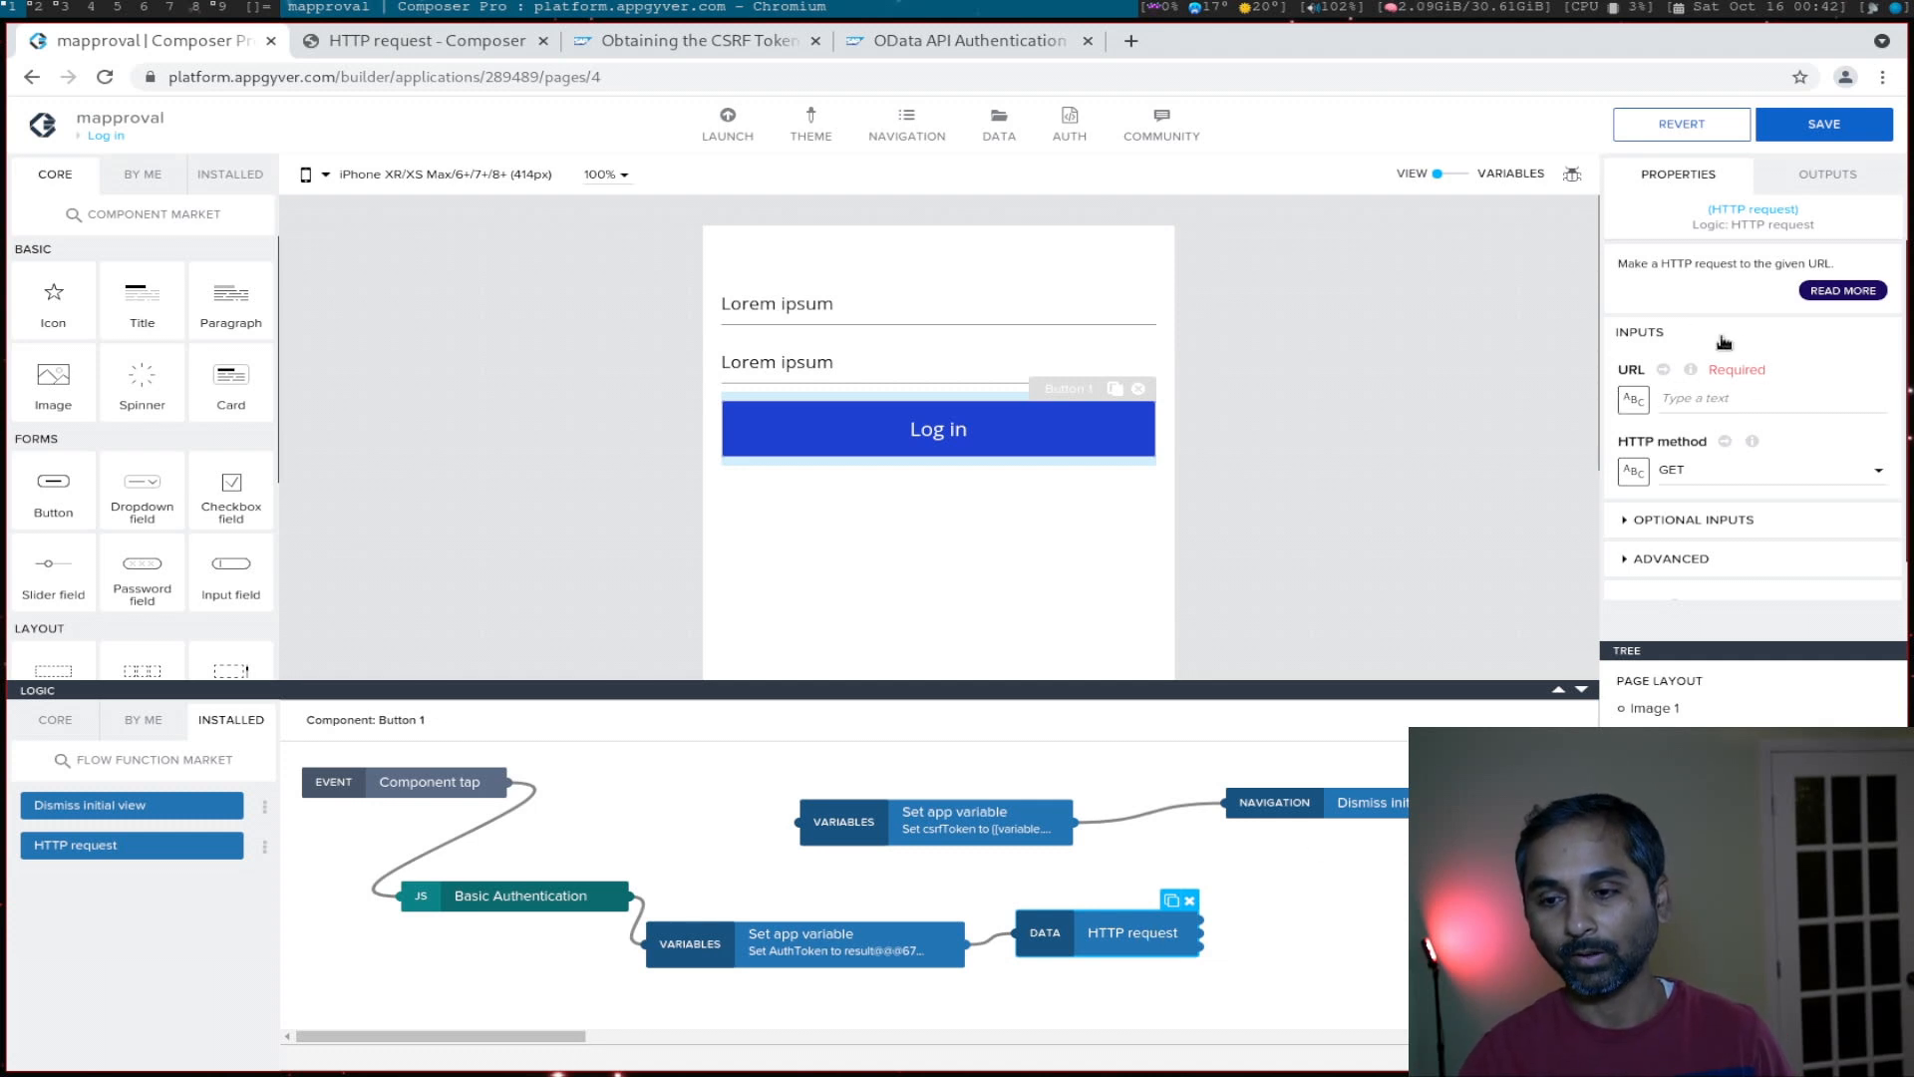
mouse_move(1714, 512)
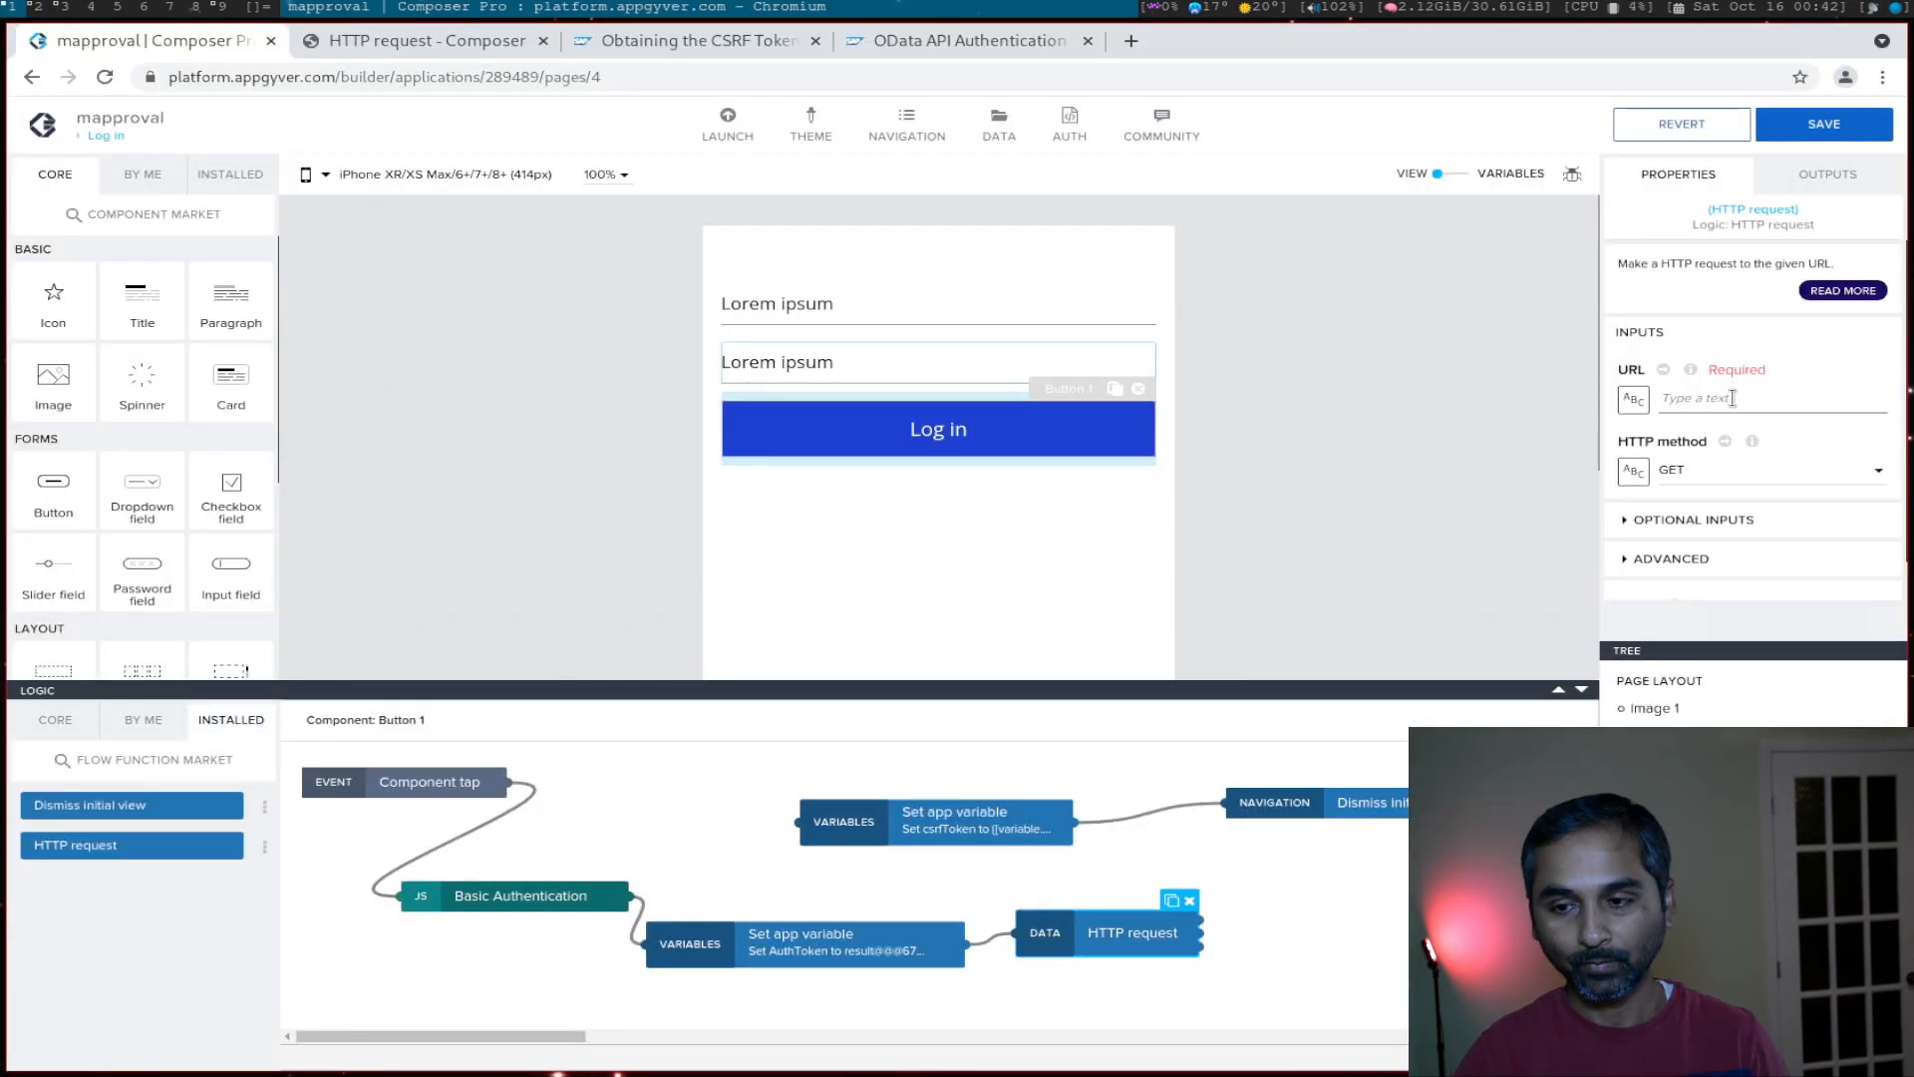
Step: Set the request URL to the SEPMRA_PO_APV OData service and expand Optional Inputs to Headers
text(iap/opu/odata/sap/SEPMRA_PO_APV)
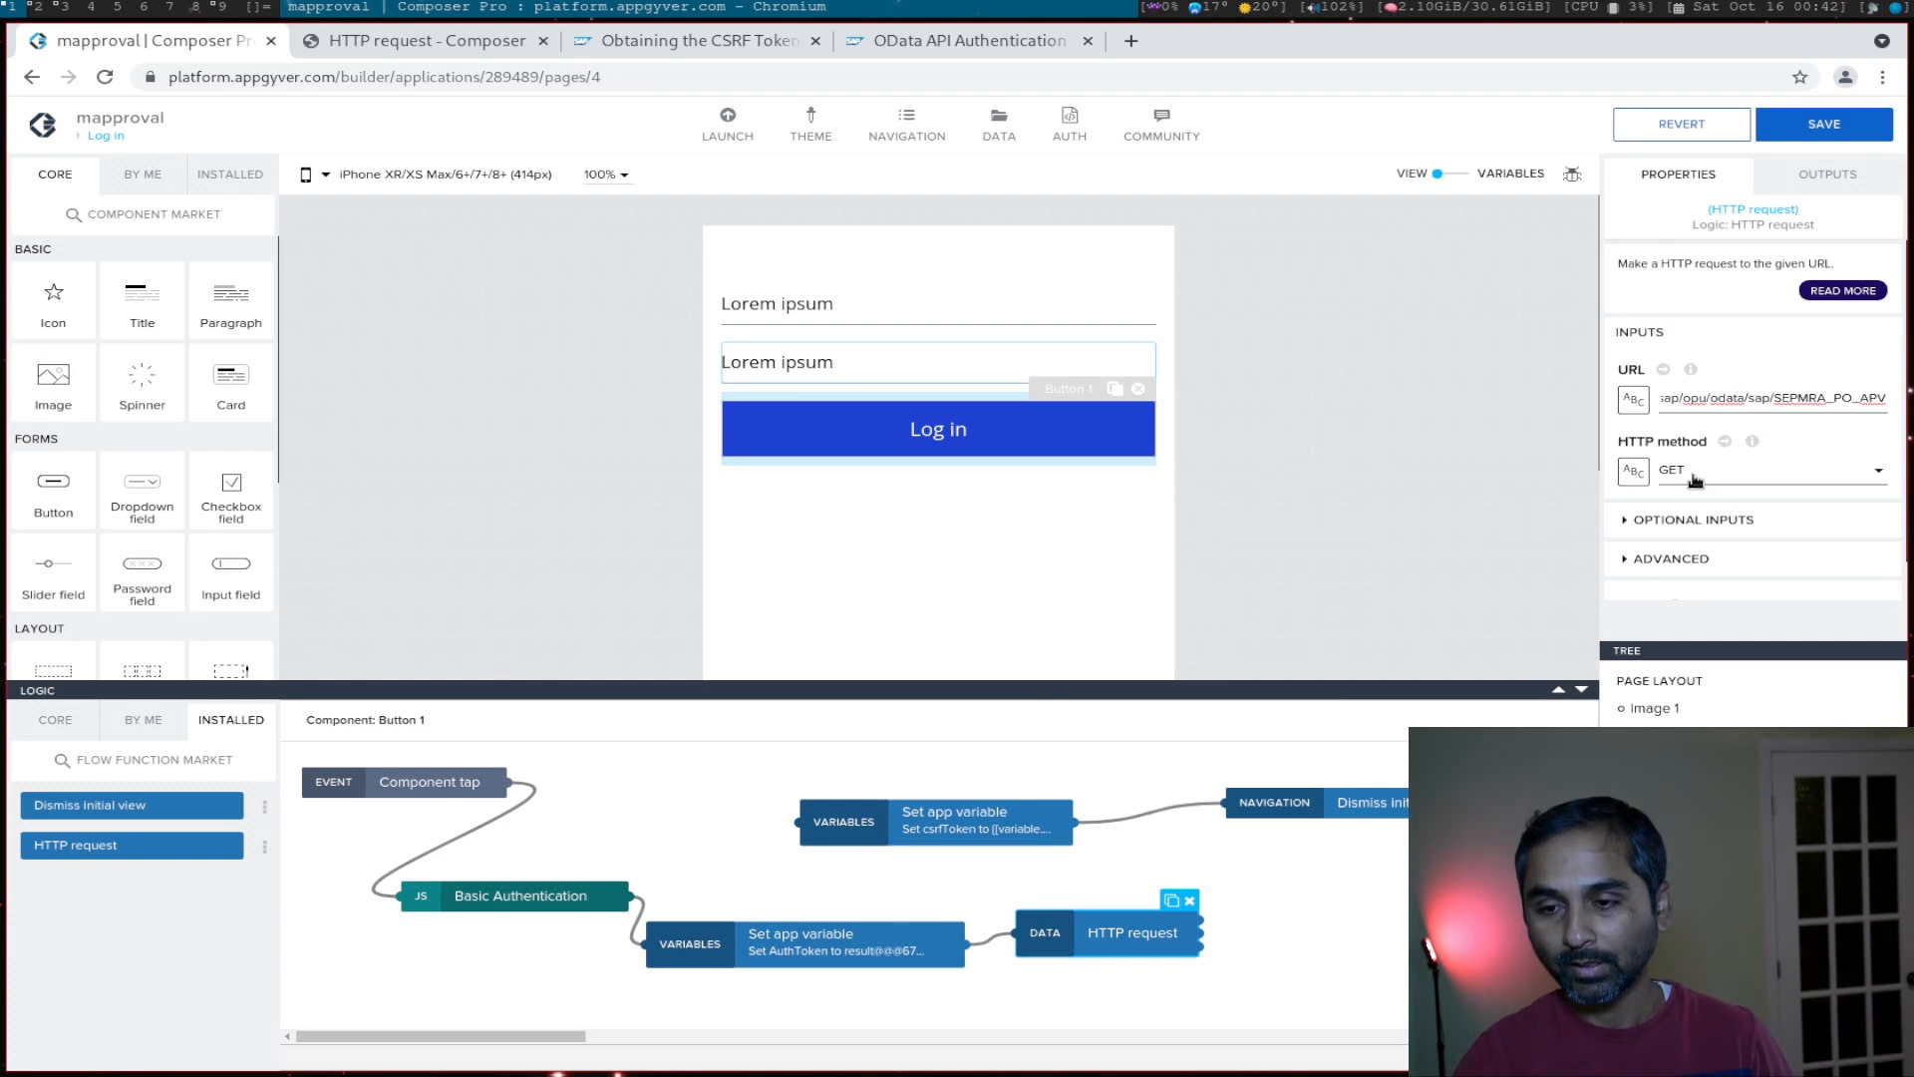
click(1693, 519)
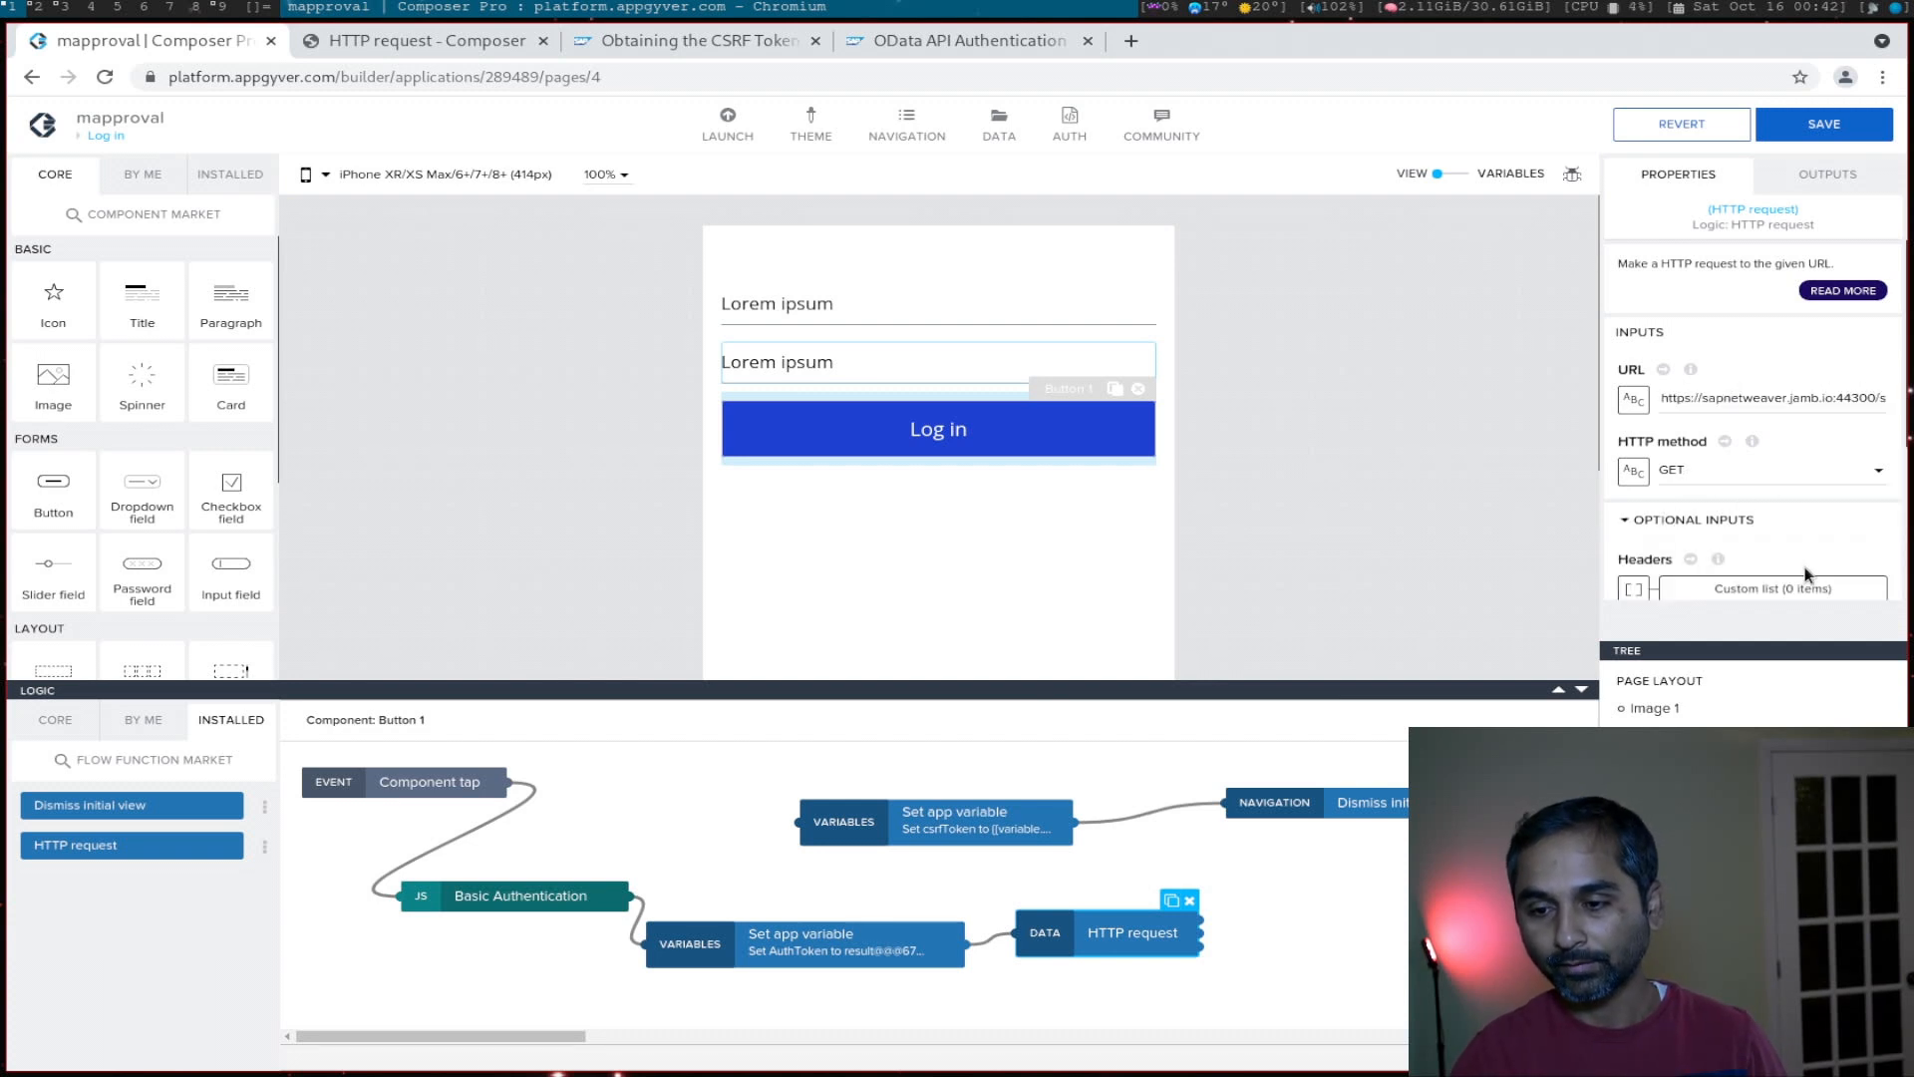
scroll(down, 3)
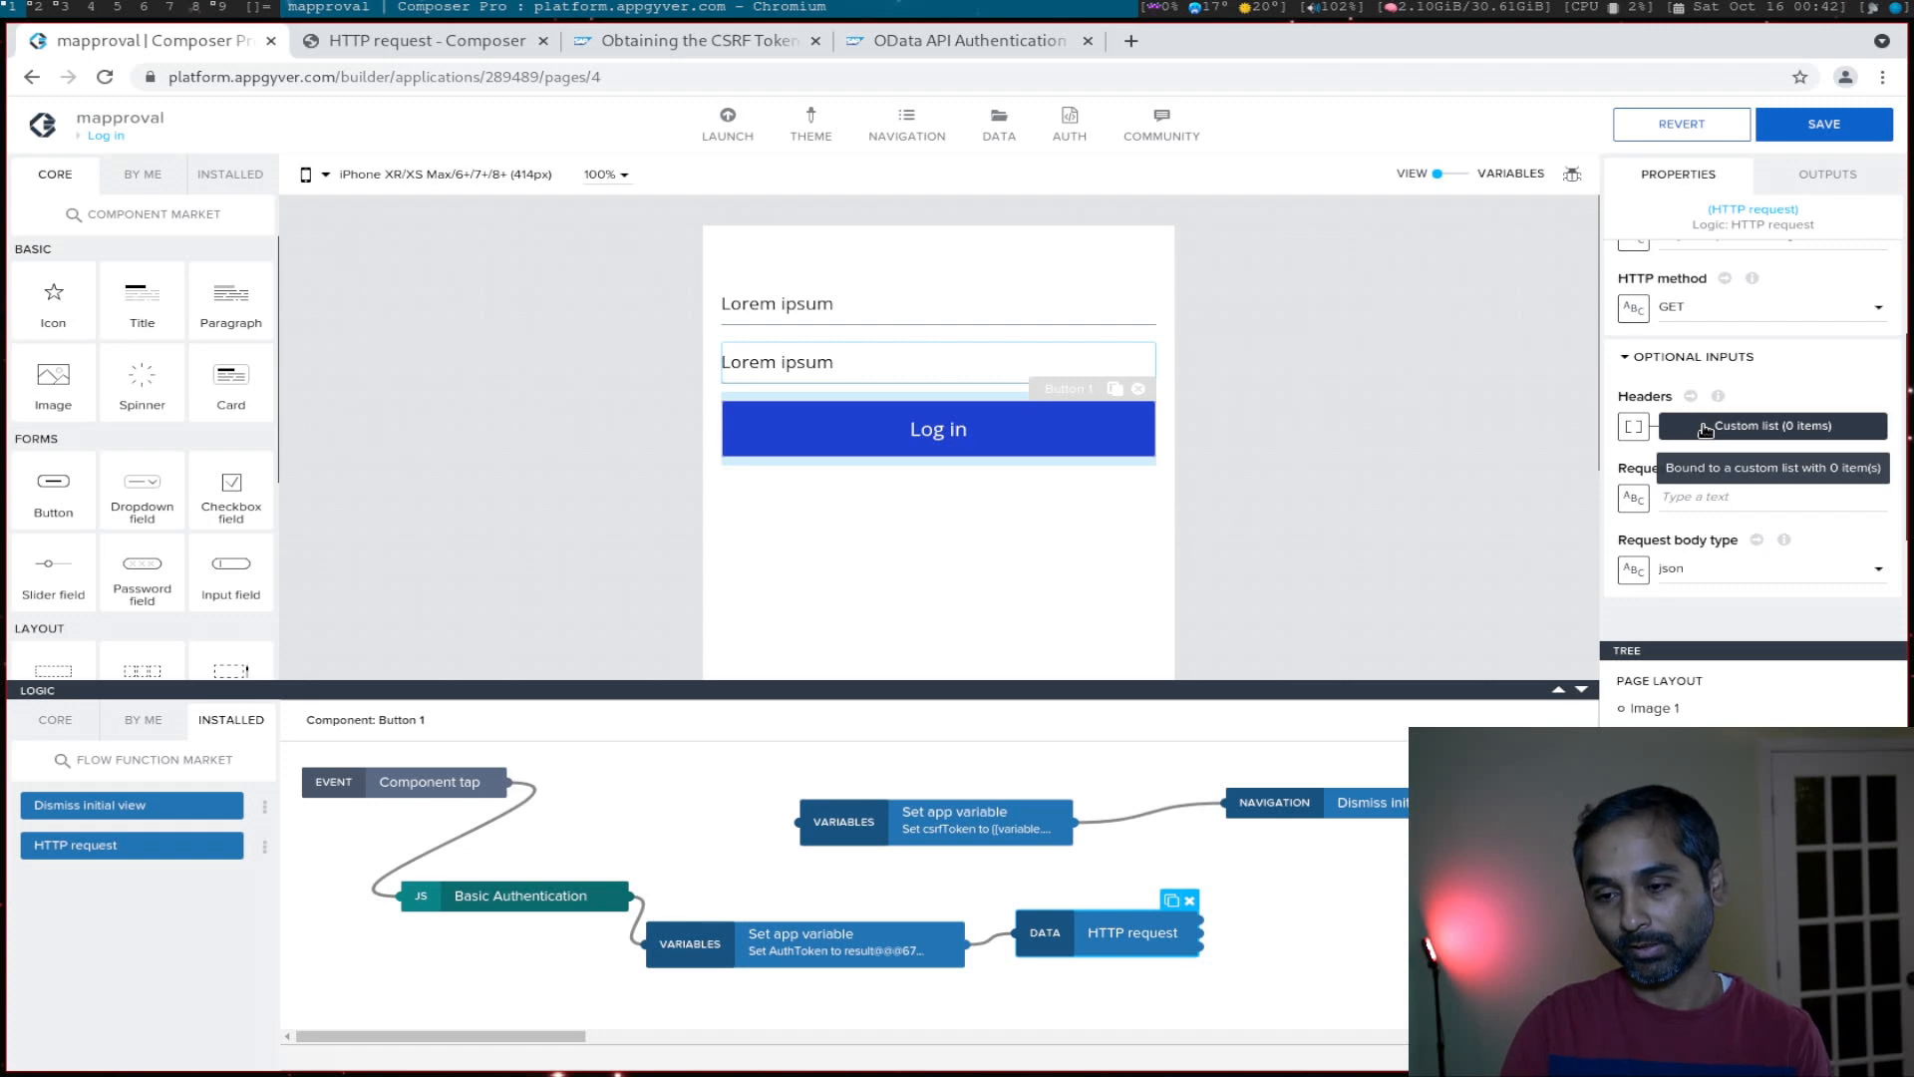
Step: Start a first header entry in the Headers list binding, then discard the unsaved changes
click(1770, 425)
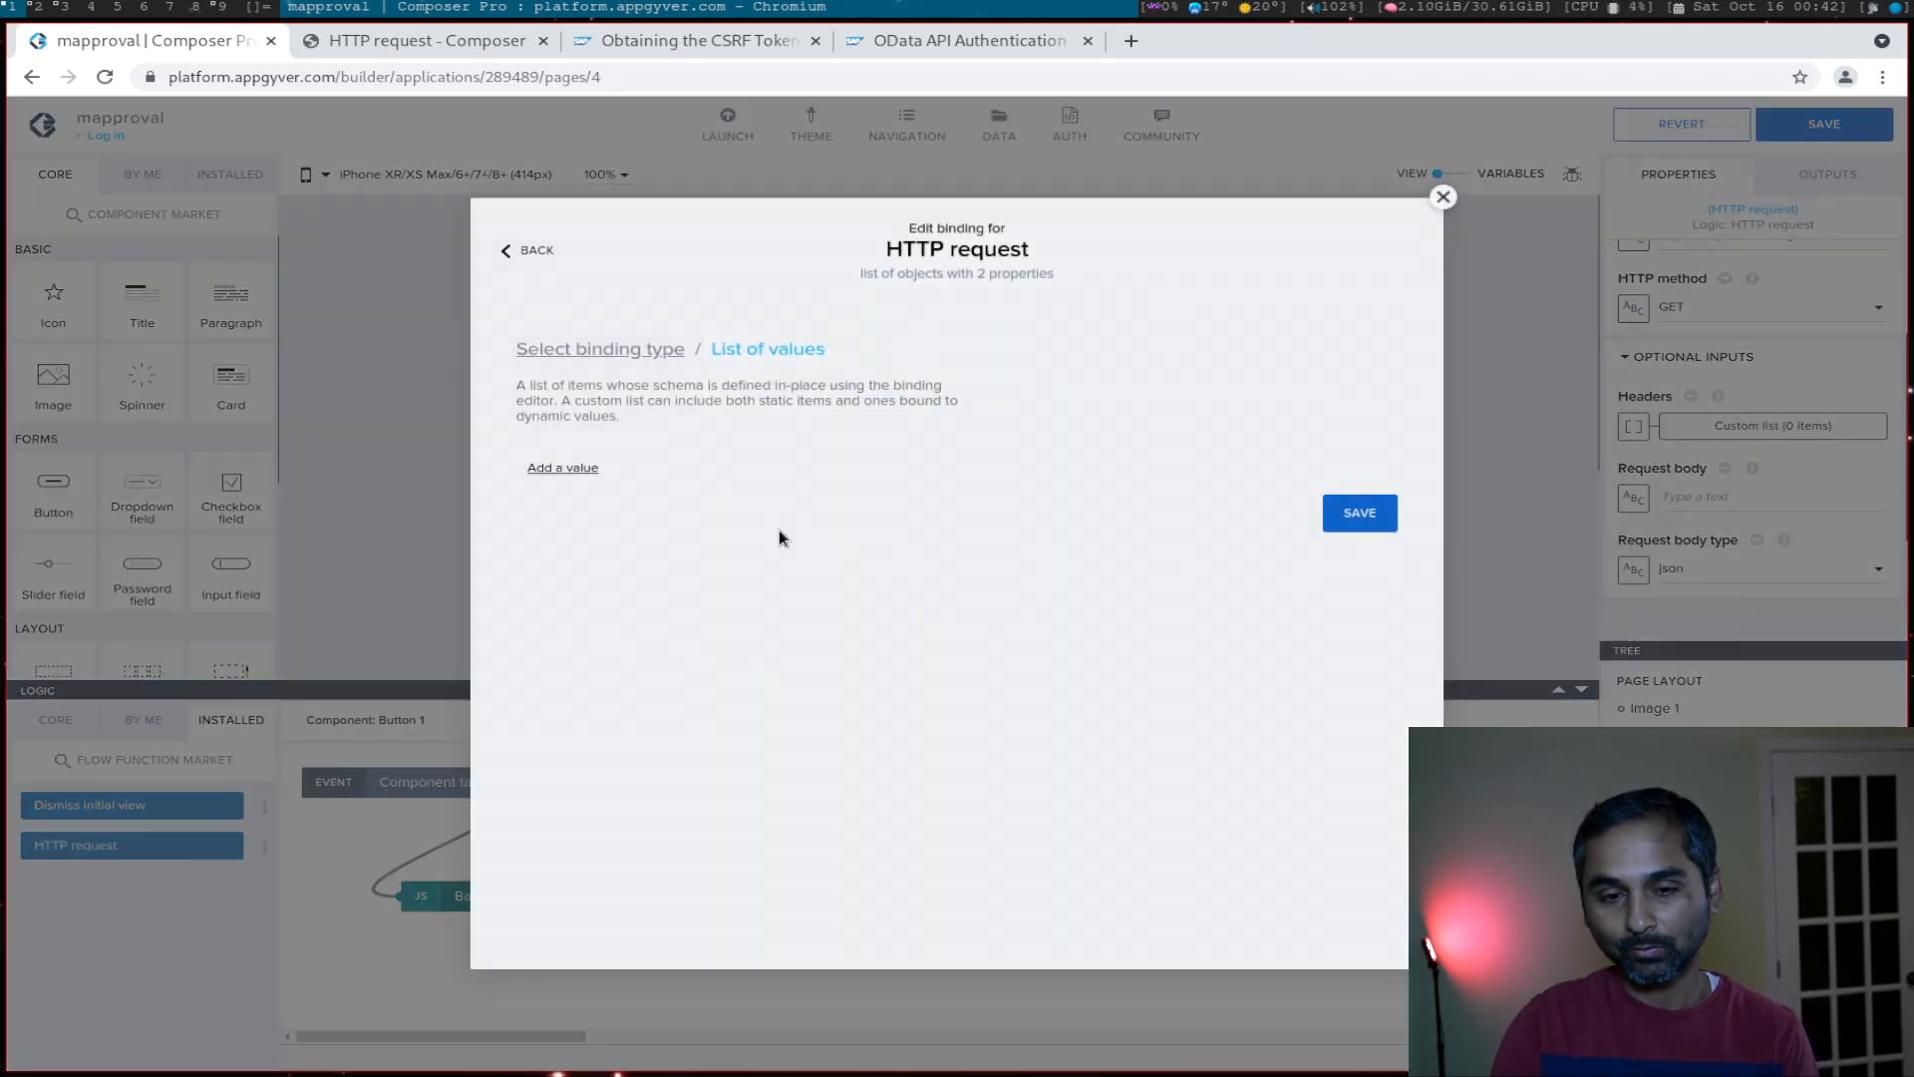
click(563, 466)
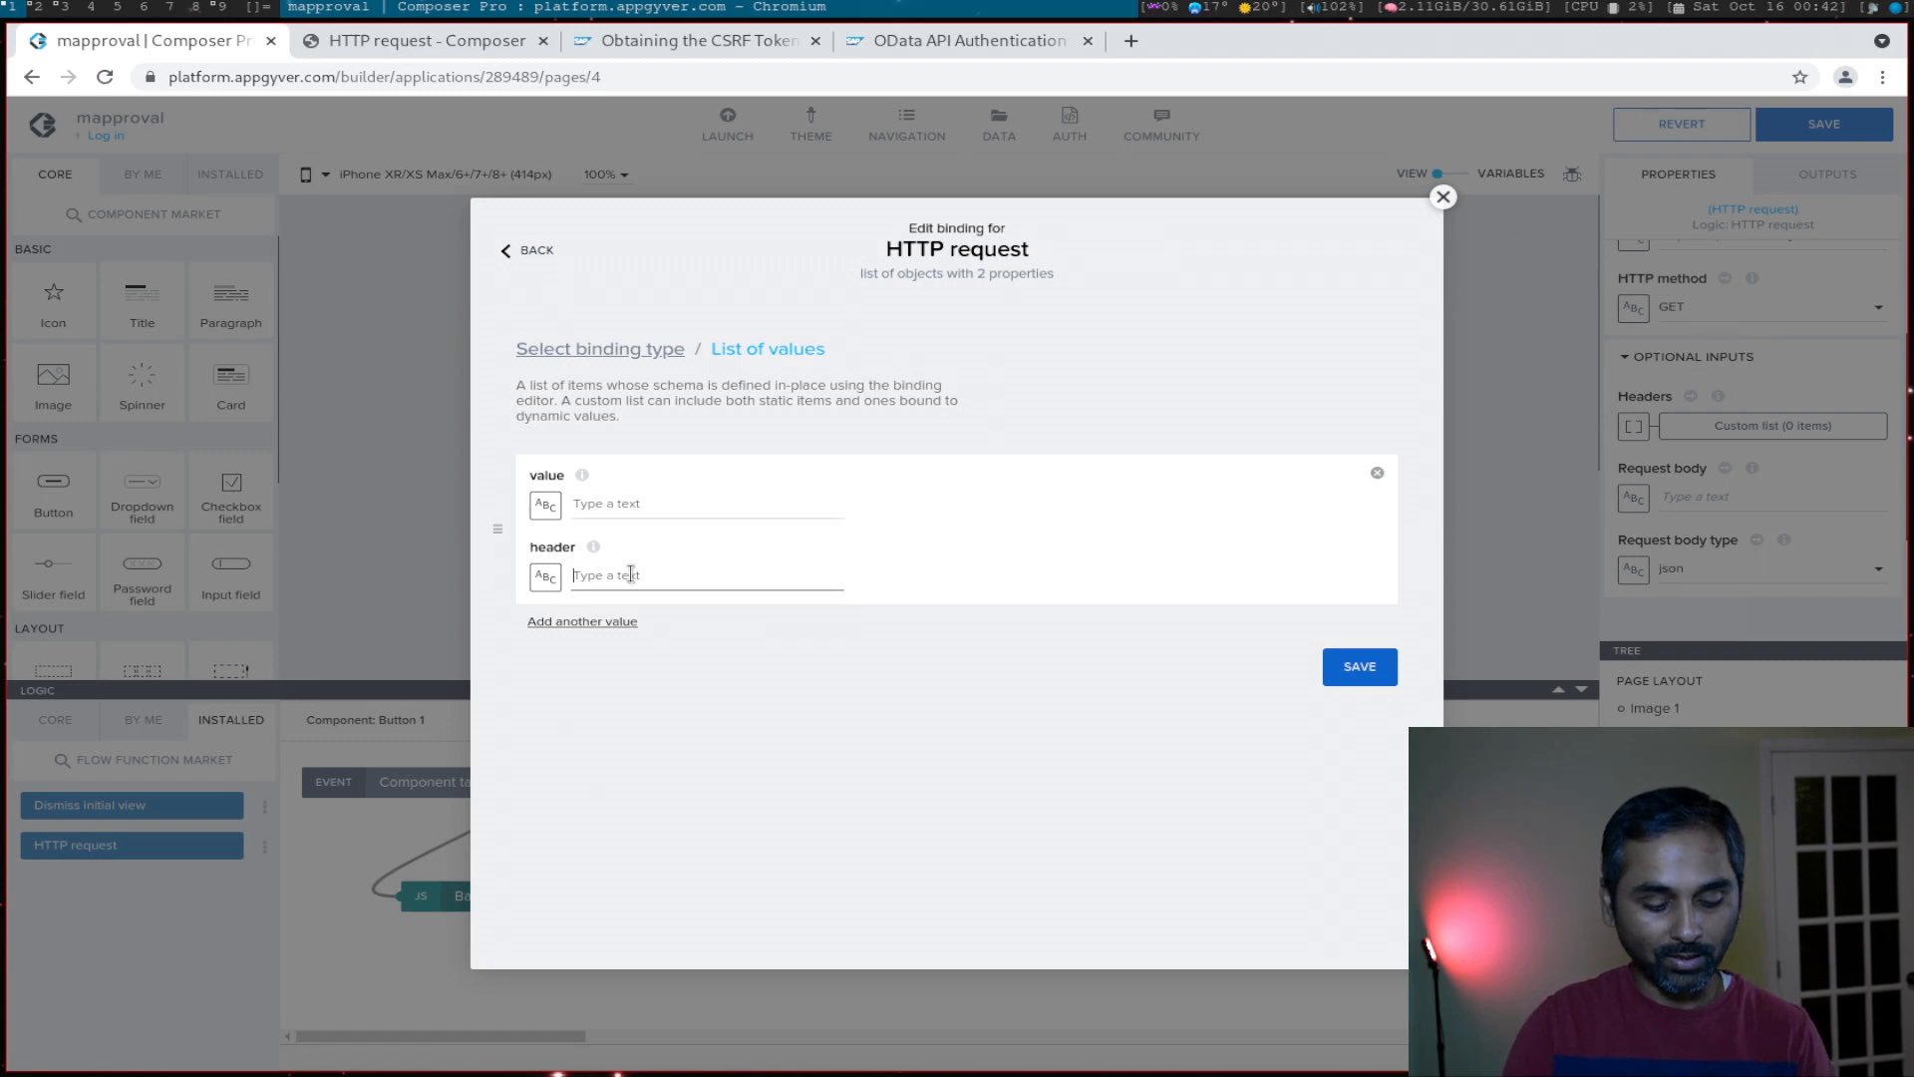
click(1441, 197)
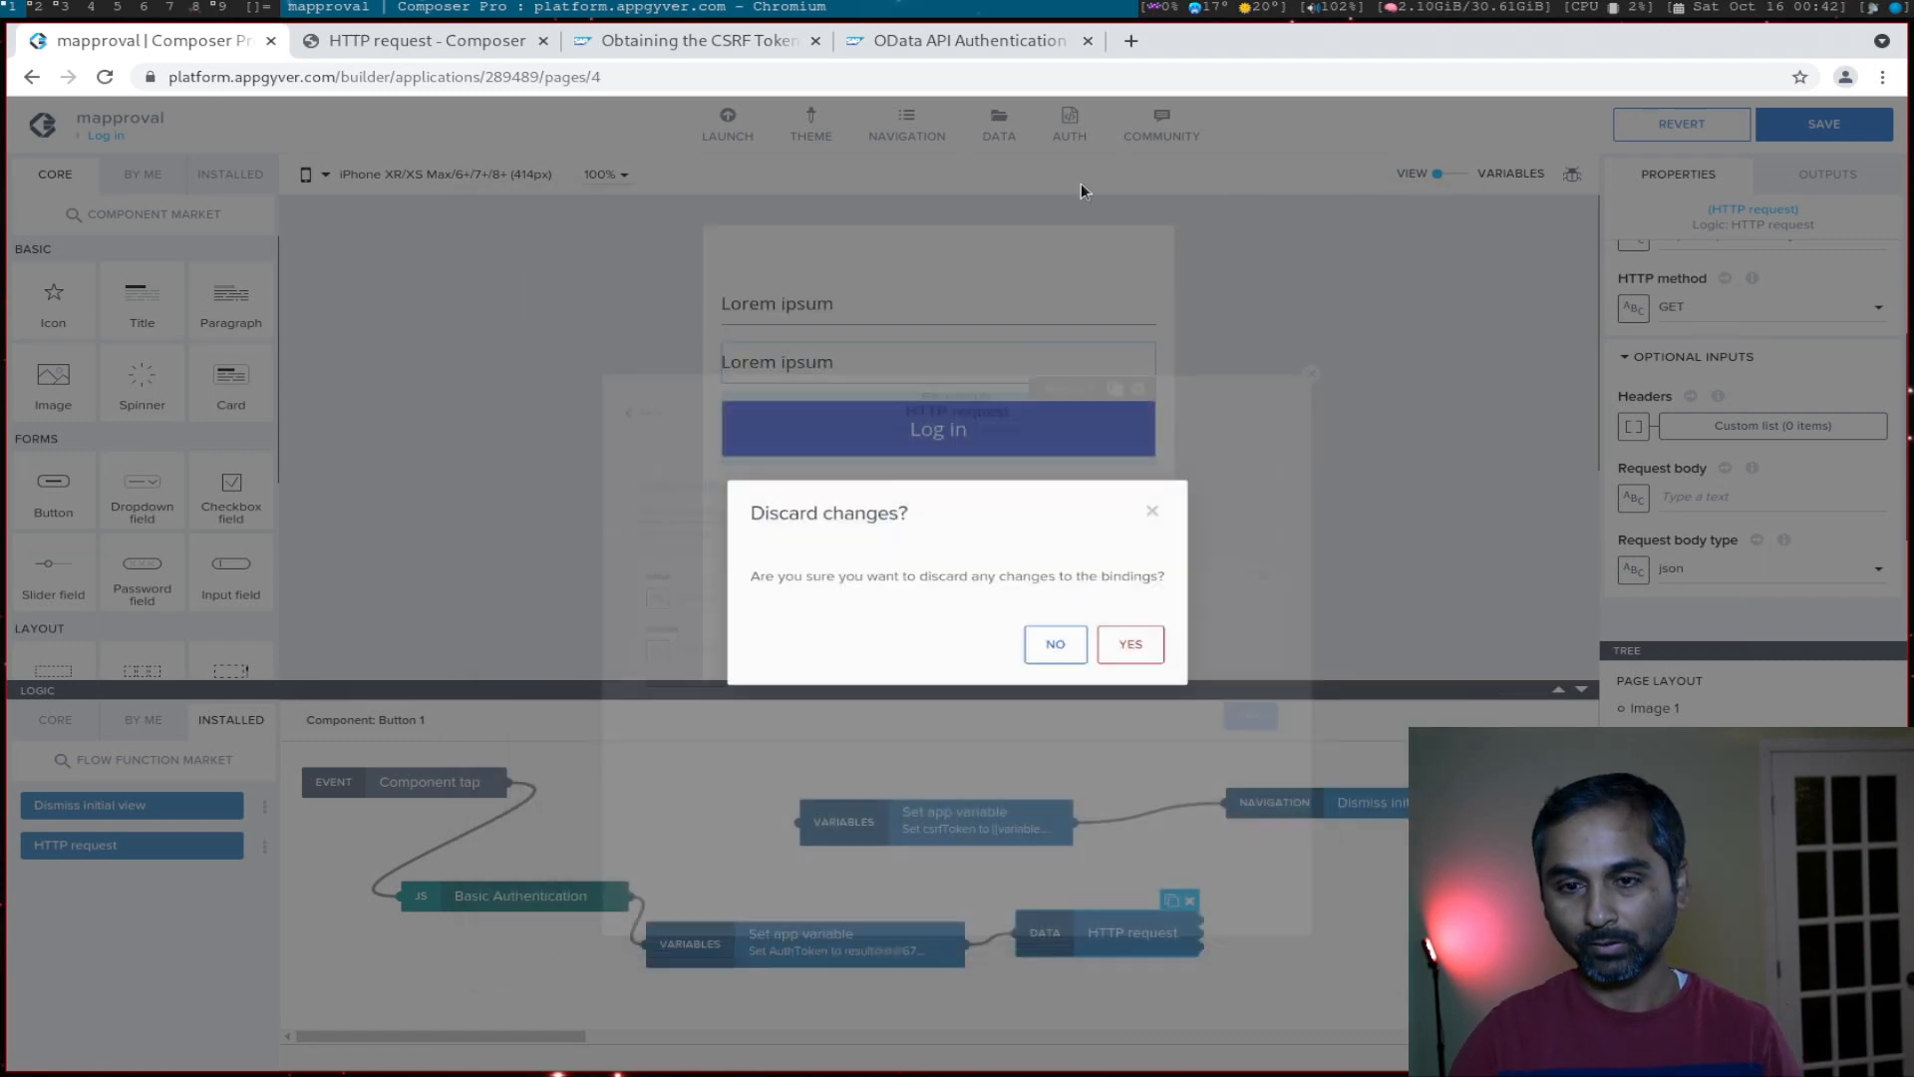
click(1128, 644)
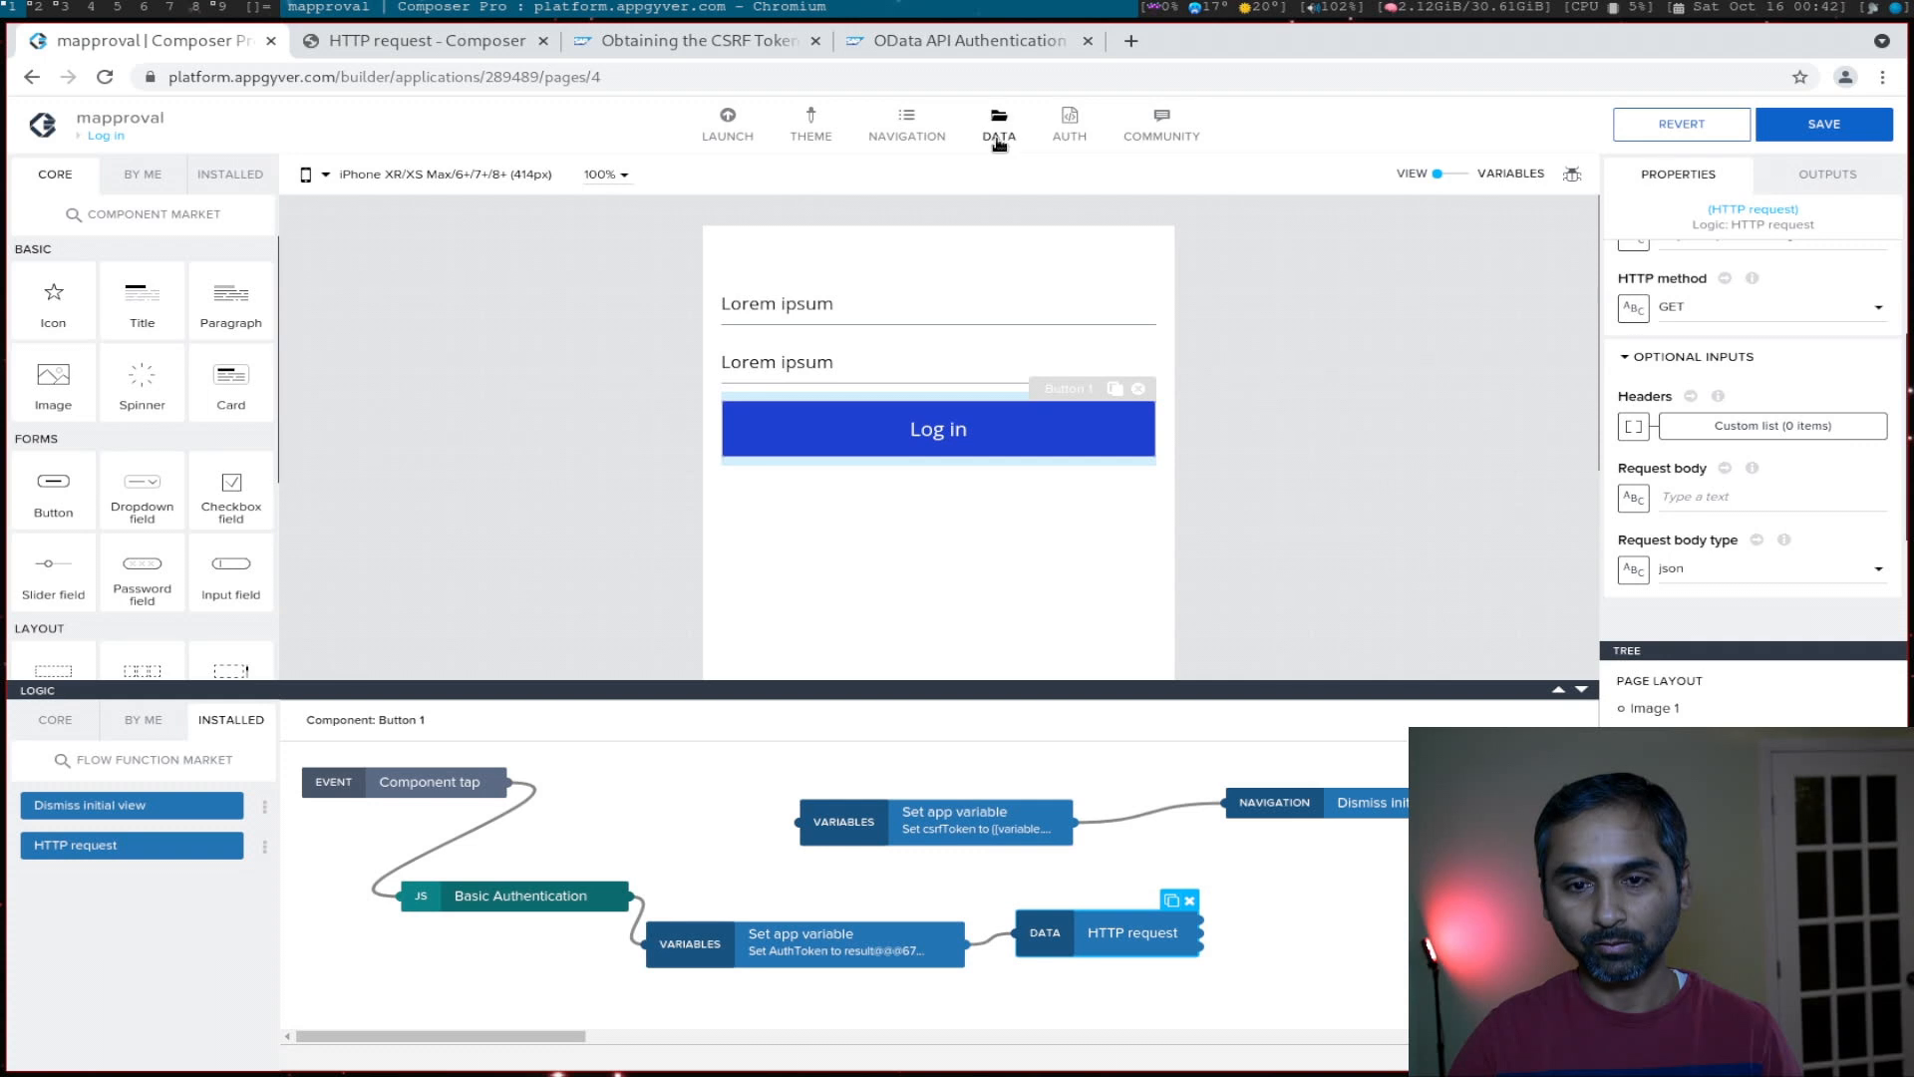
click(999, 122)
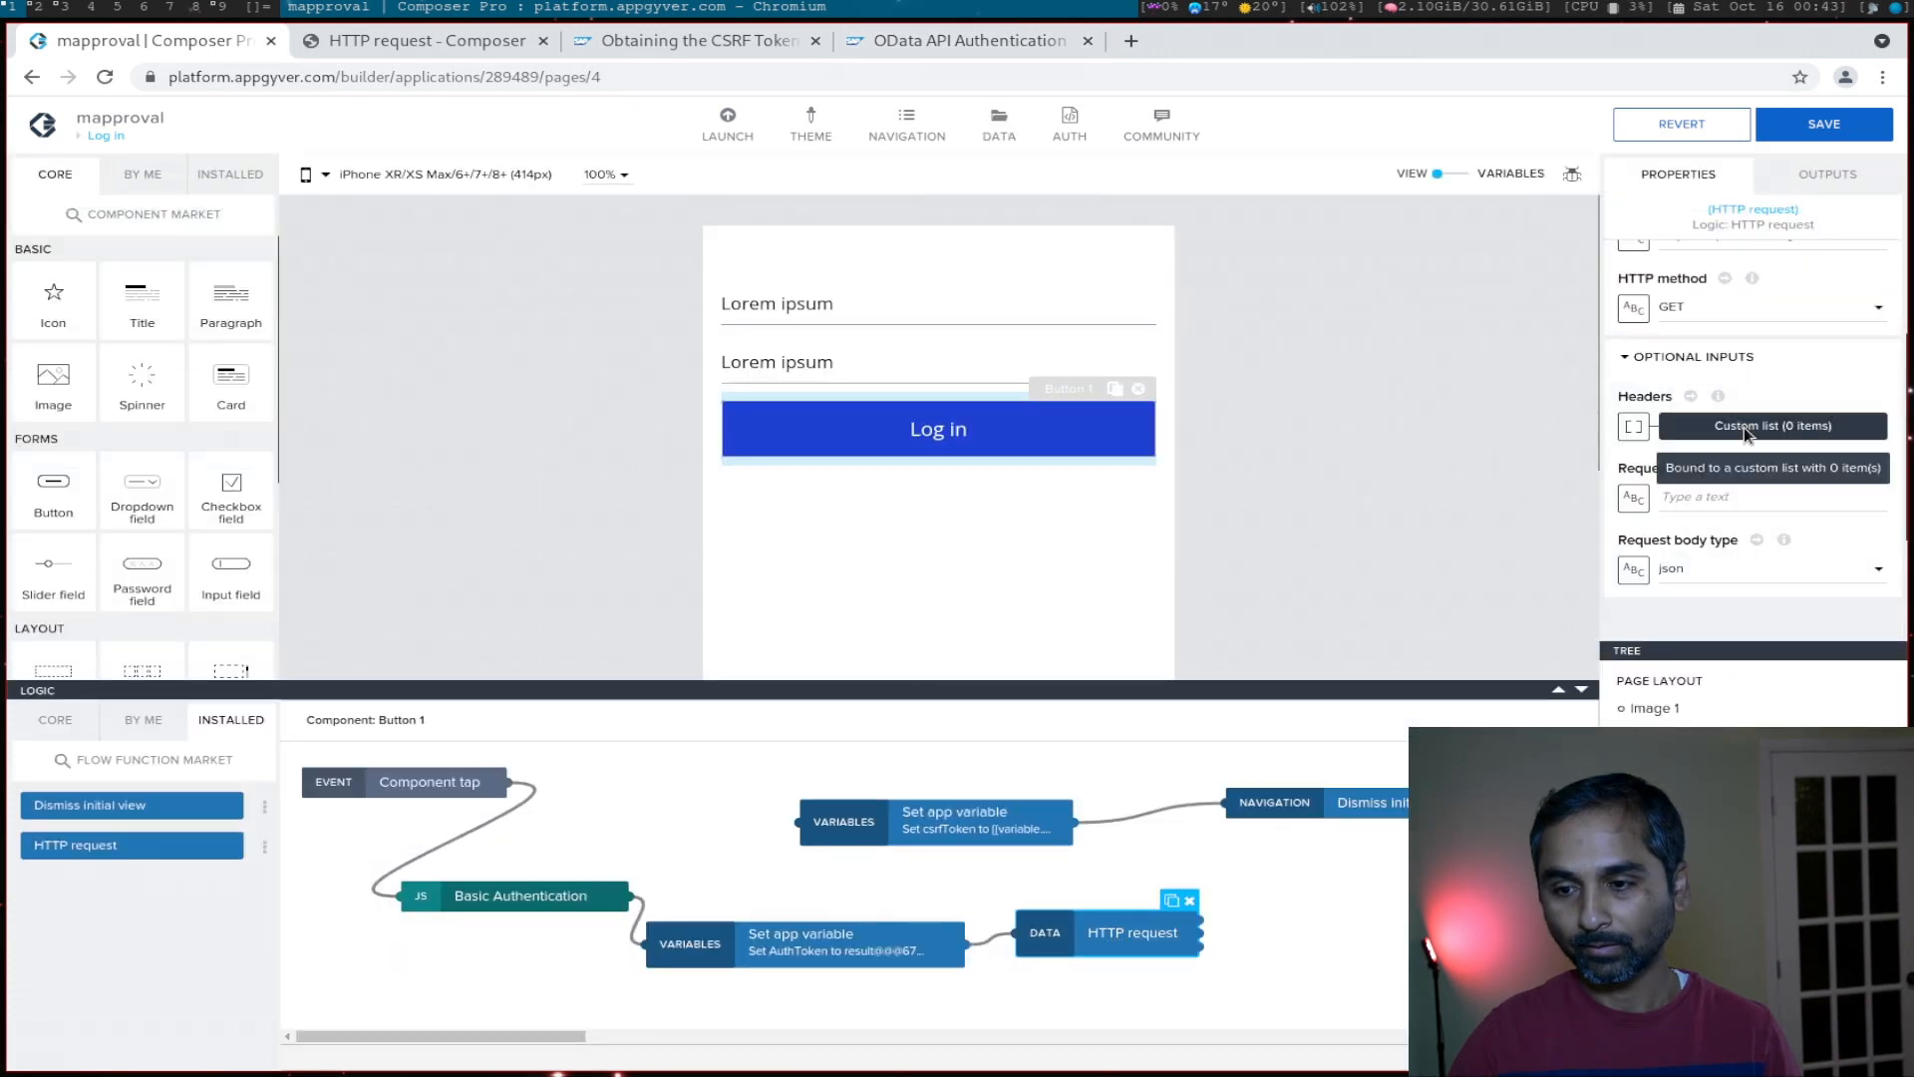
Step: Add an Authorization header whose value is bound to the AuthToken variable
click(1770, 425)
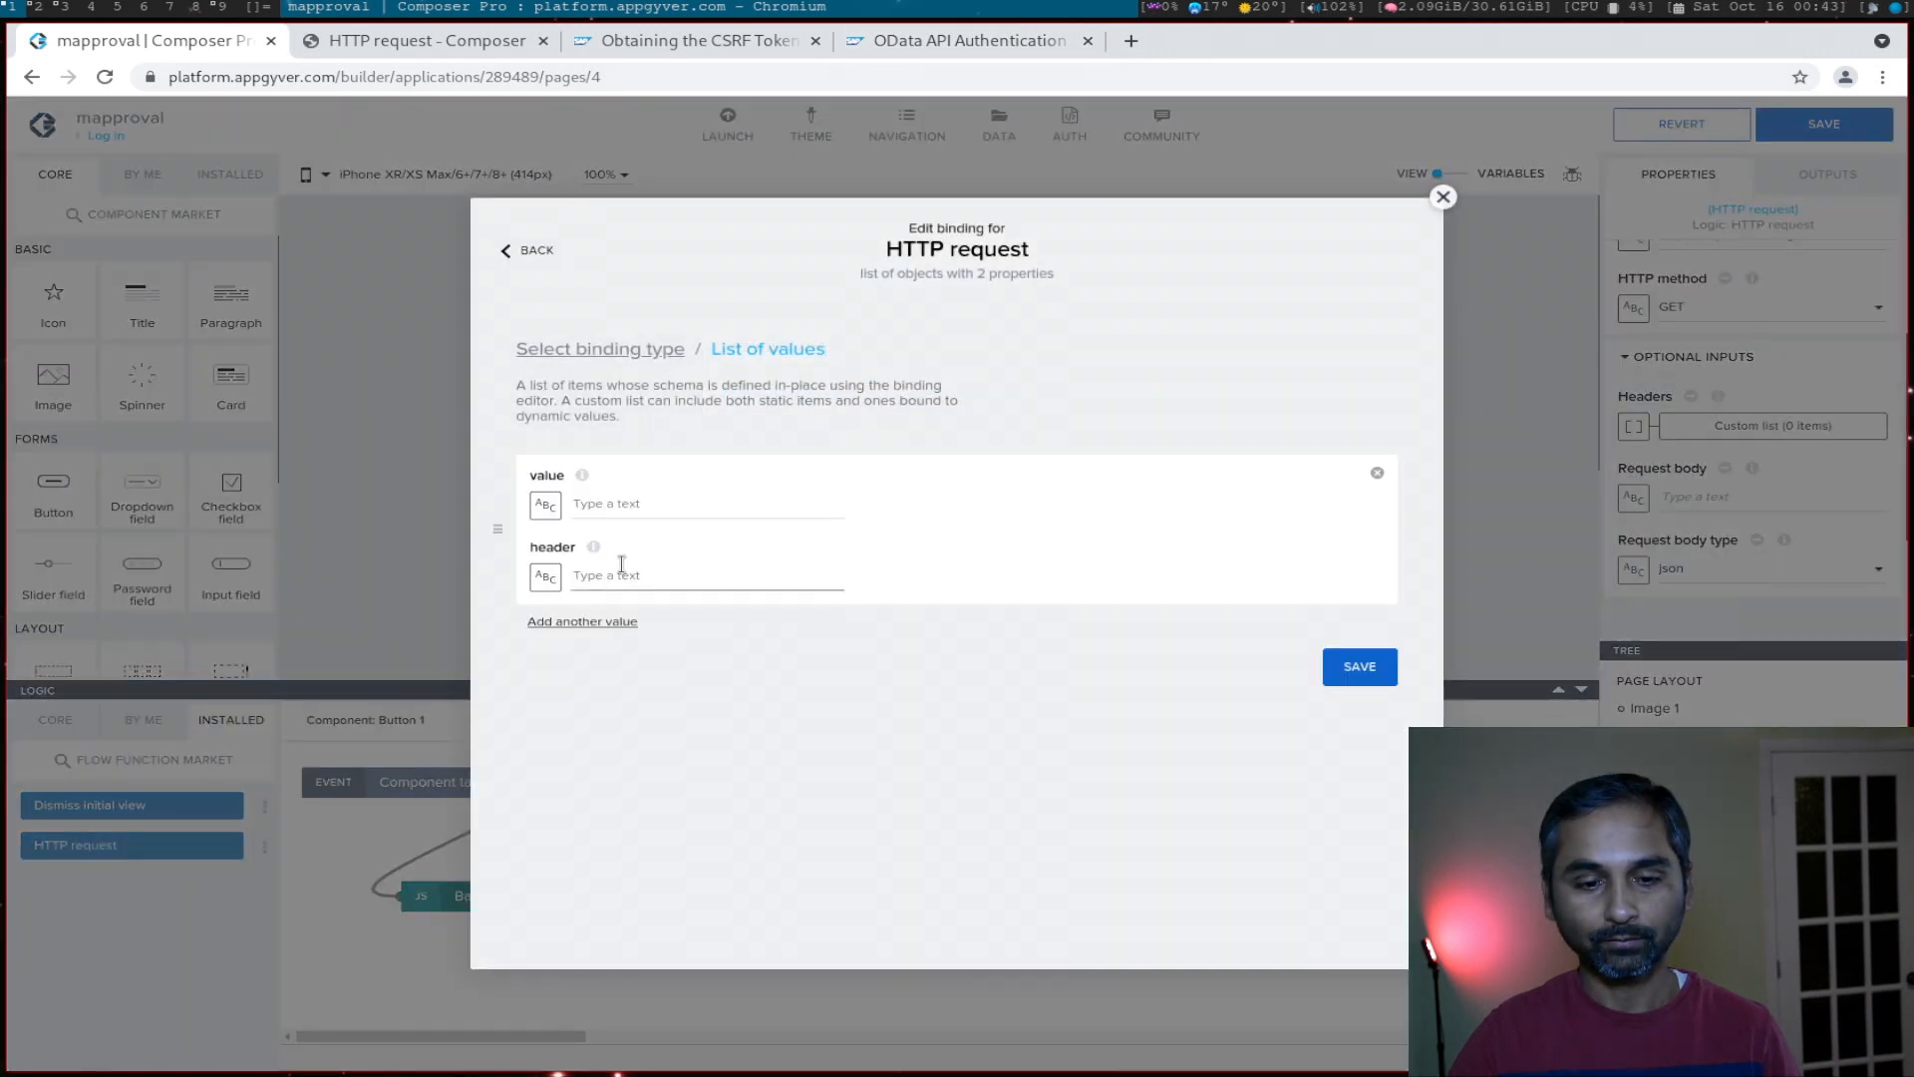
text(Authorization)
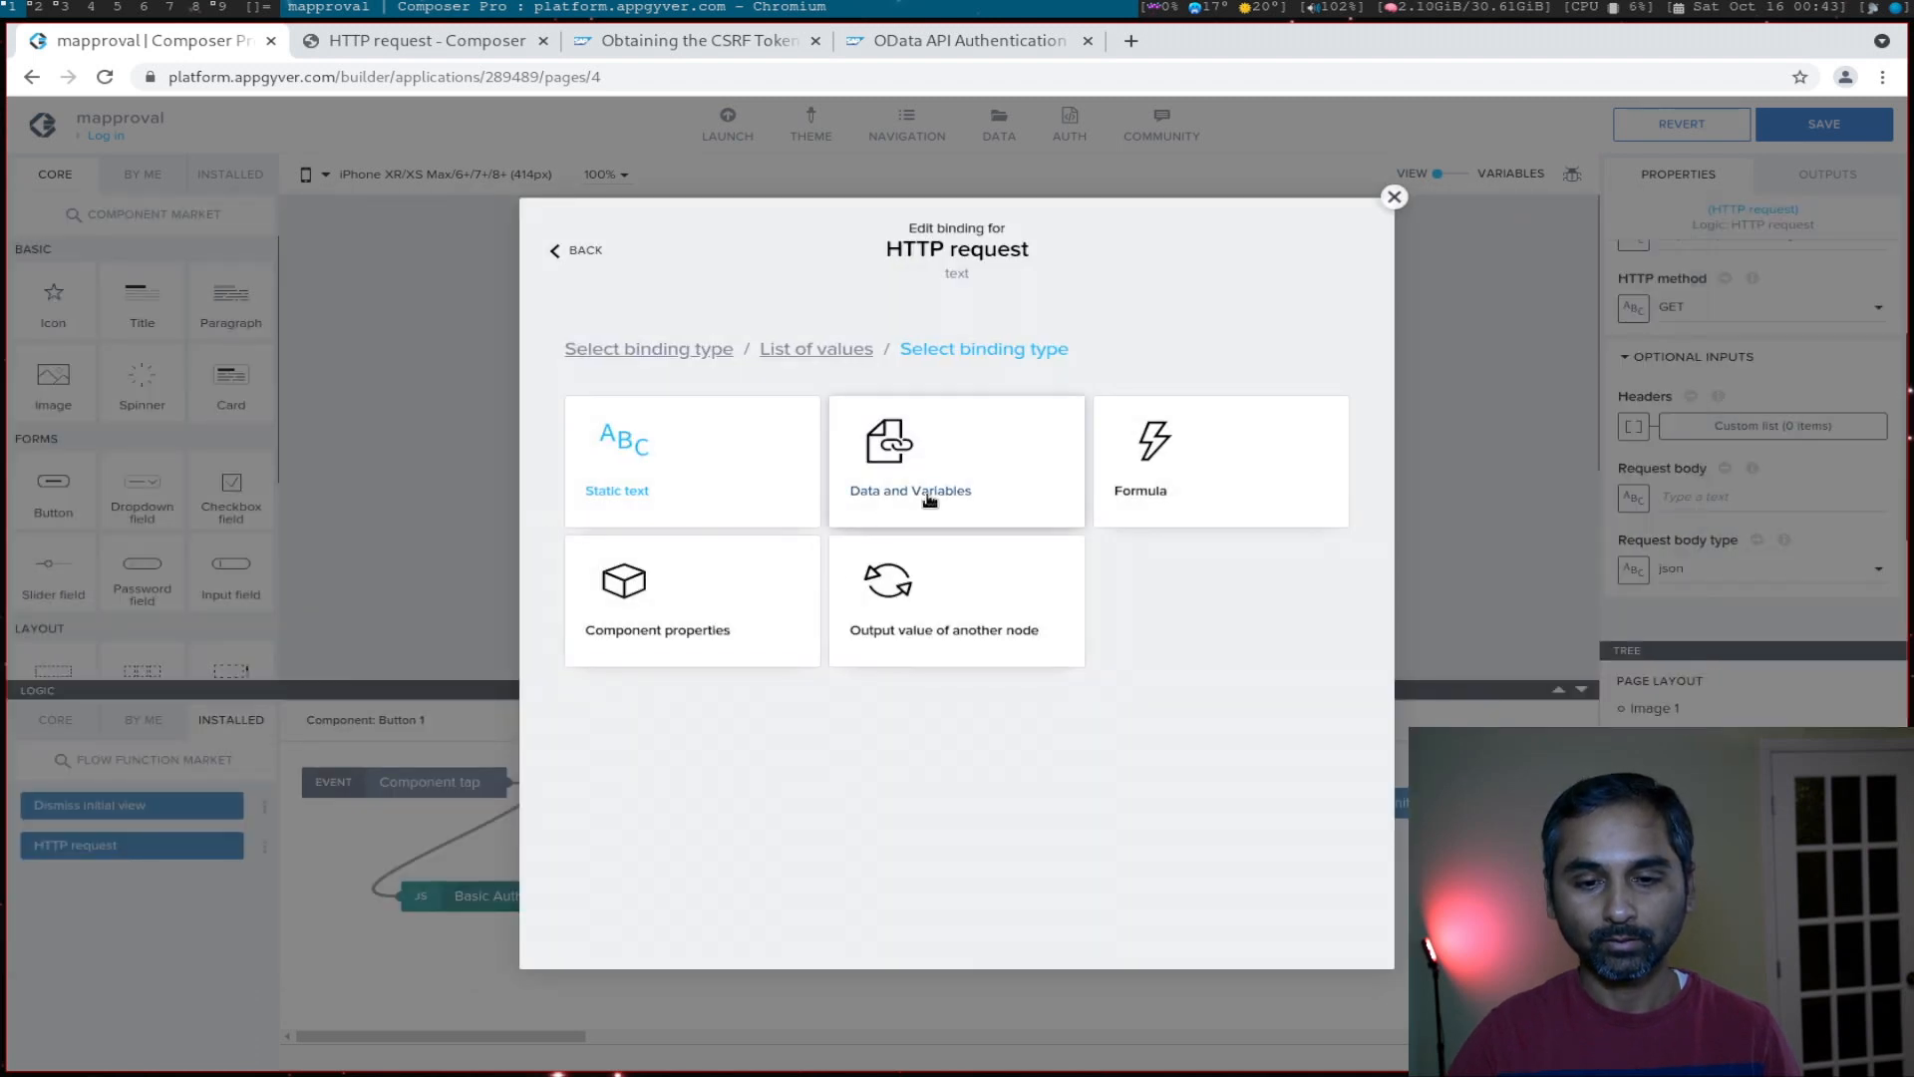
click(909, 460)
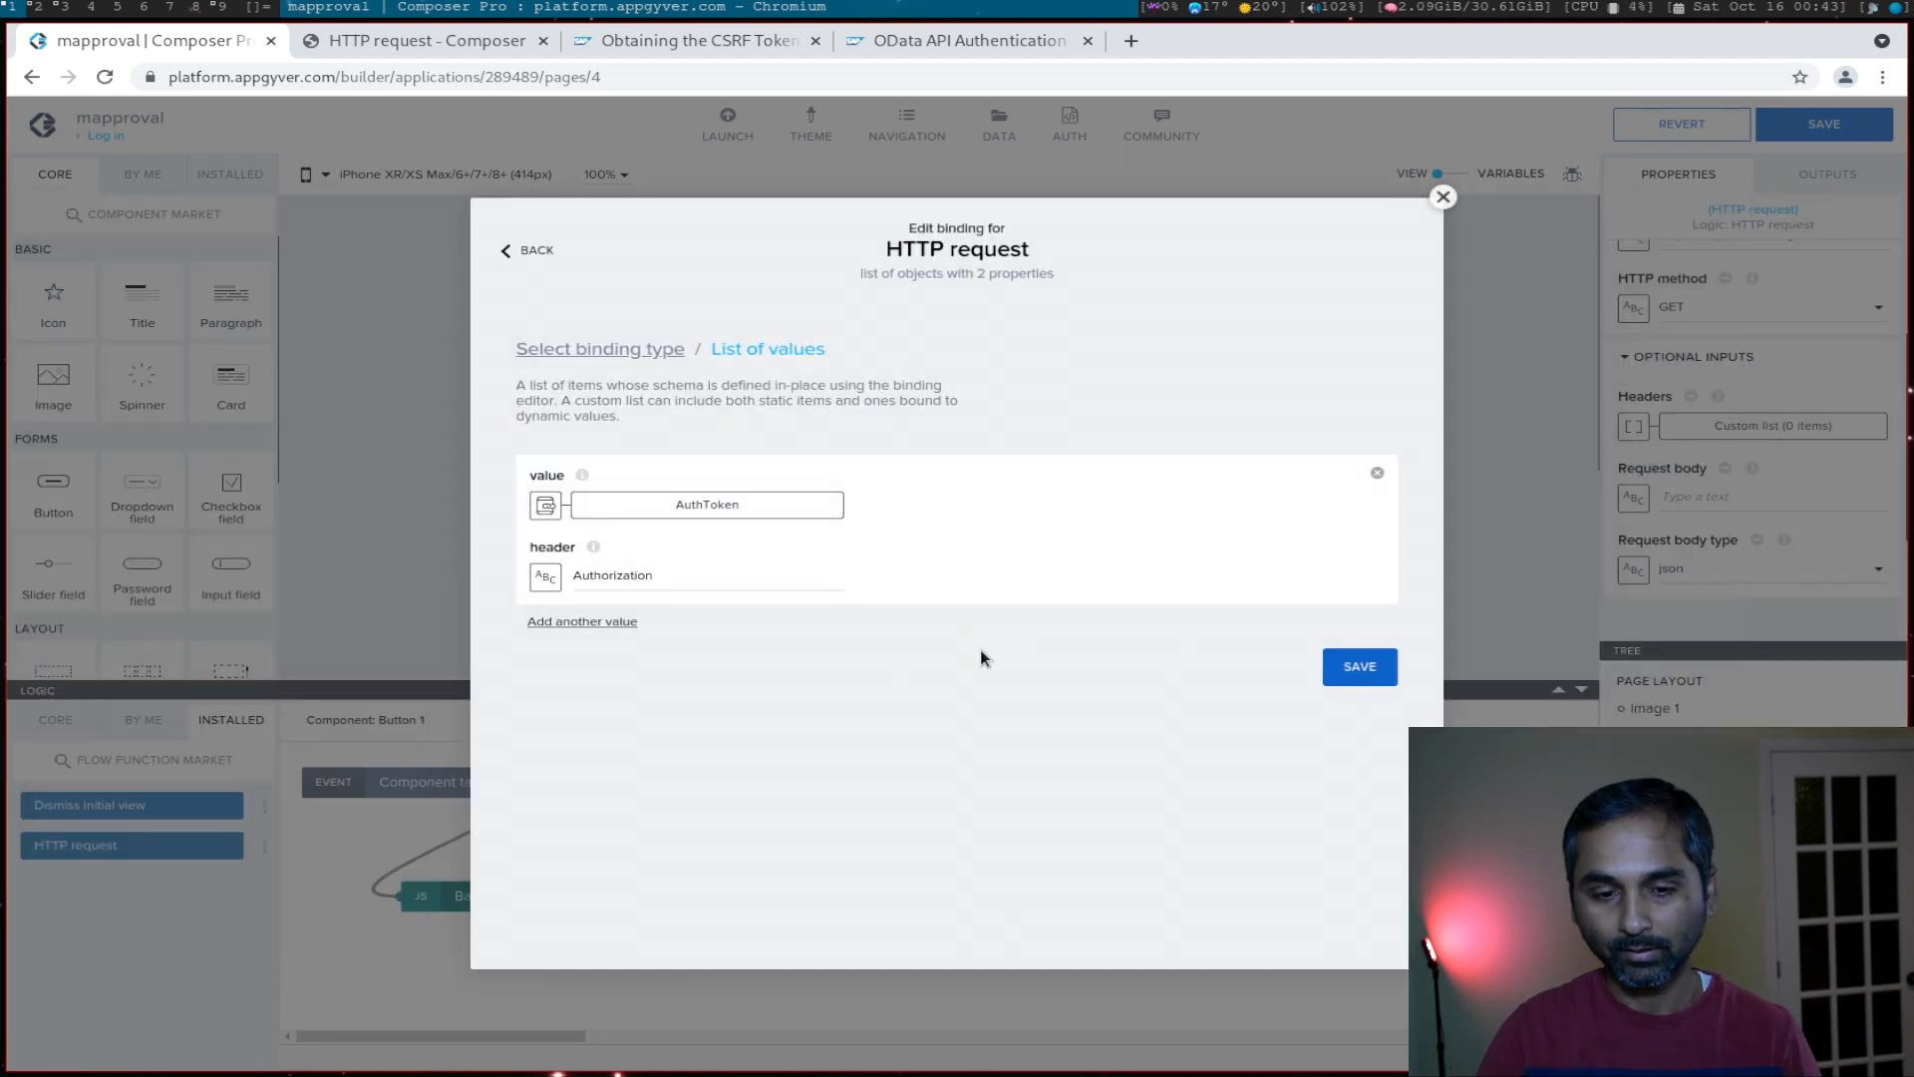
Step: Add a second header X-CSRF-TOKEN with value FETCH and save both headers
click(581, 622)
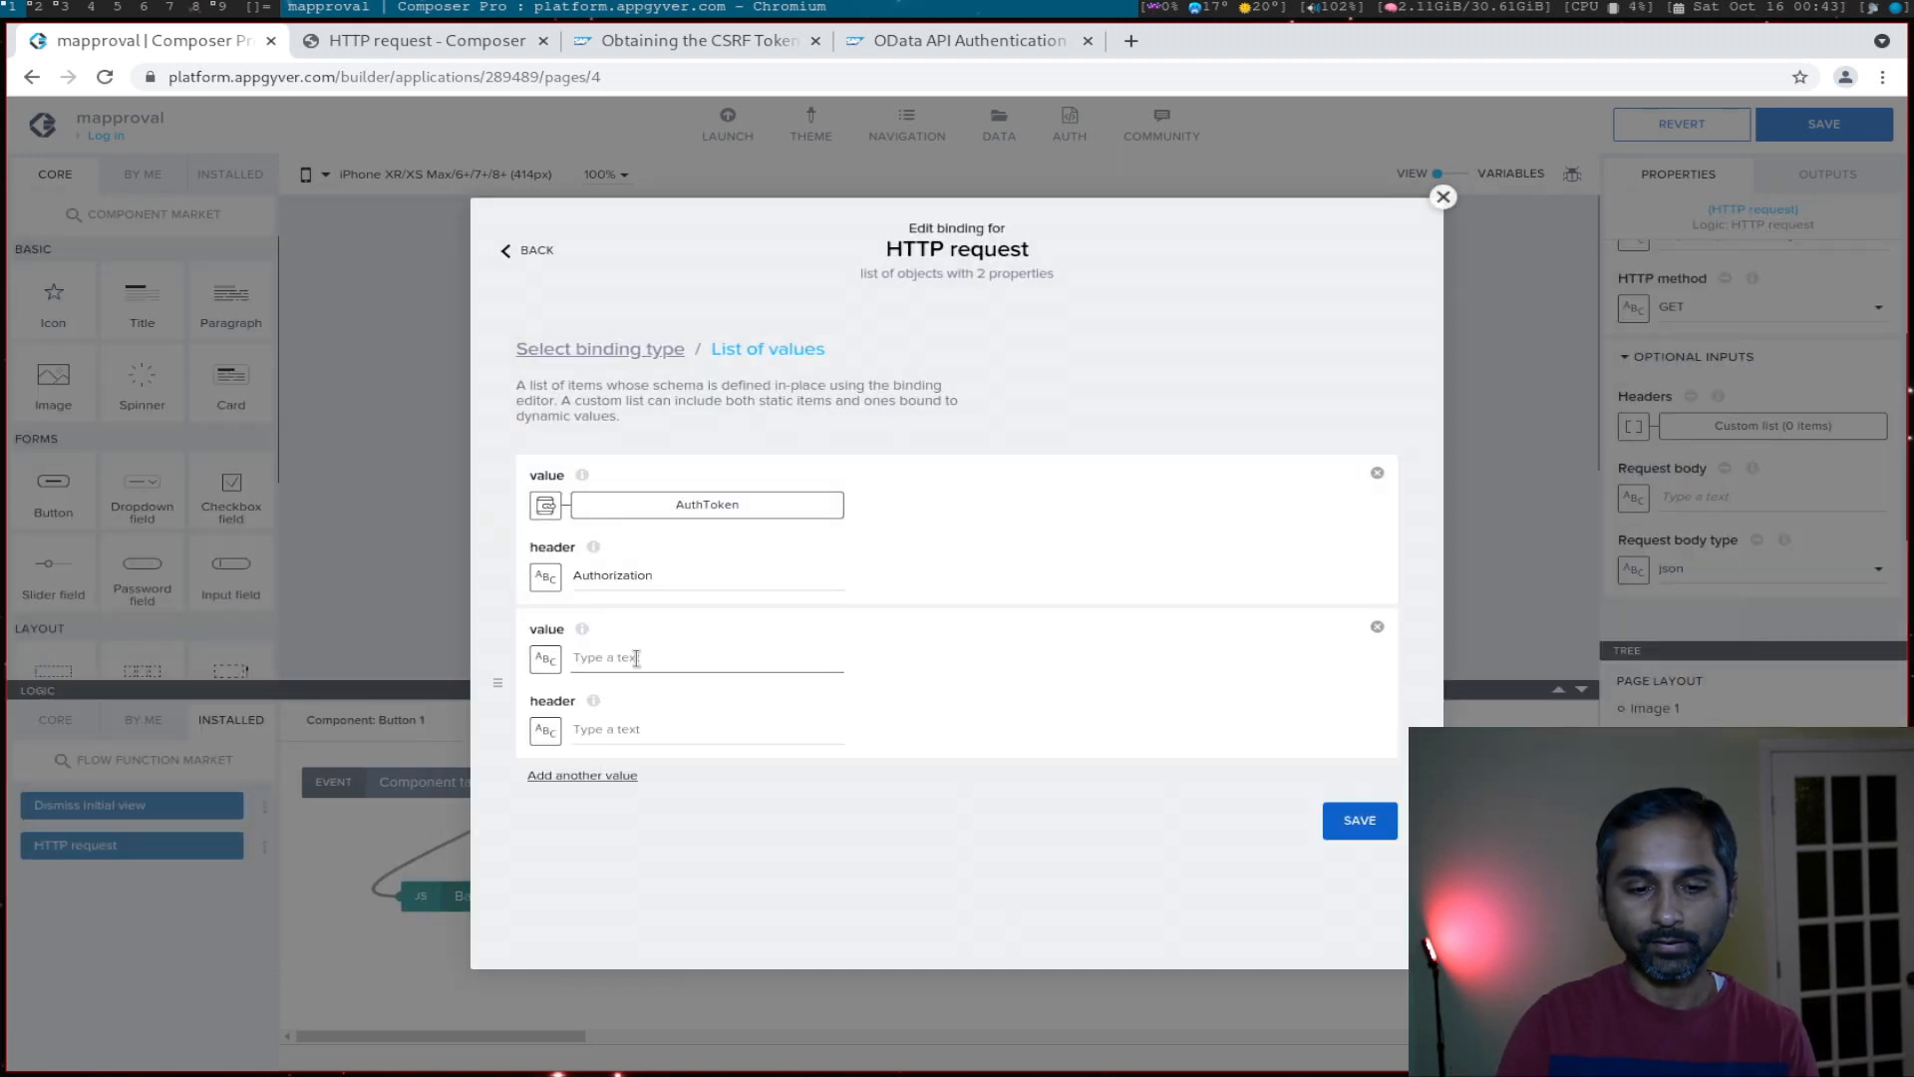
click(696, 40)
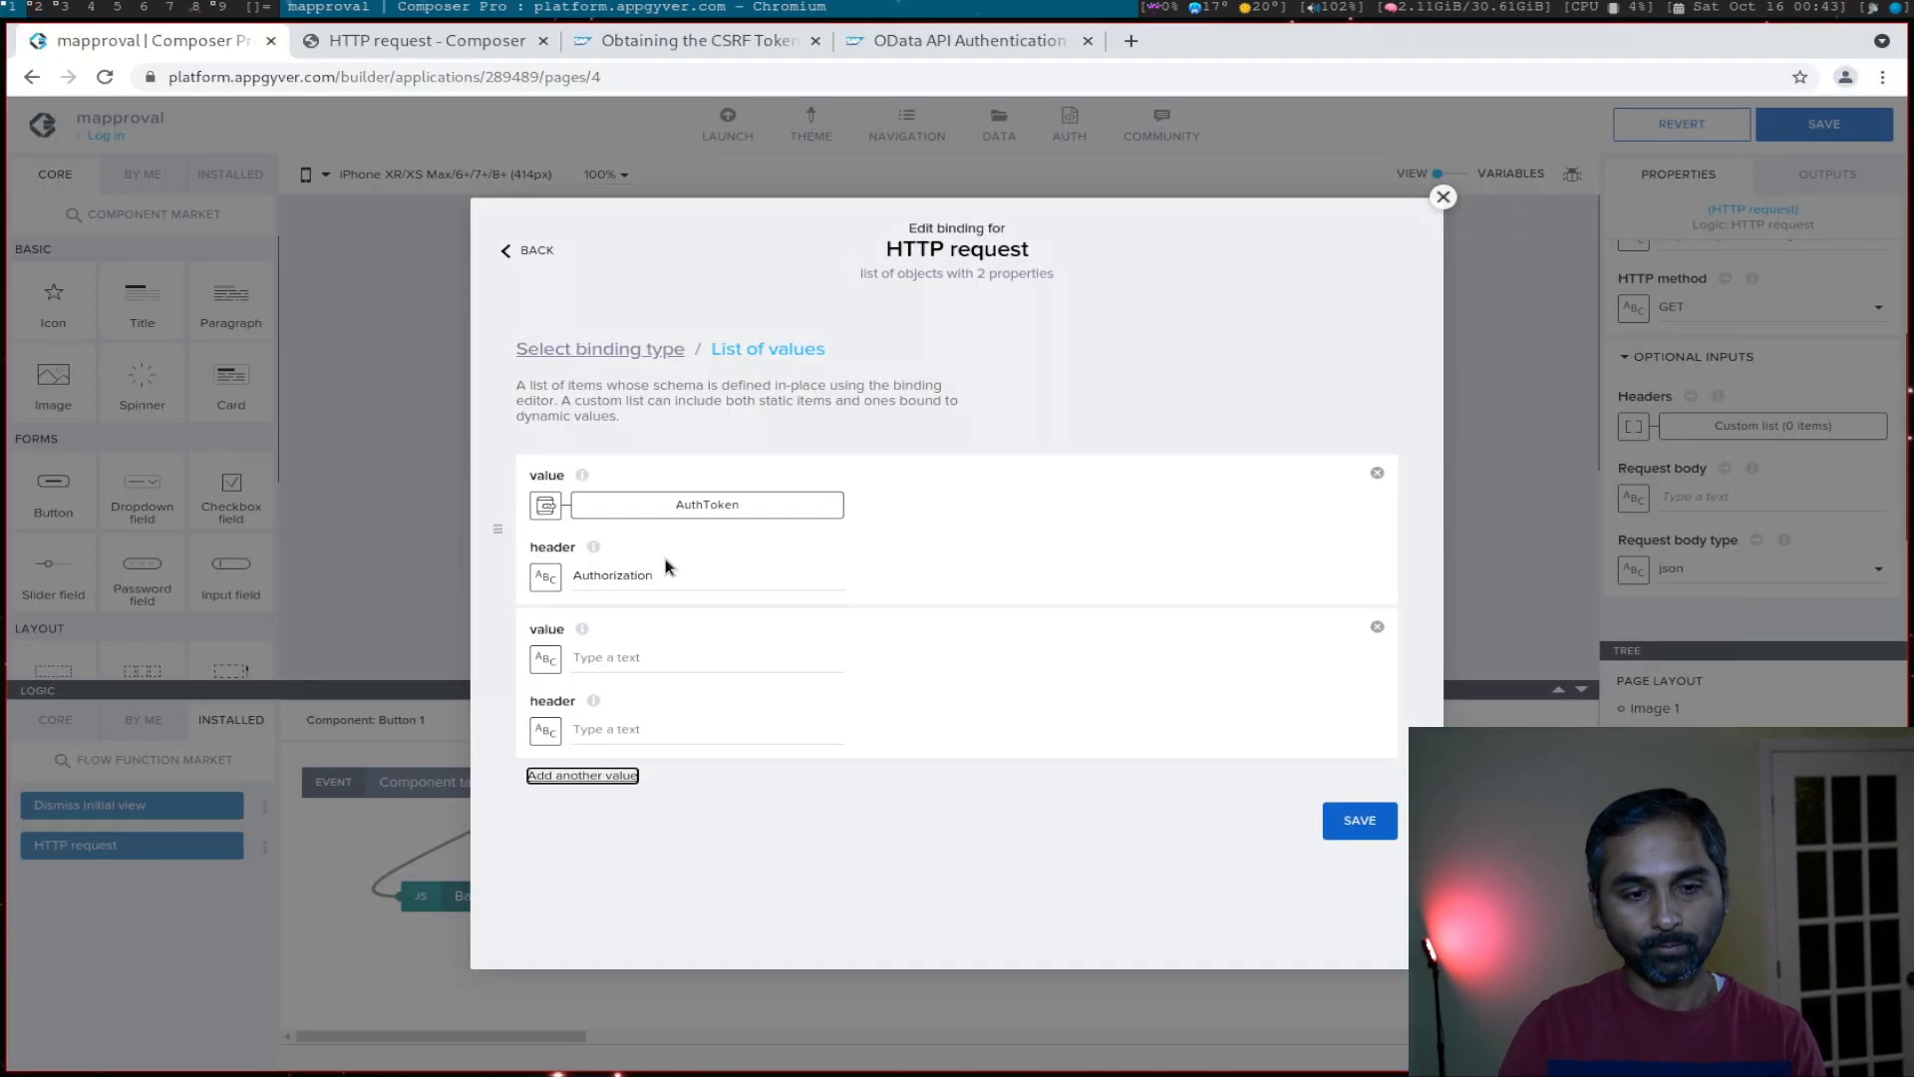
click(705, 730)
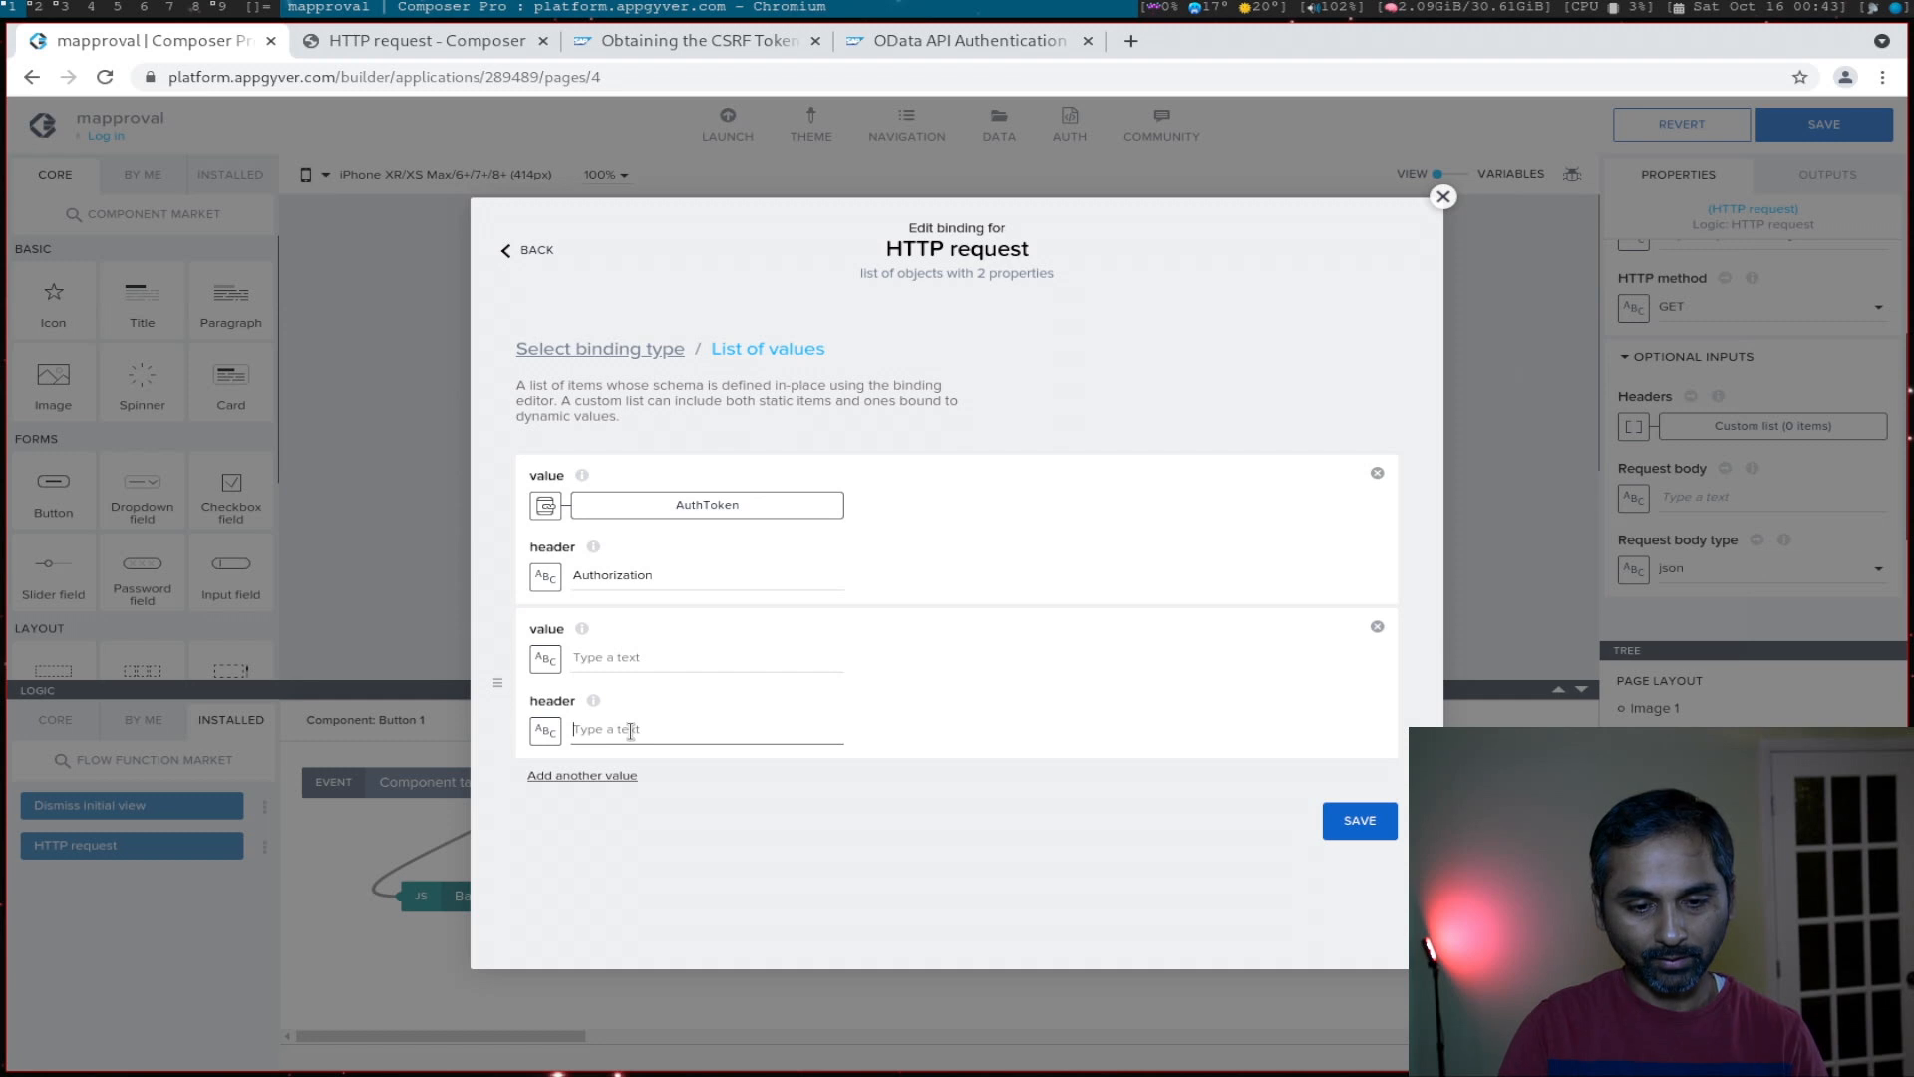
text(X-CSRF-TOKEN)
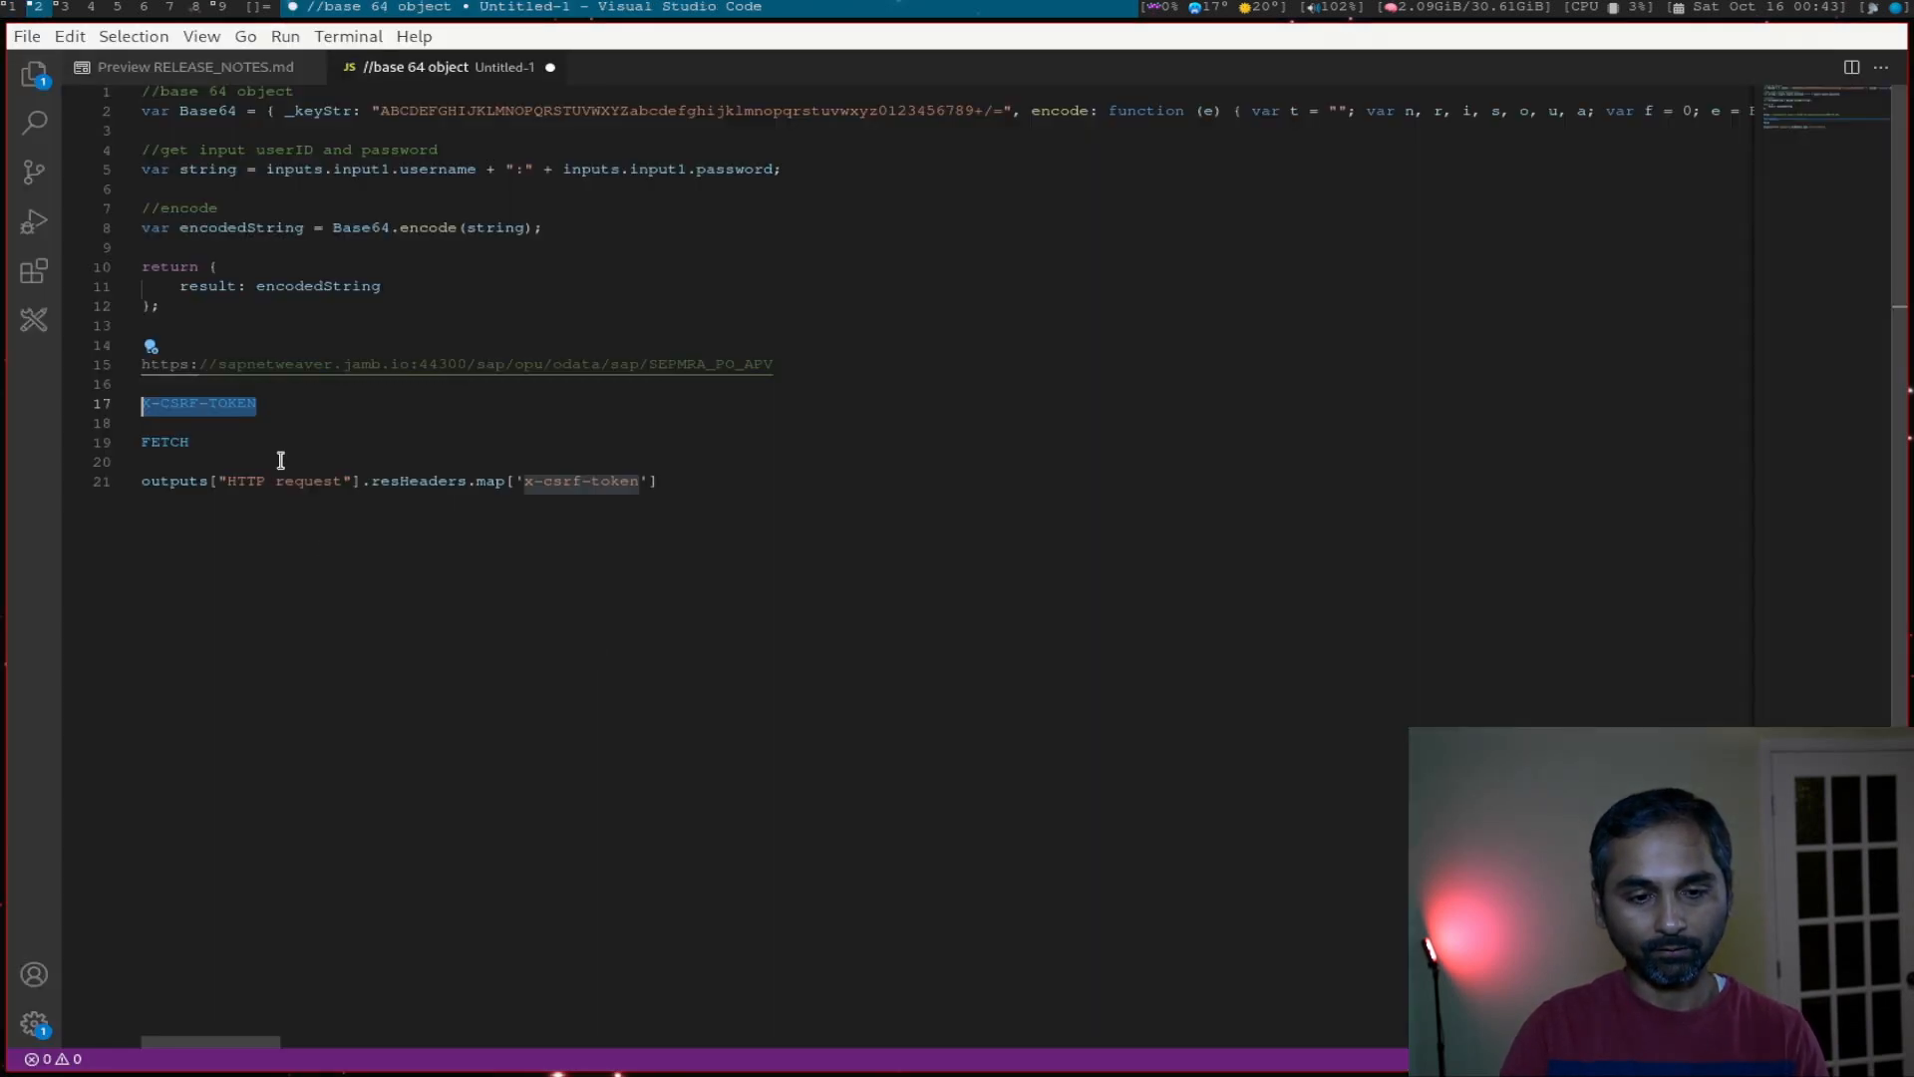
click(191, 443)
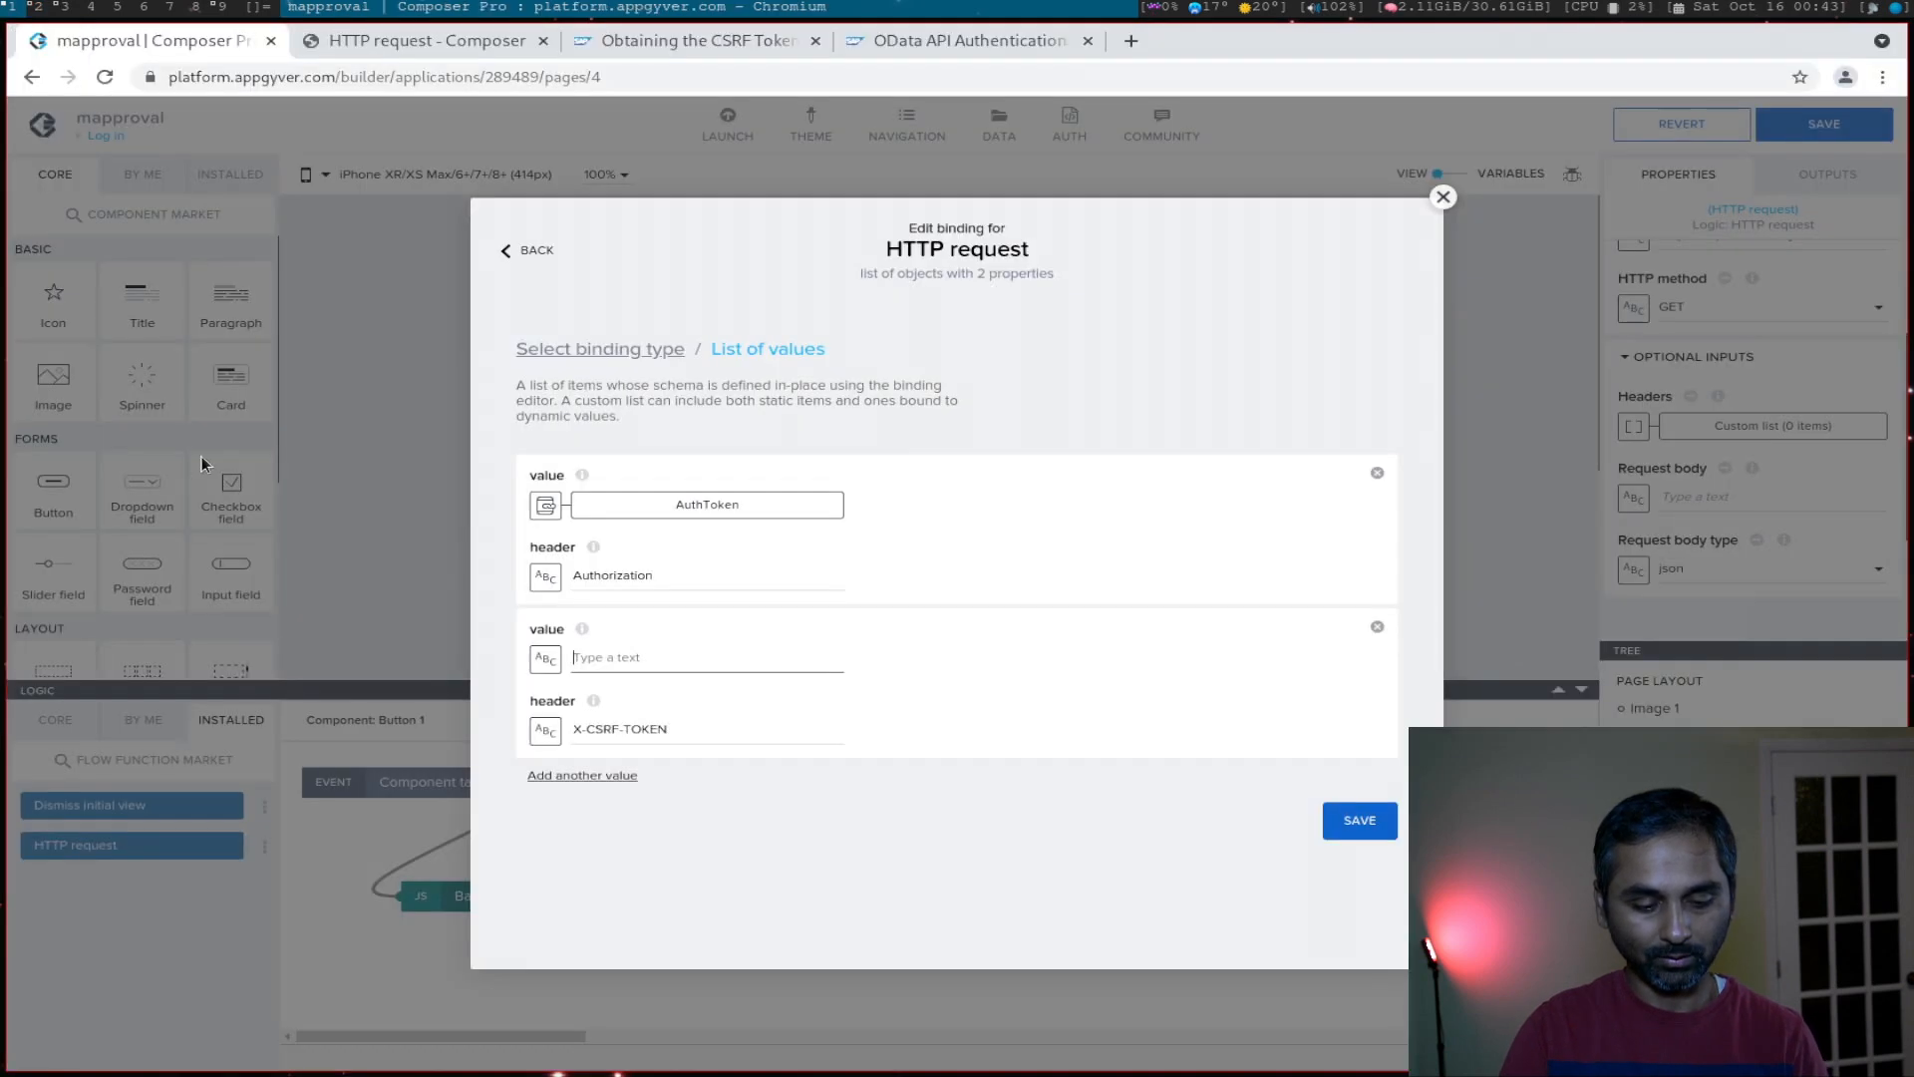
text(FETCH)
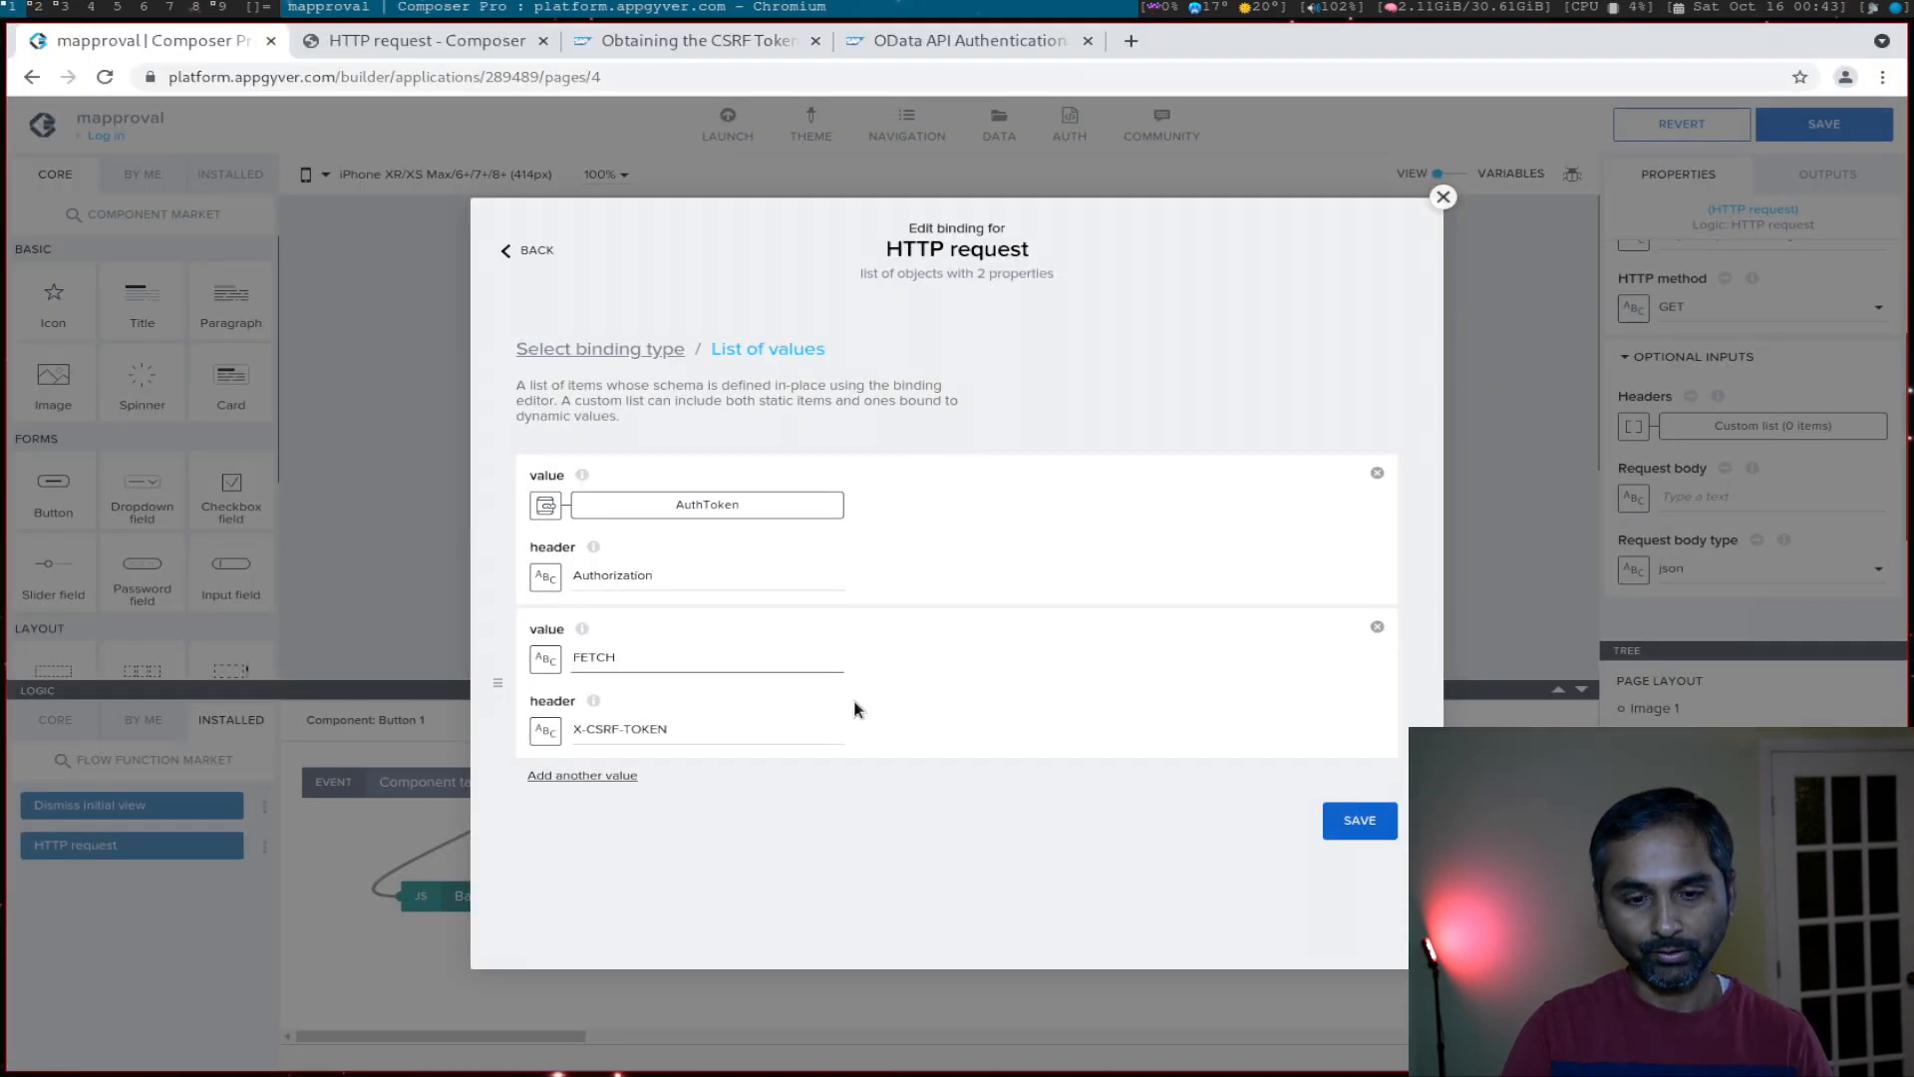
click(1358, 820)
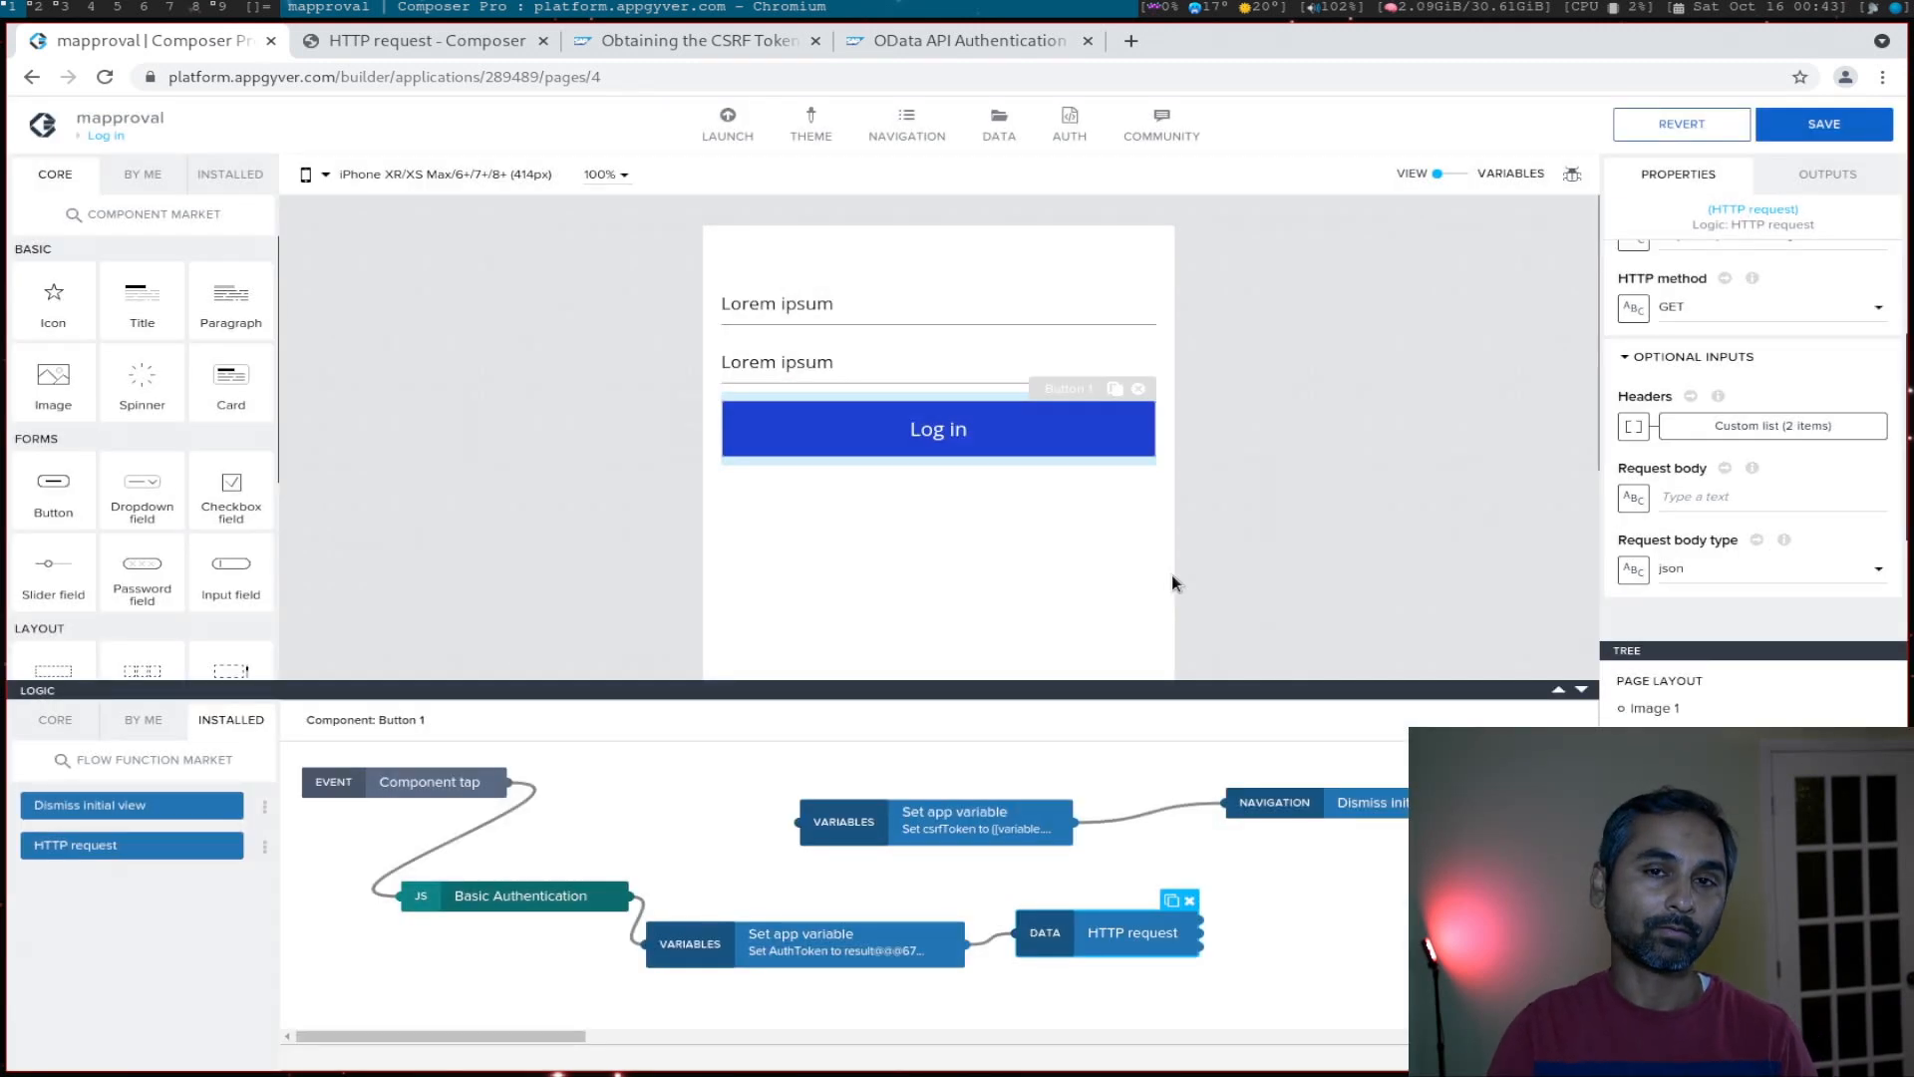
mouse_move(1236, 676)
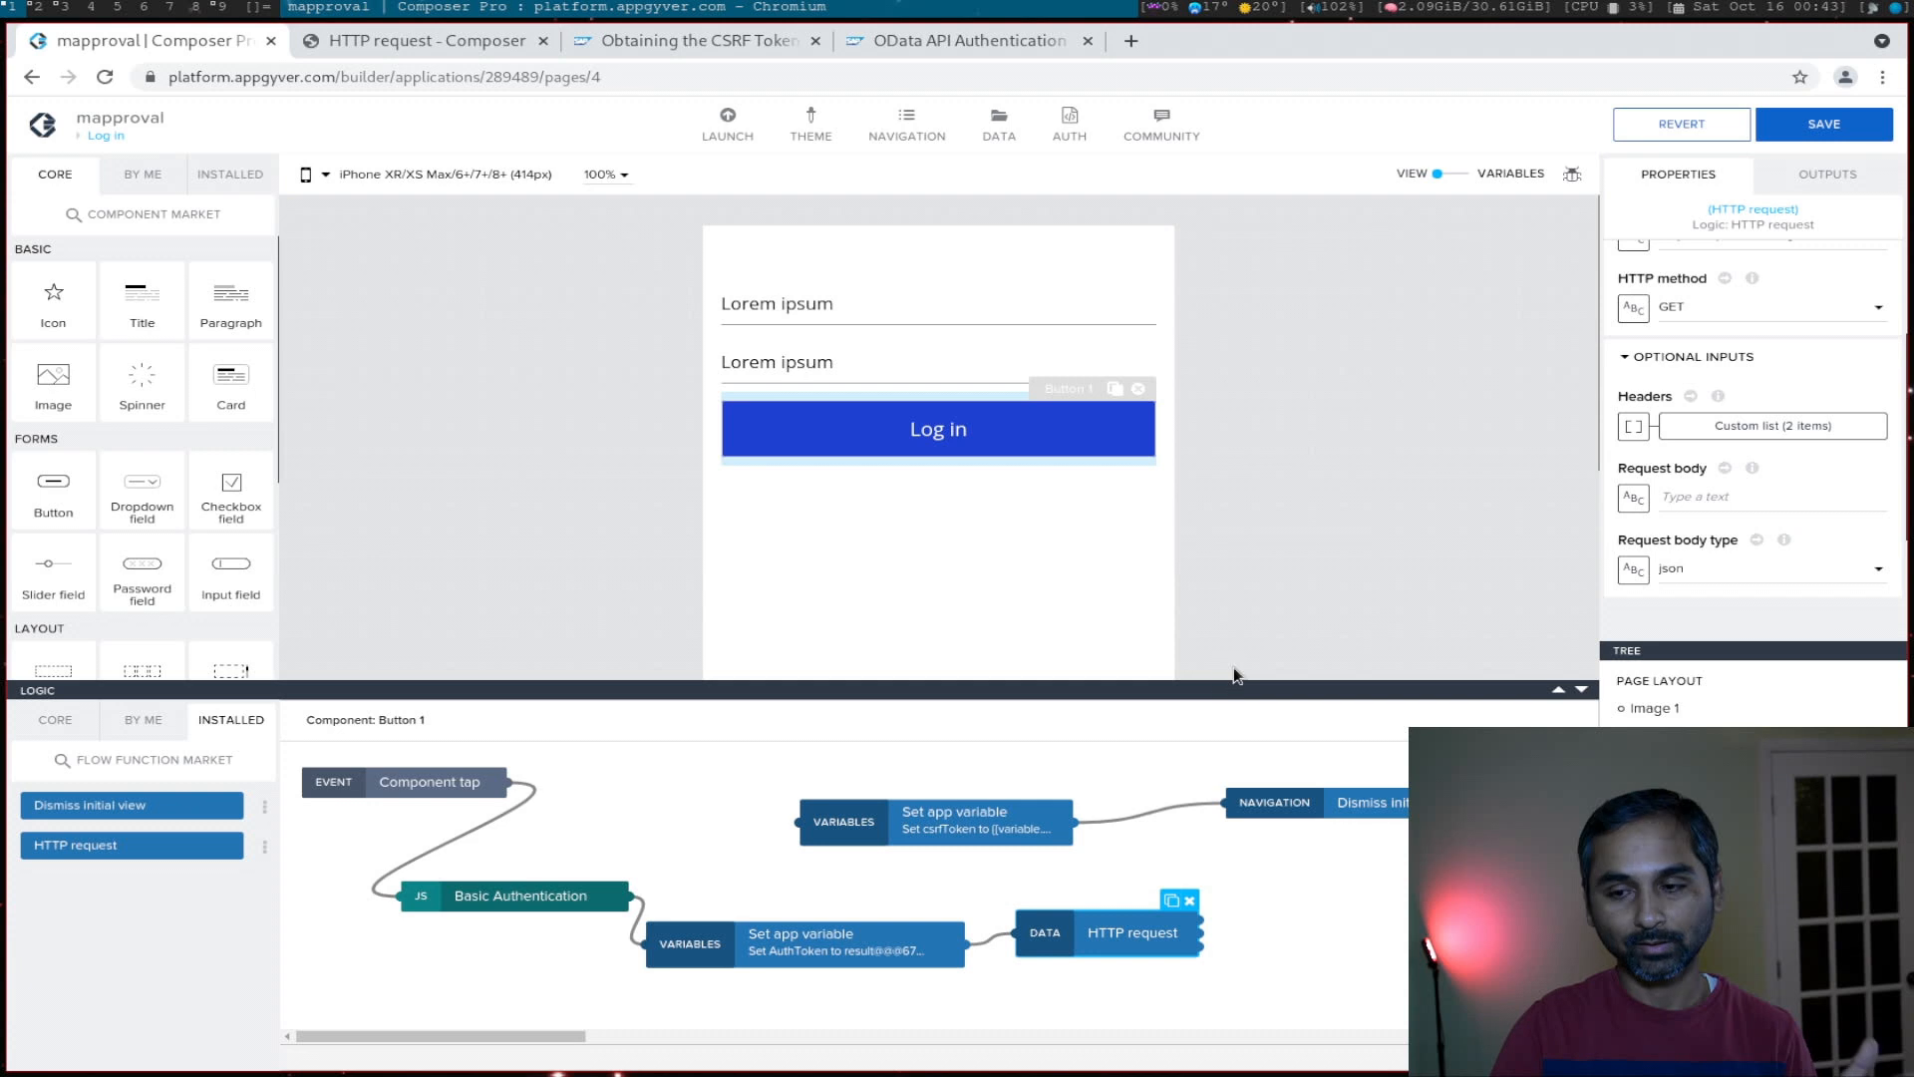
Step: Add a Set app variable step after the HTTP request and start choosing its target variable
scroll(down, 3)
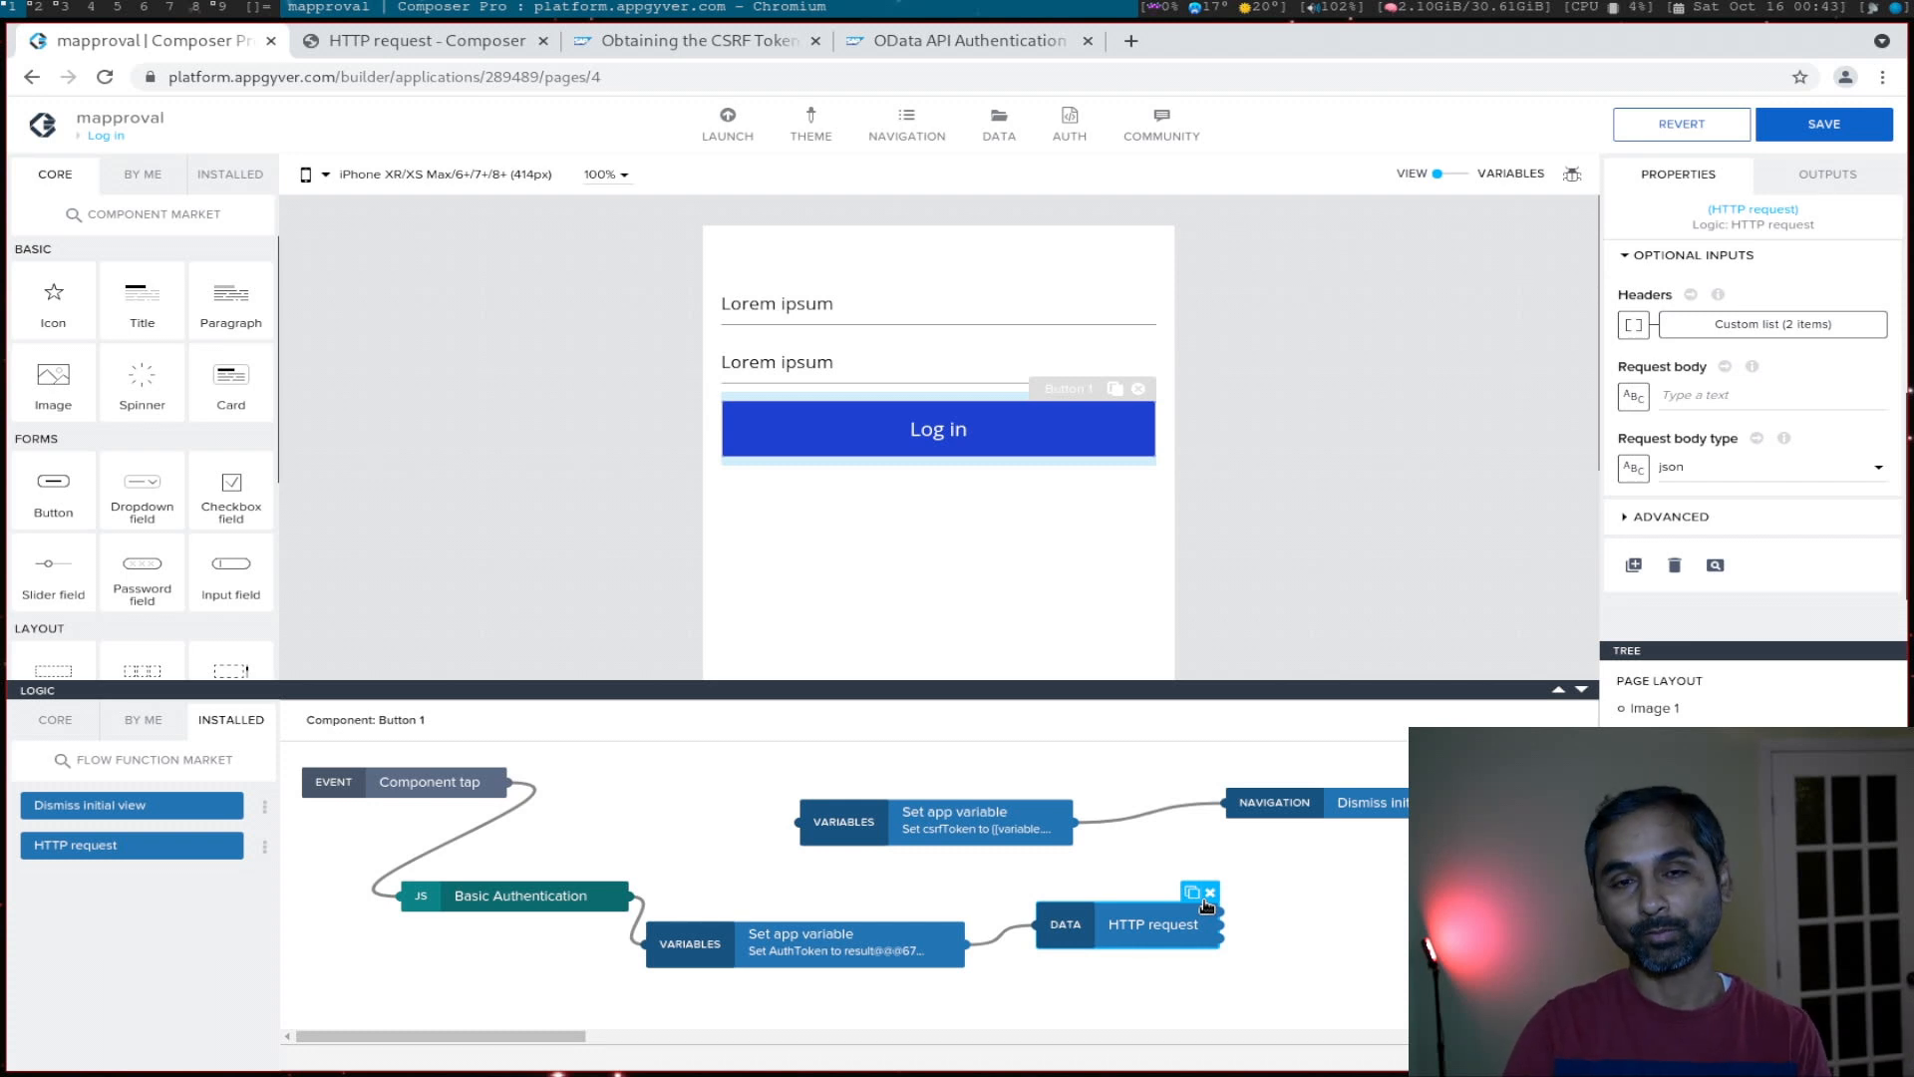
mouse_move(1179, 971)
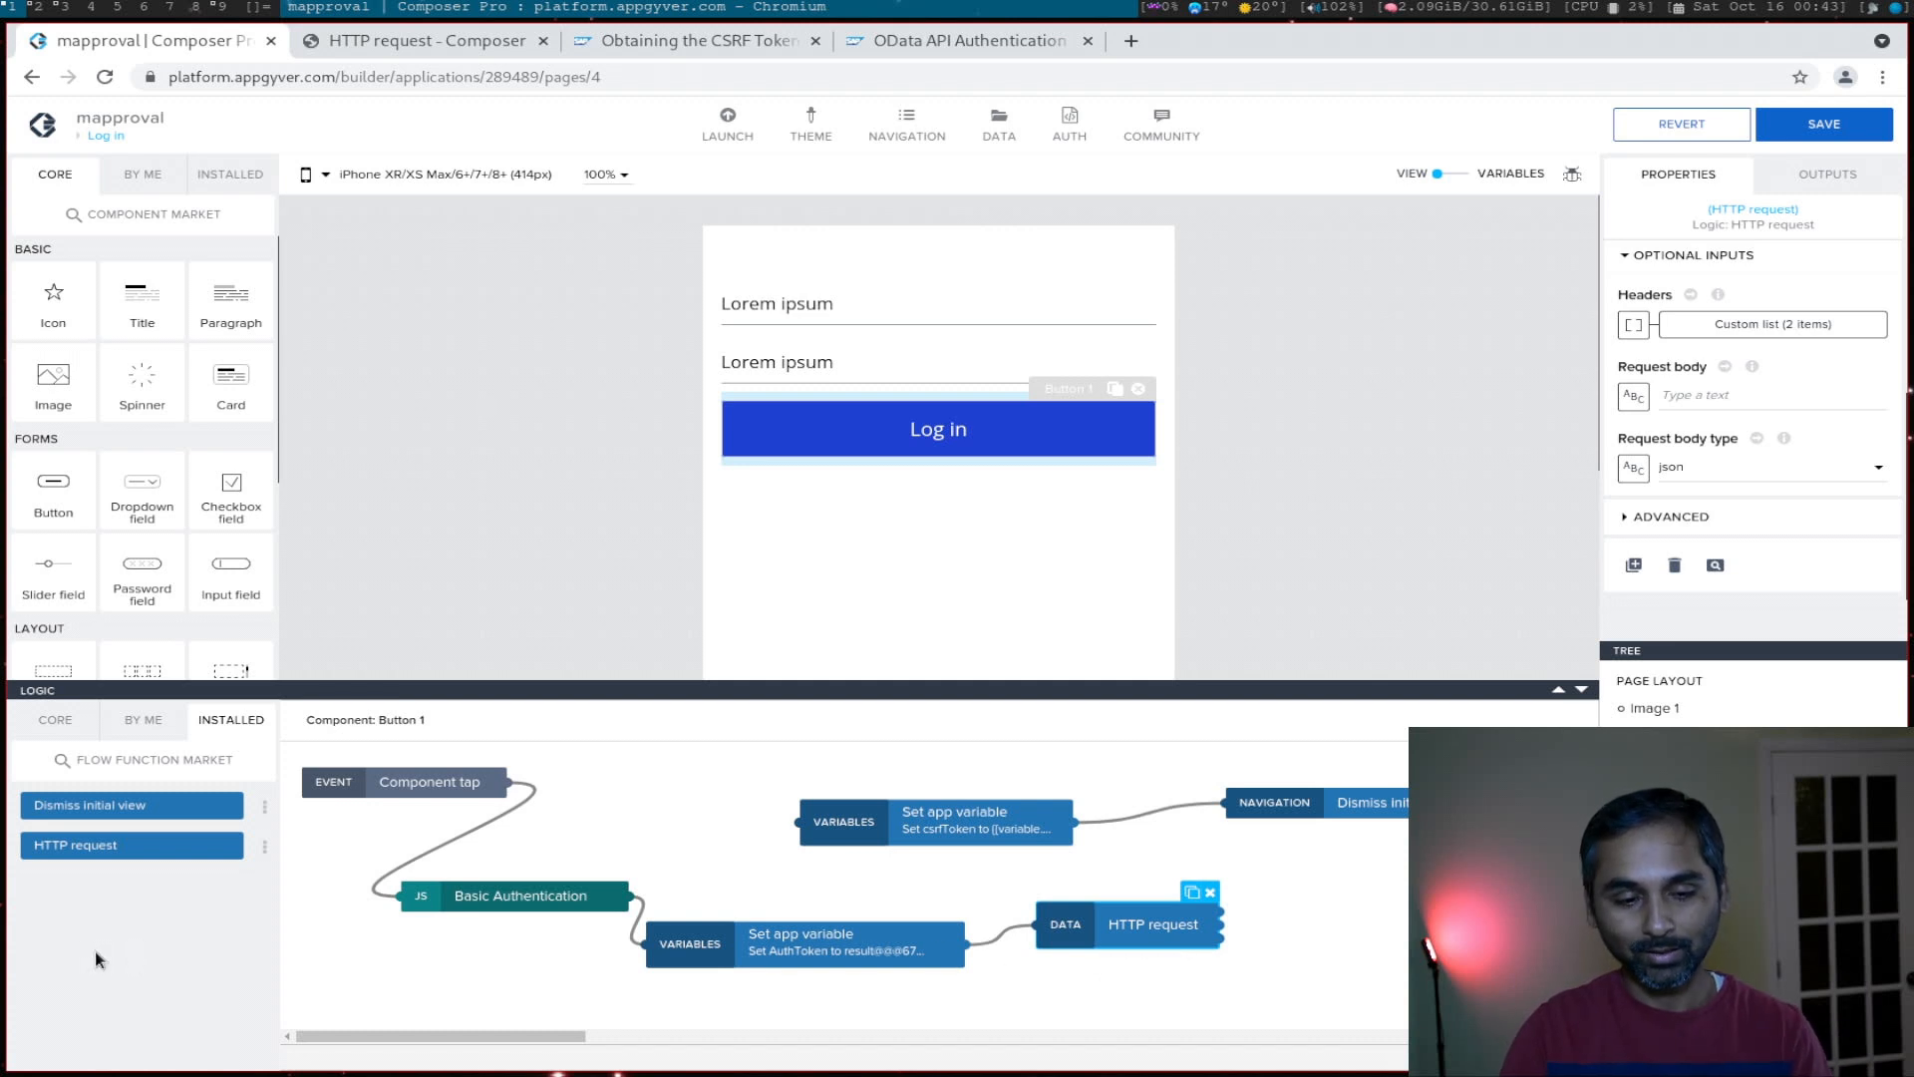
click(54, 720)
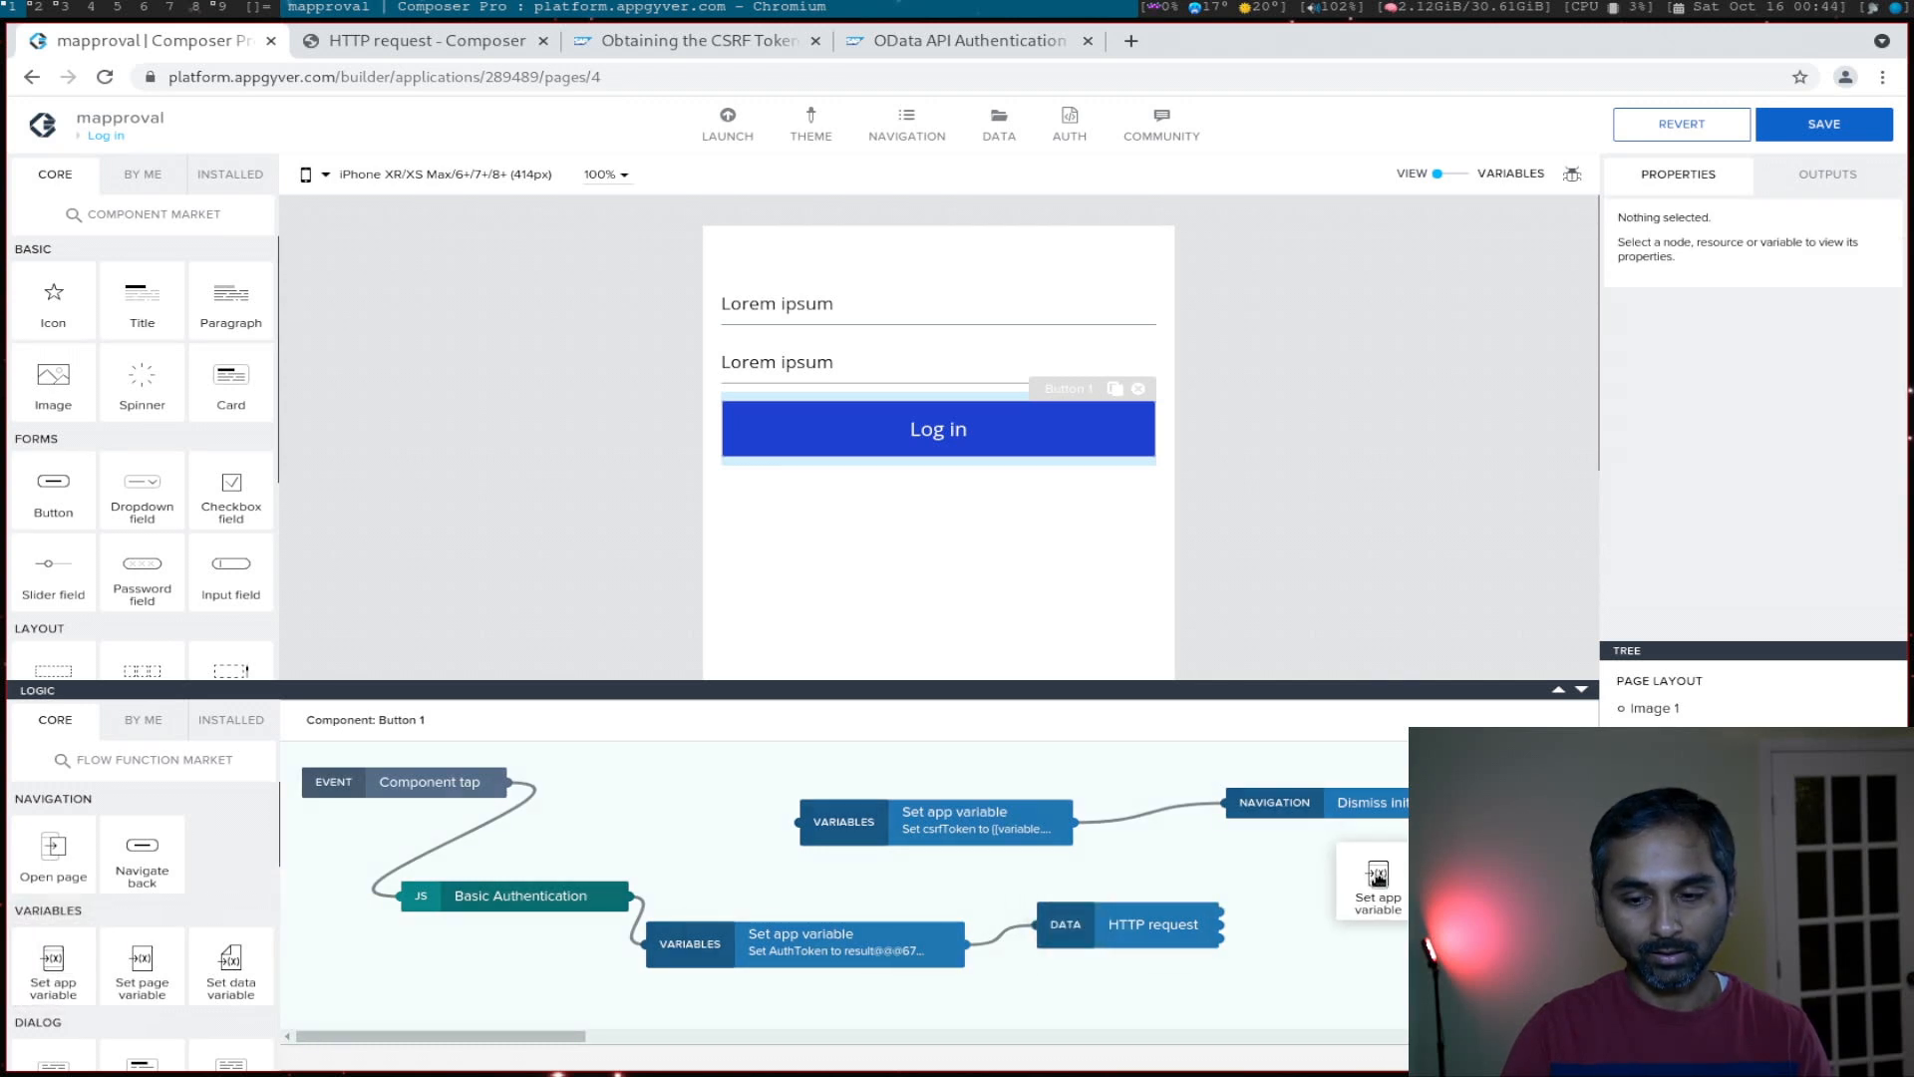
click(1375, 891)
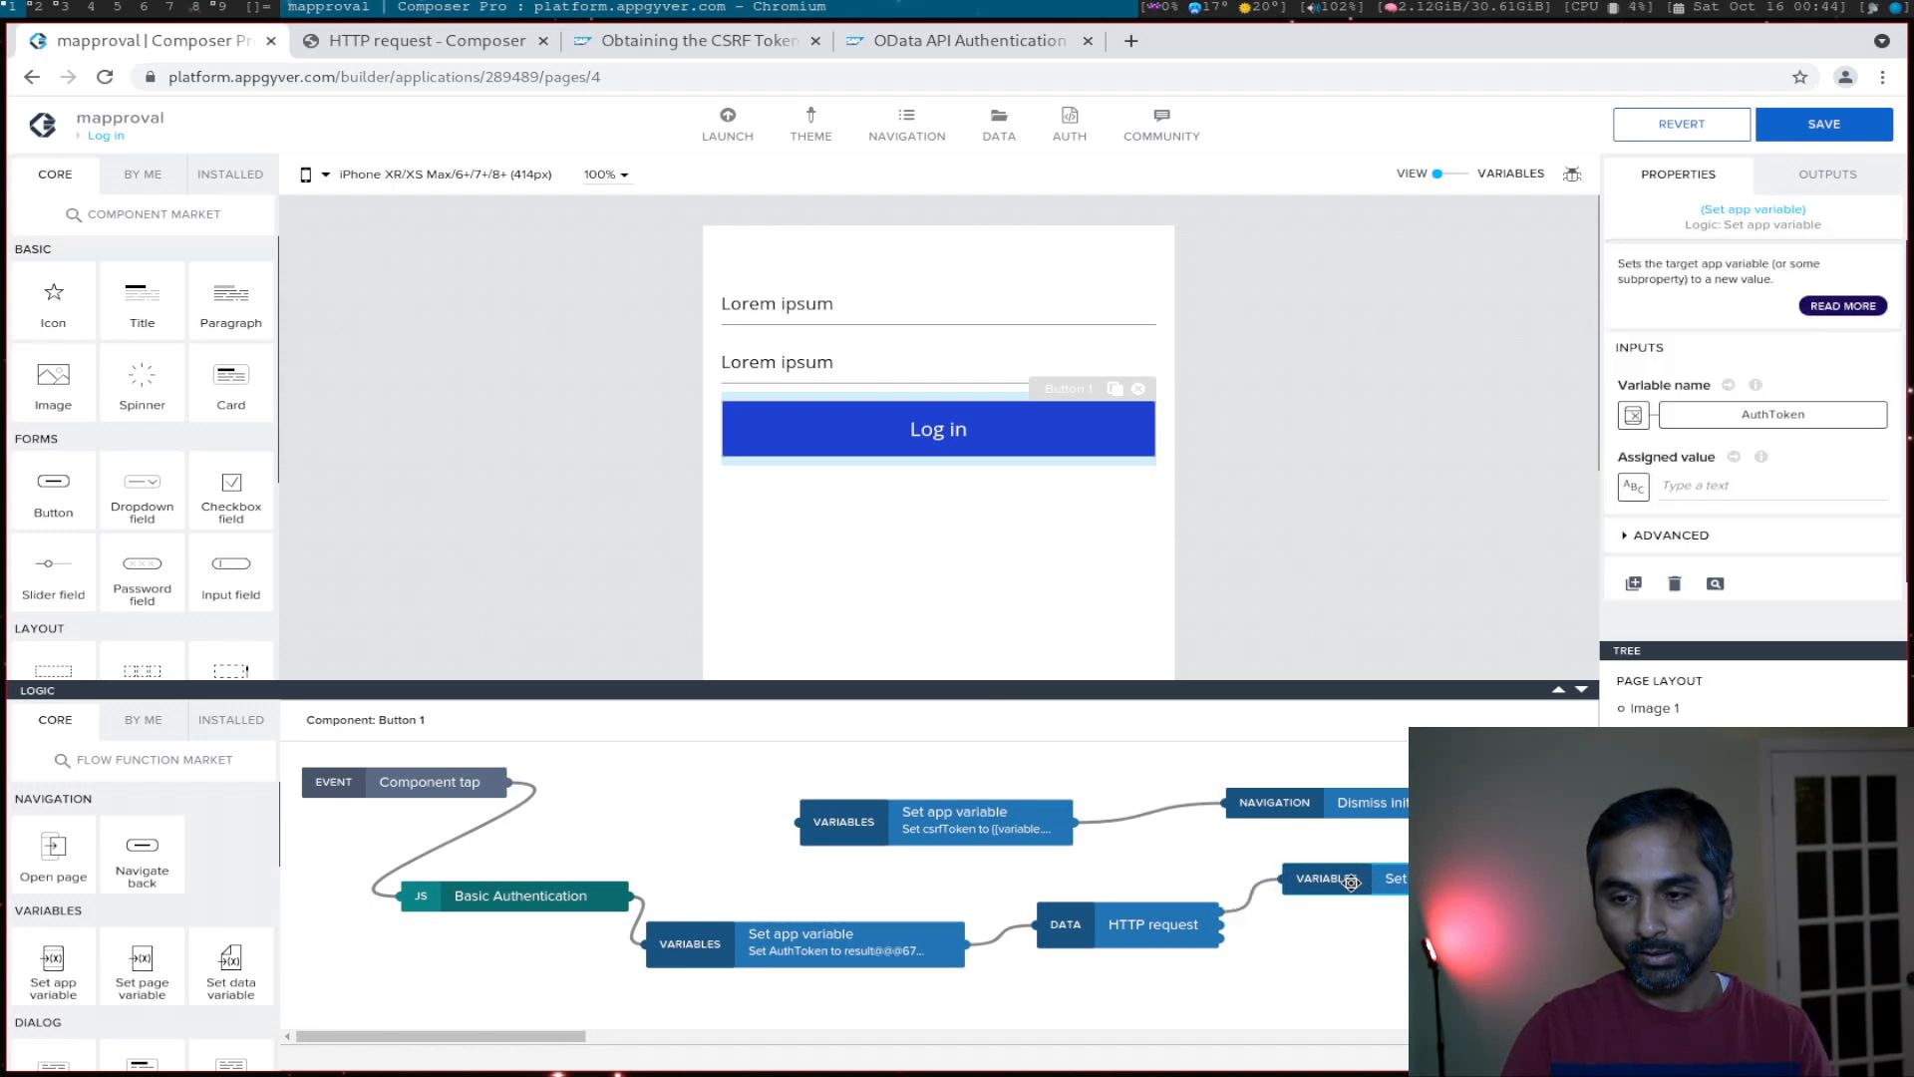
mouse_move(1635, 415)
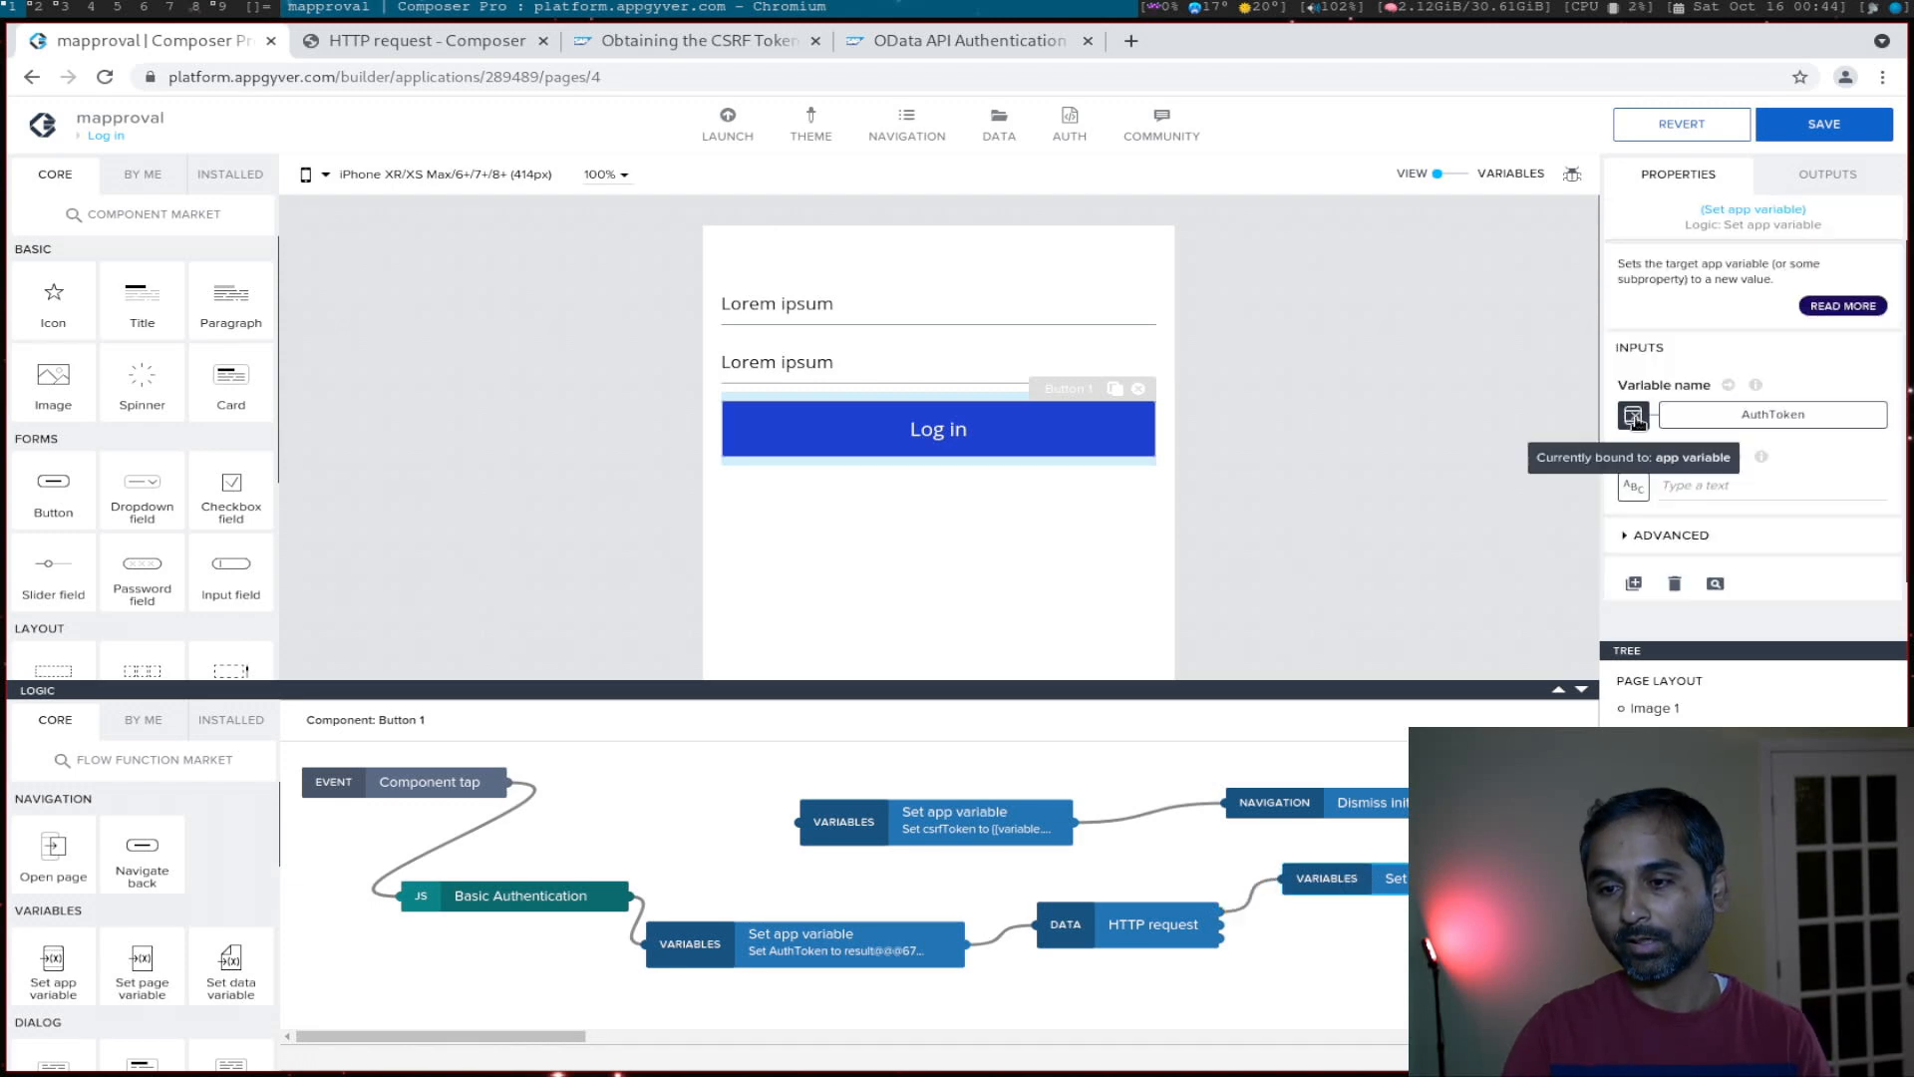
click(1633, 414)
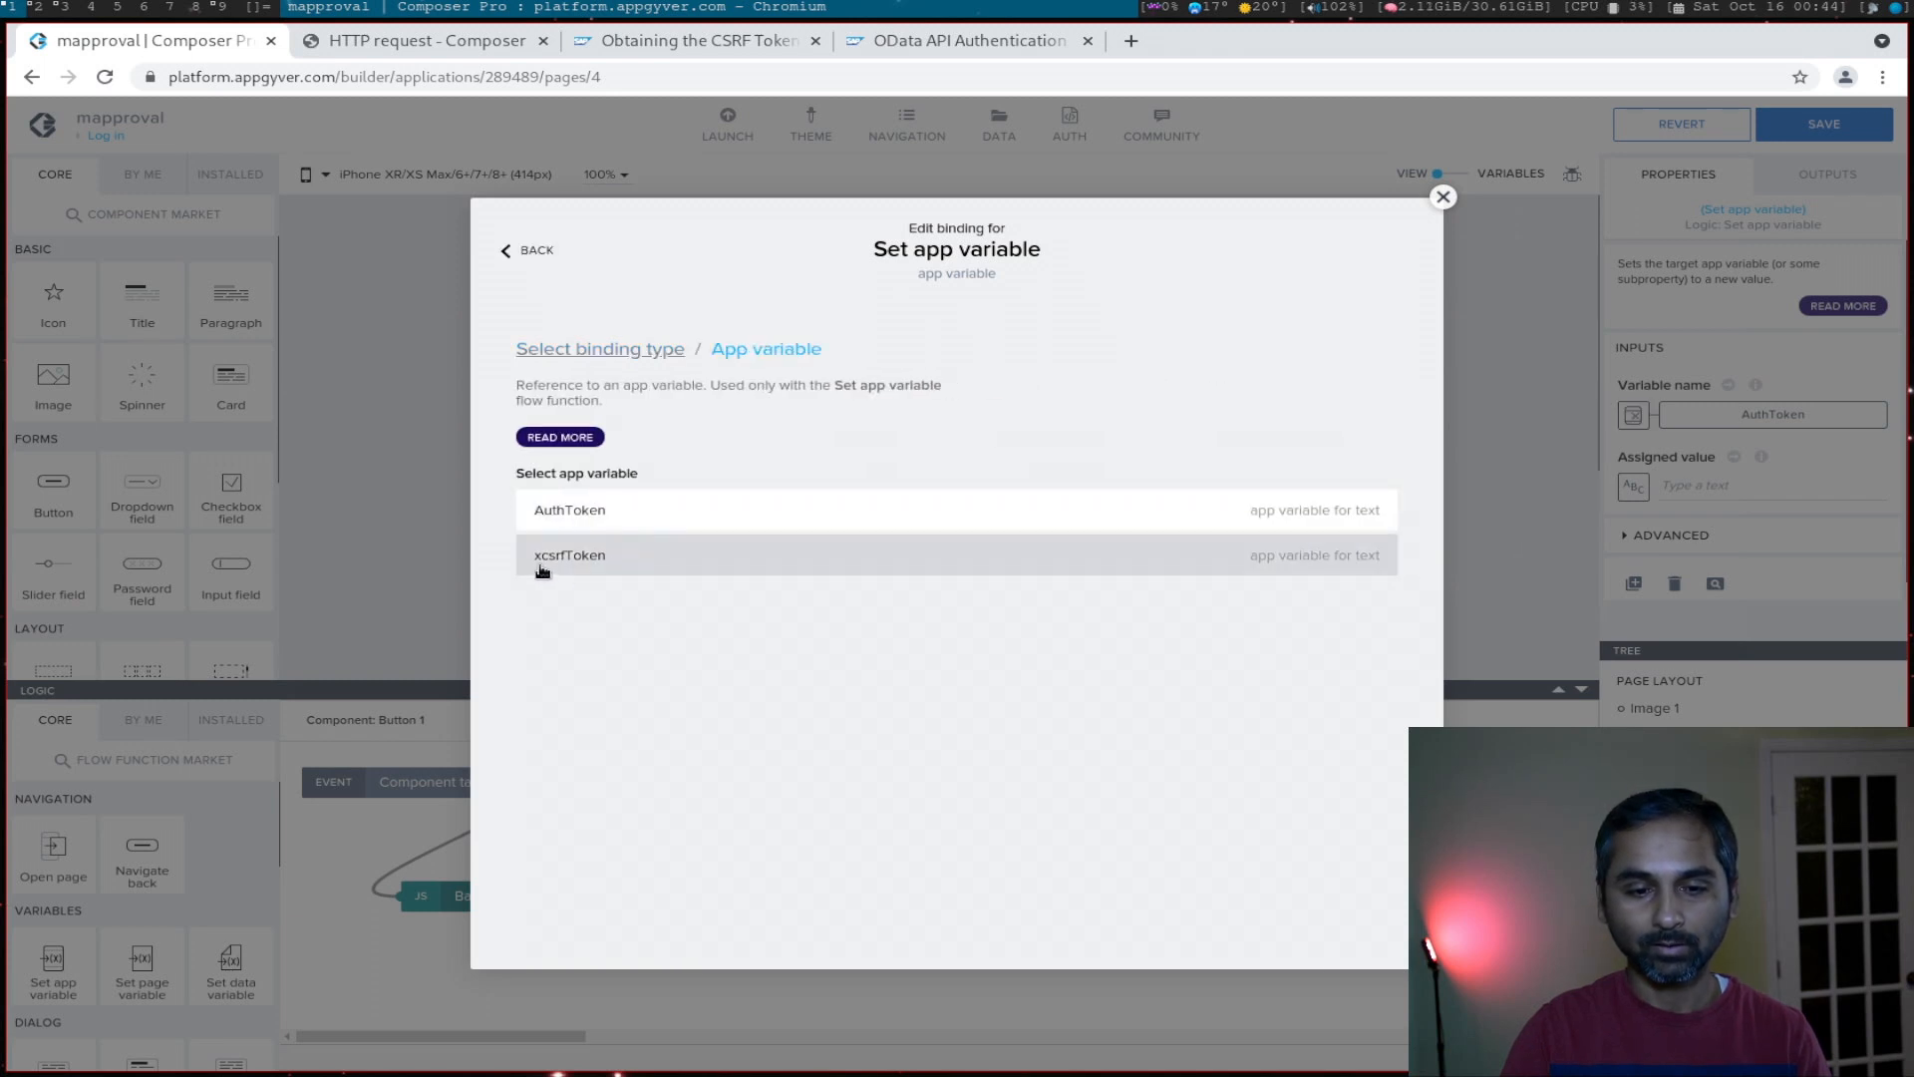
Step: Target xcsrfToken and switch its assigned value to a formula
click(570, 554)
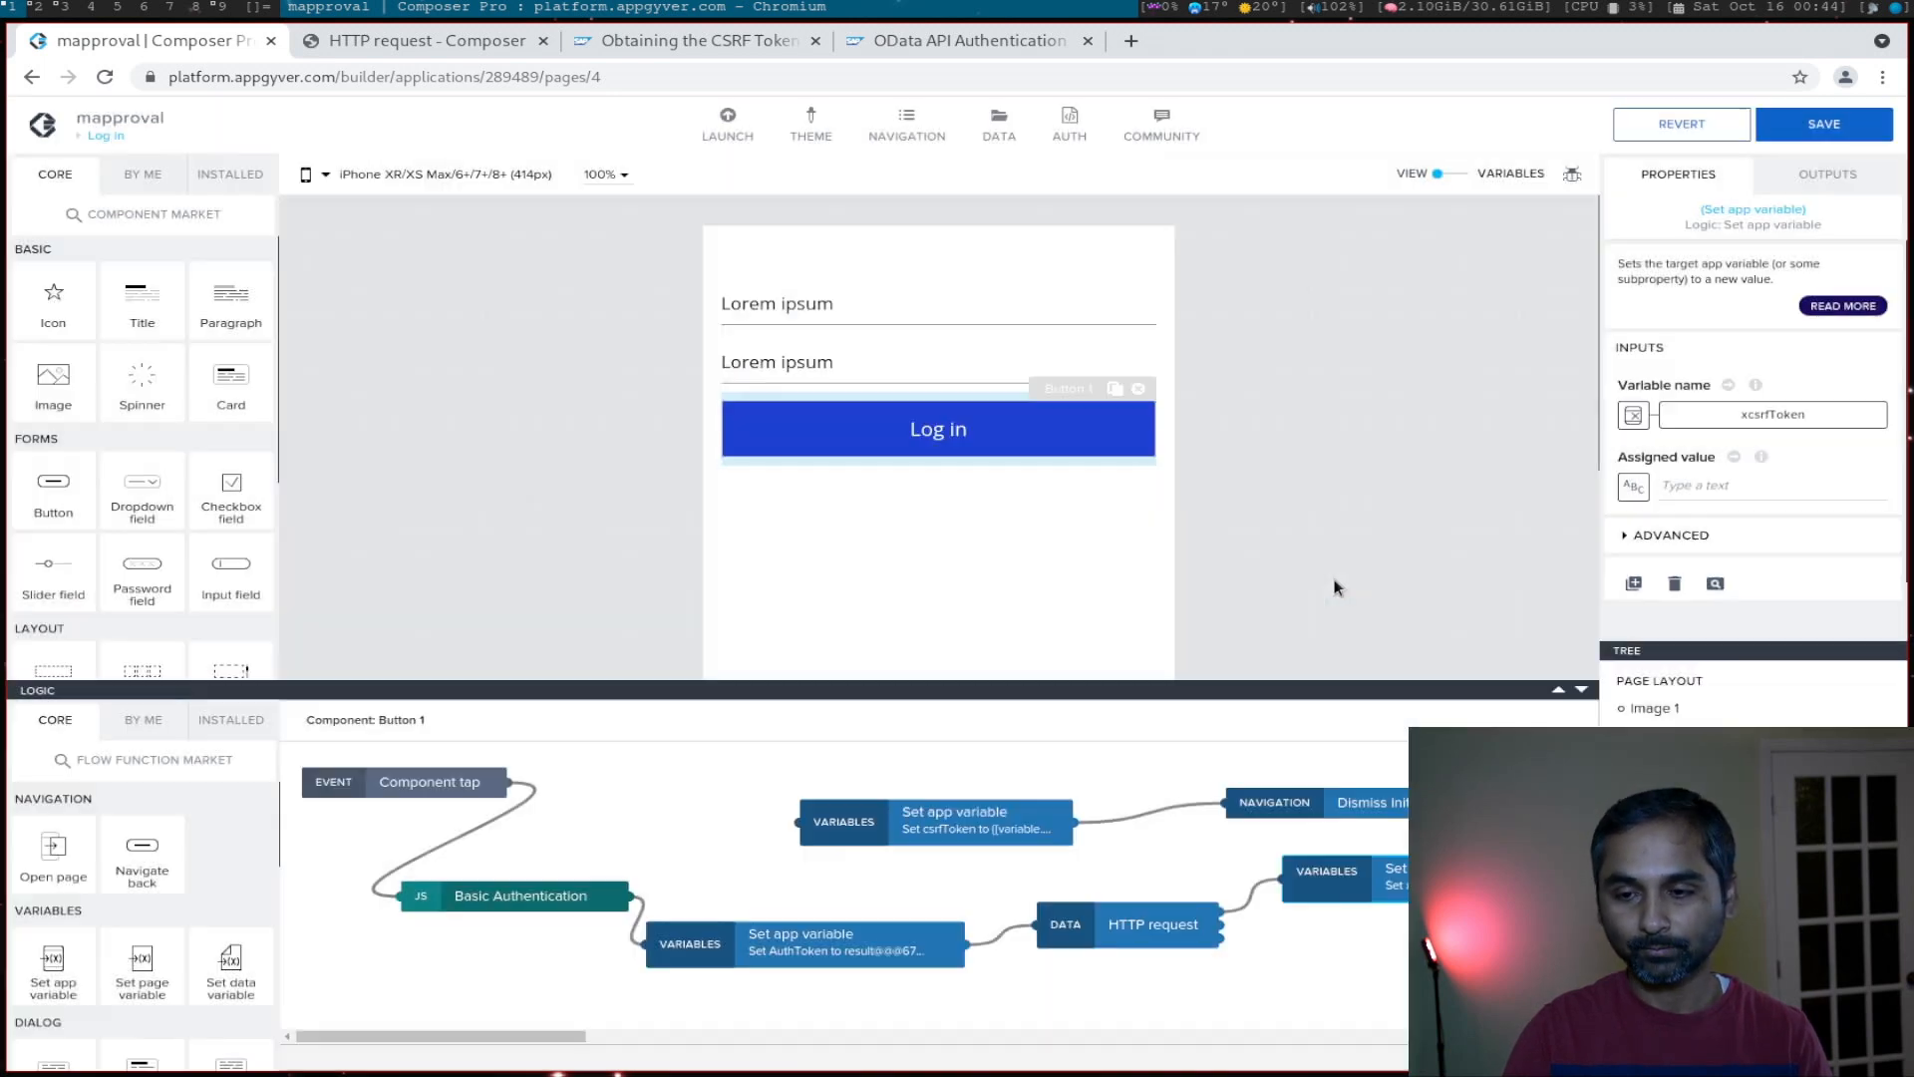
click(1633, 484)
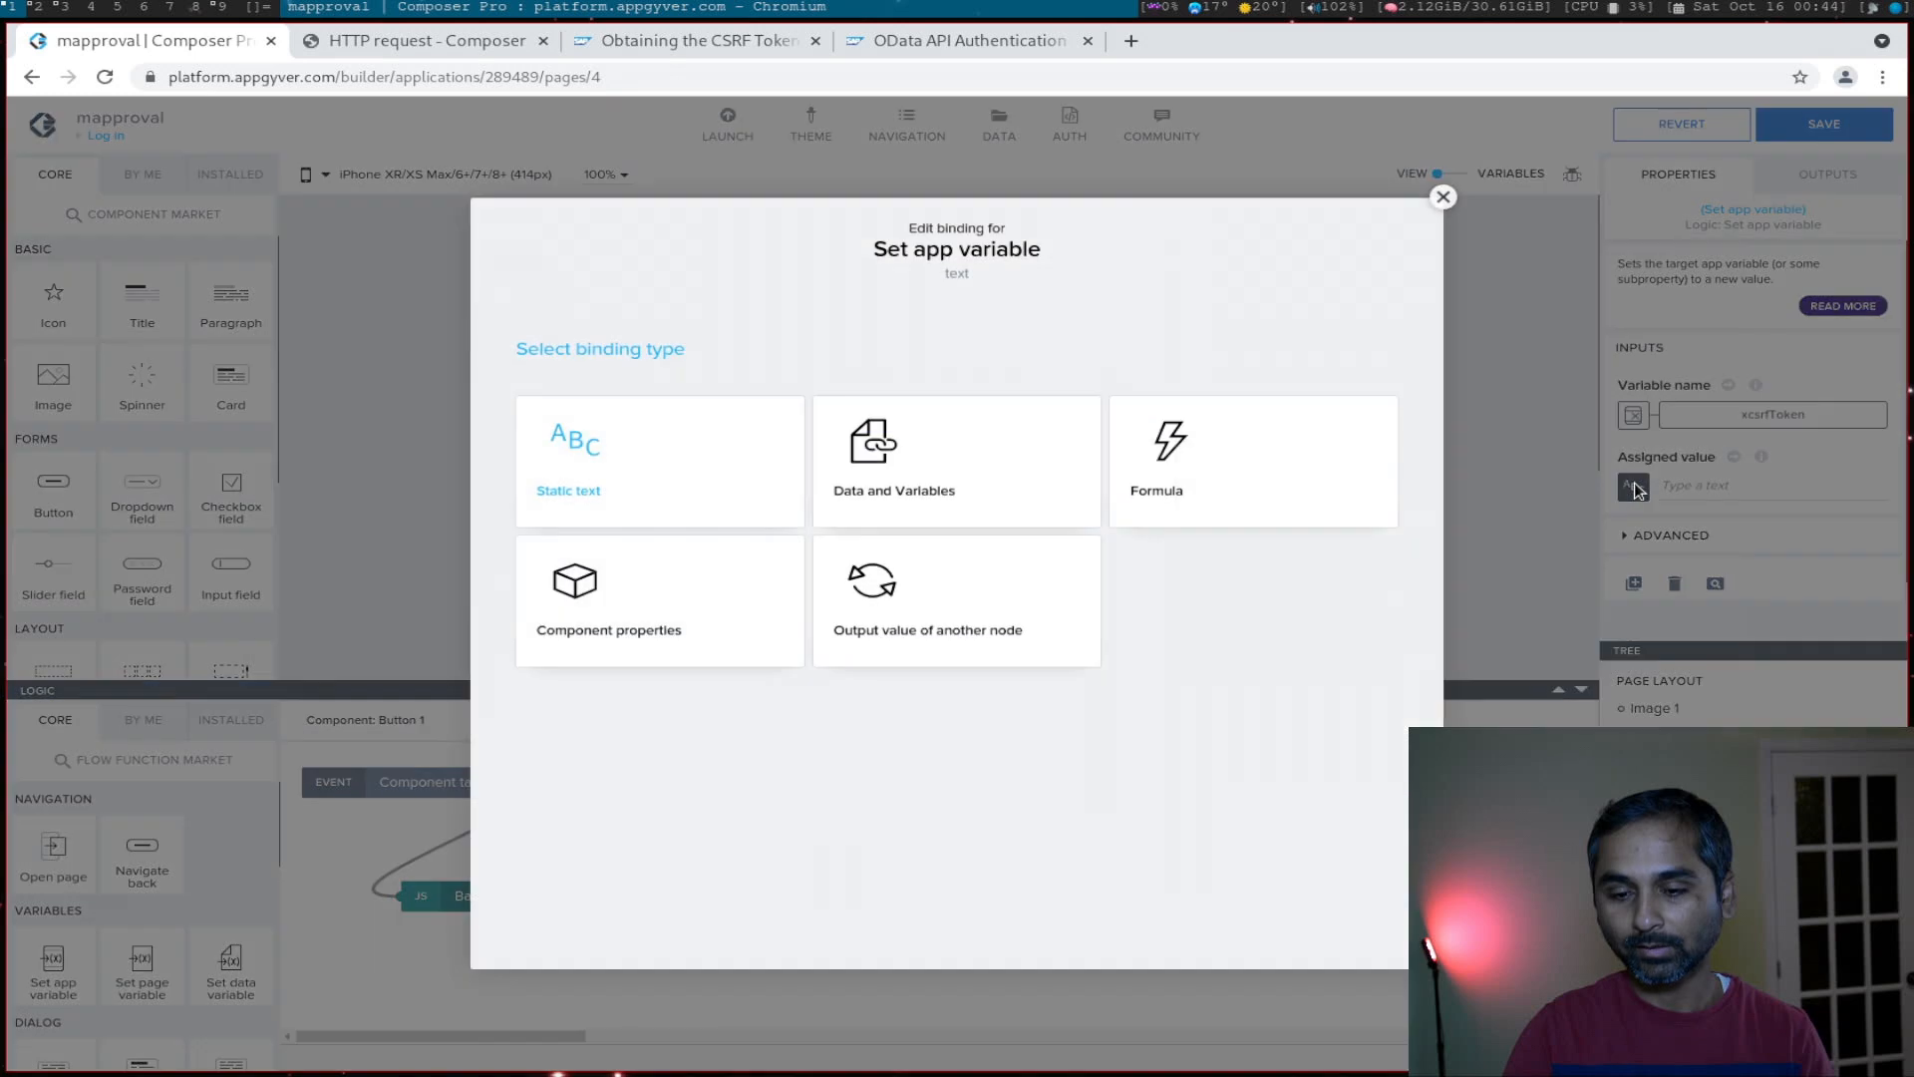
click(1250, 460)
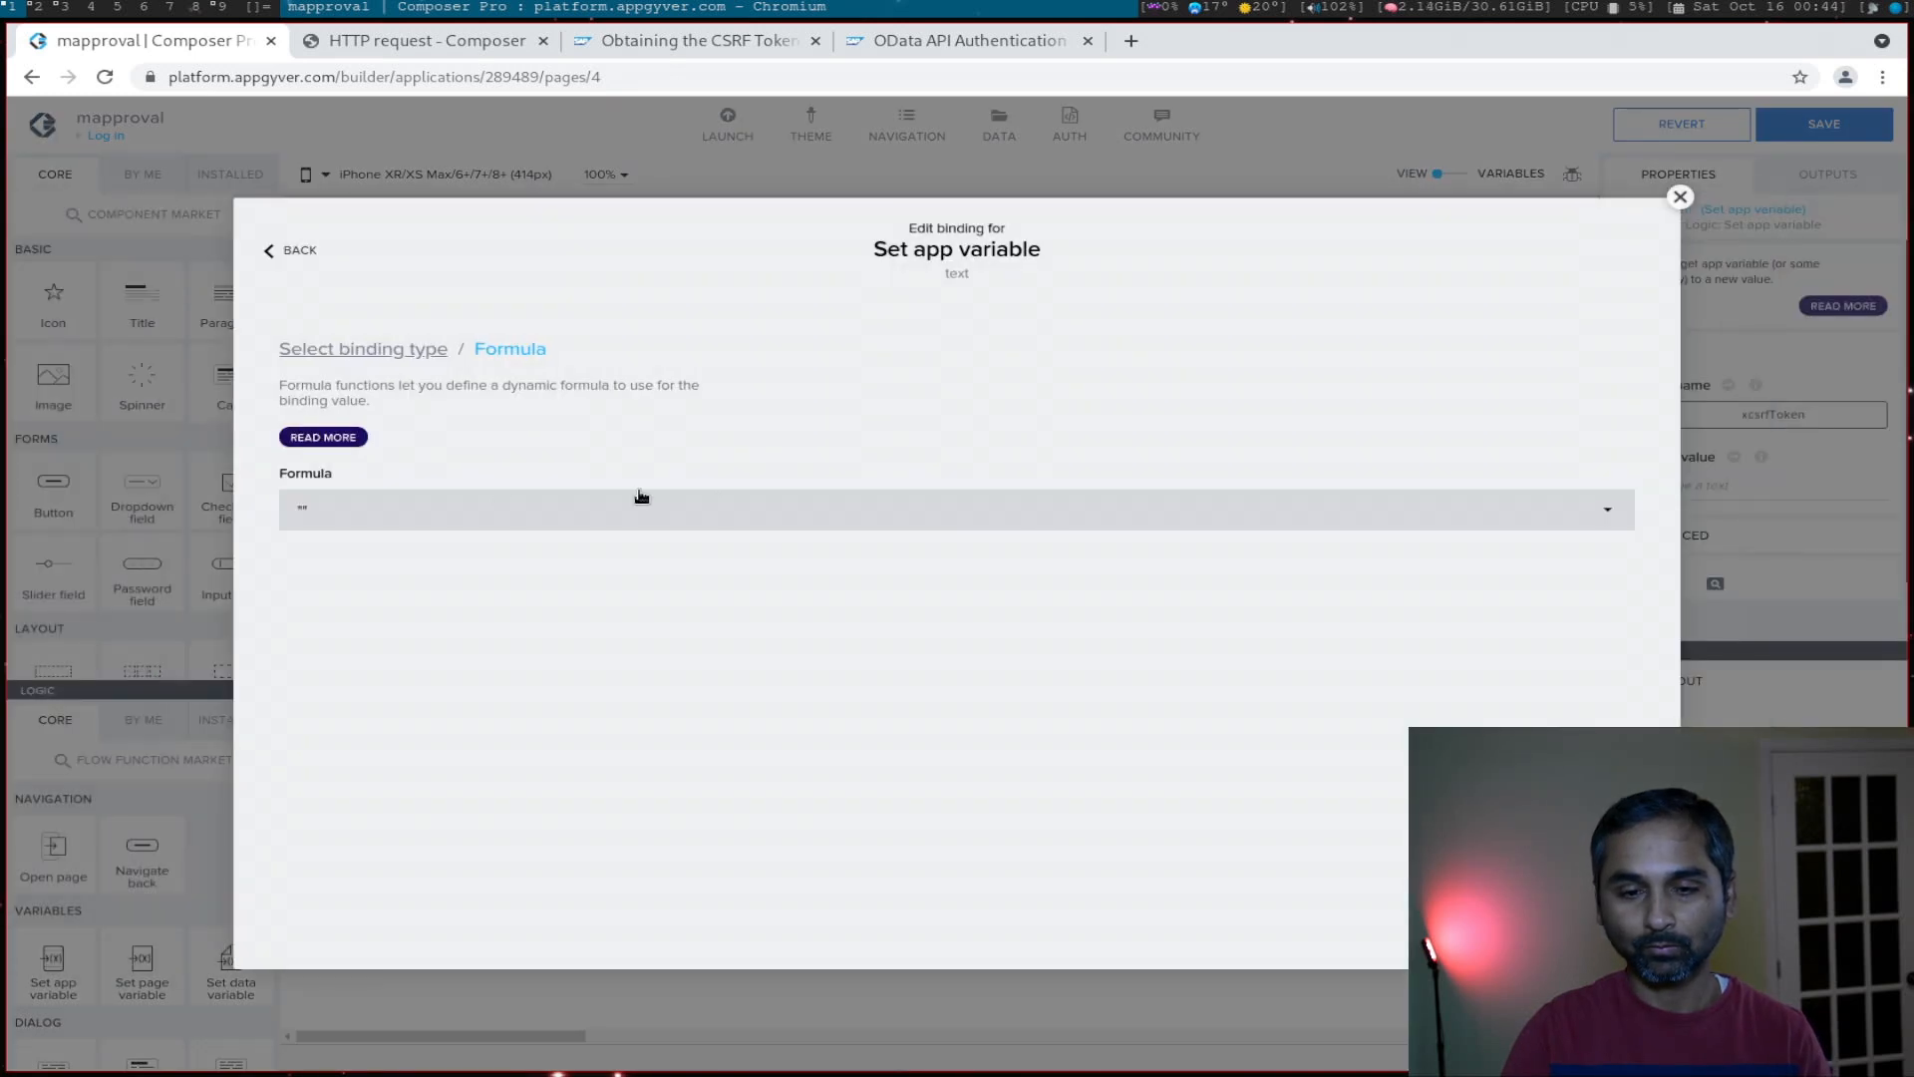
click(640, 509)
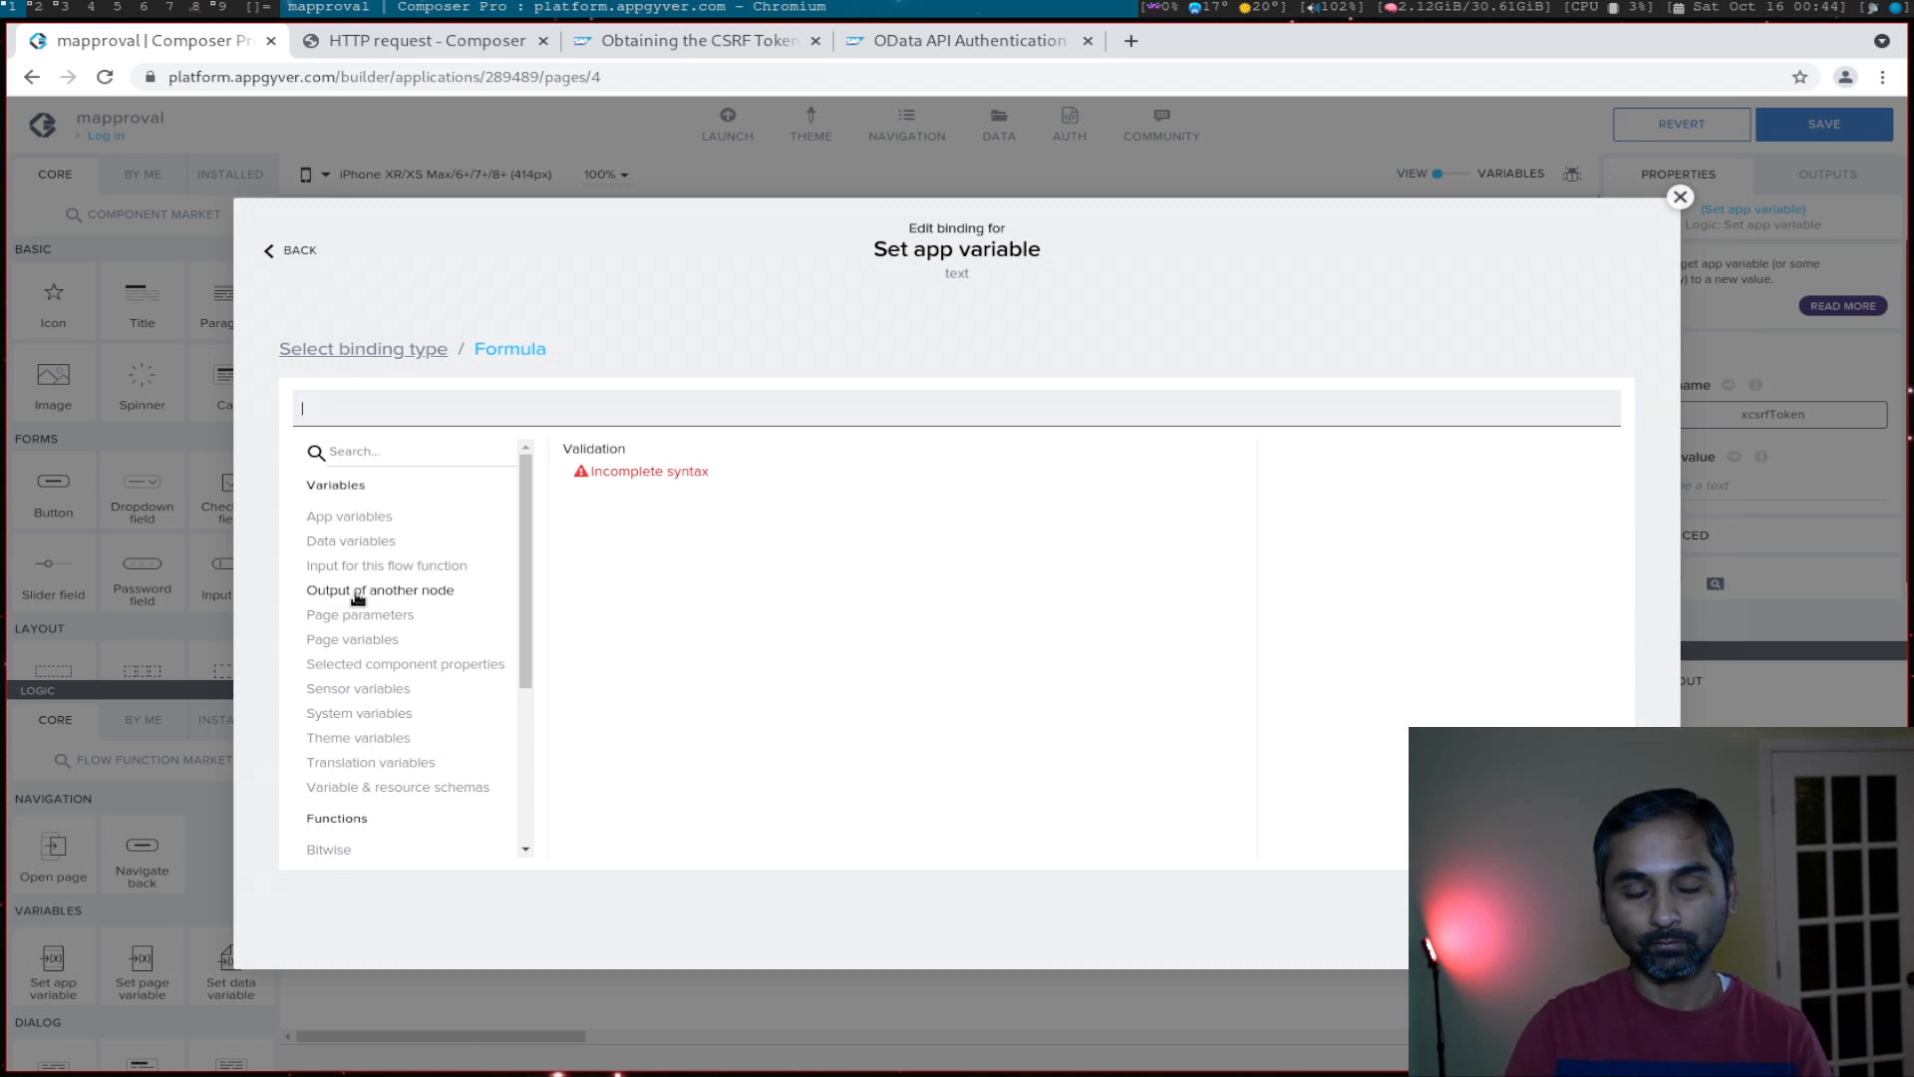
Step: Enter outputs["HTTP request"].resHeaders.map("x-csrf-token") as the formula and confirm it
click(378, 590)
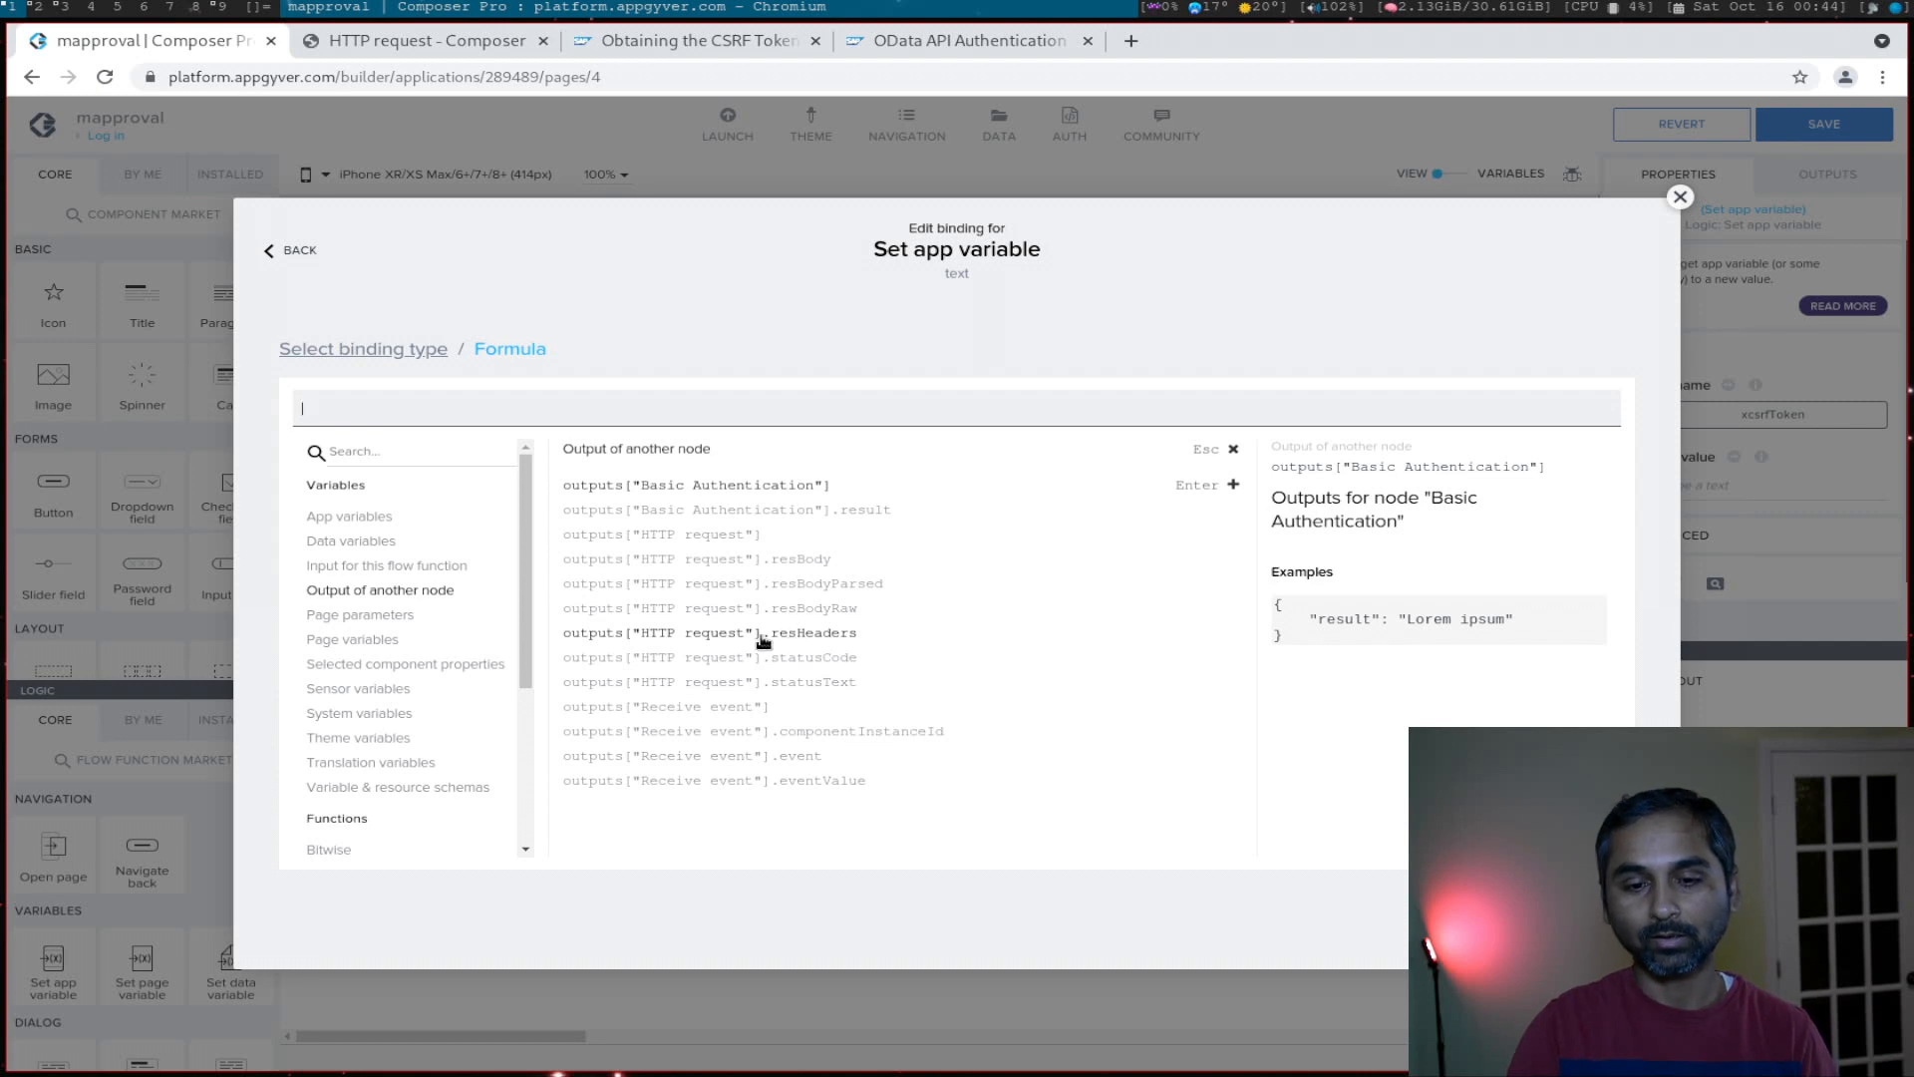
click(709, 632)
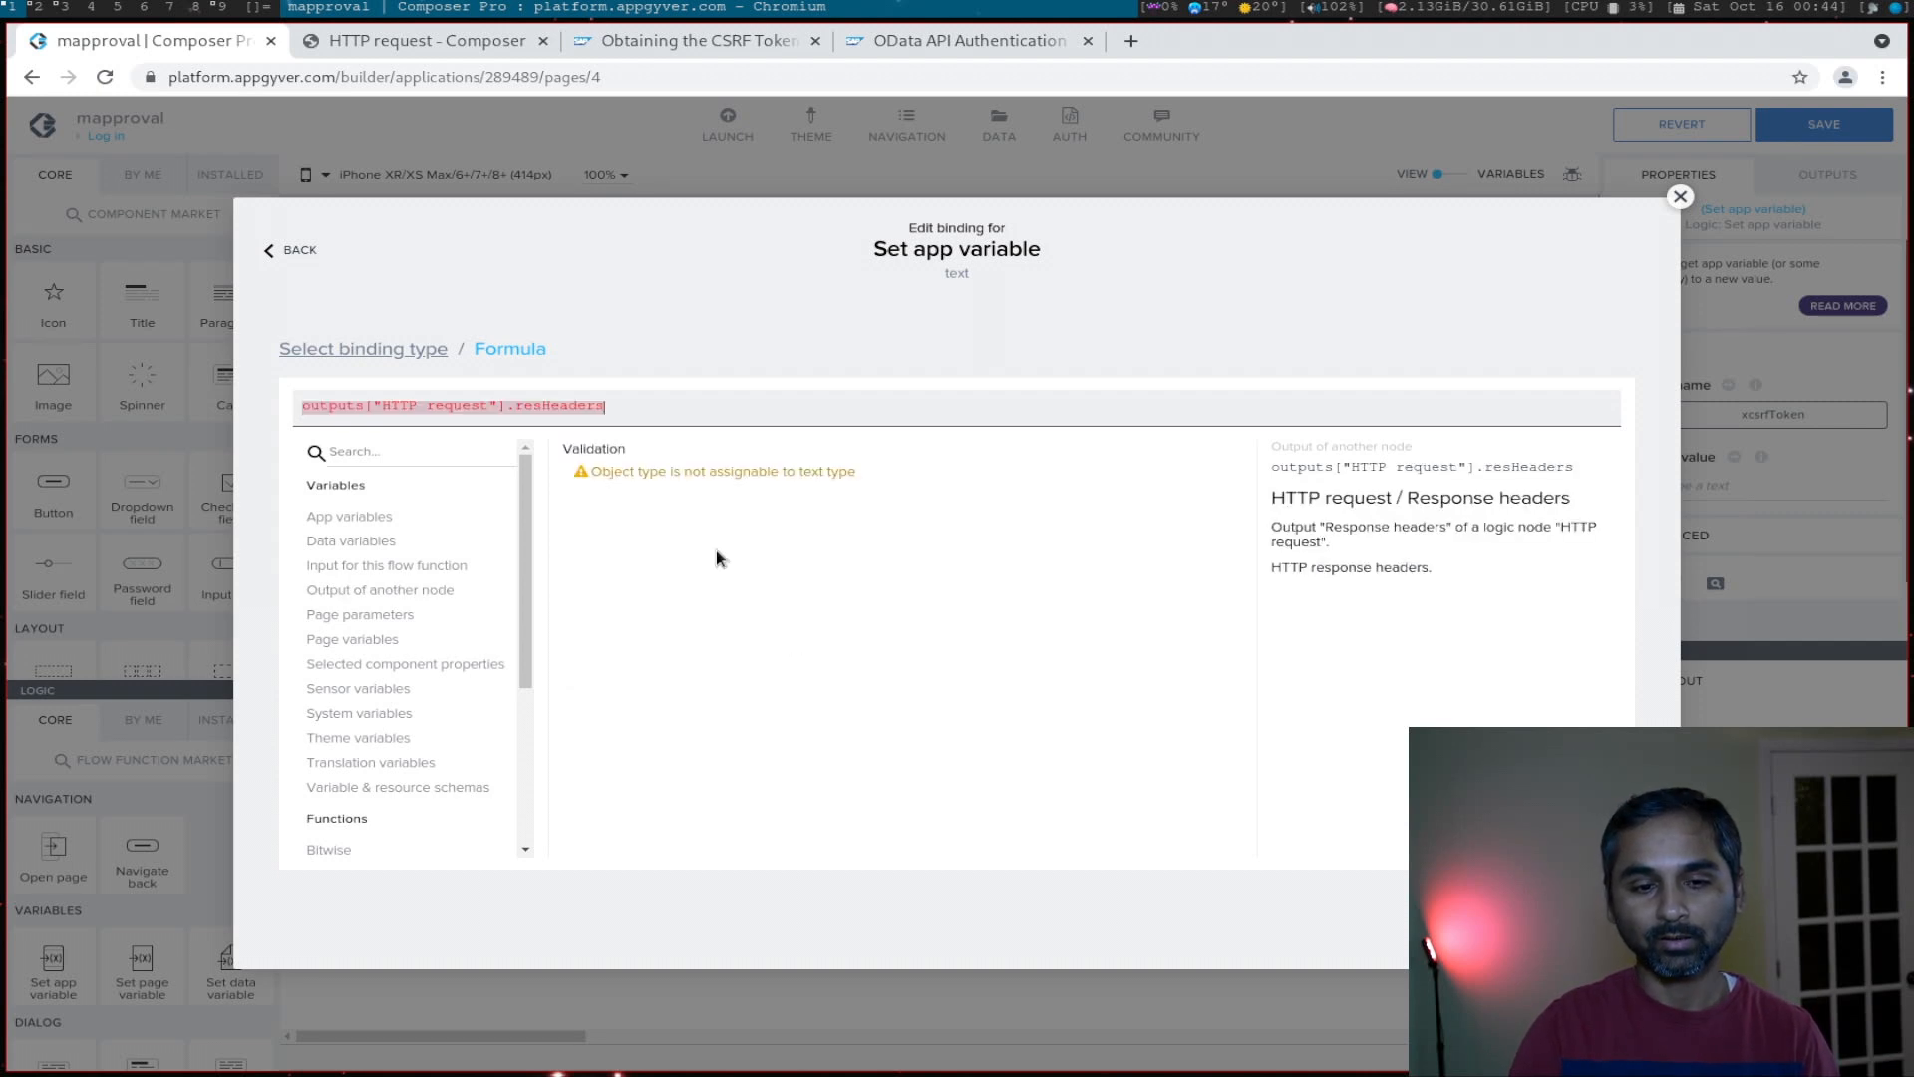
triple_click(453, 405)
text(.map["x-csrf-token"])
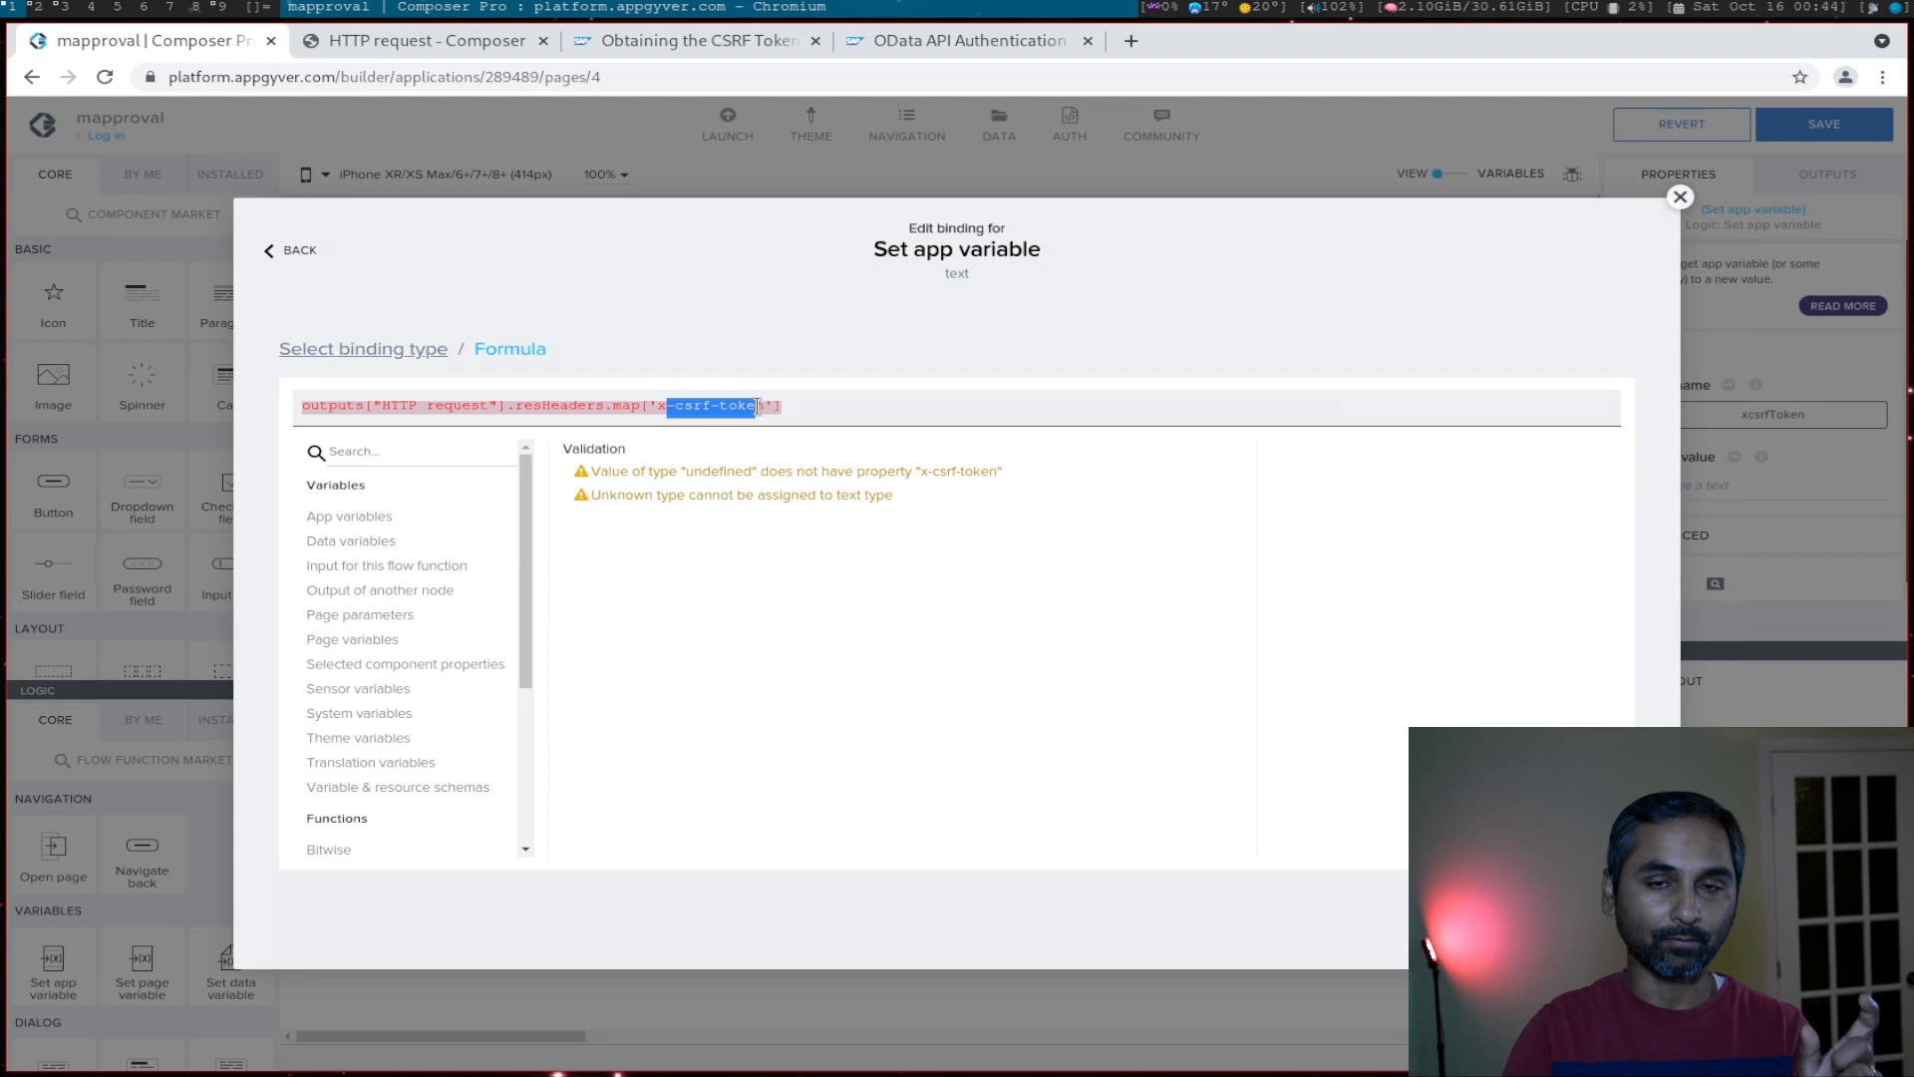
click(1681, 197)
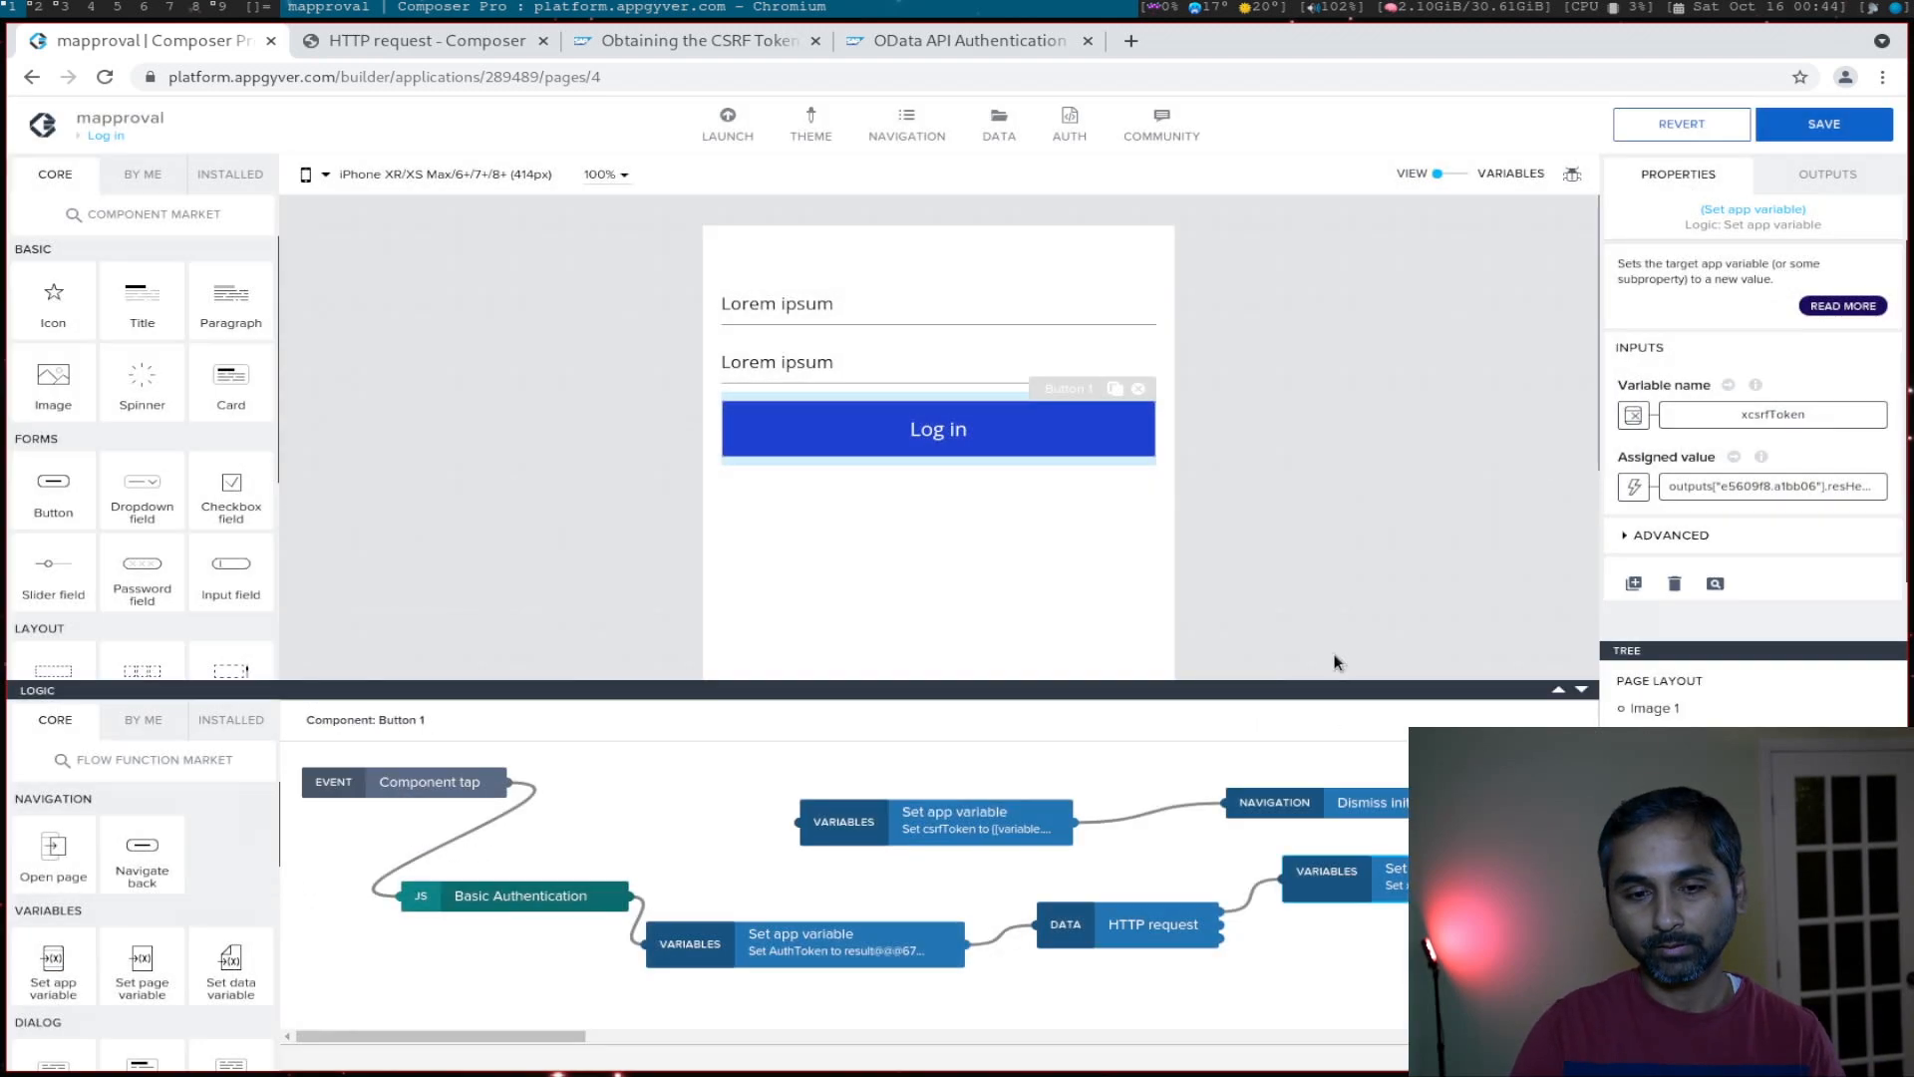
Step: Save the login flow and inspect the HTTP request step's settings
click(1824, 124)
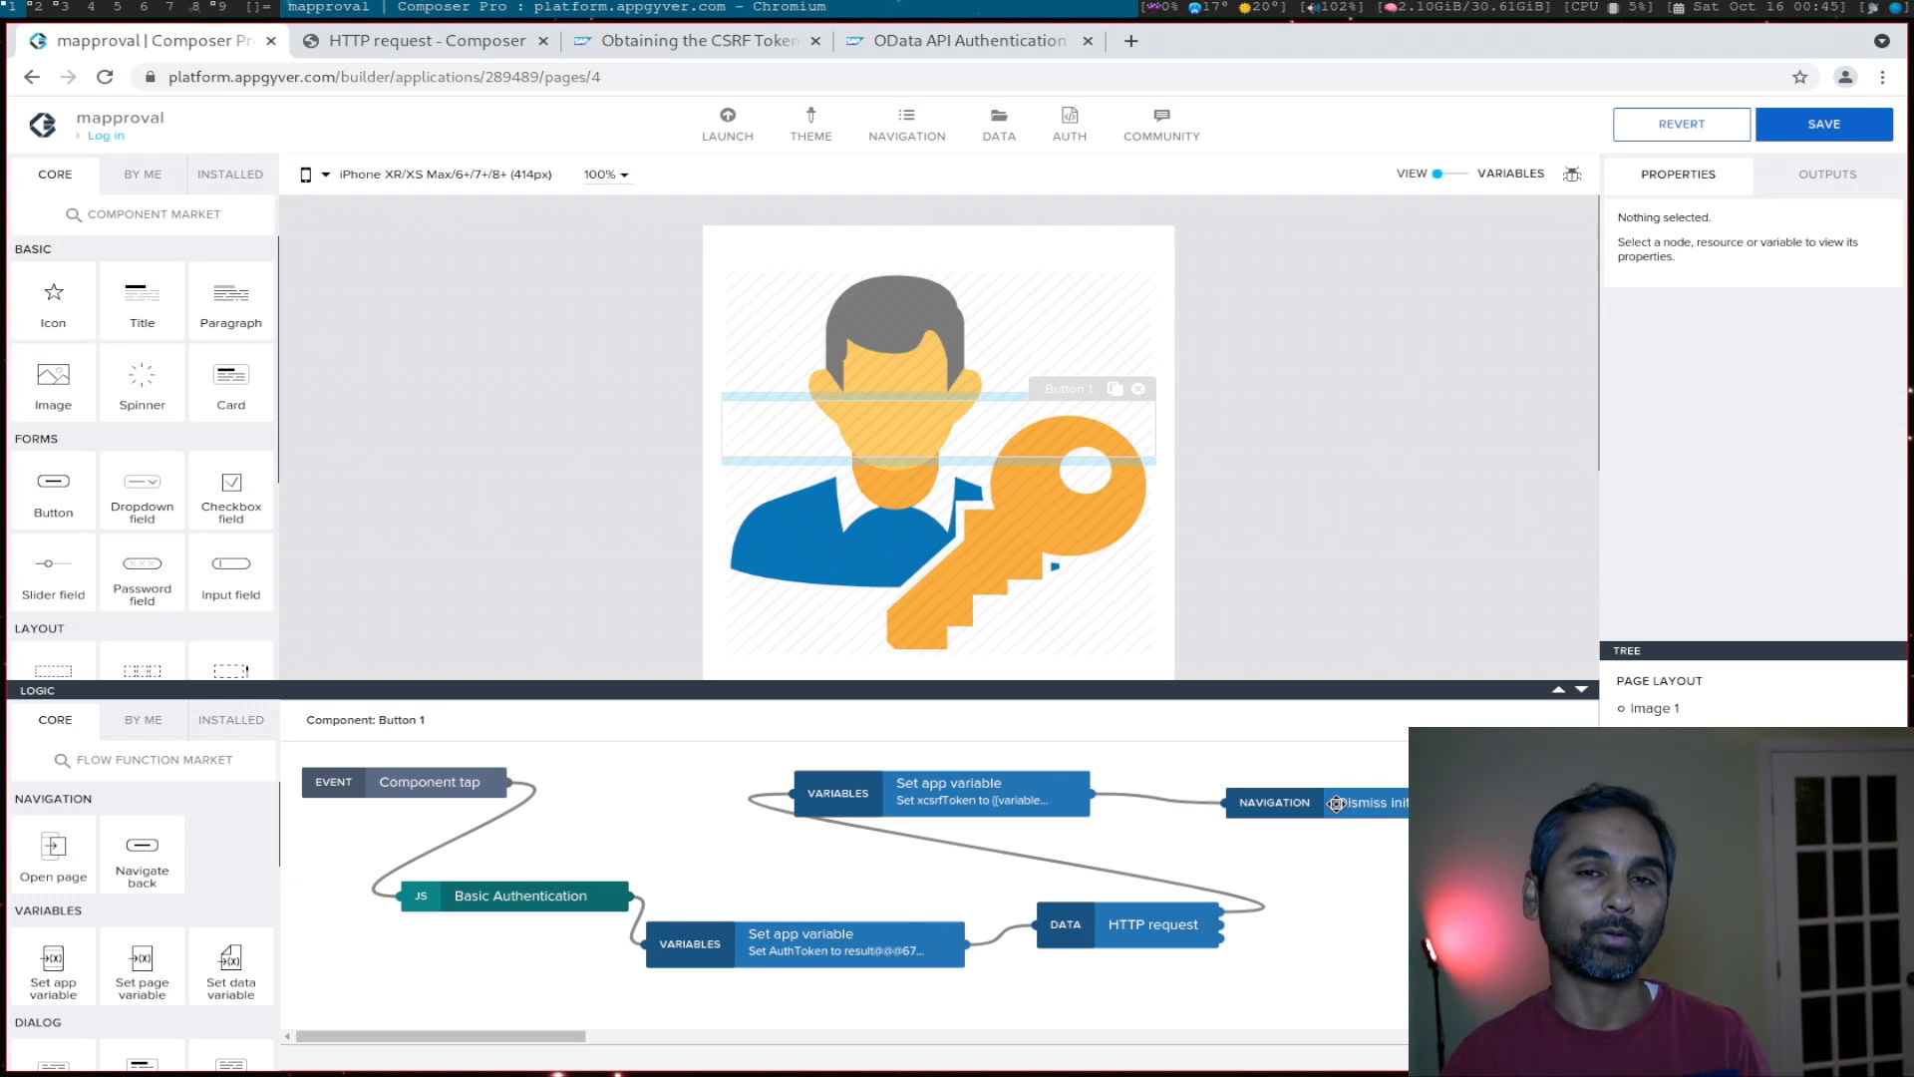
click(1824, 124)
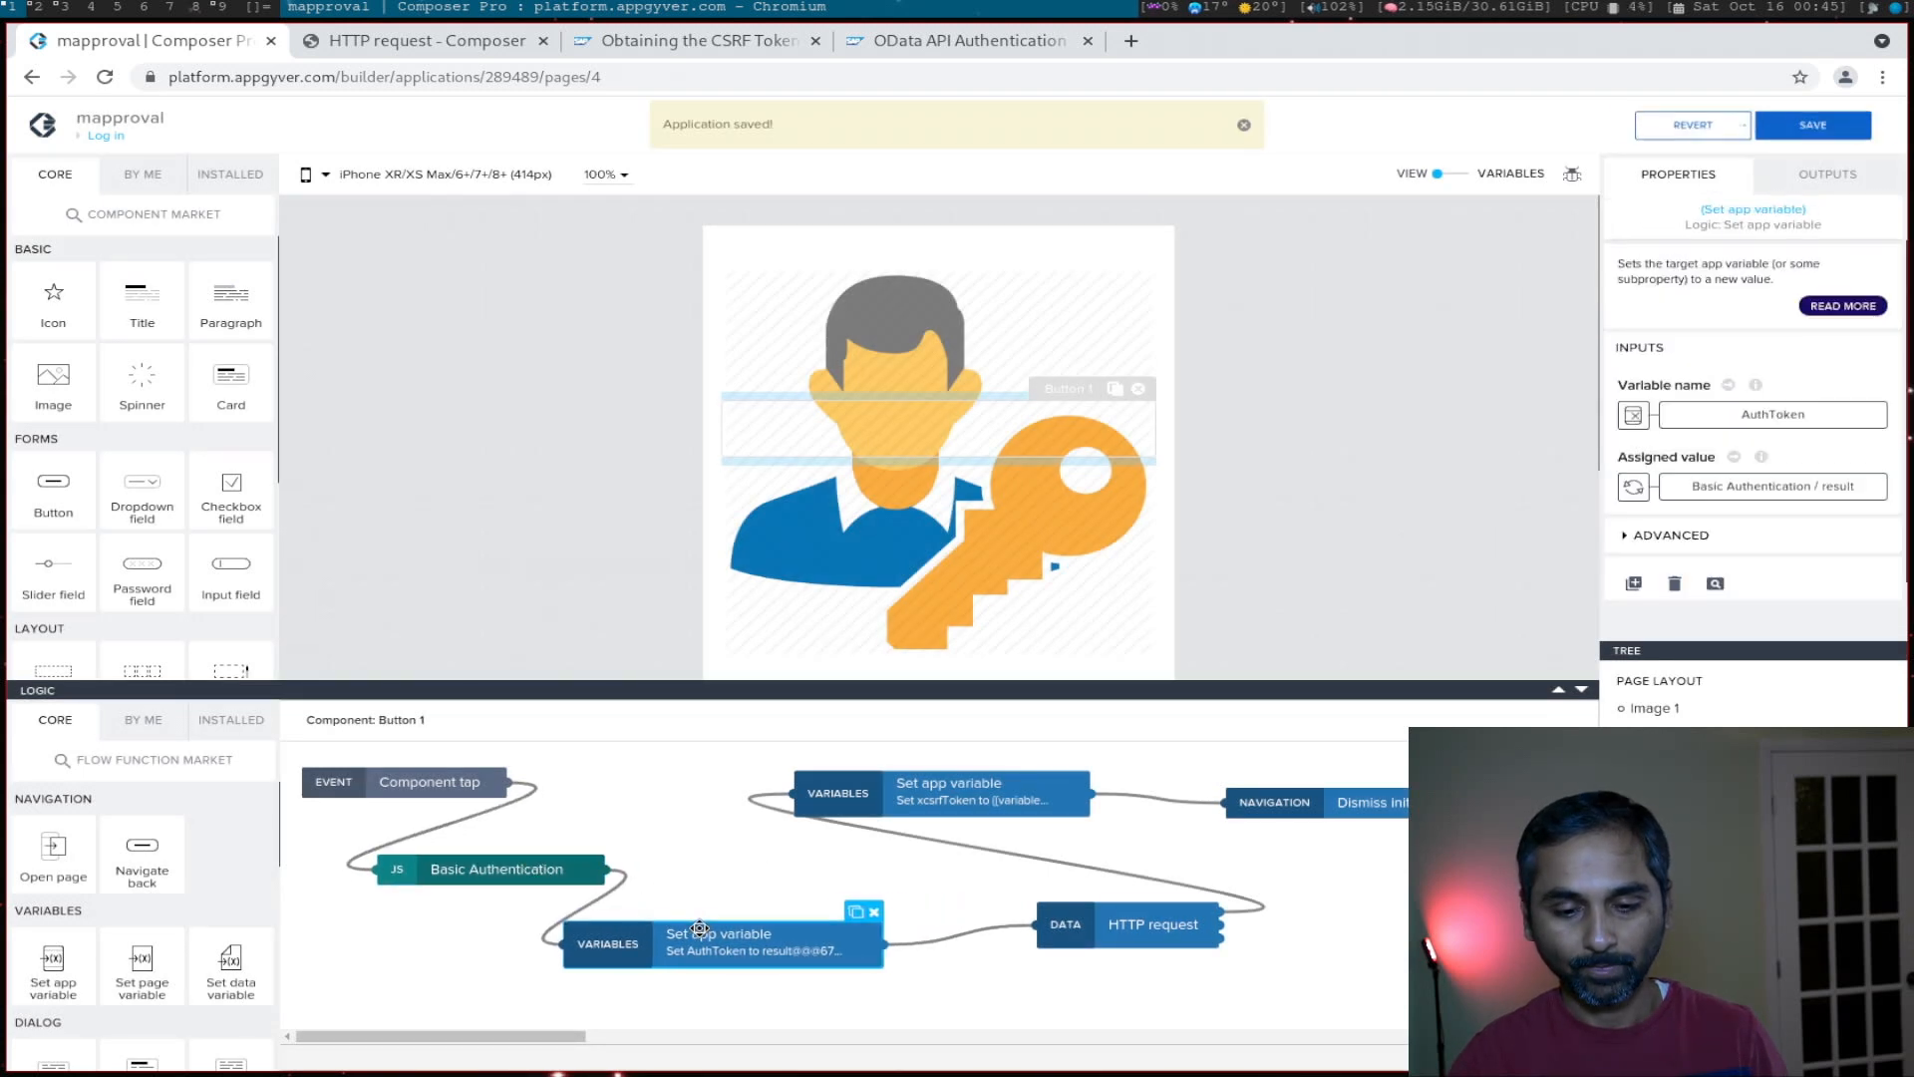
click(1078, 935)
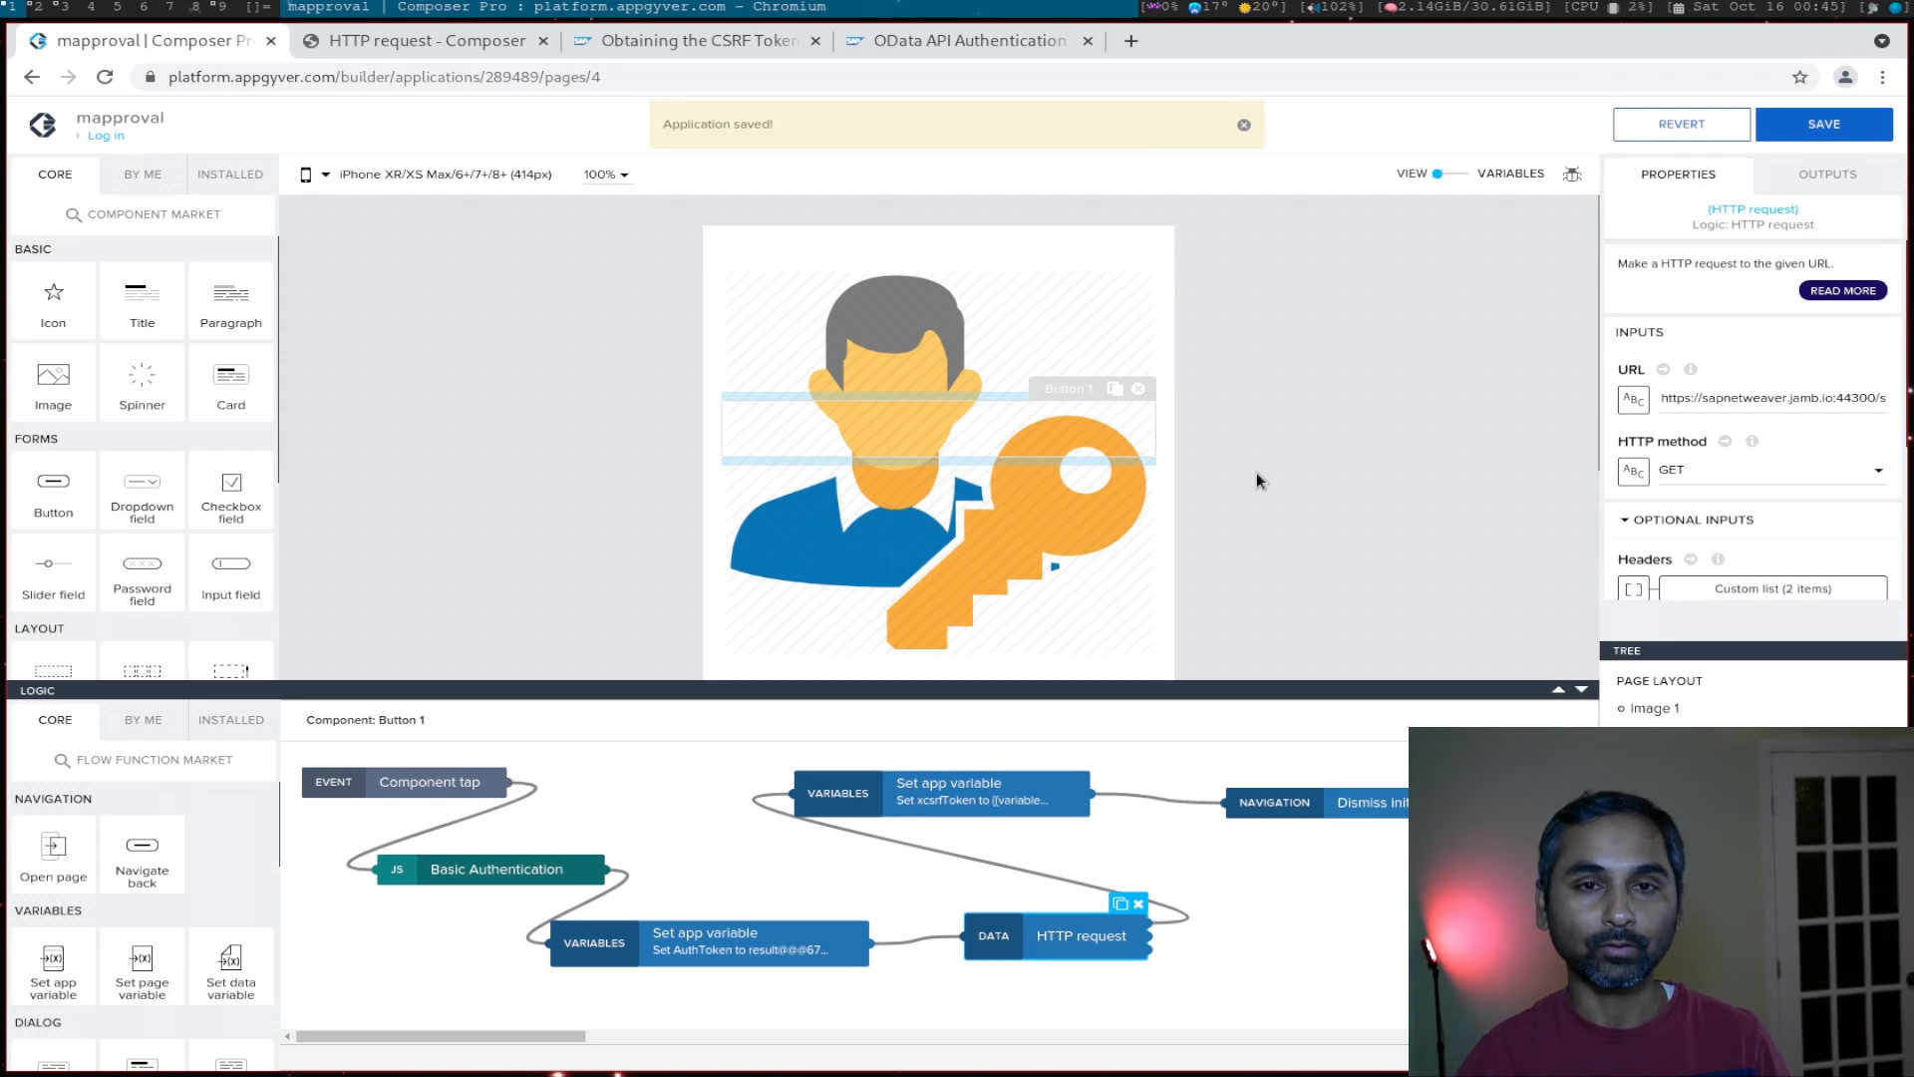
mouse_move(1178, 564)
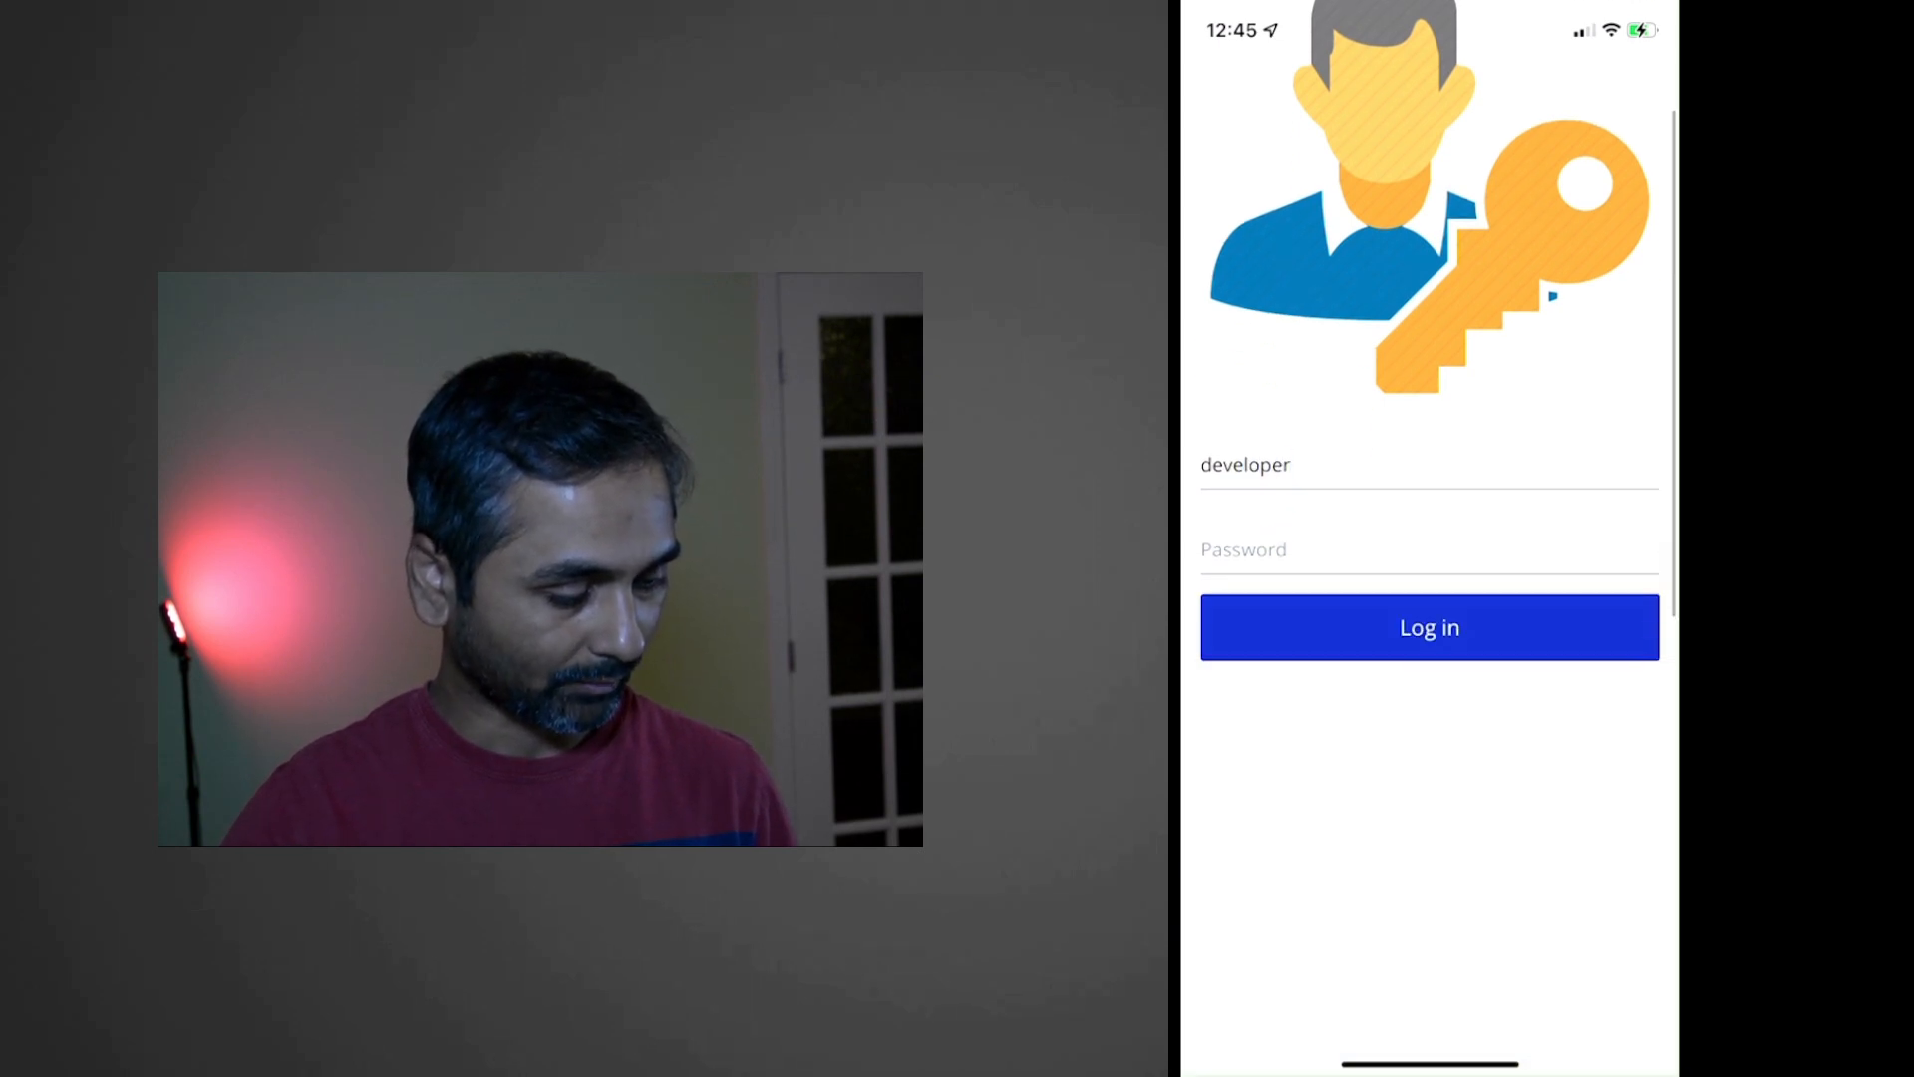
Step: Enter the password on the iPhone preview and submit the login as developer
click(1427, 550)
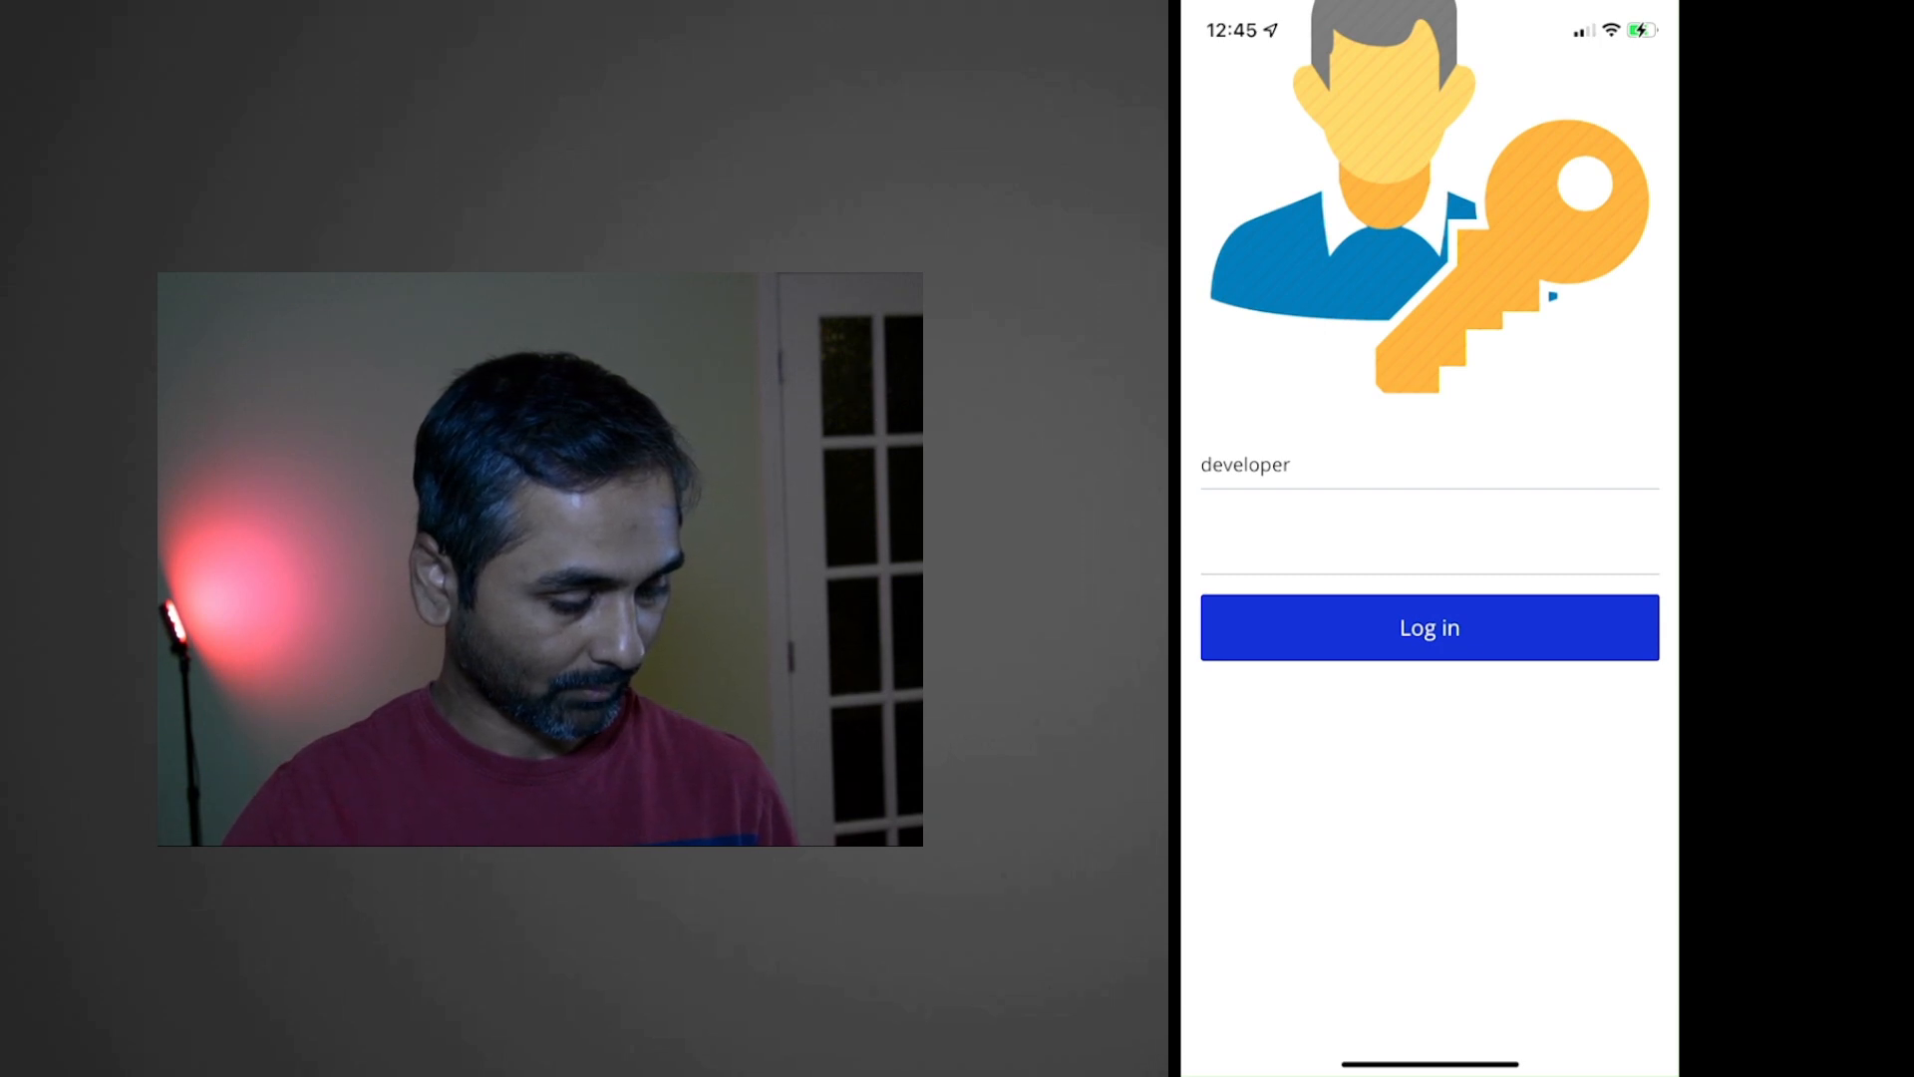
click(1428, 626)
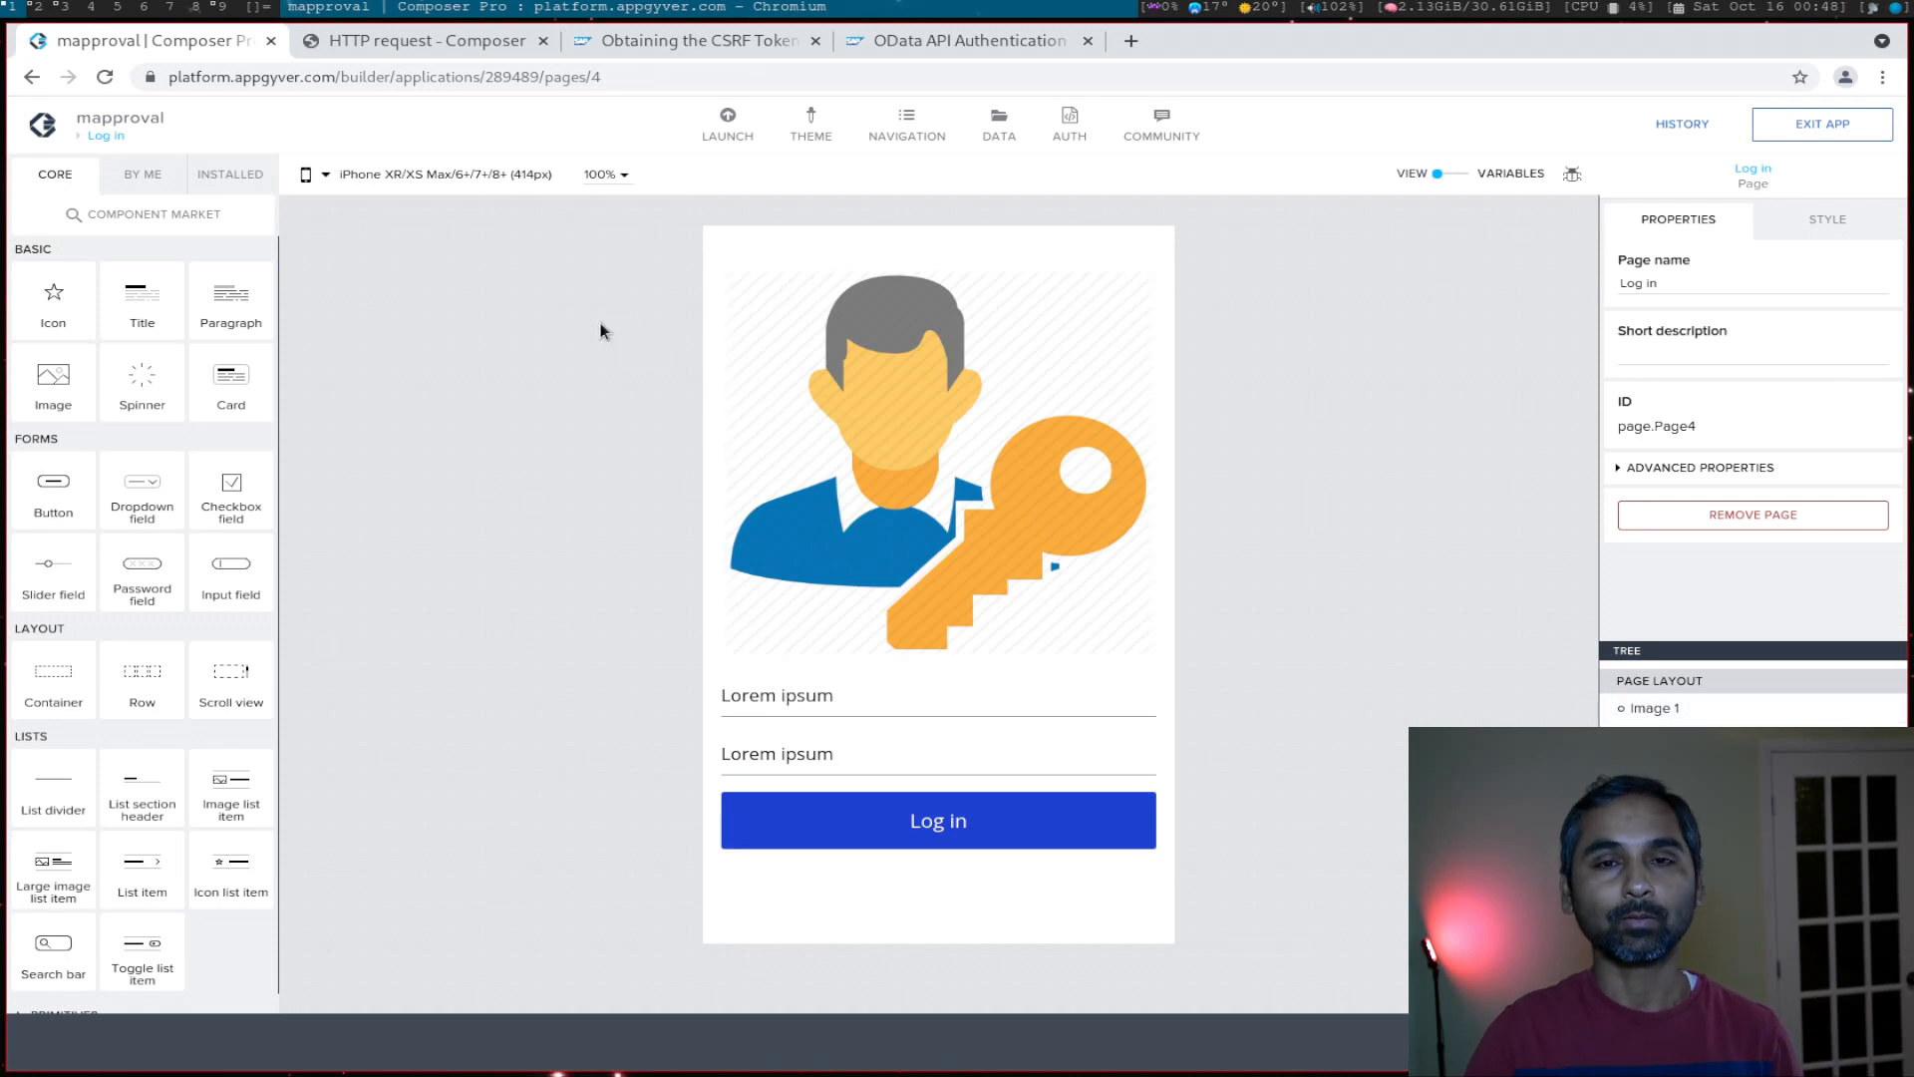
Step: View the PO List page's data variables and open the posource resource configuration
click(104, 135)
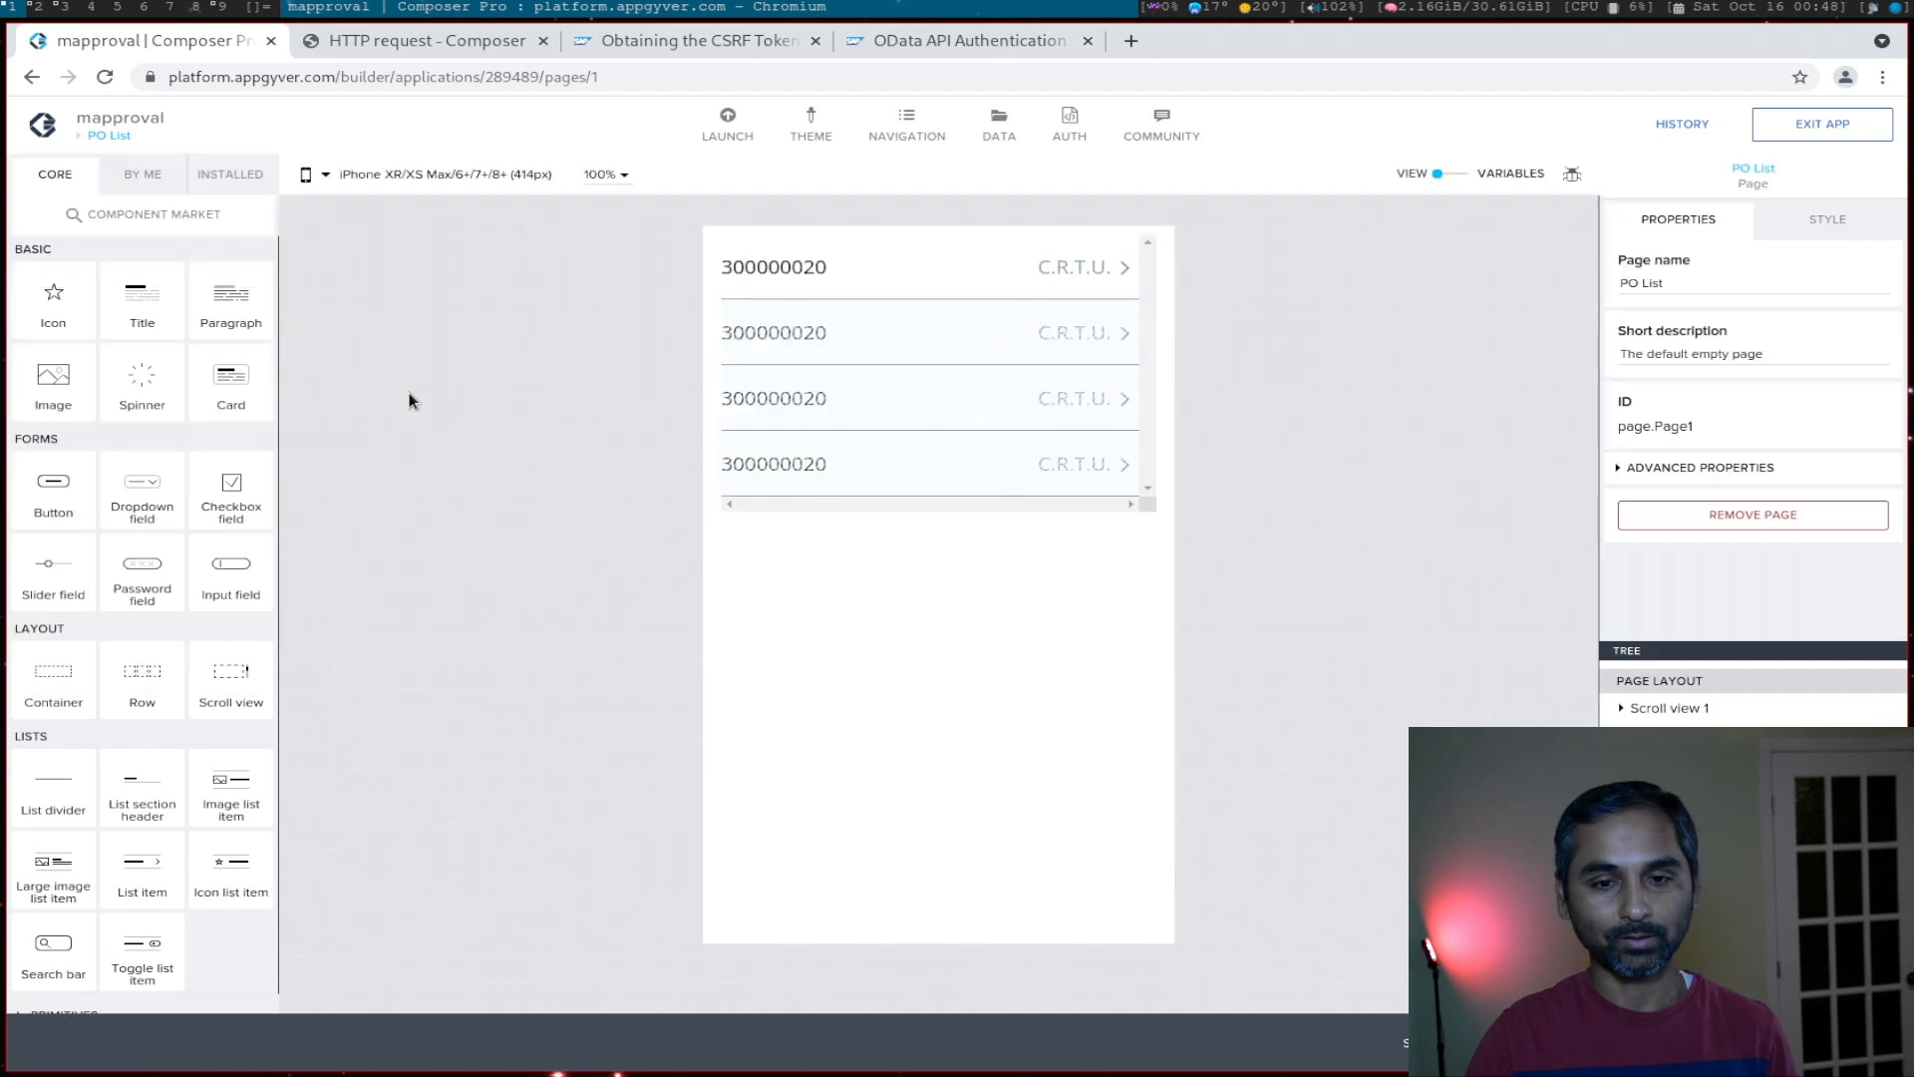
click(1461, 174)
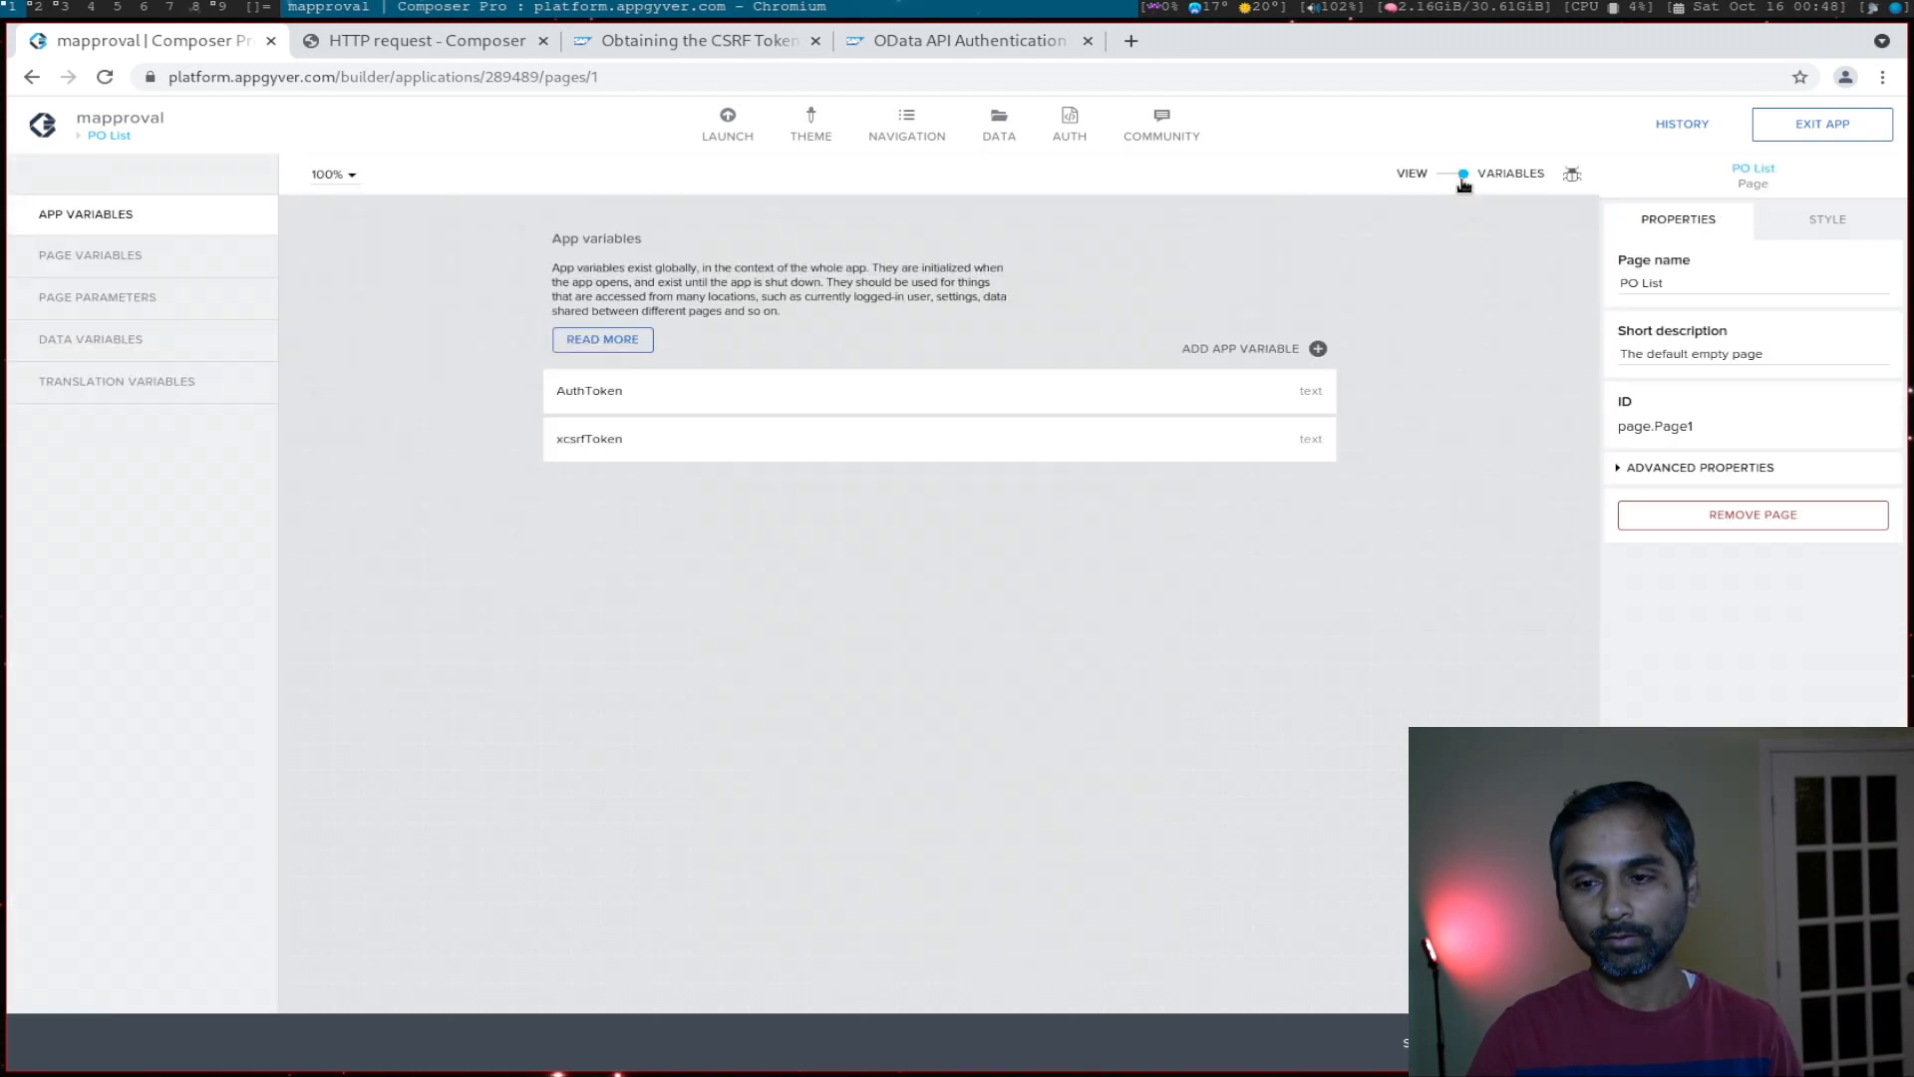
click(89, 339)
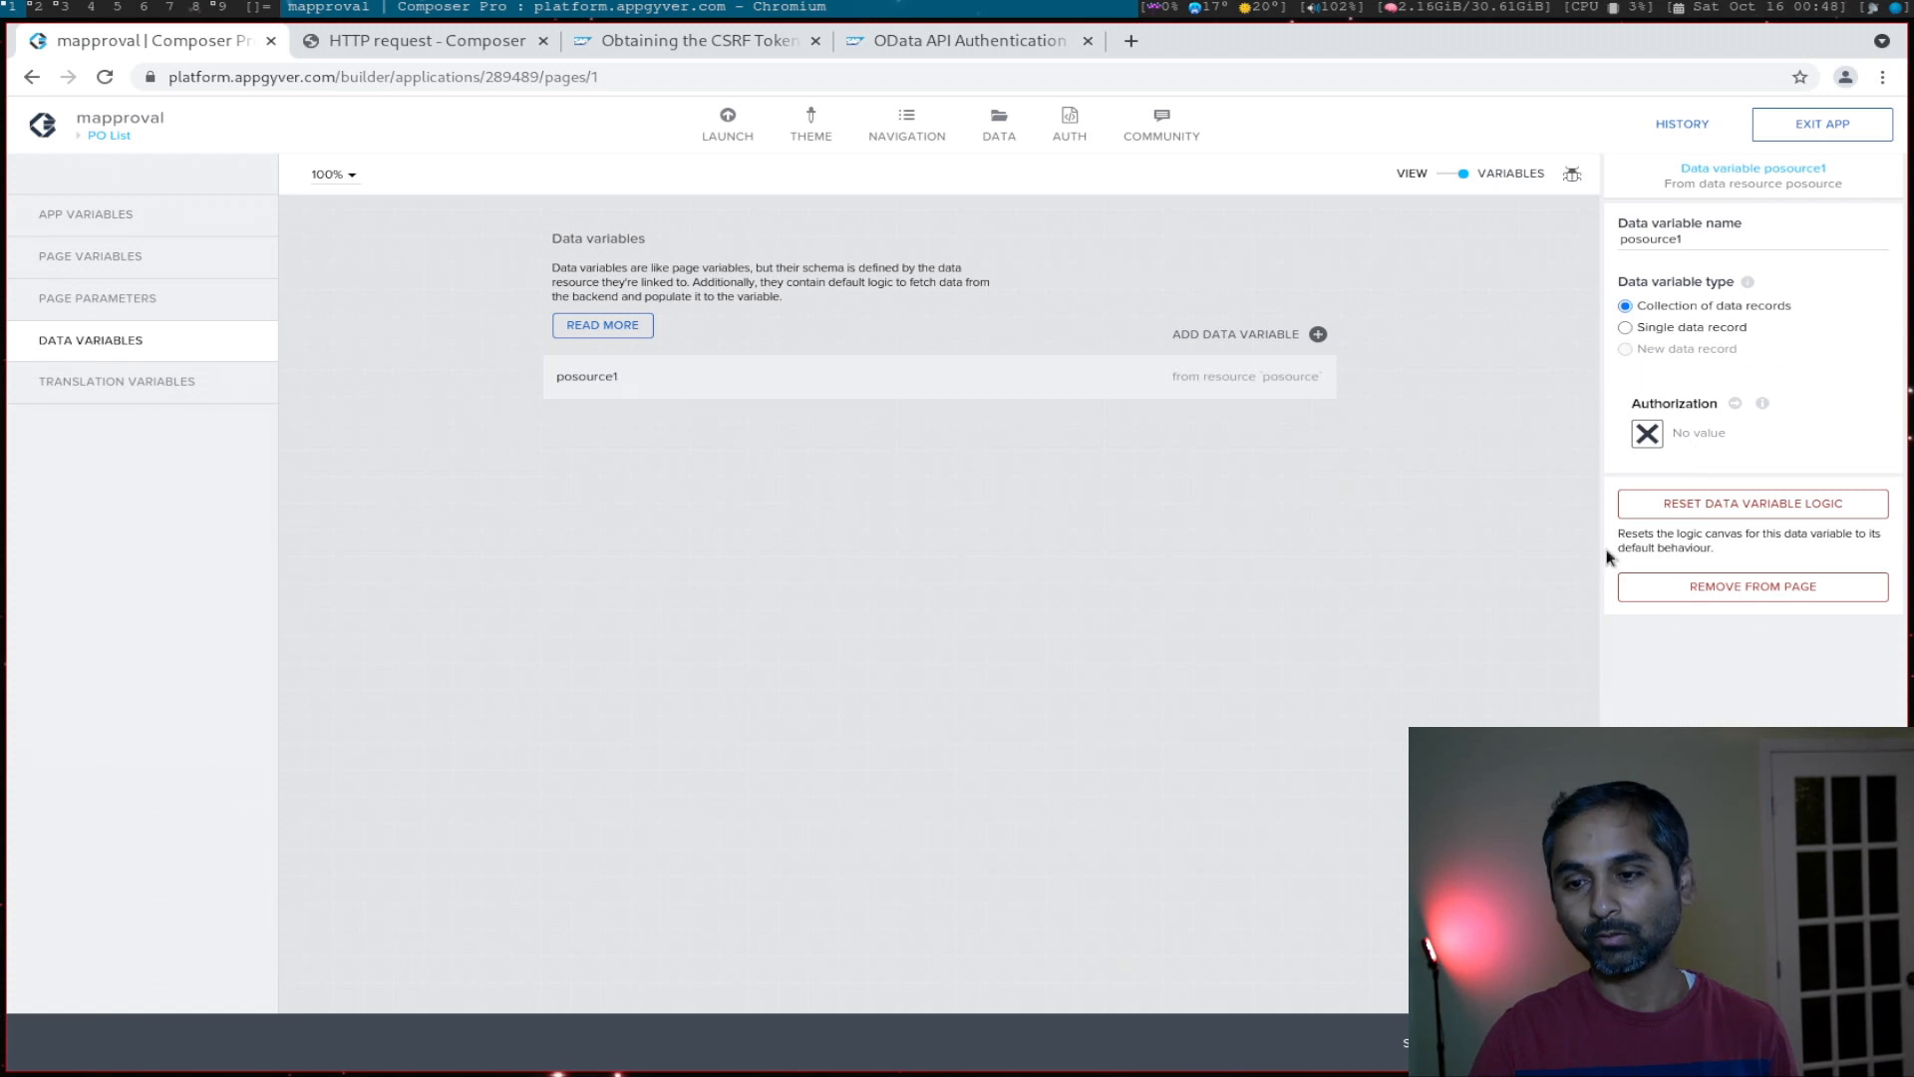
mouse_move(1621, 432)
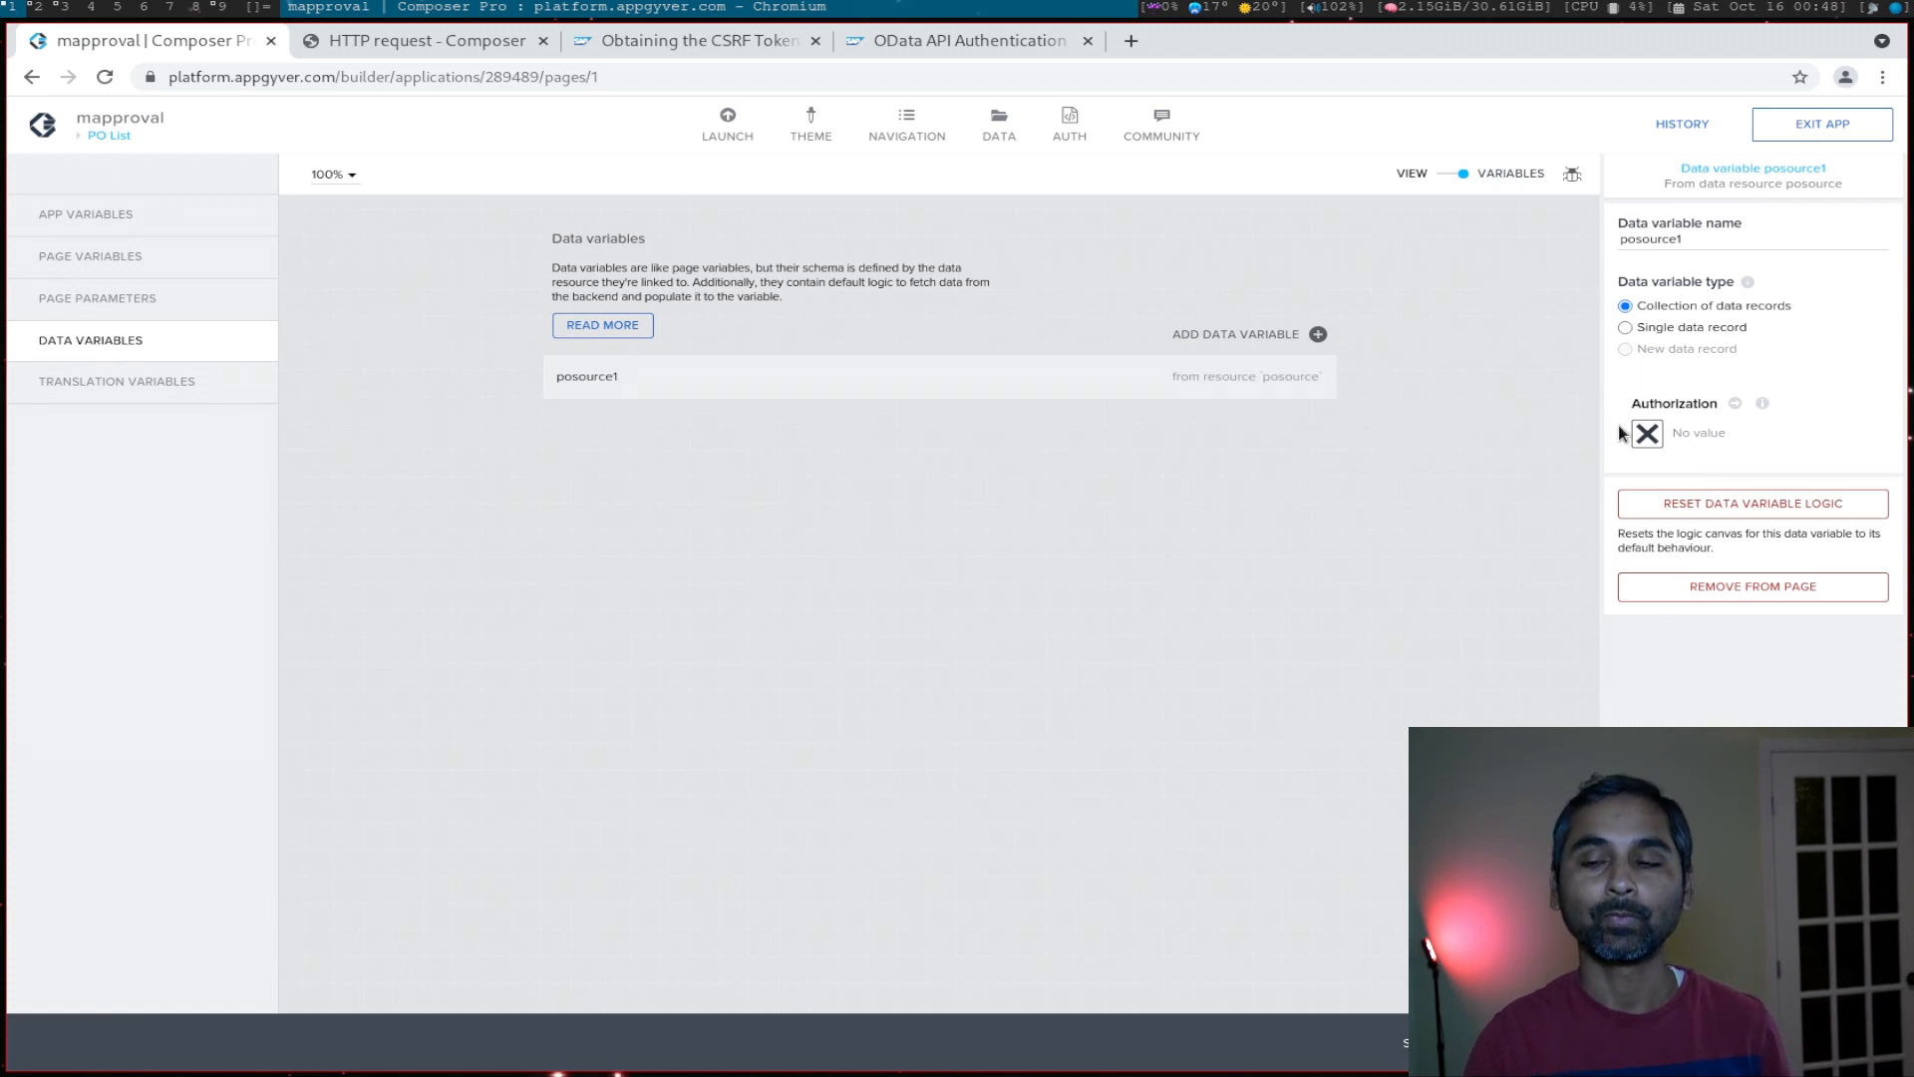
mouse_move(1647, 432)
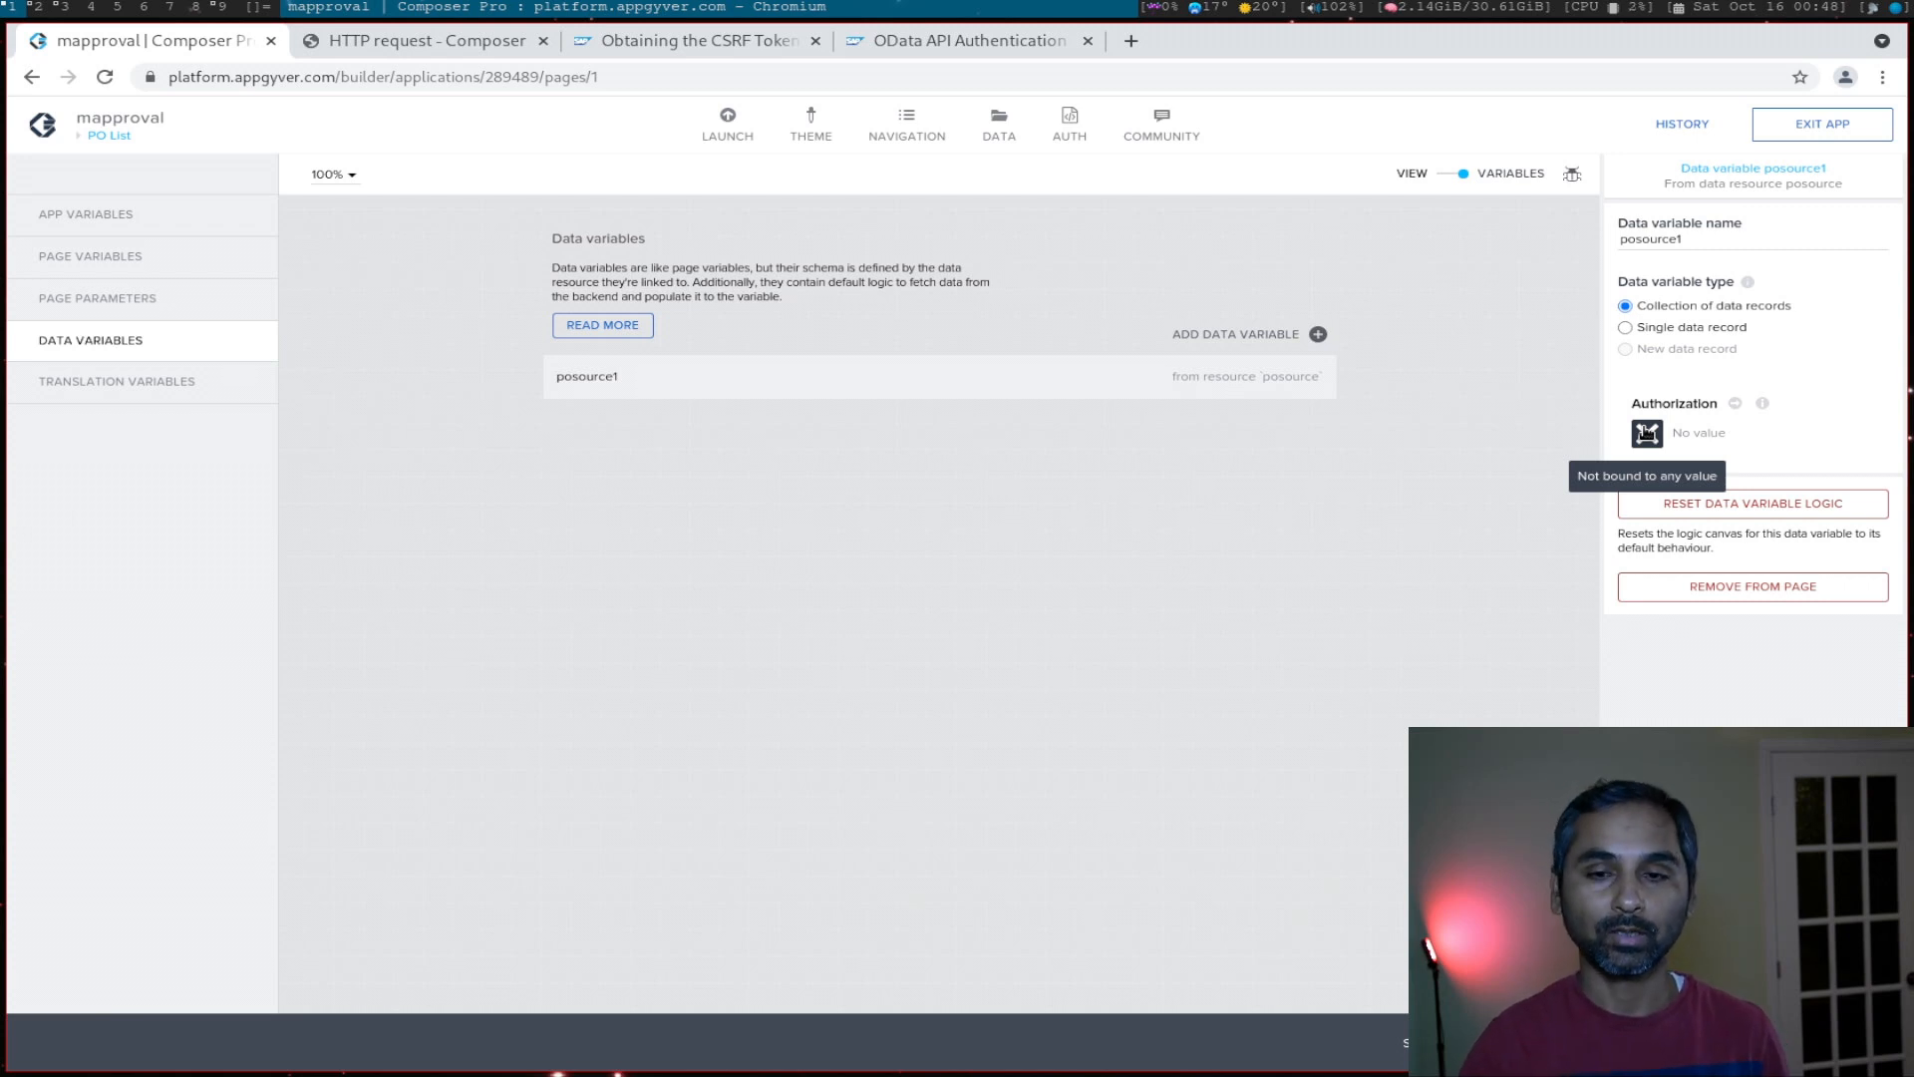
mouse_move(1037, 160)
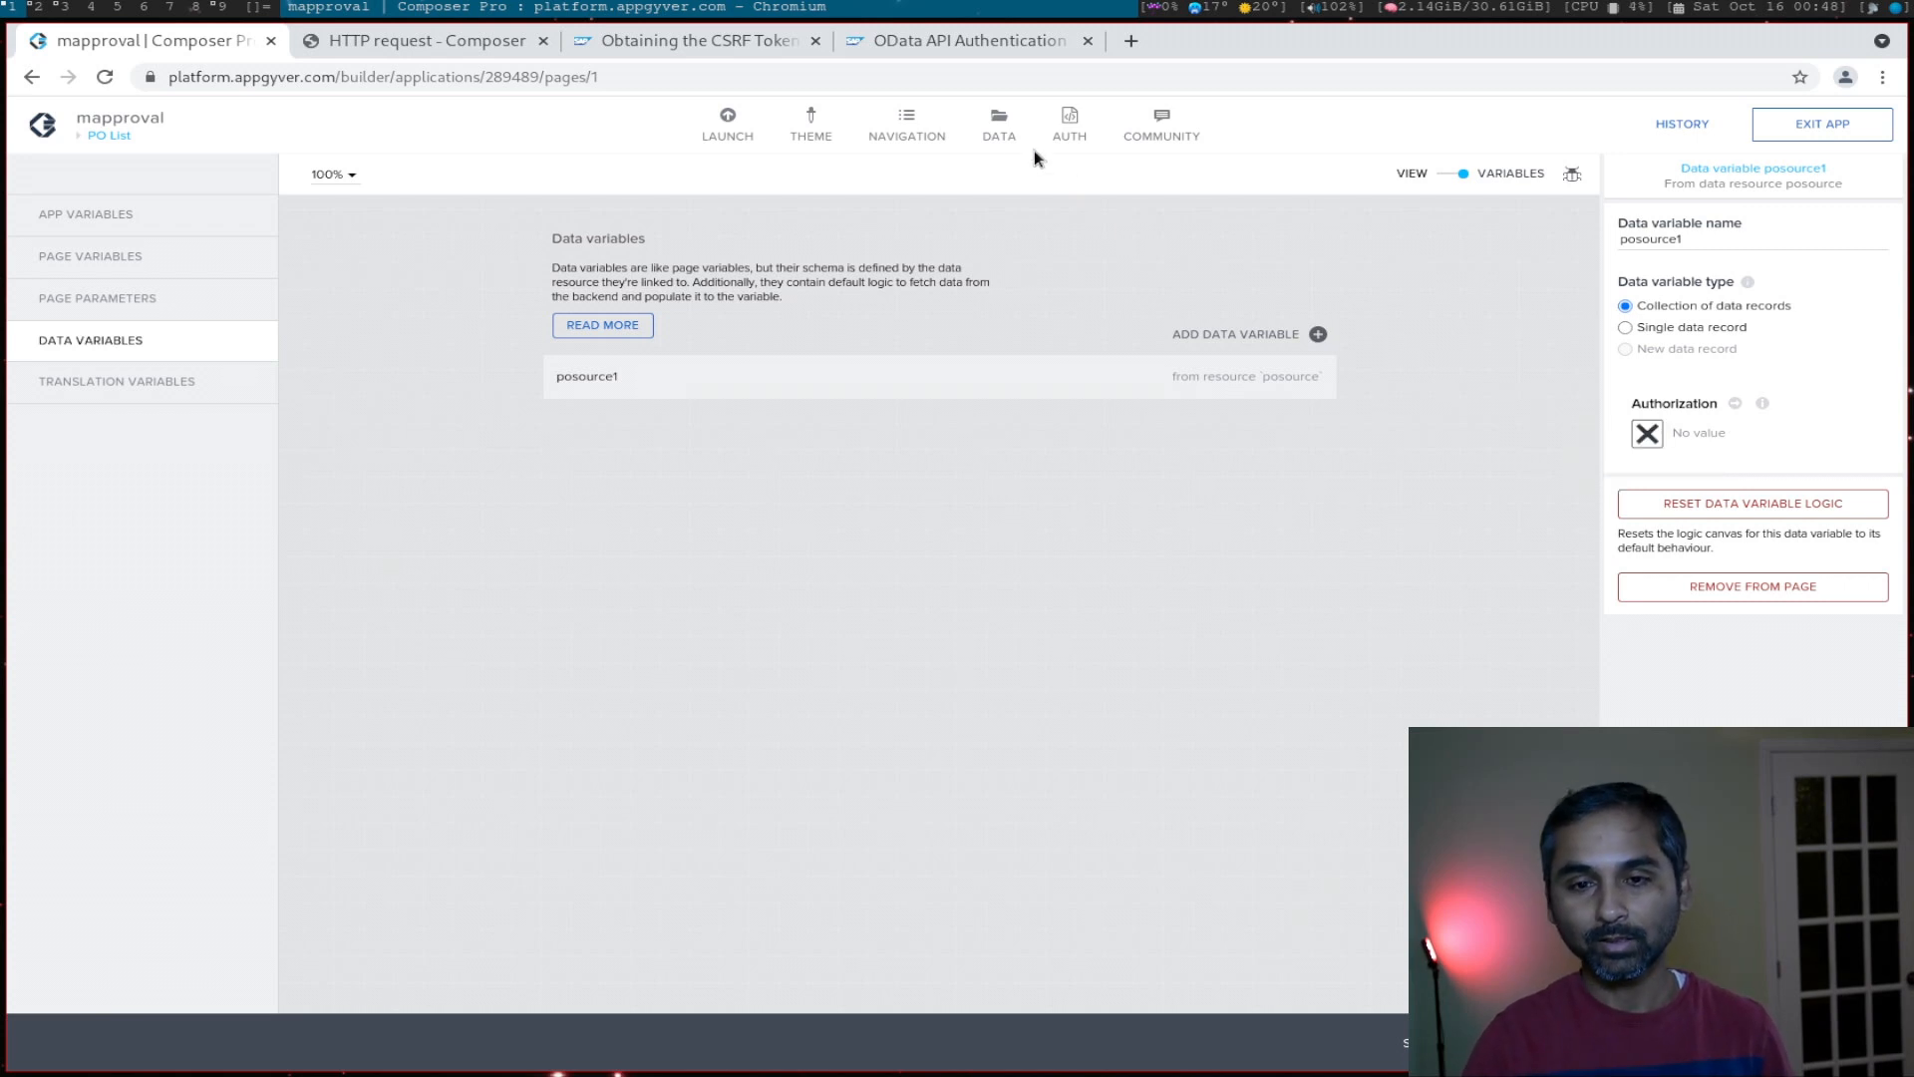
click(997, 123)
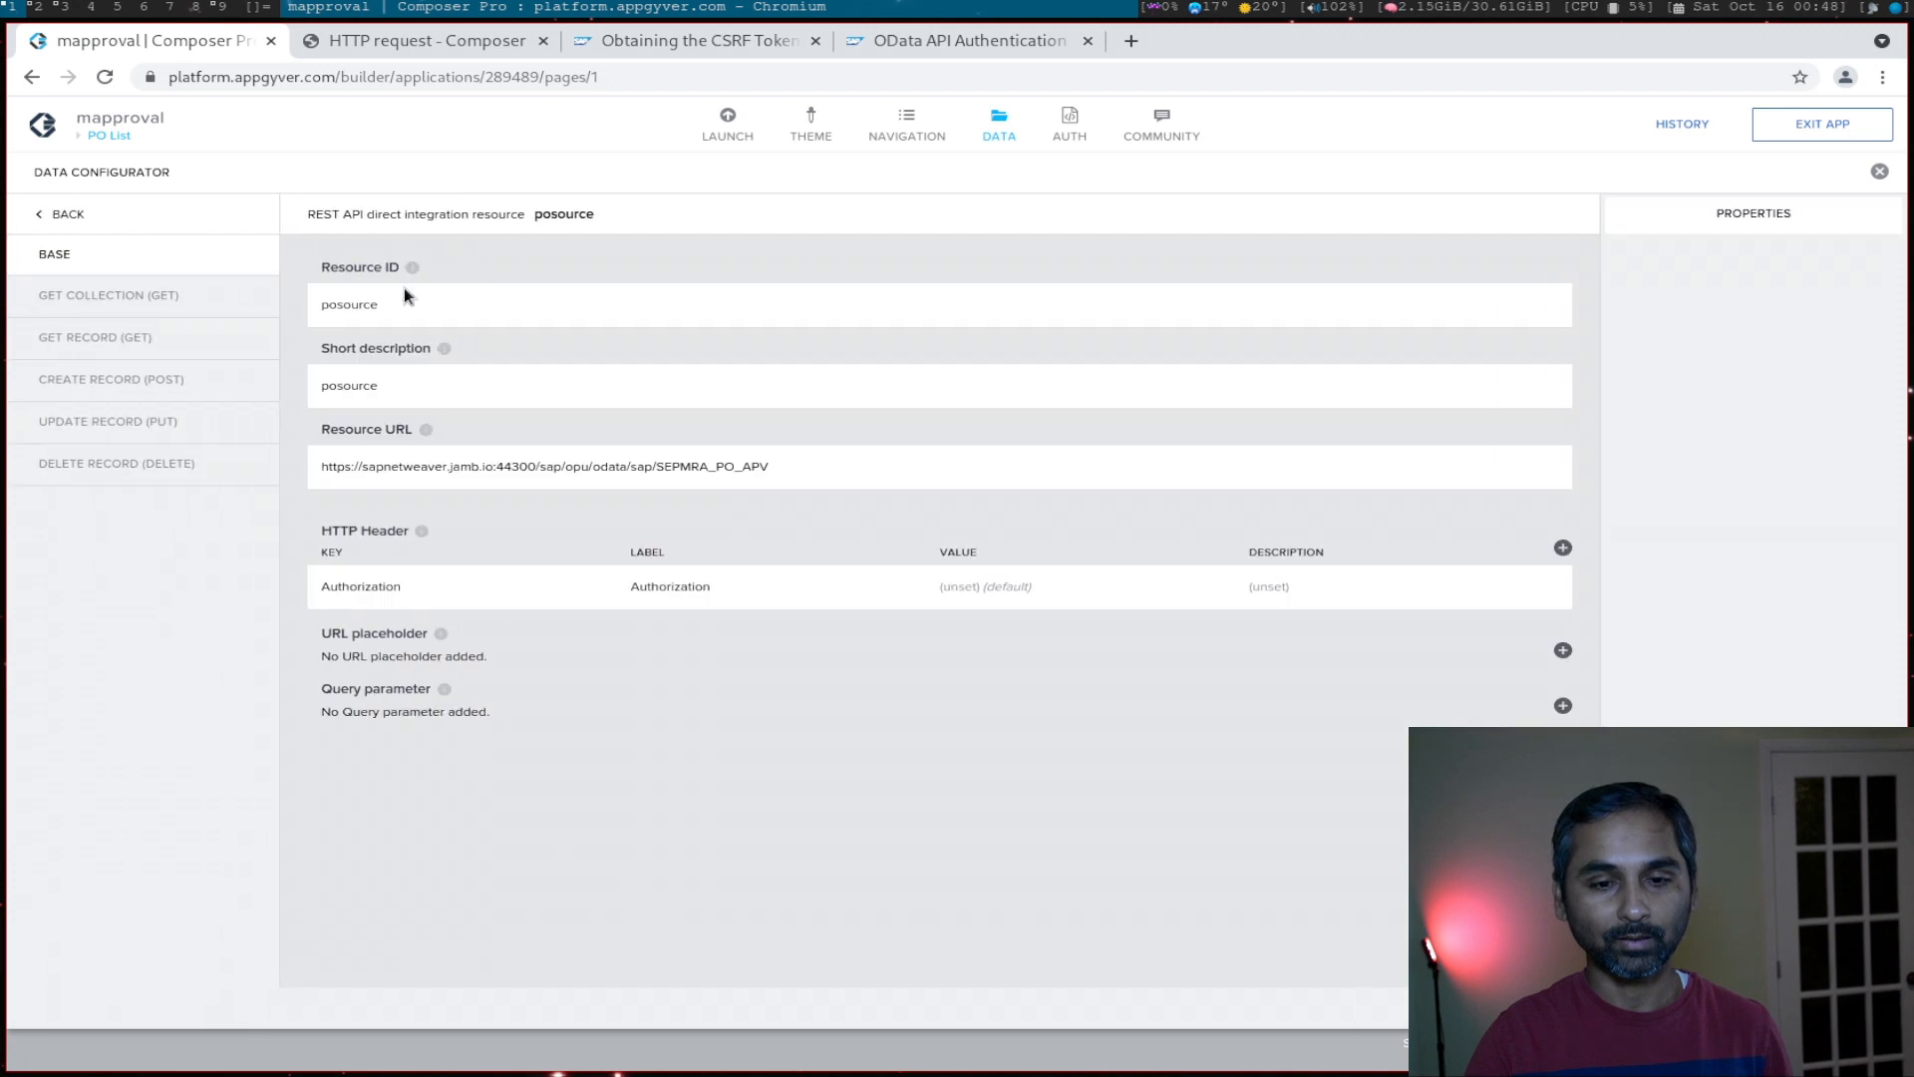
Step: Close the Data configurator to return to the posource1 data variable
click(361, 586)
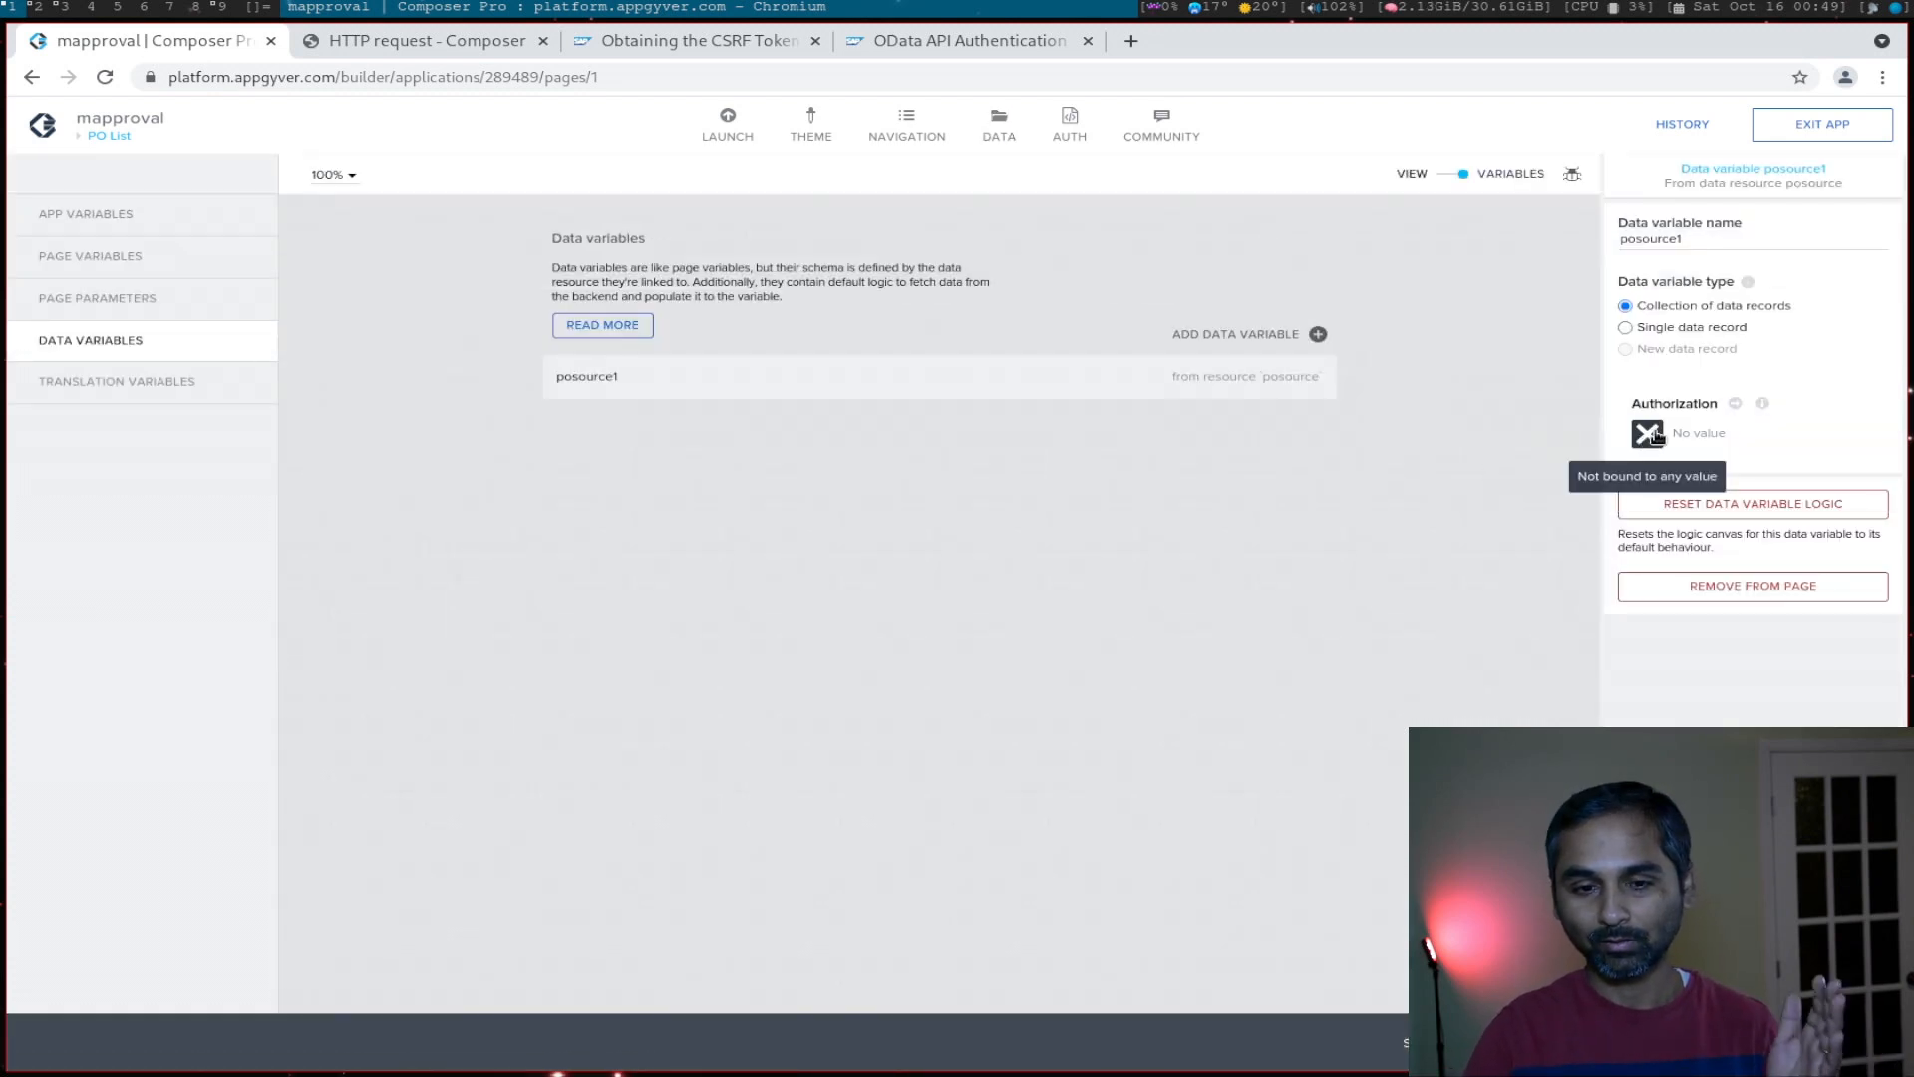
Step: Bind PO List's posource1 Authorization to the AuthToken app variable and save the app
click(1647, 432)
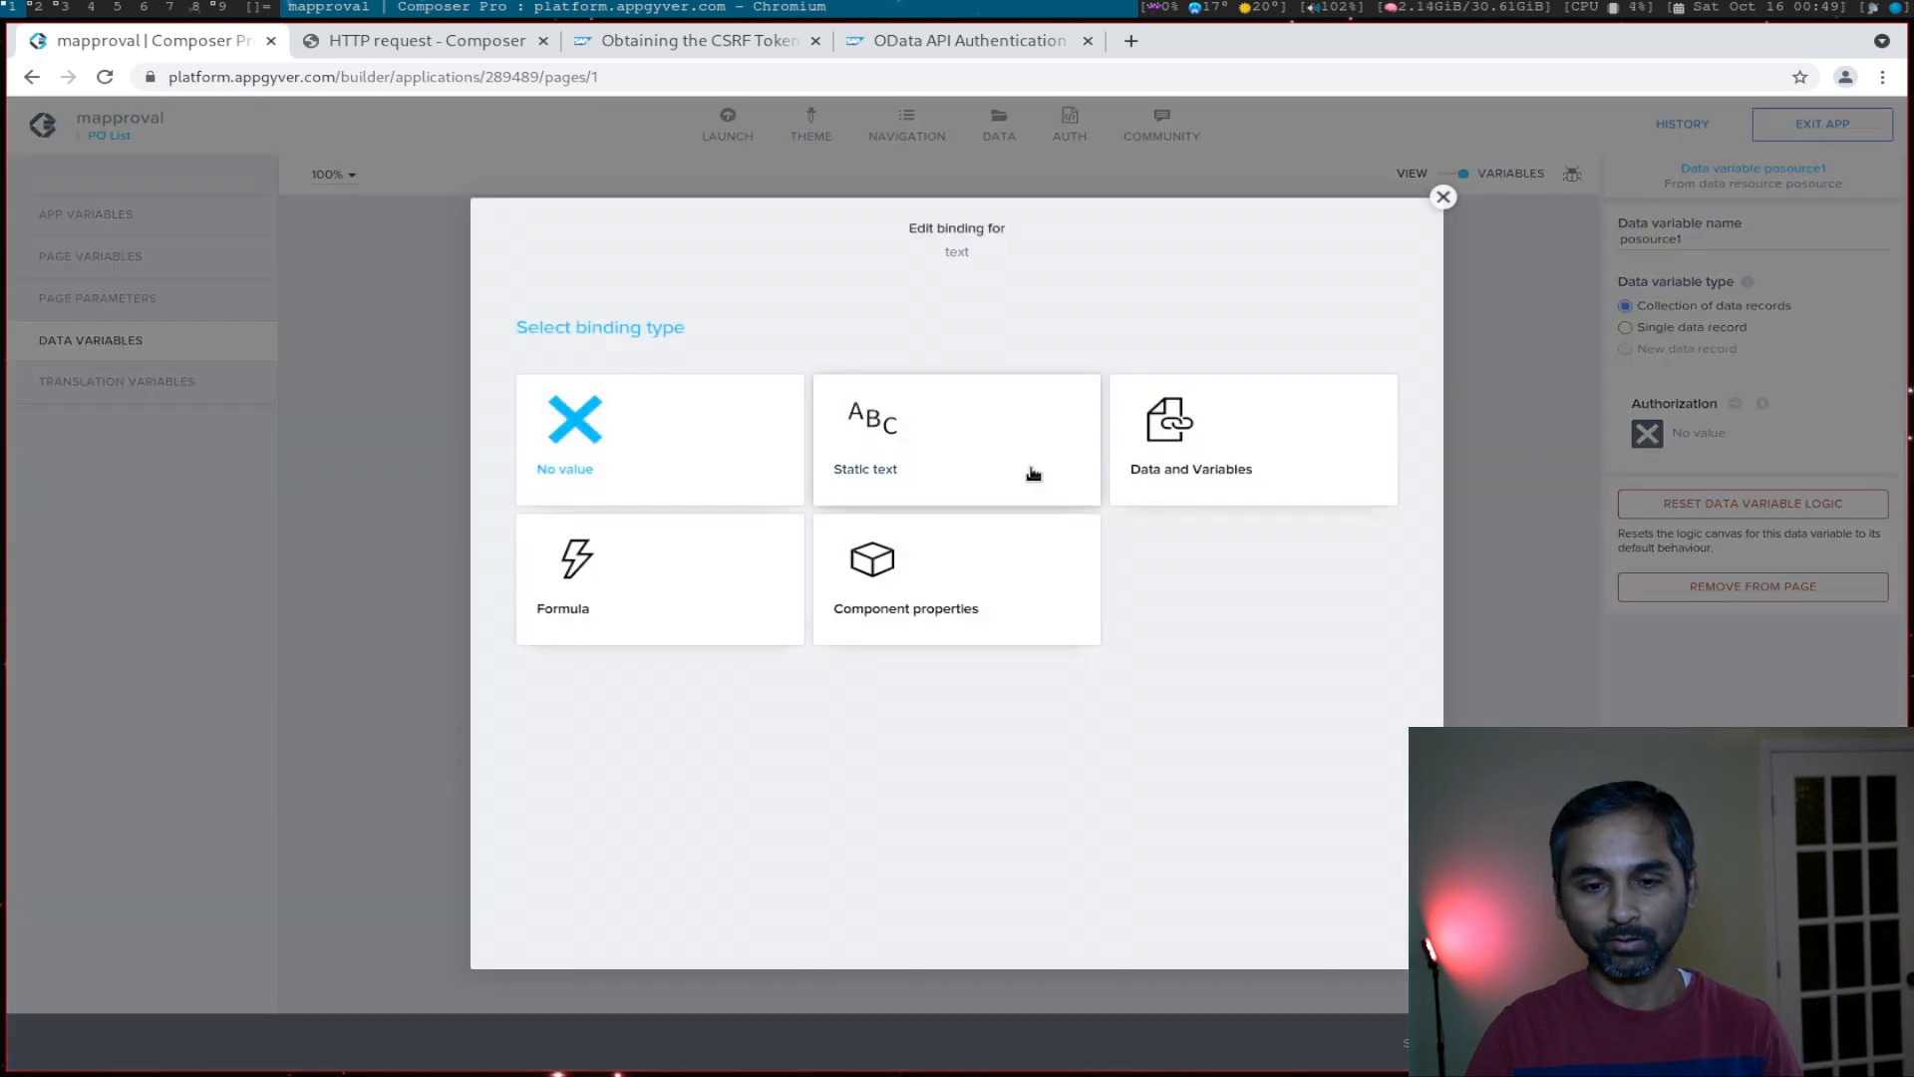
click(1252, 439)
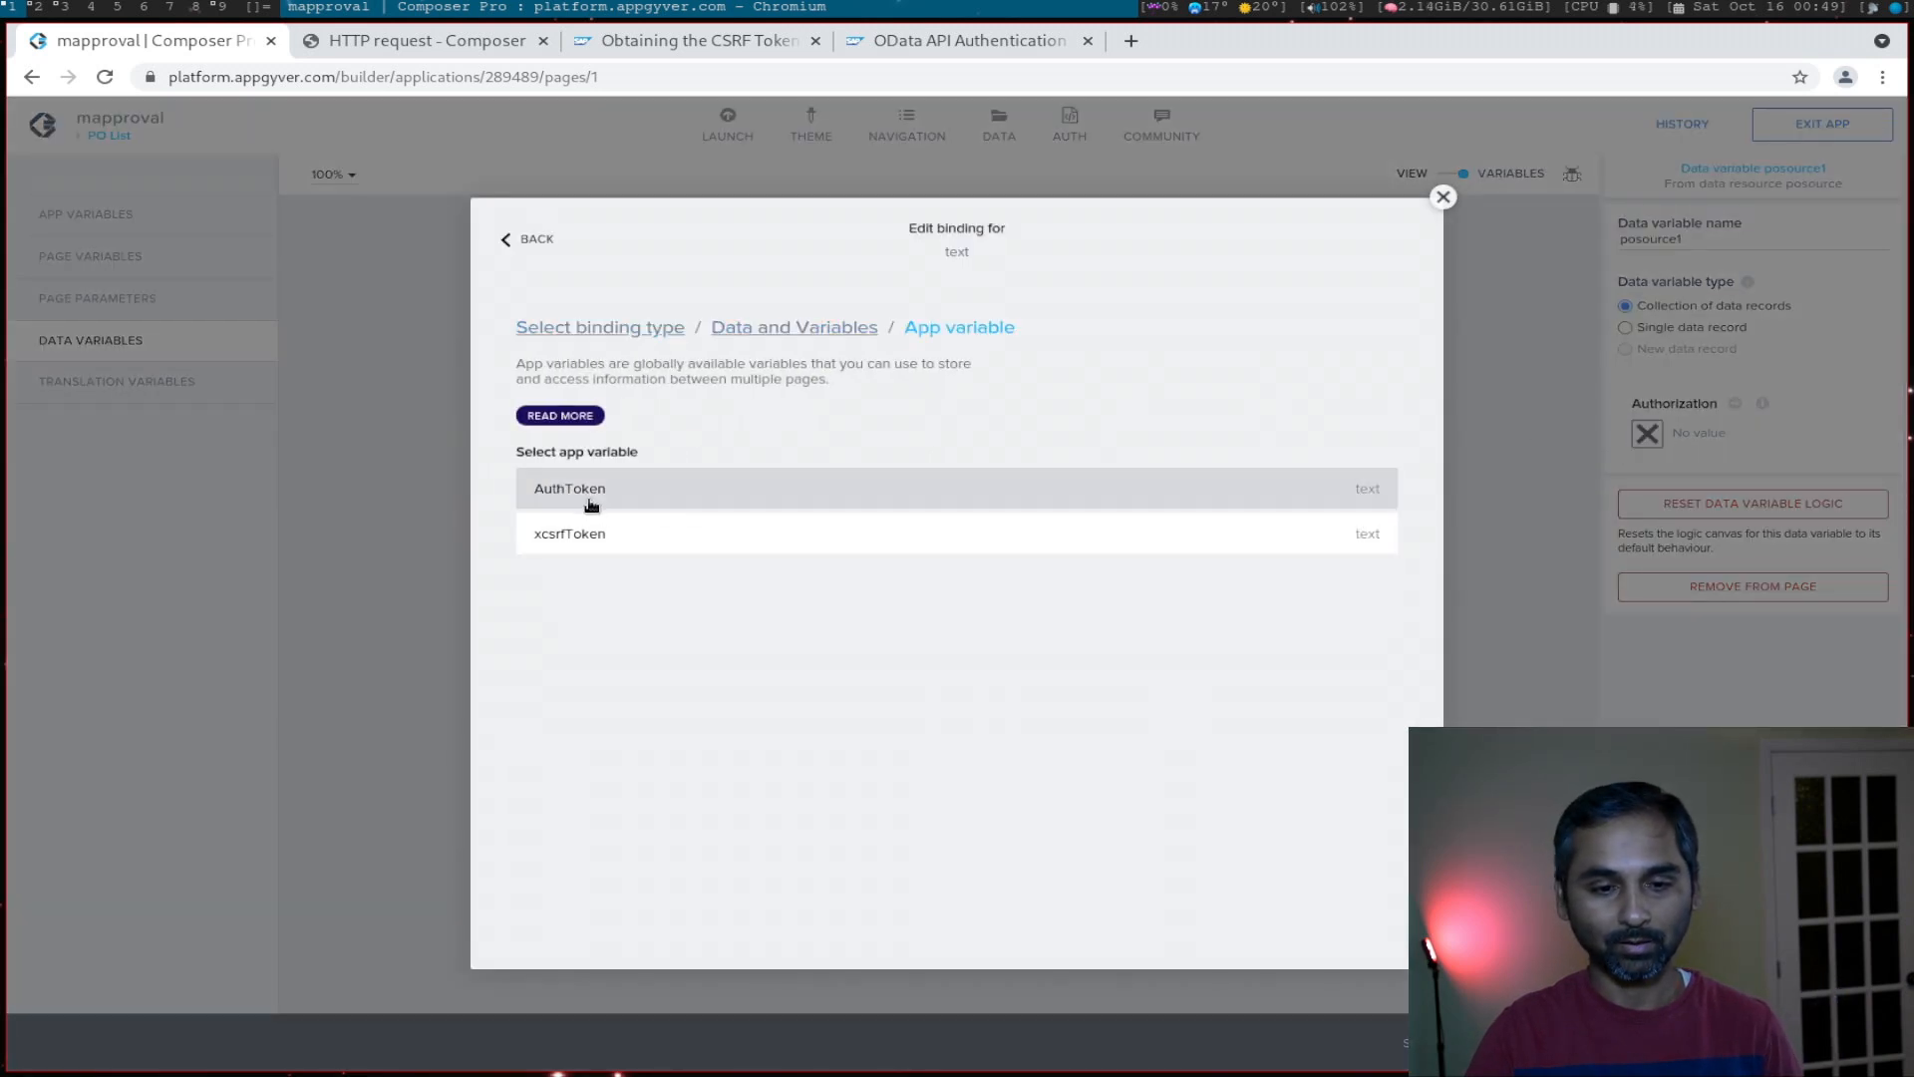
click(568, 488)
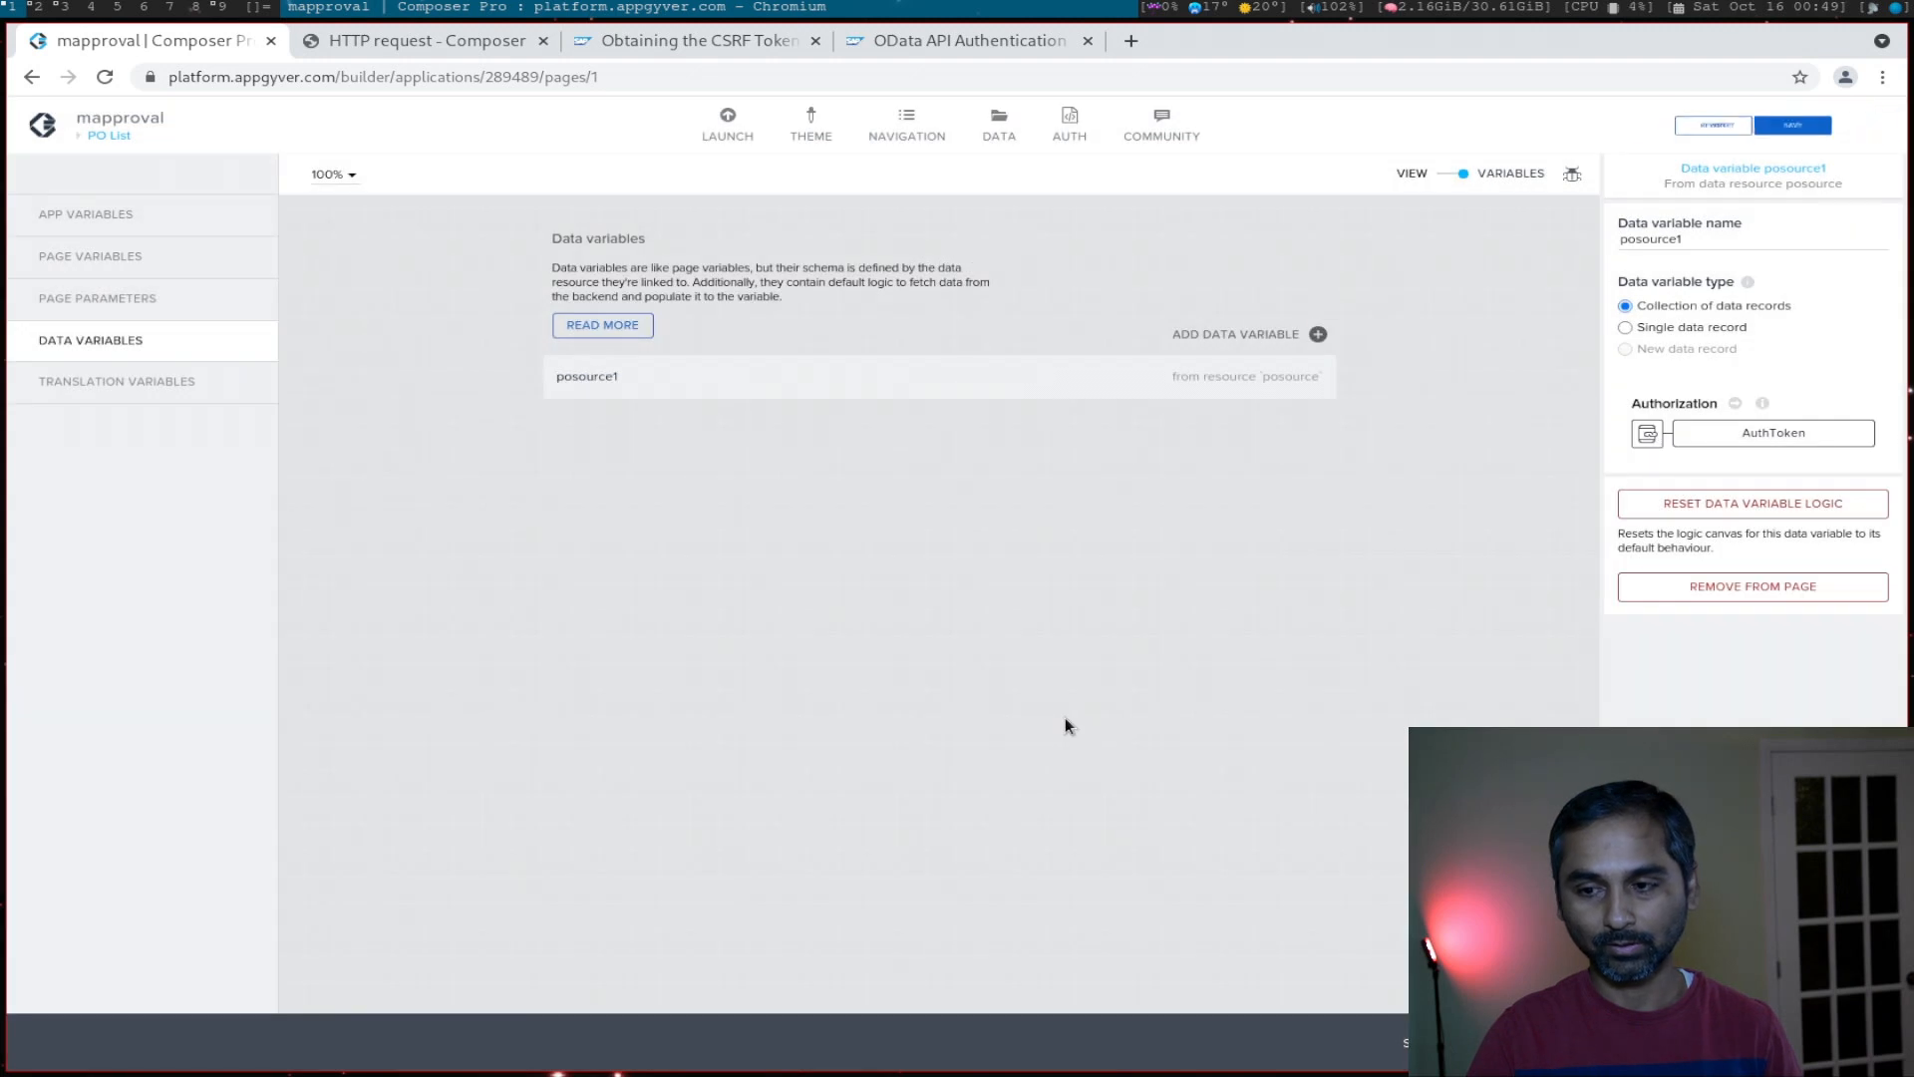
click(1790, 123)
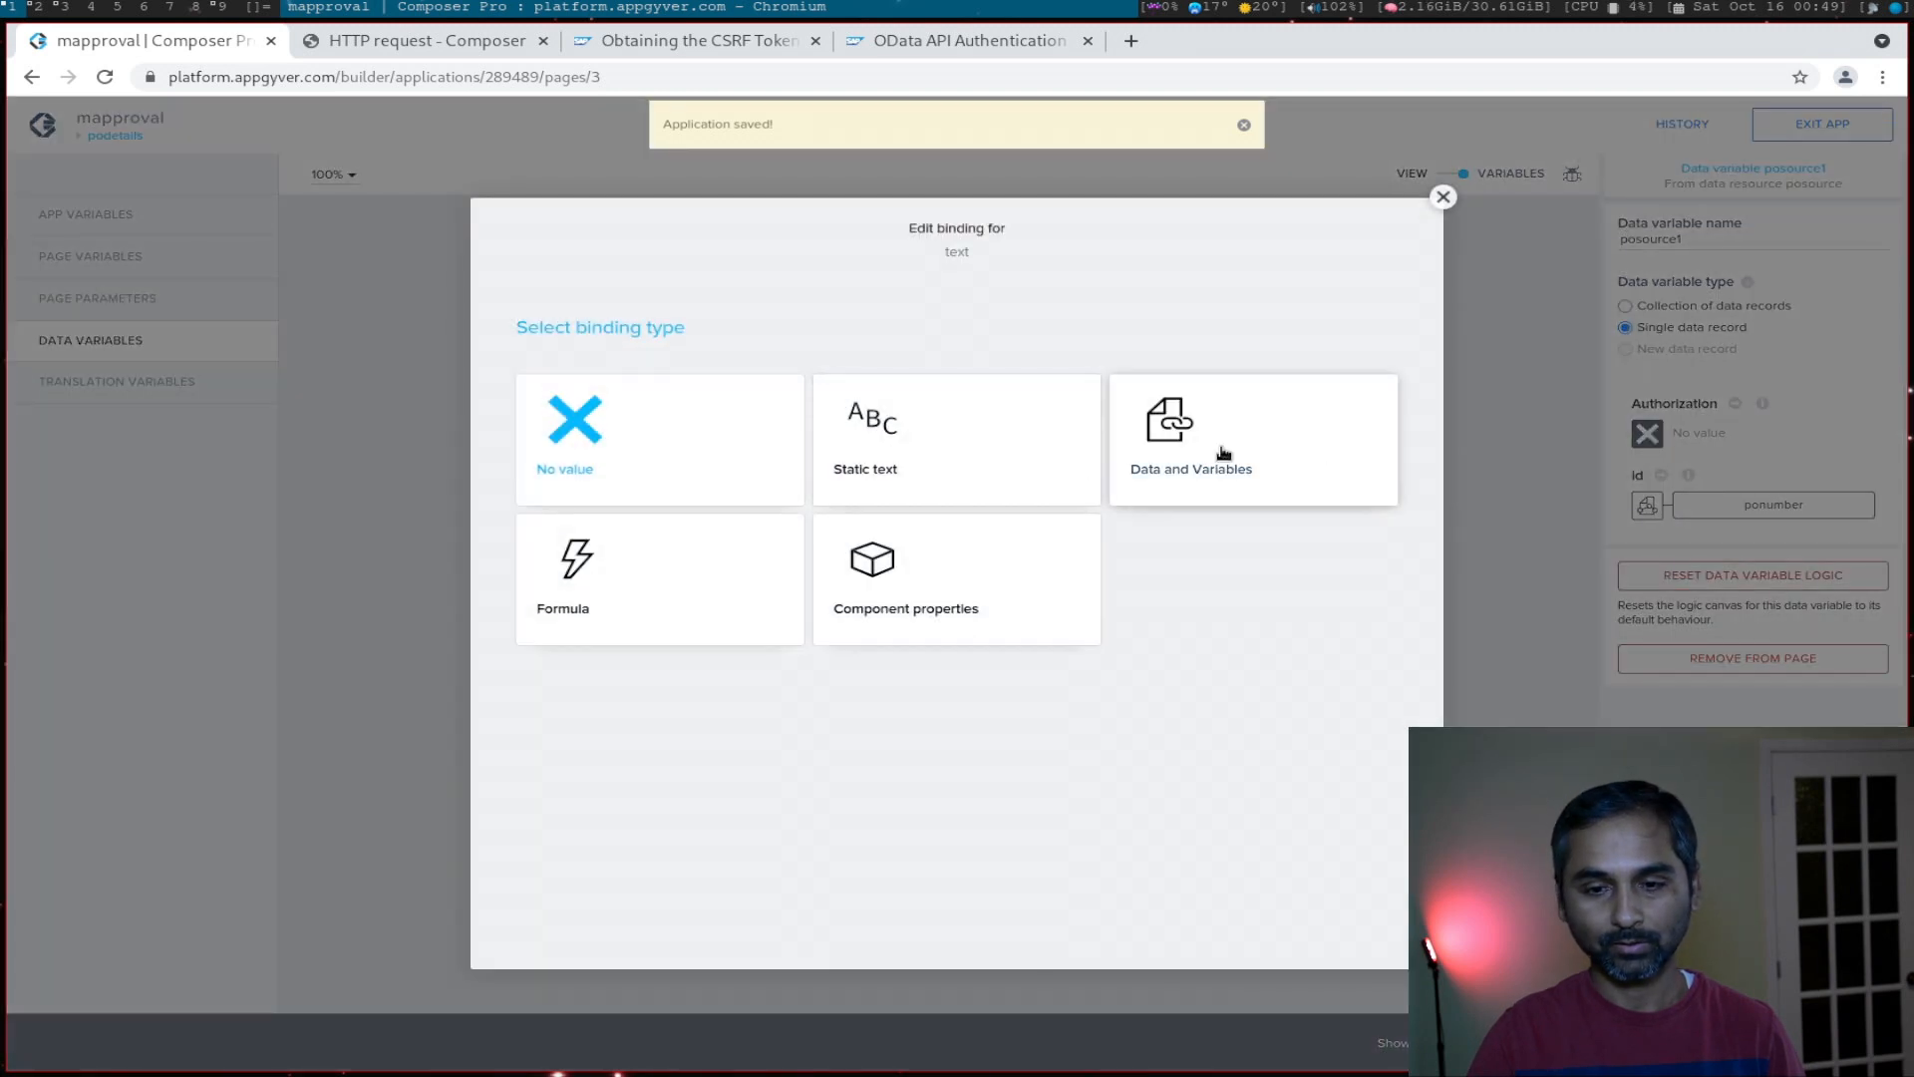
Step: Bind the podetails Authorization to the AuthToken app variable as well
click(1250, 438)
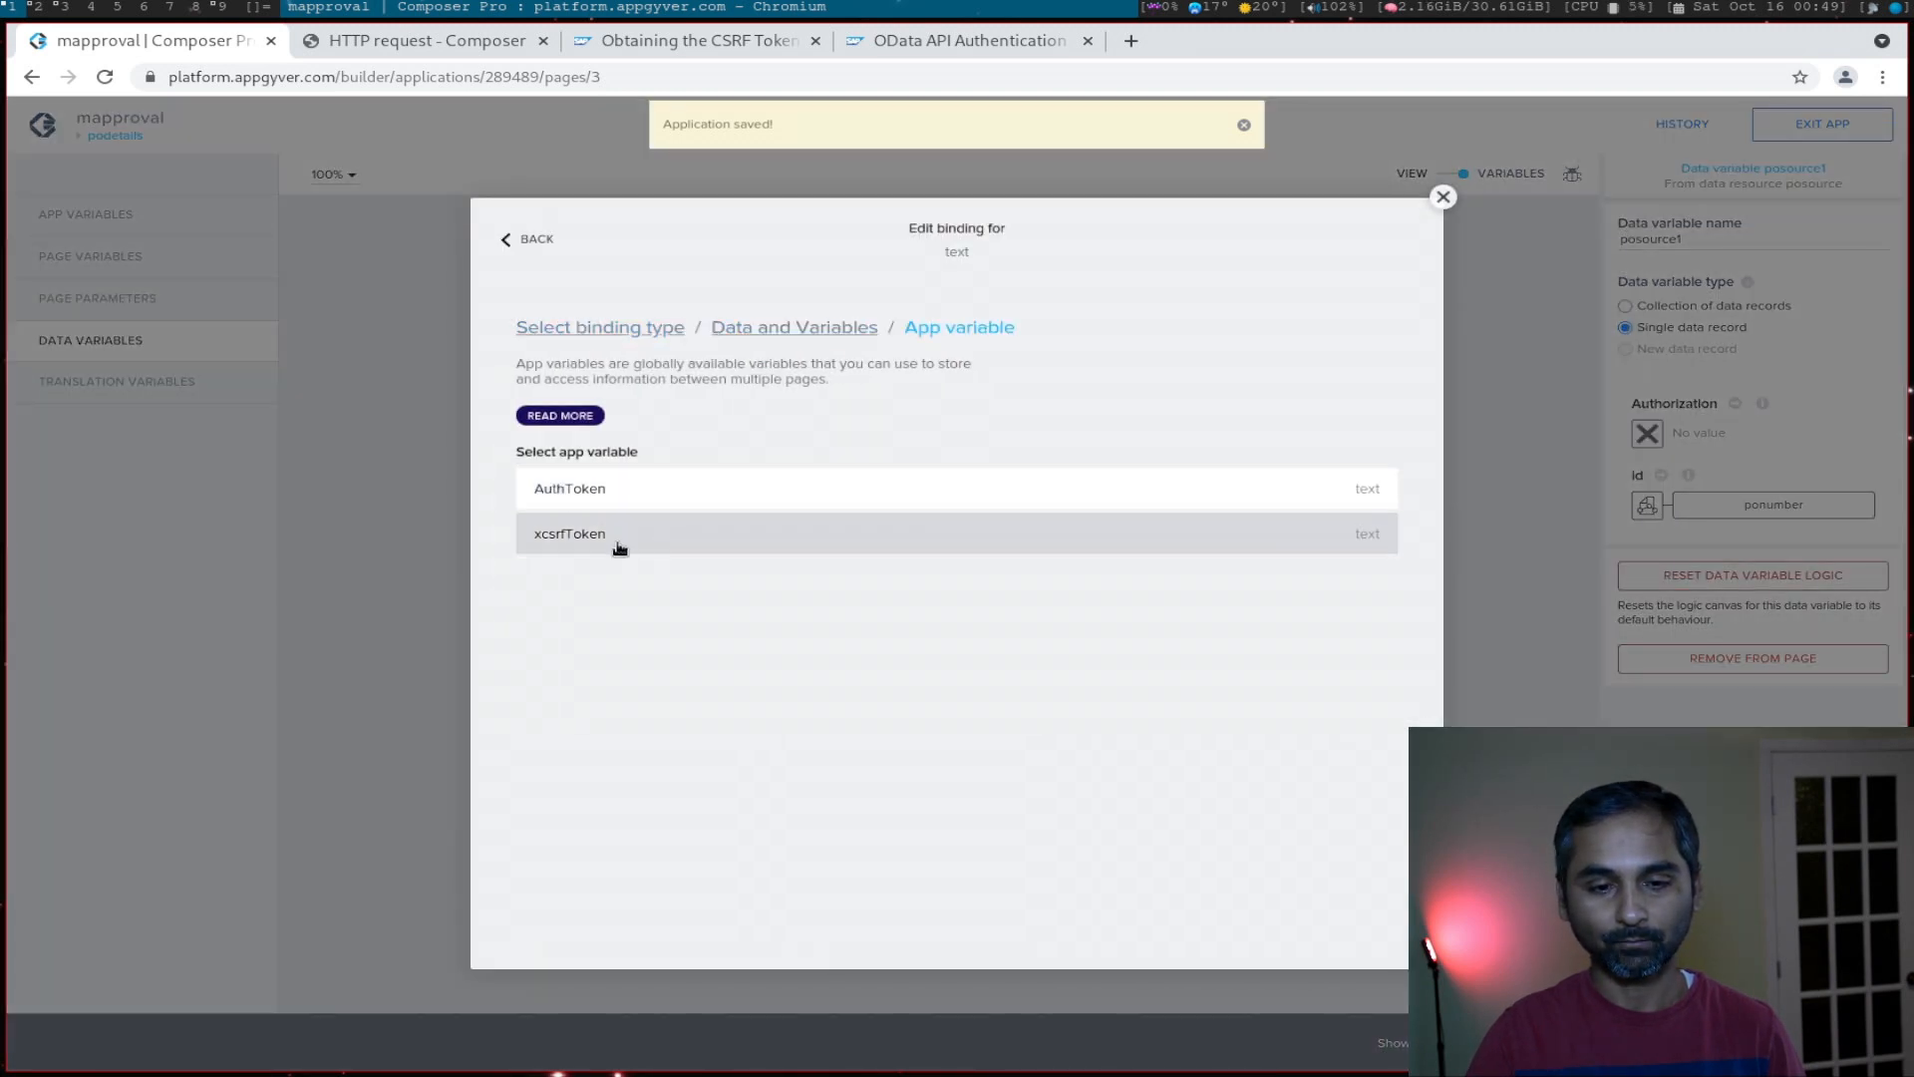
click(568, 488)
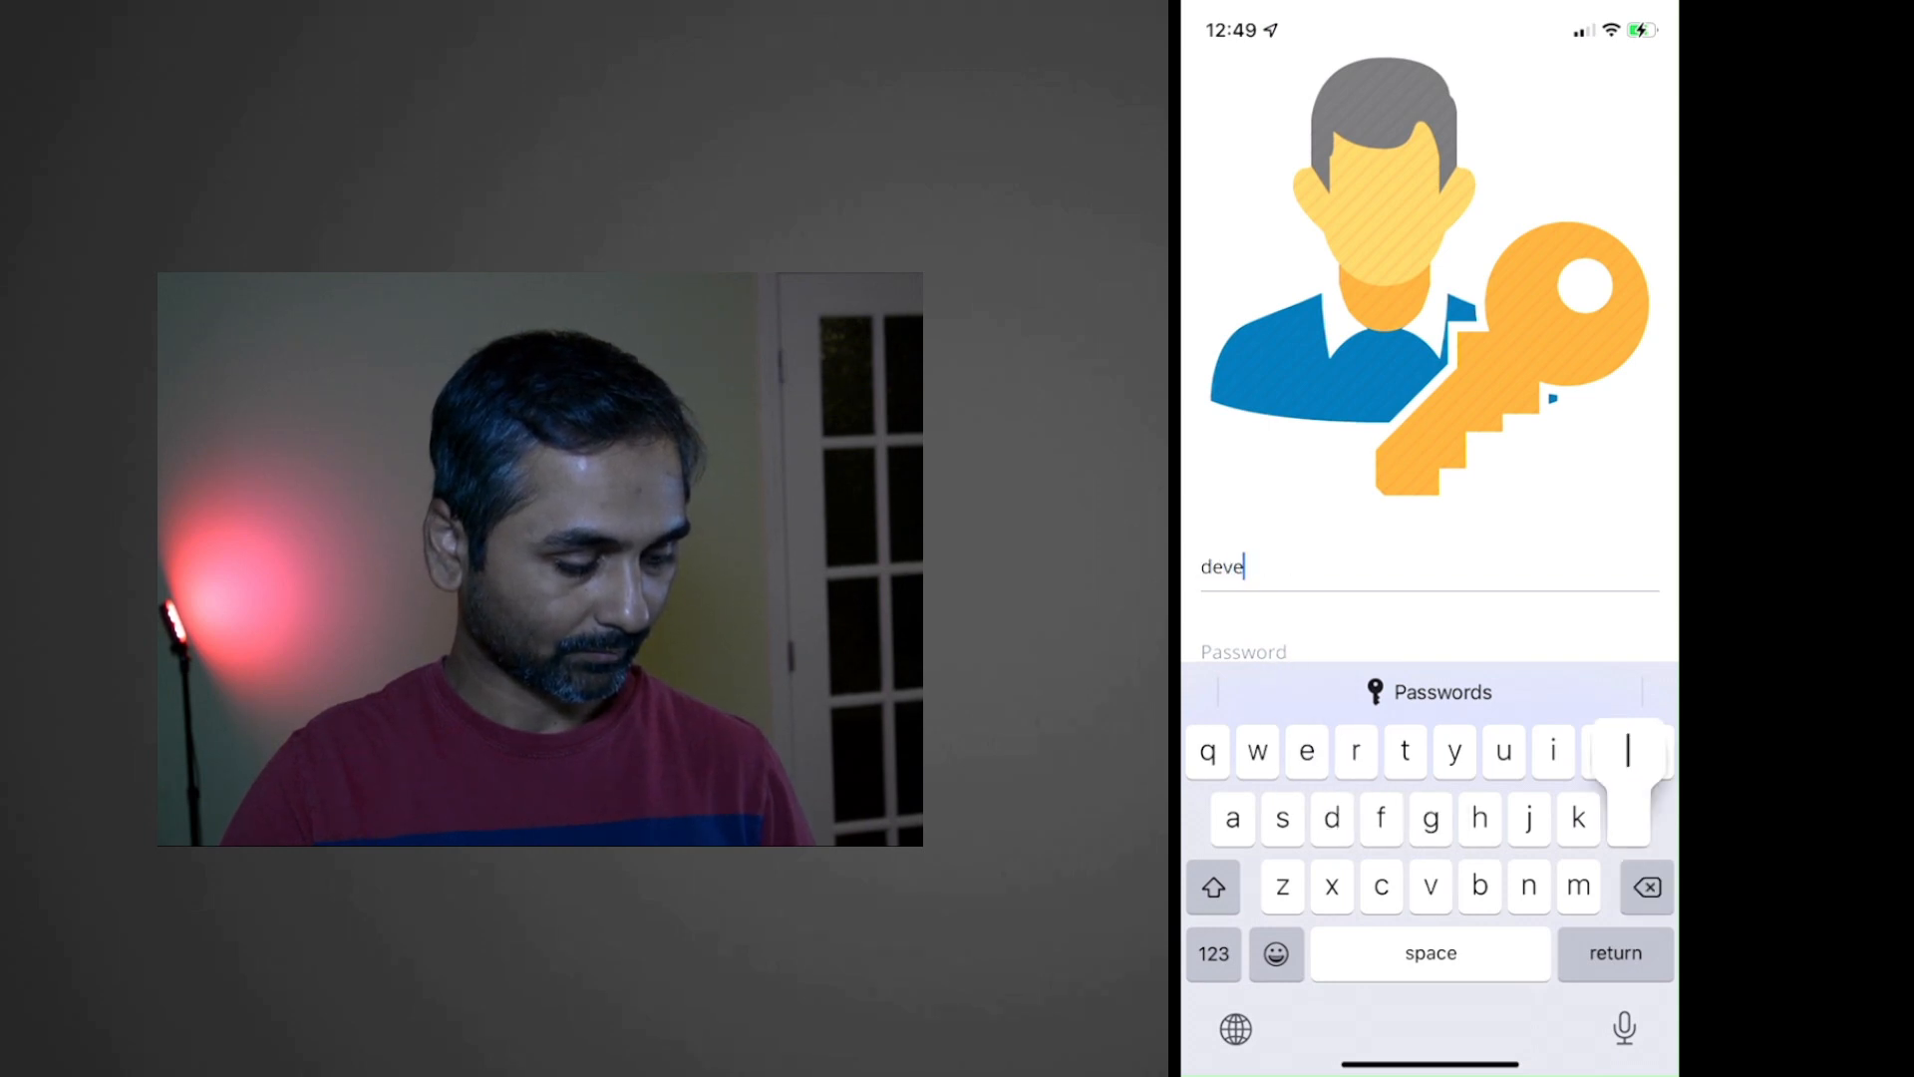
Step: Log in as developer in the iPhone preview and load a purchase order's details
text(loper)
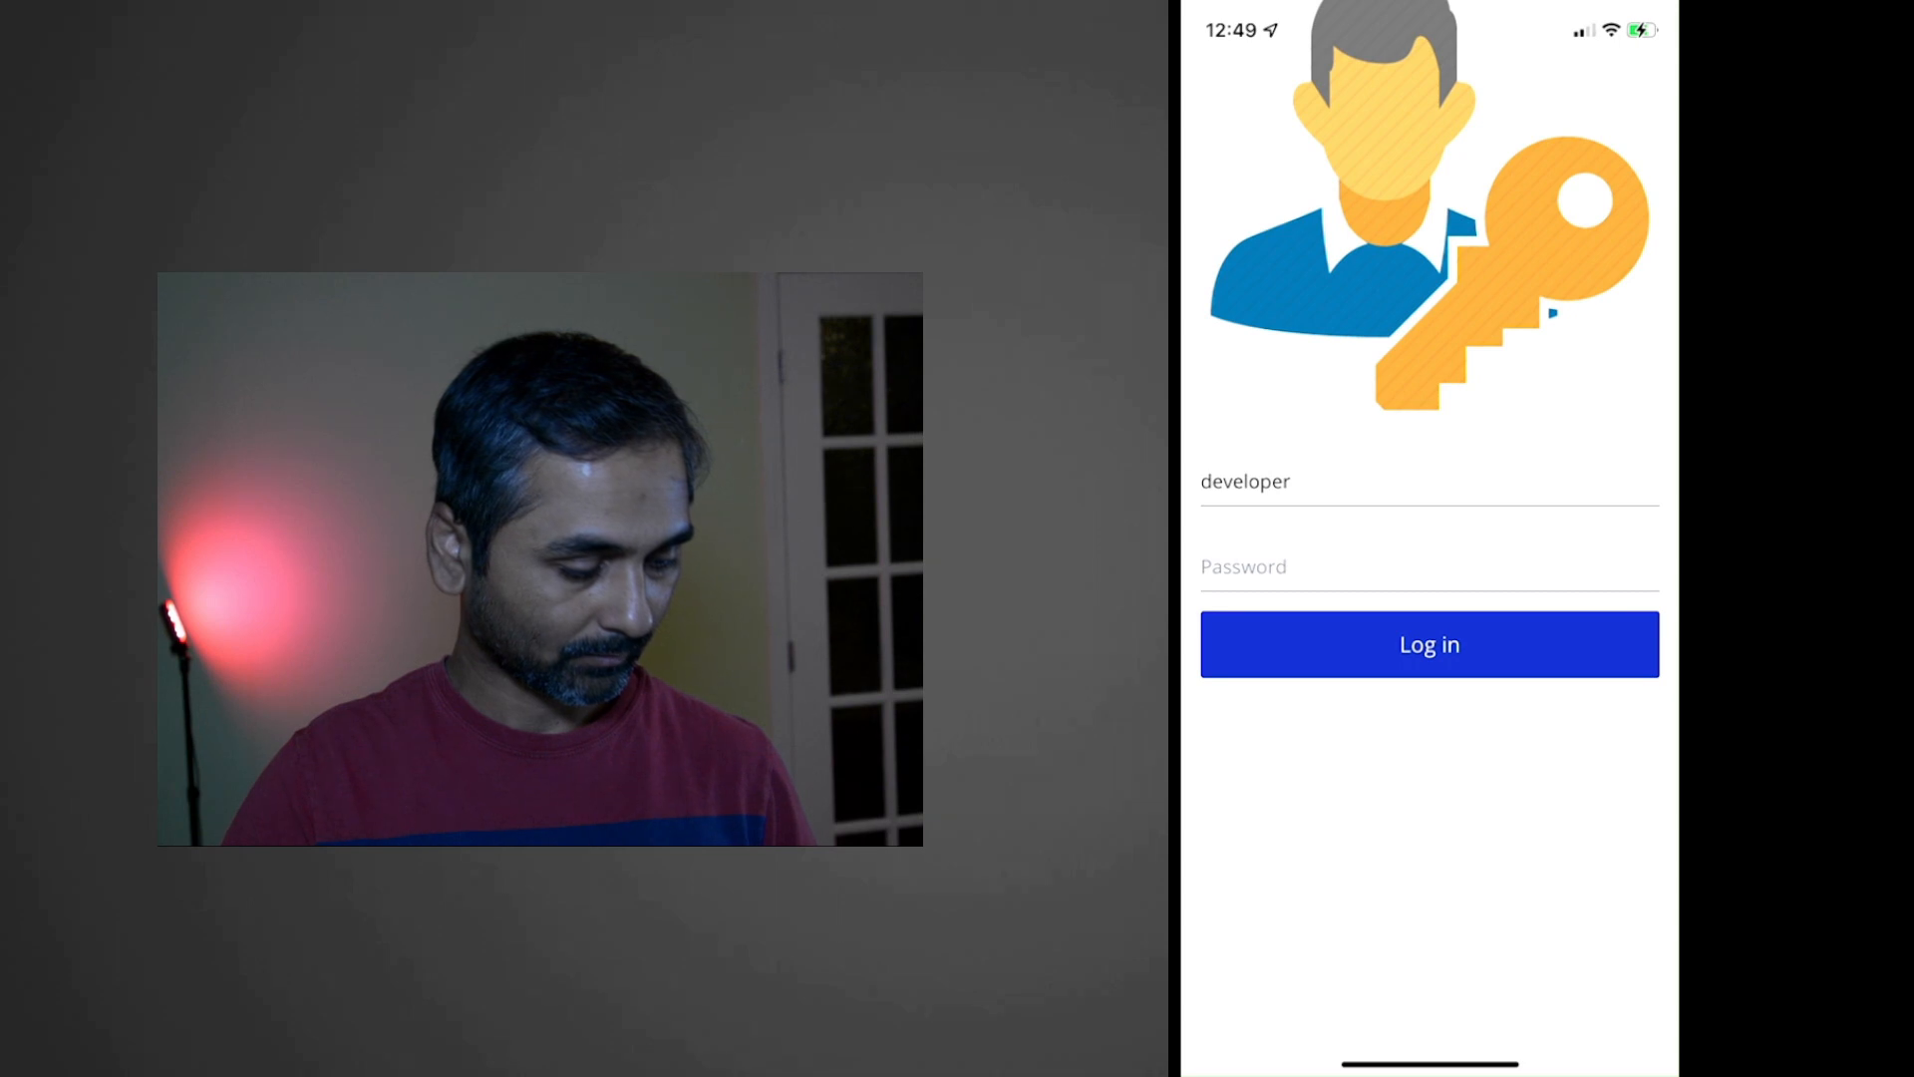
click(1427, 566)
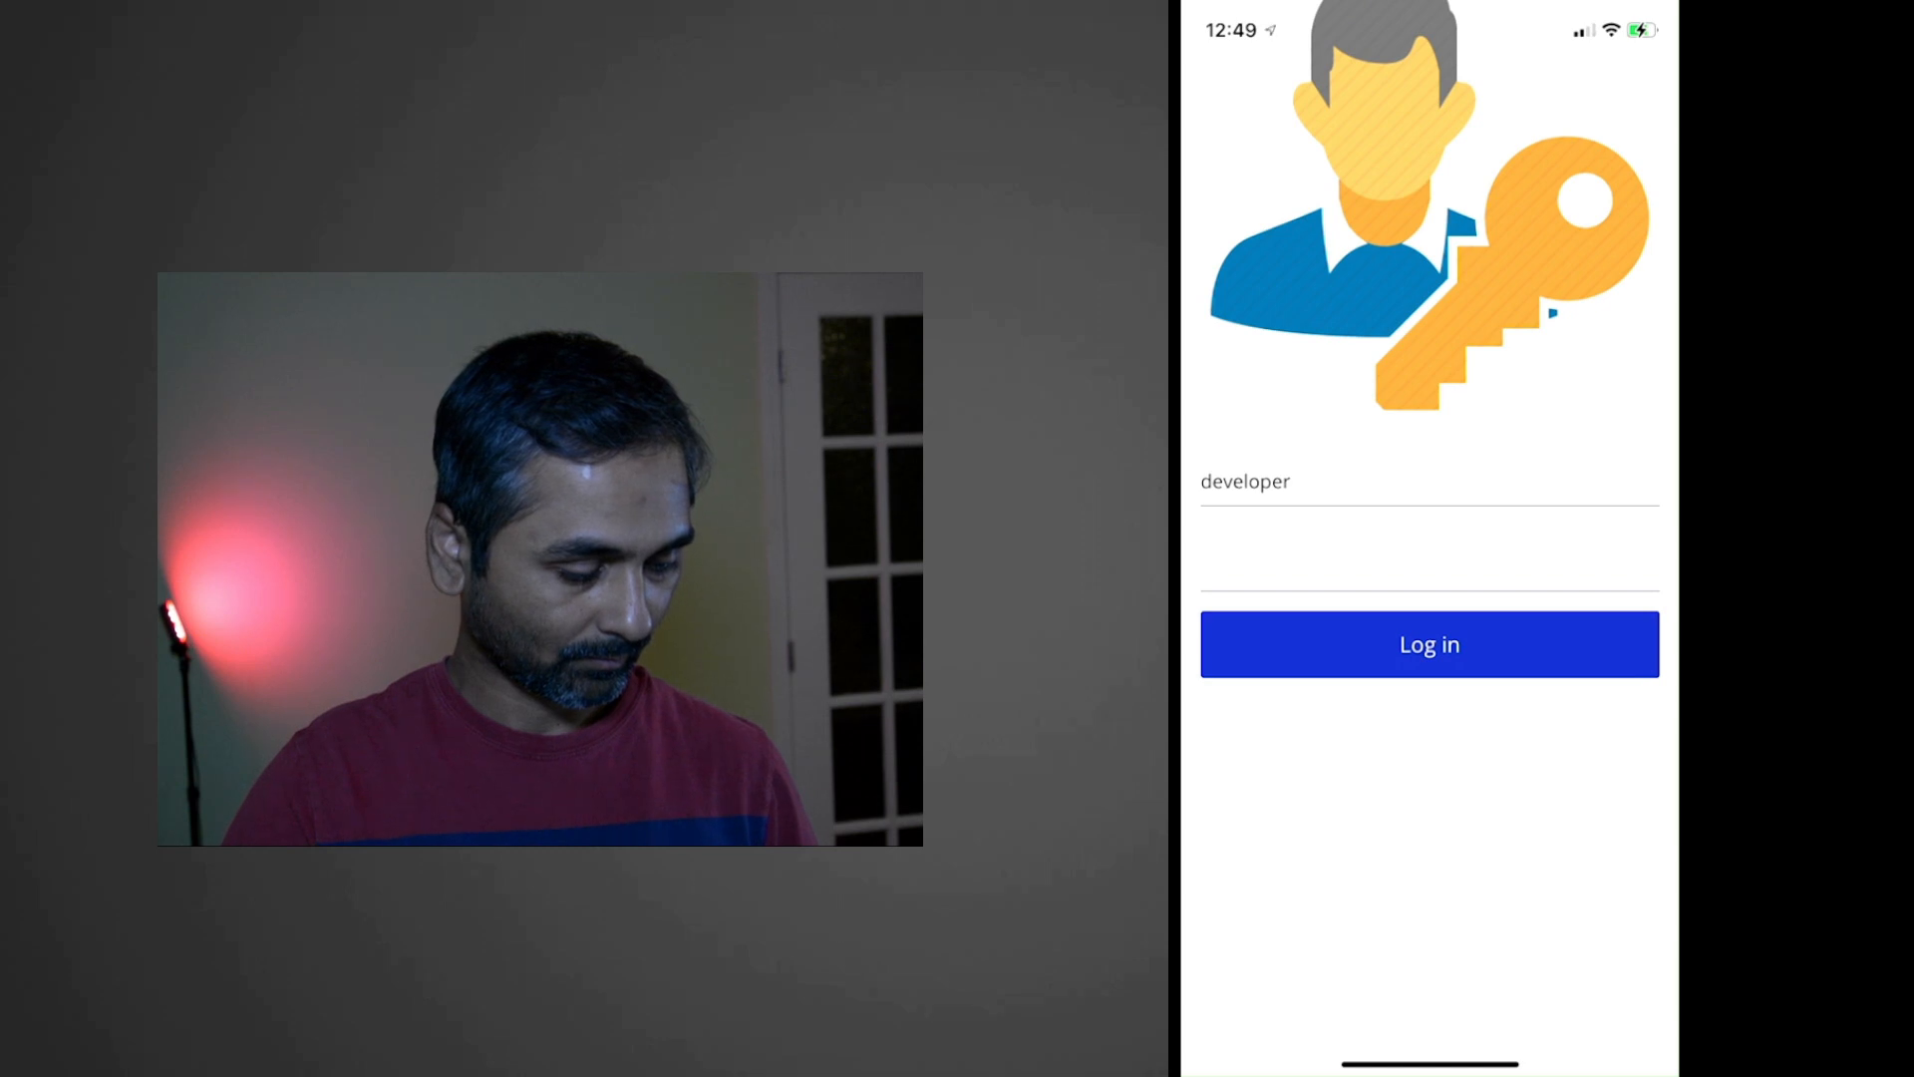
click(1427, 644)
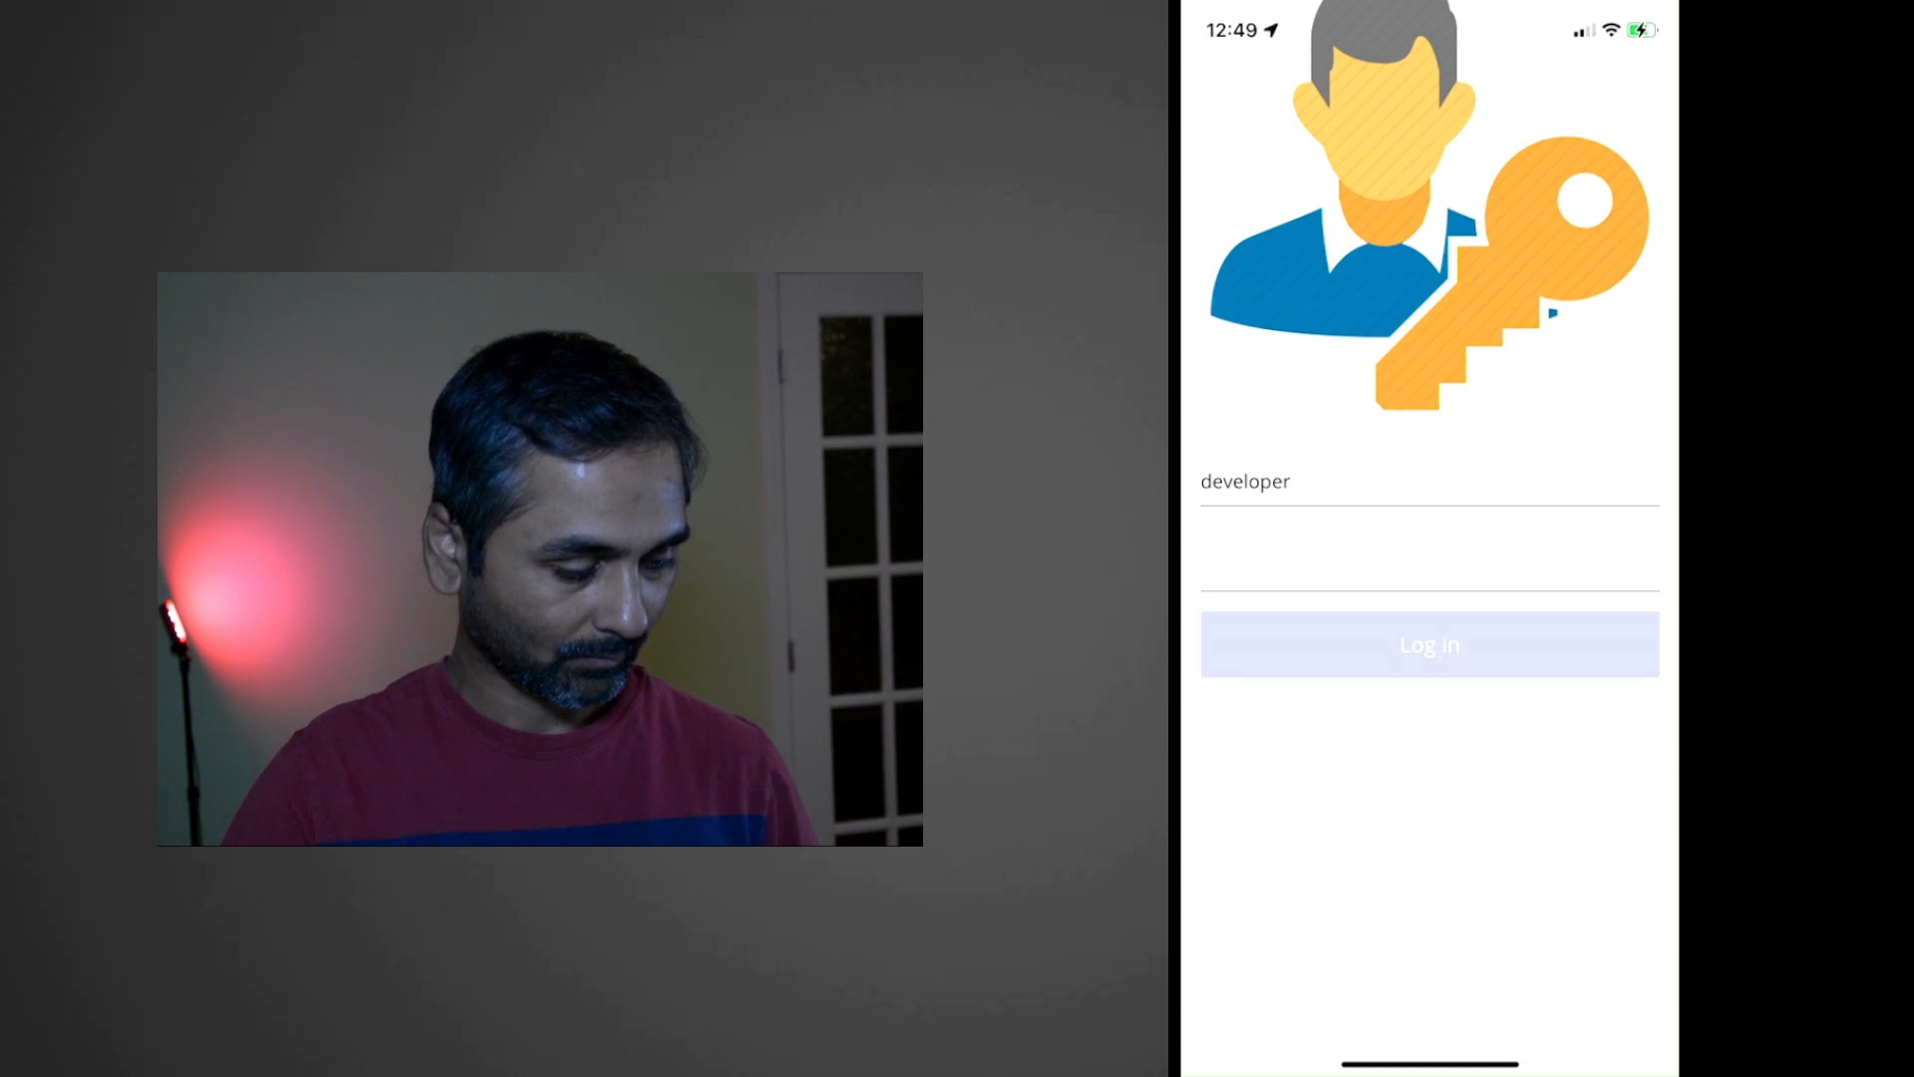
click(1427, 643)
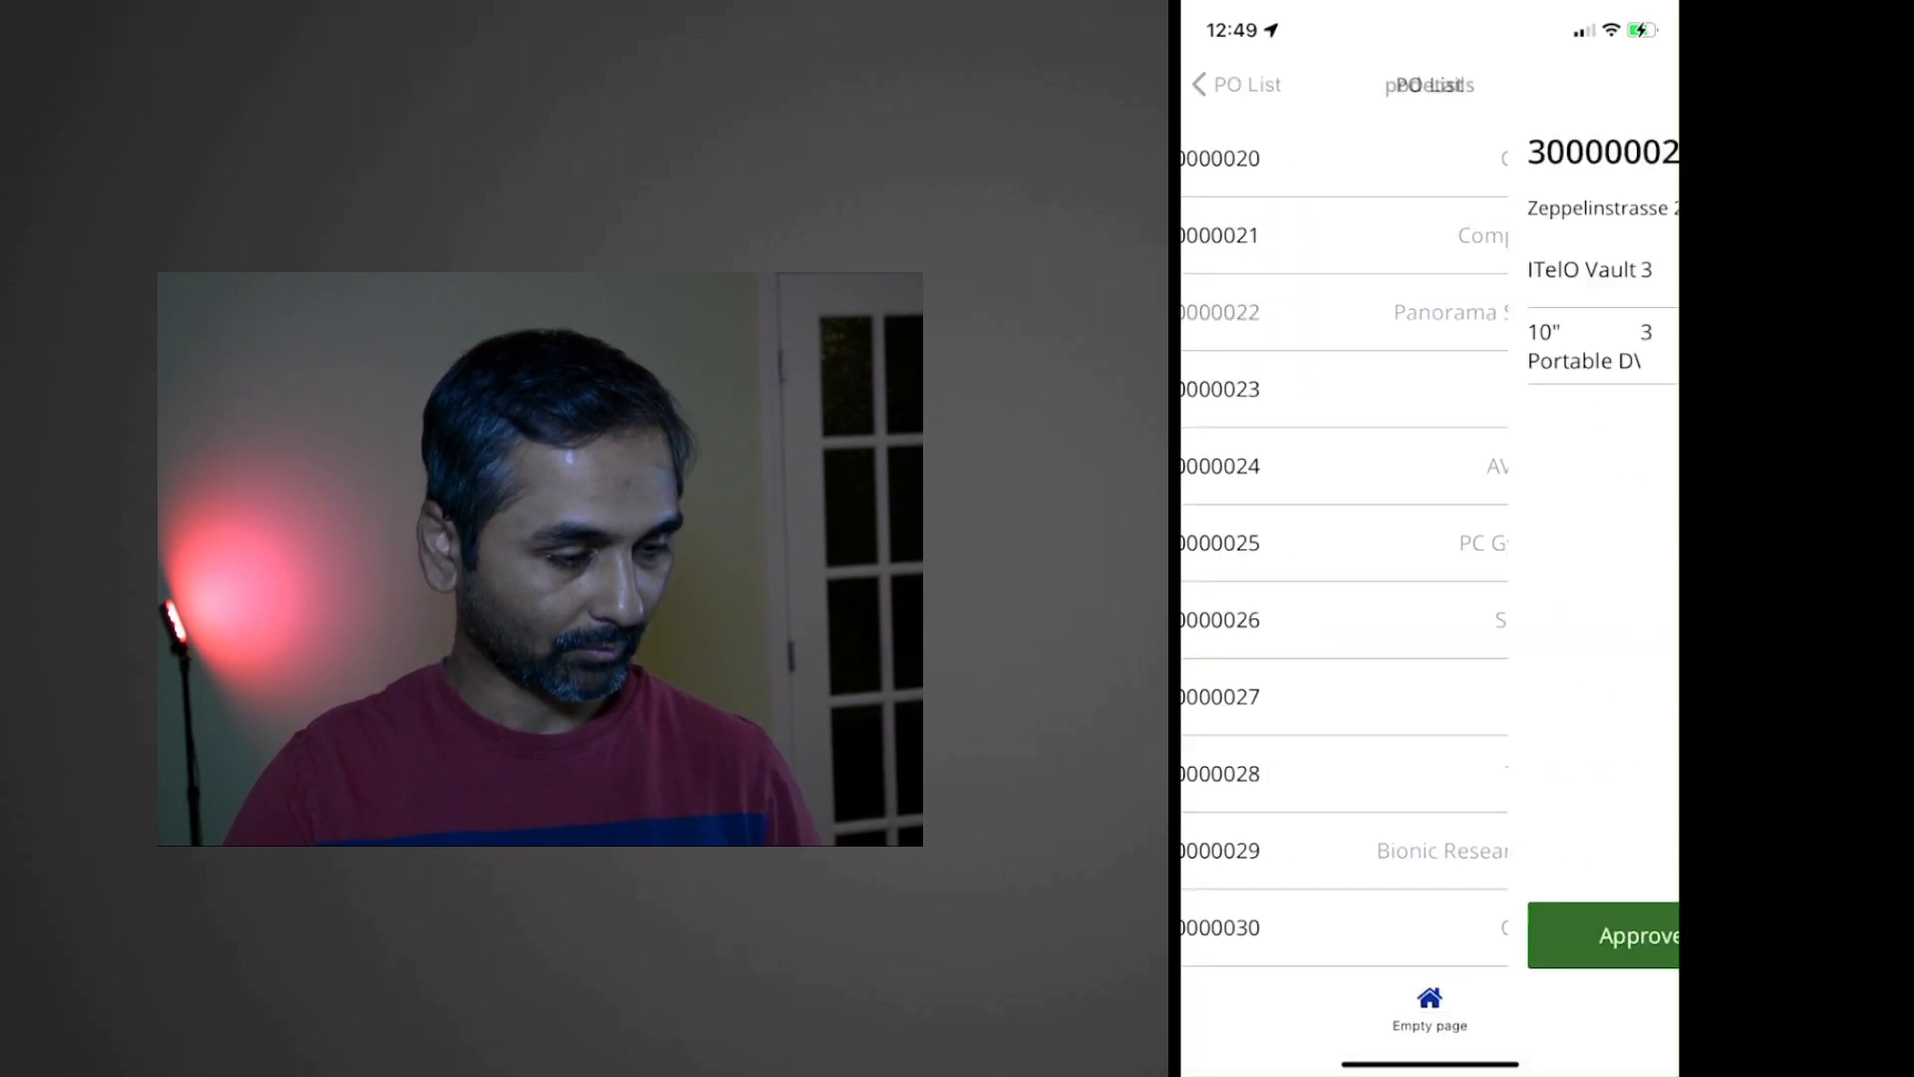